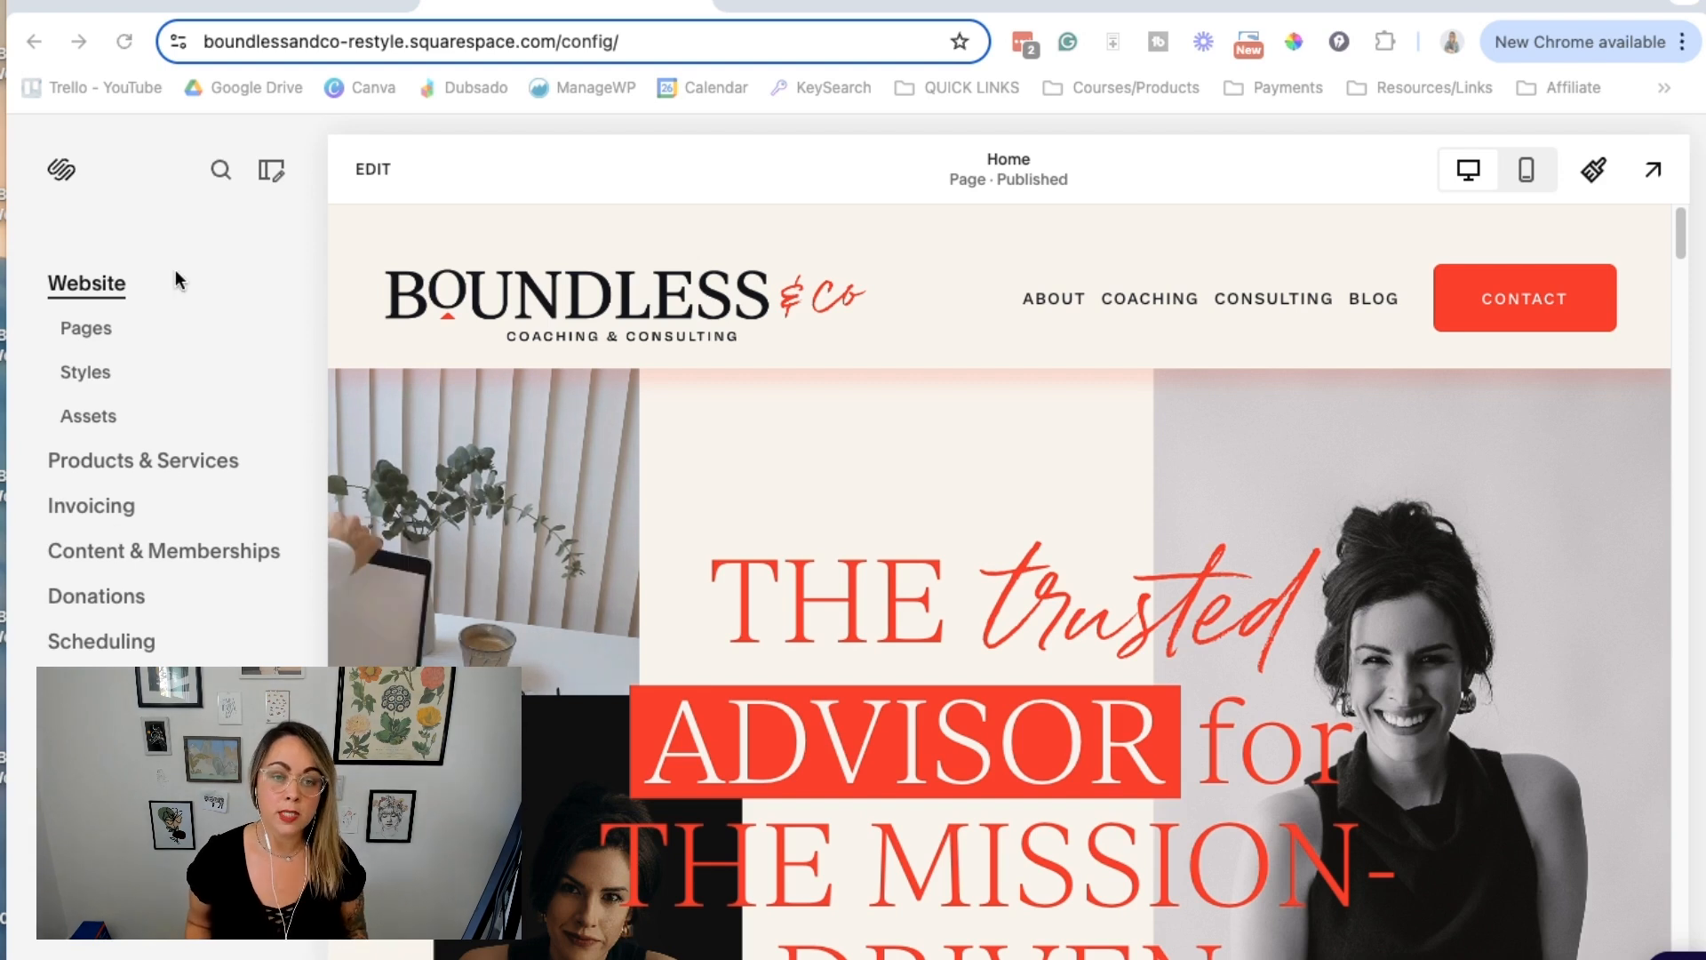
Start a new blog post from the Blog page's Blog Content list
{"action": "left_click", "coordinate": [85, 327]}
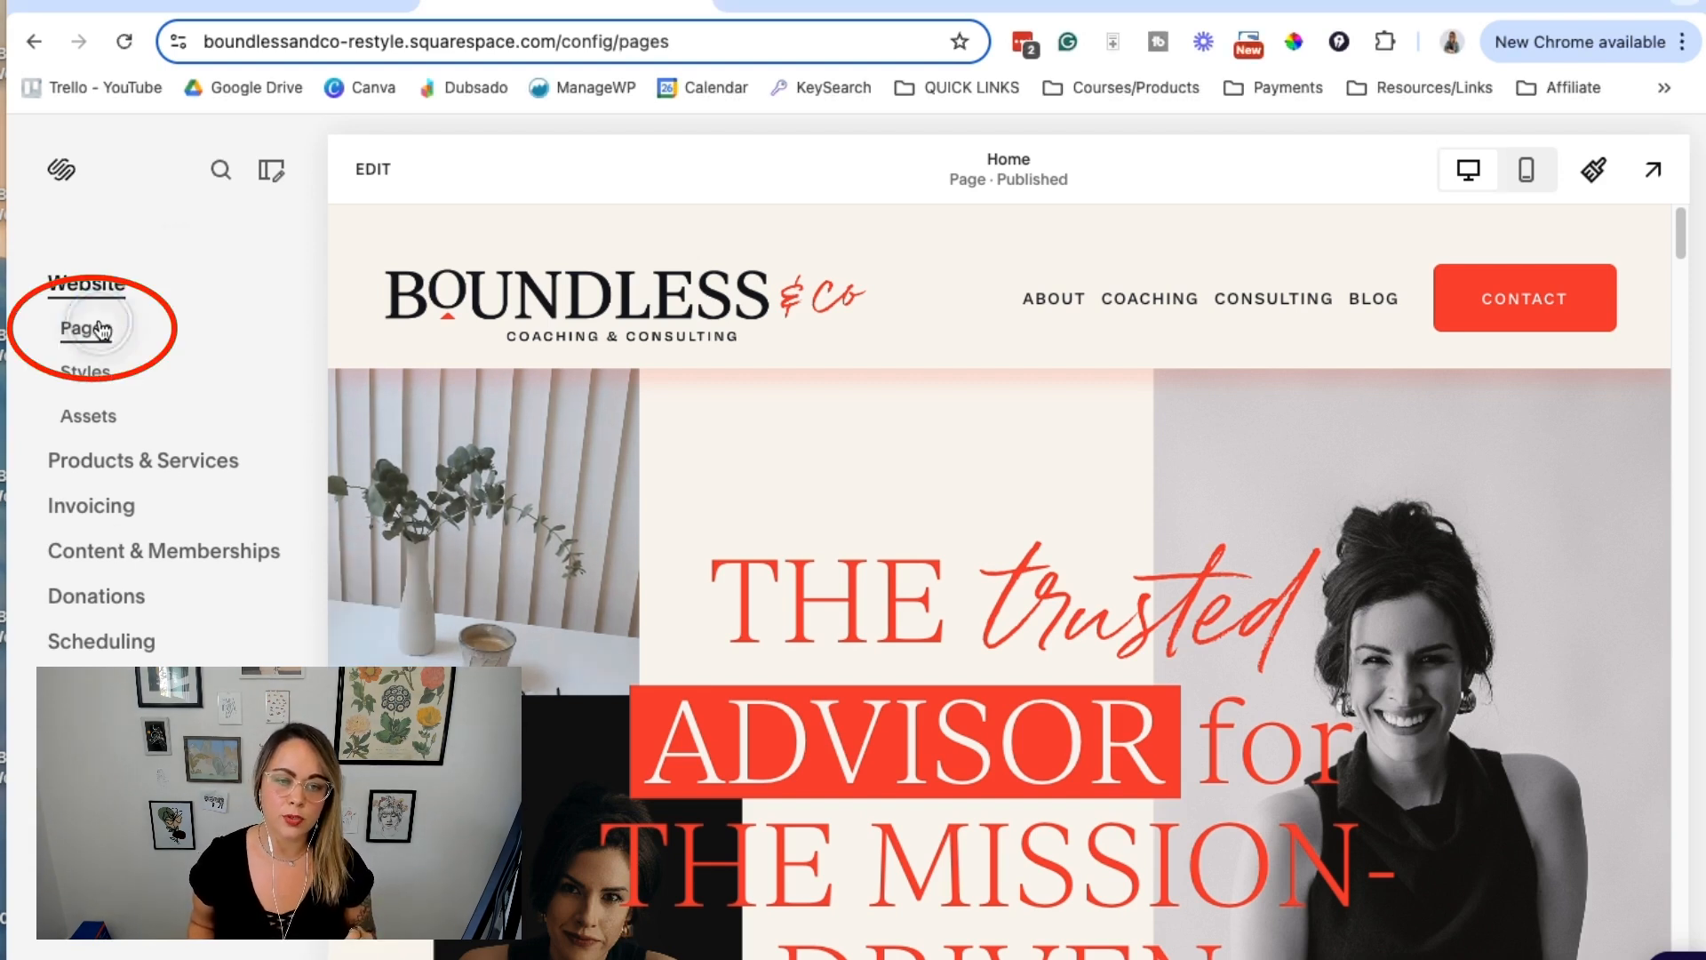
{"action": "left_click", "coordinate": [89, 327]}
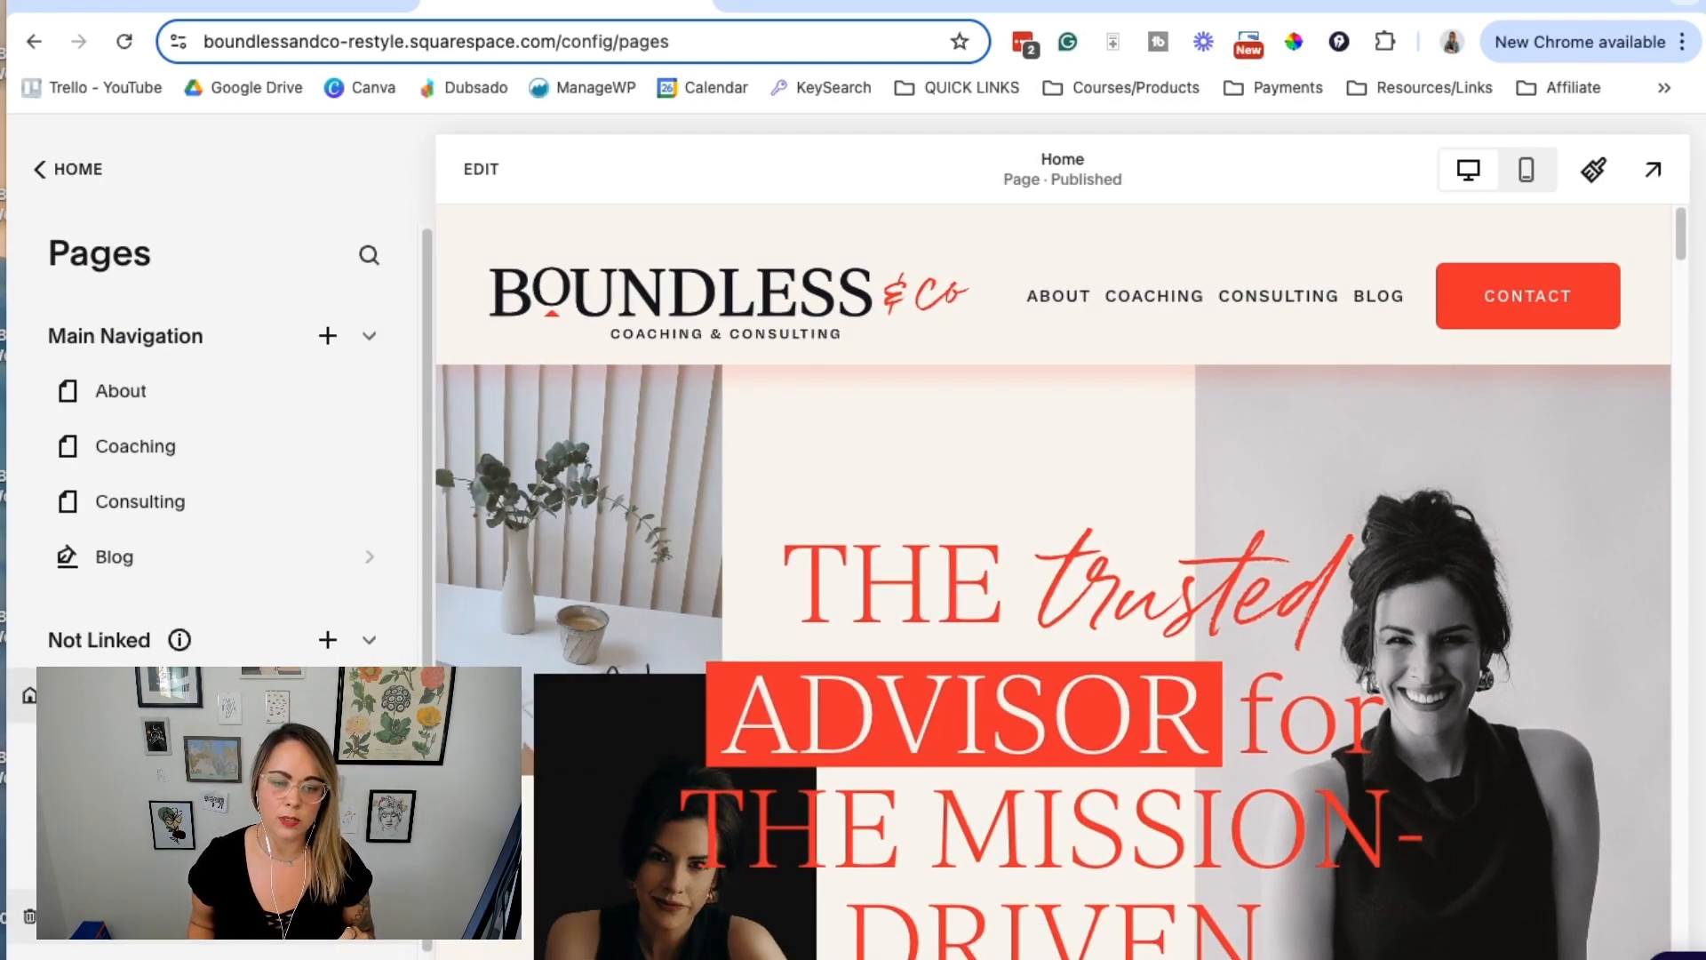
{"action": "left_click", "coordinate": [112, 556]}
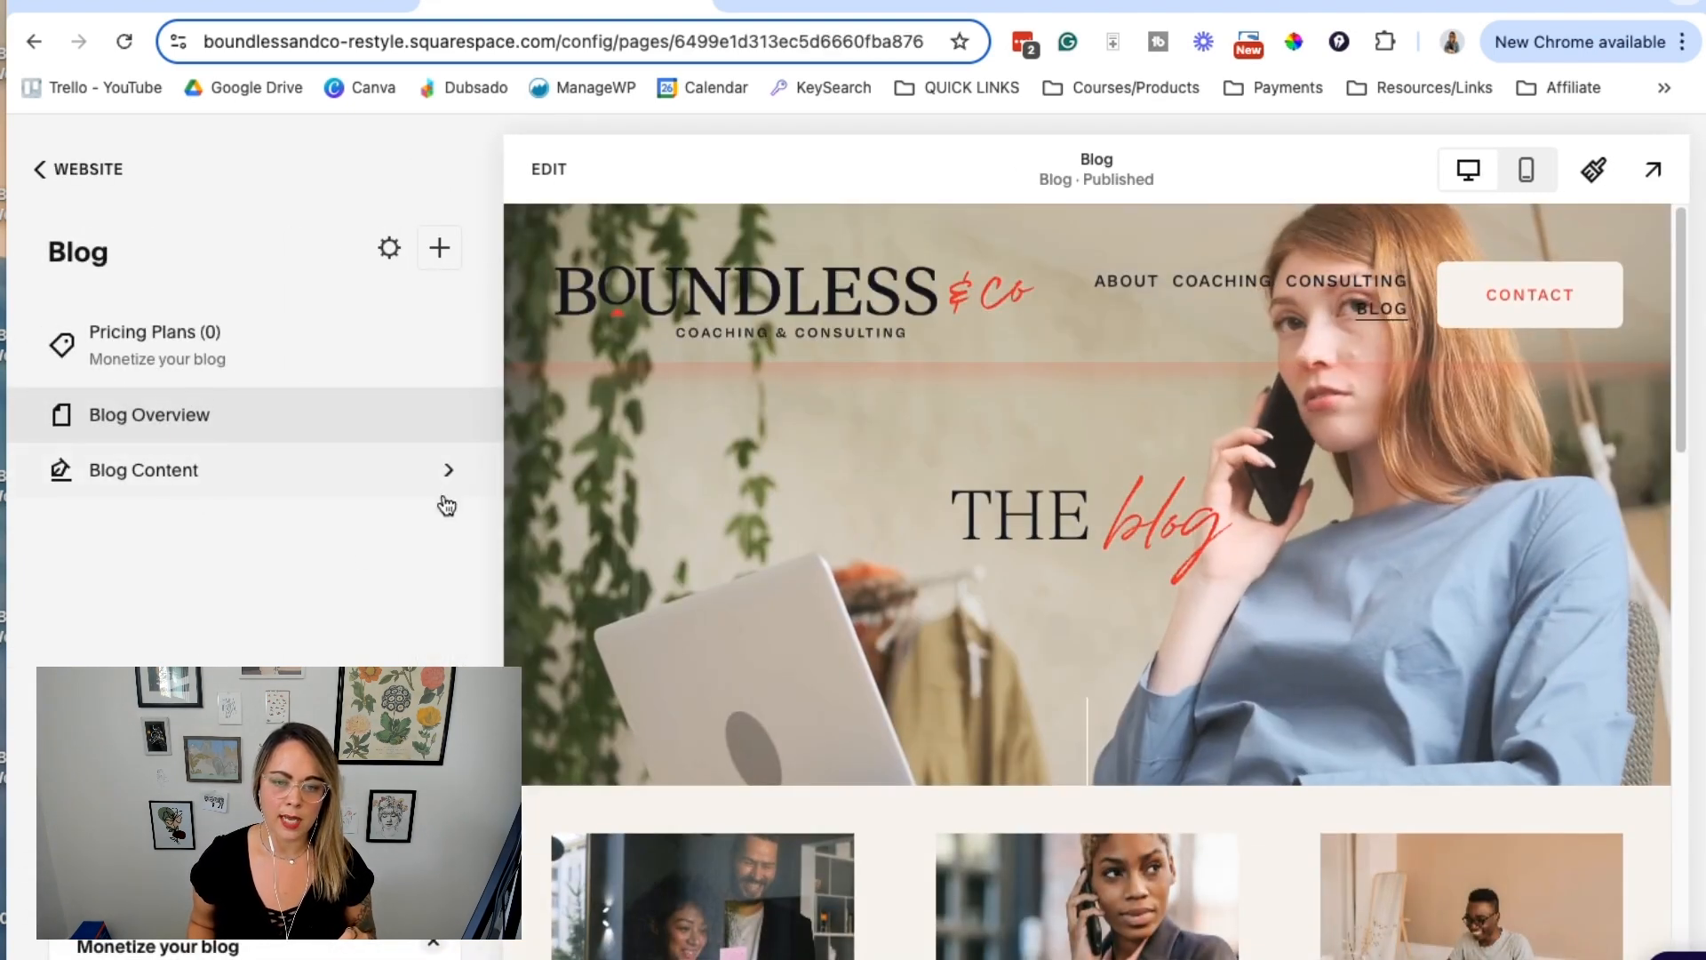
{"action": "left_click", "coordinate": [142, 469]}
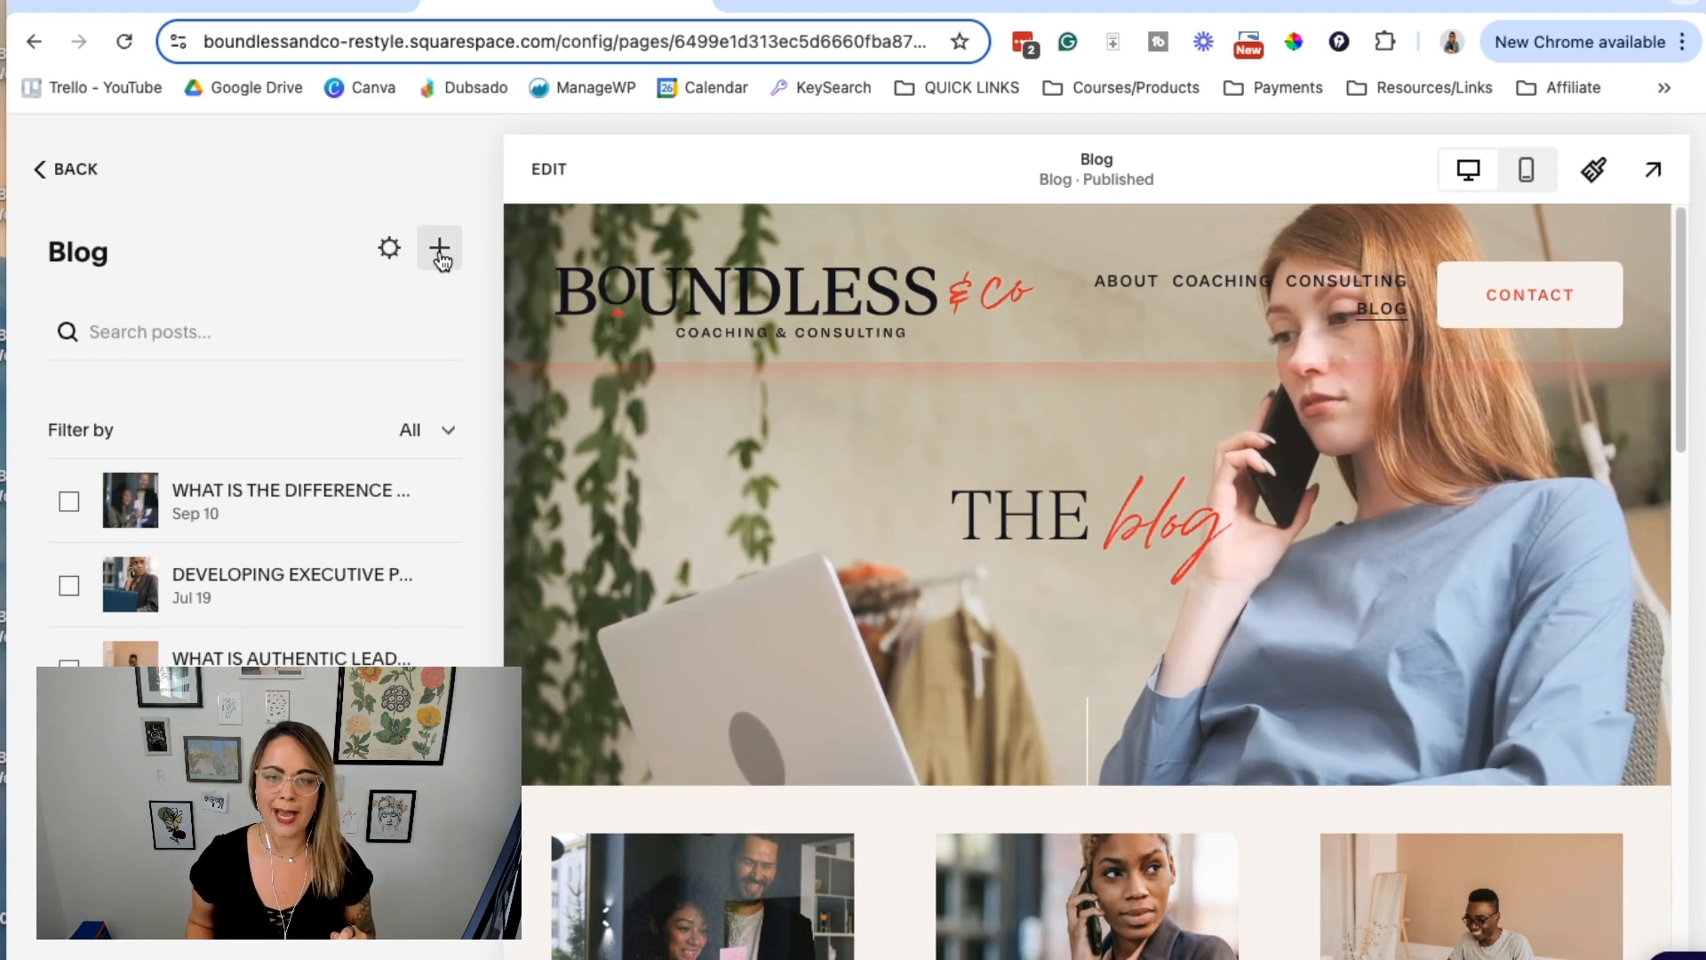
{"action": "left_click", "coordinate": [439, 248]}
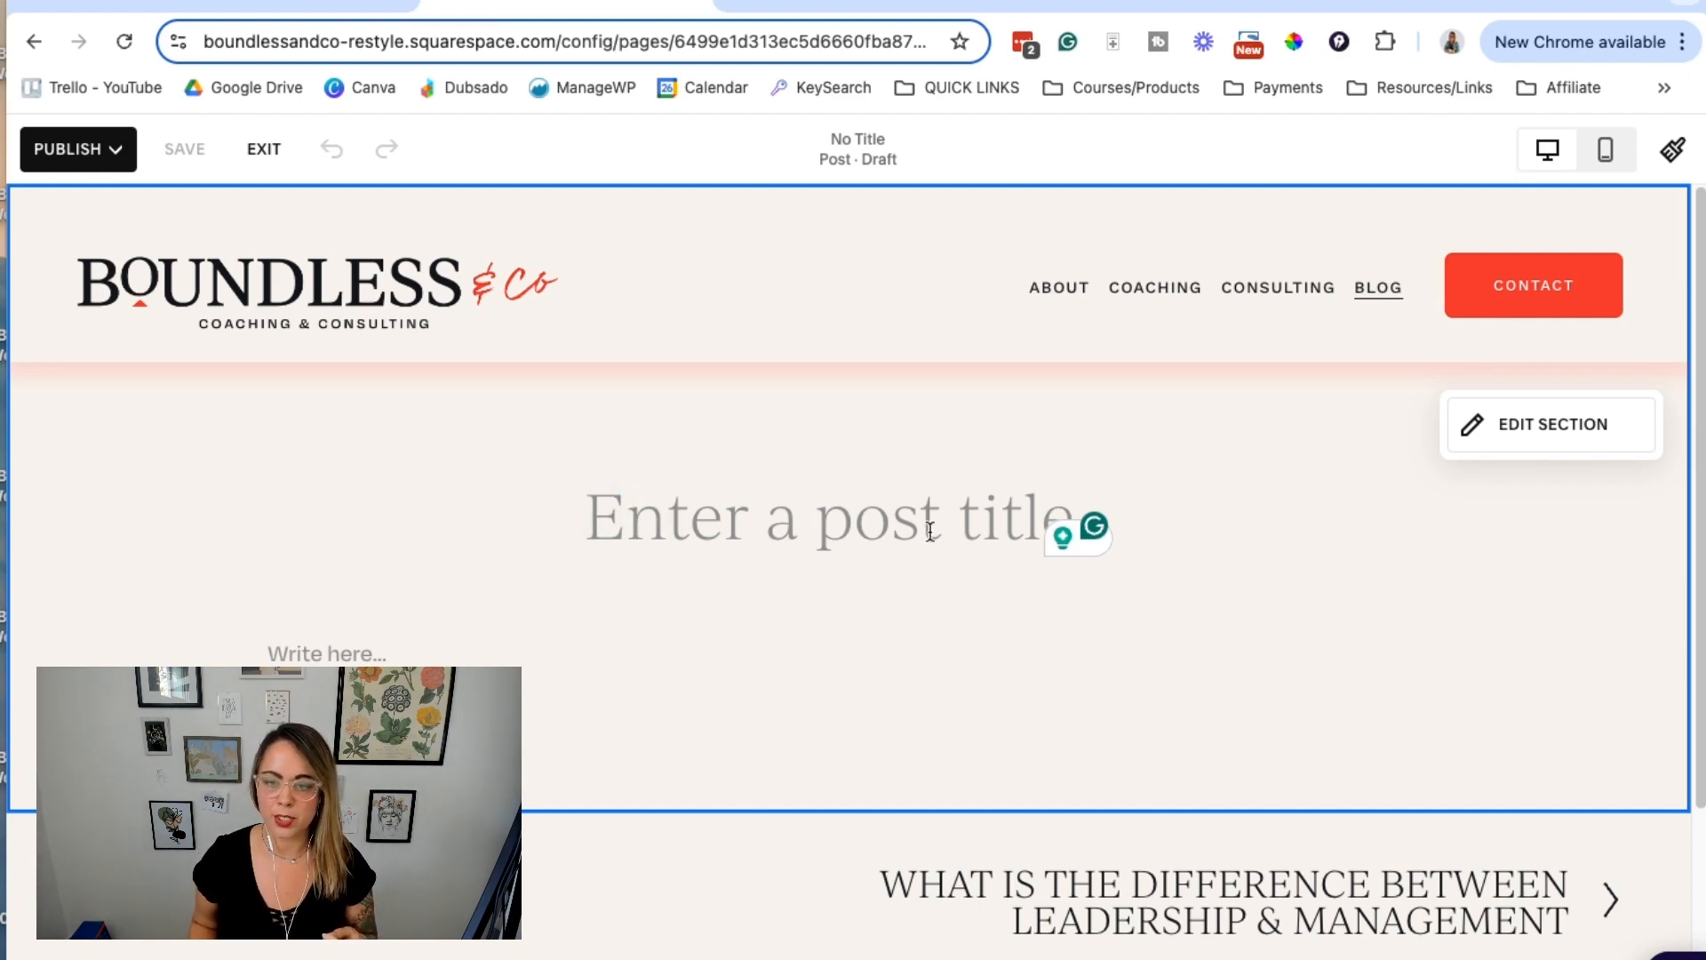
Place the cursor in the empty post body ready to receive content
{"action": "left_click", "coordinate": [327, 652]}
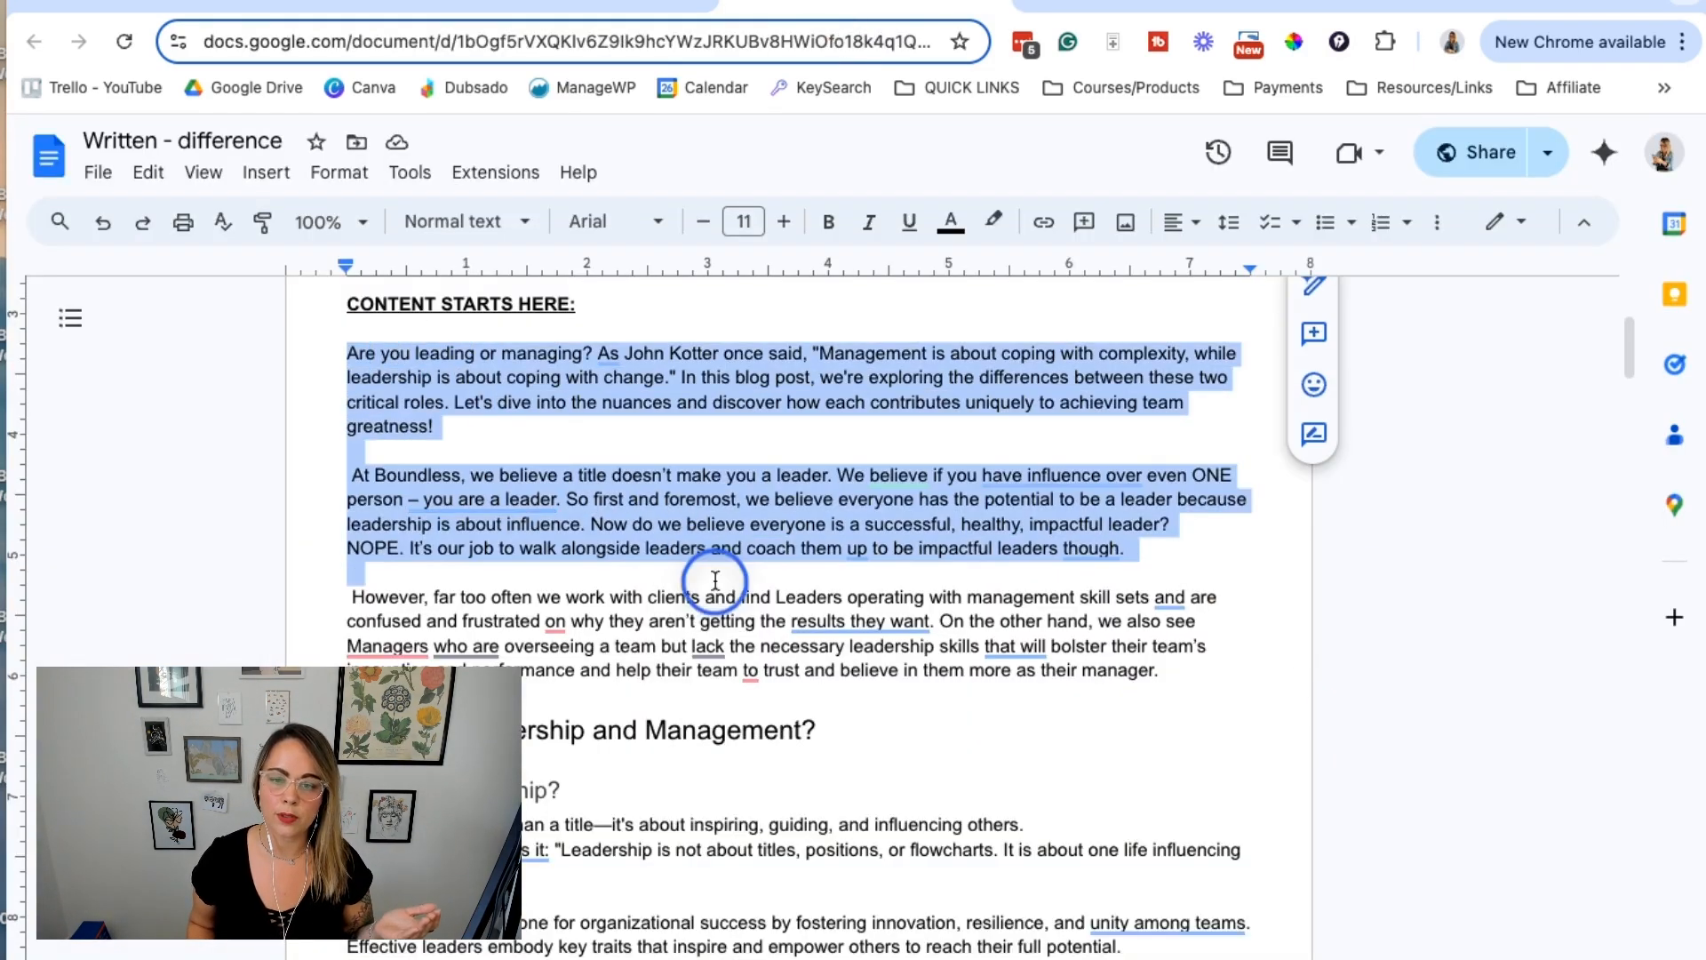
Scroll the Google Doc to review the article content before returning to Squarespace
{"action": "scroll", "scroll_direction": "down", "scroll_amount": 3}
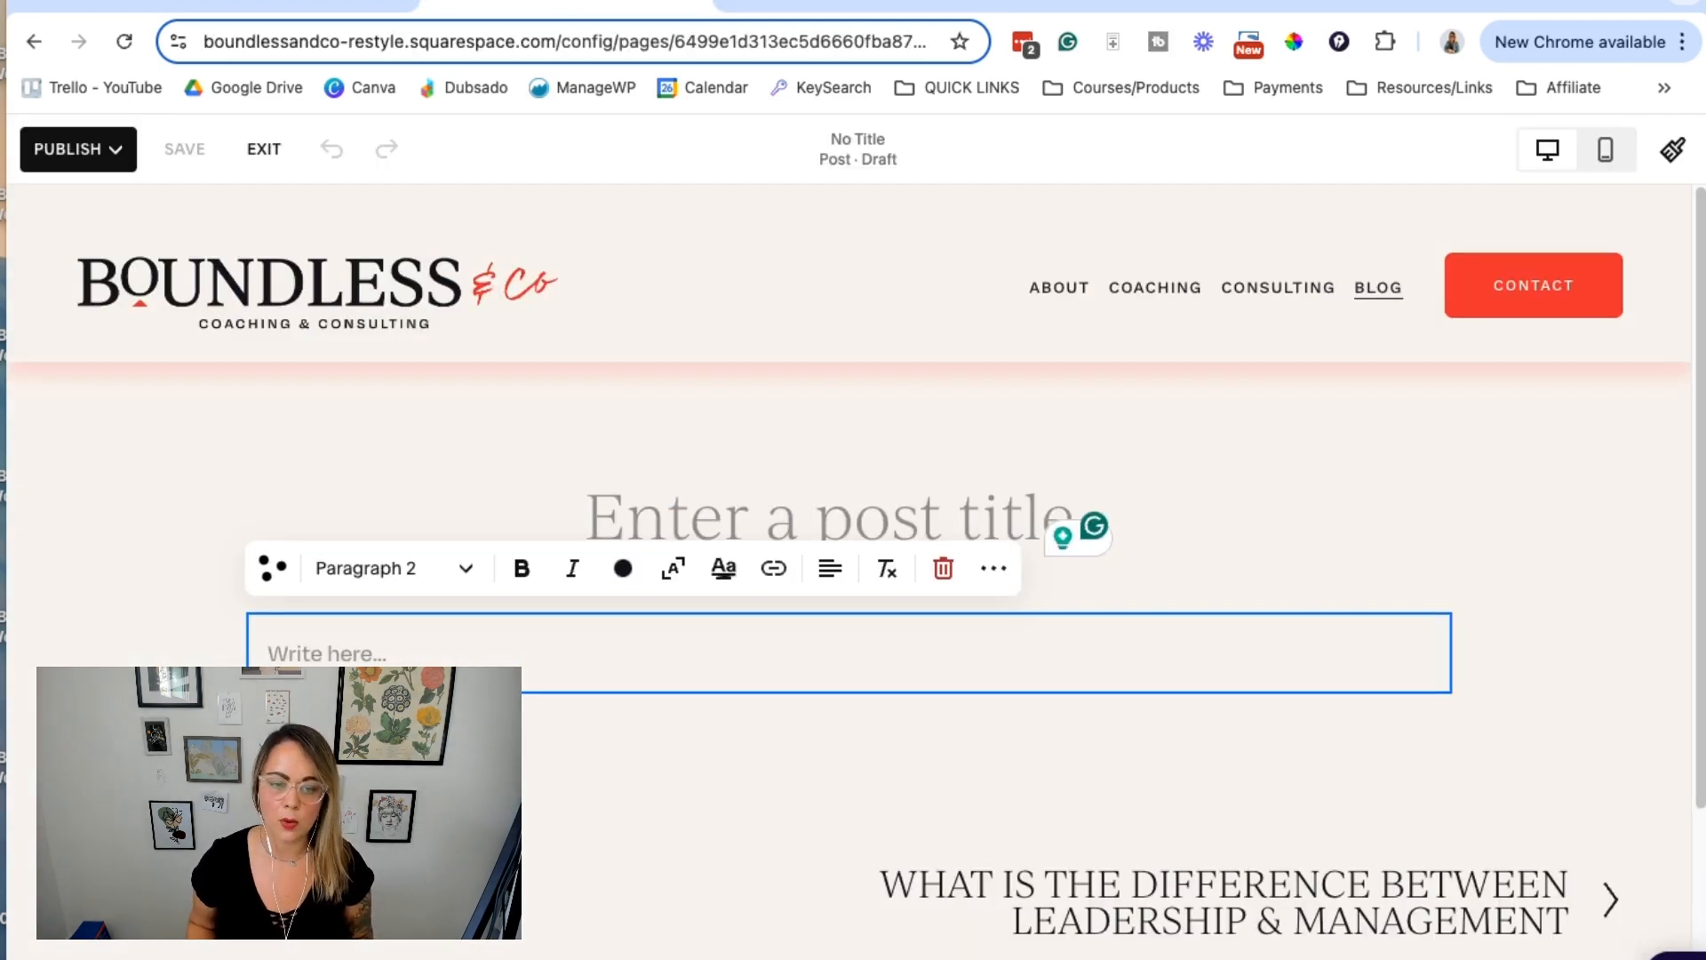
Scroll through the pasted article text in the draft post body
{"action": "scroll", "scroll_direction": "down", "scroll_amount": 3}
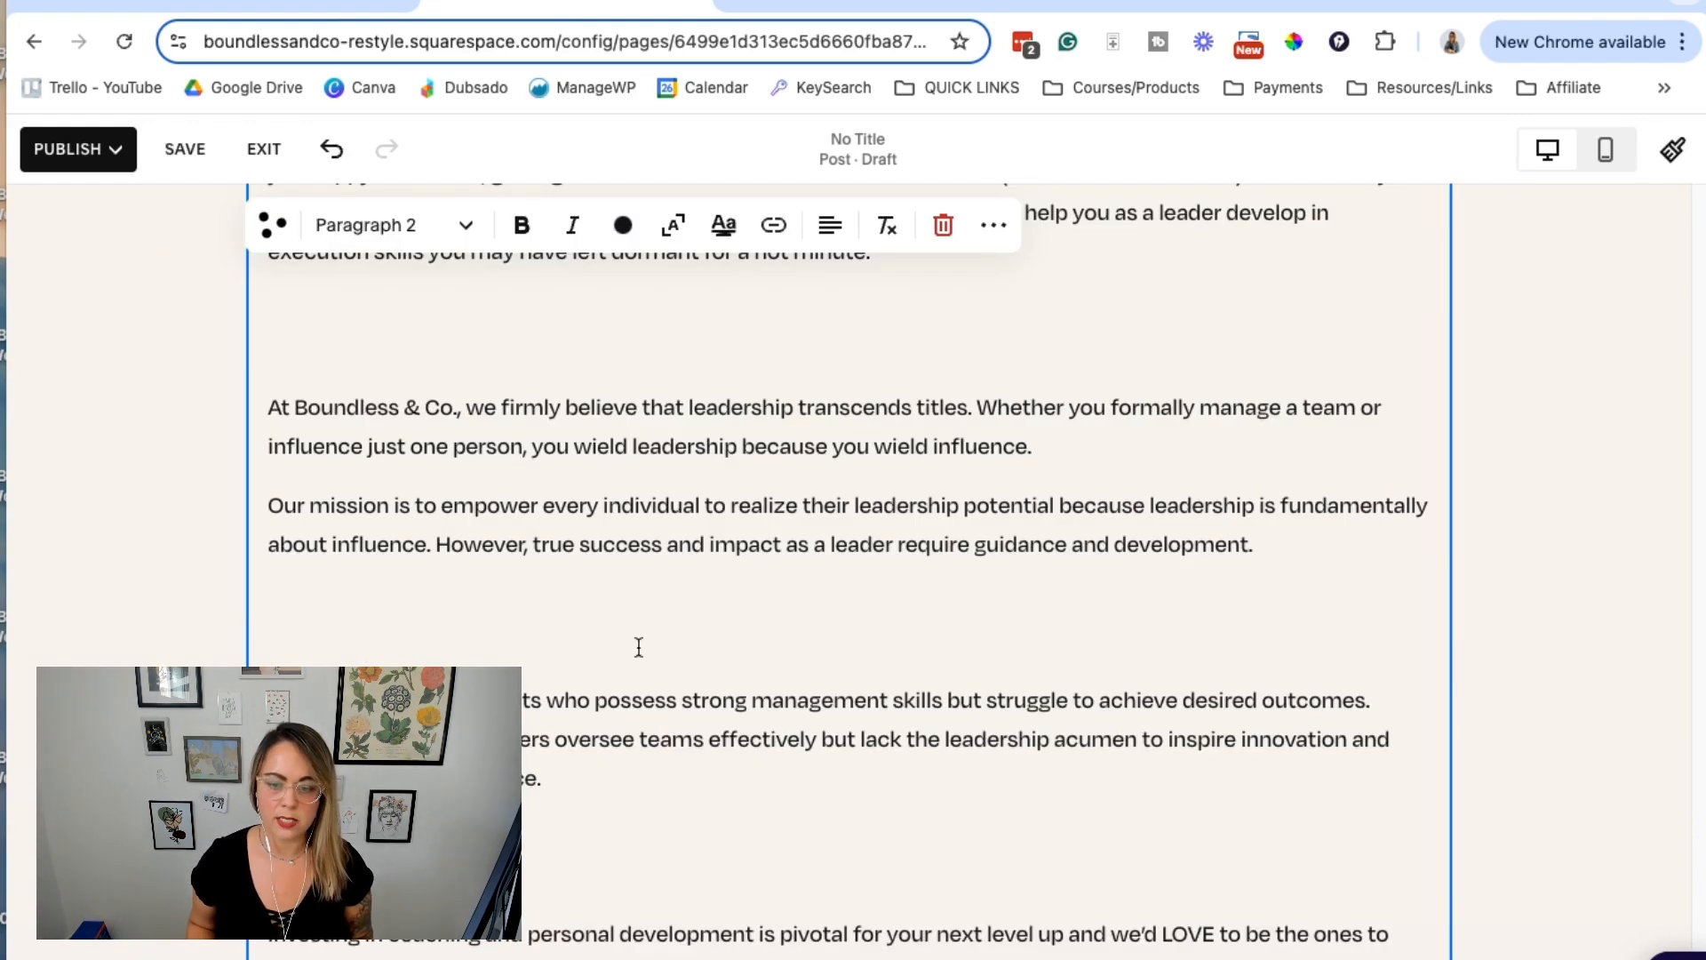
{"action": "mouse_move", "coordinate": [410, 627]}
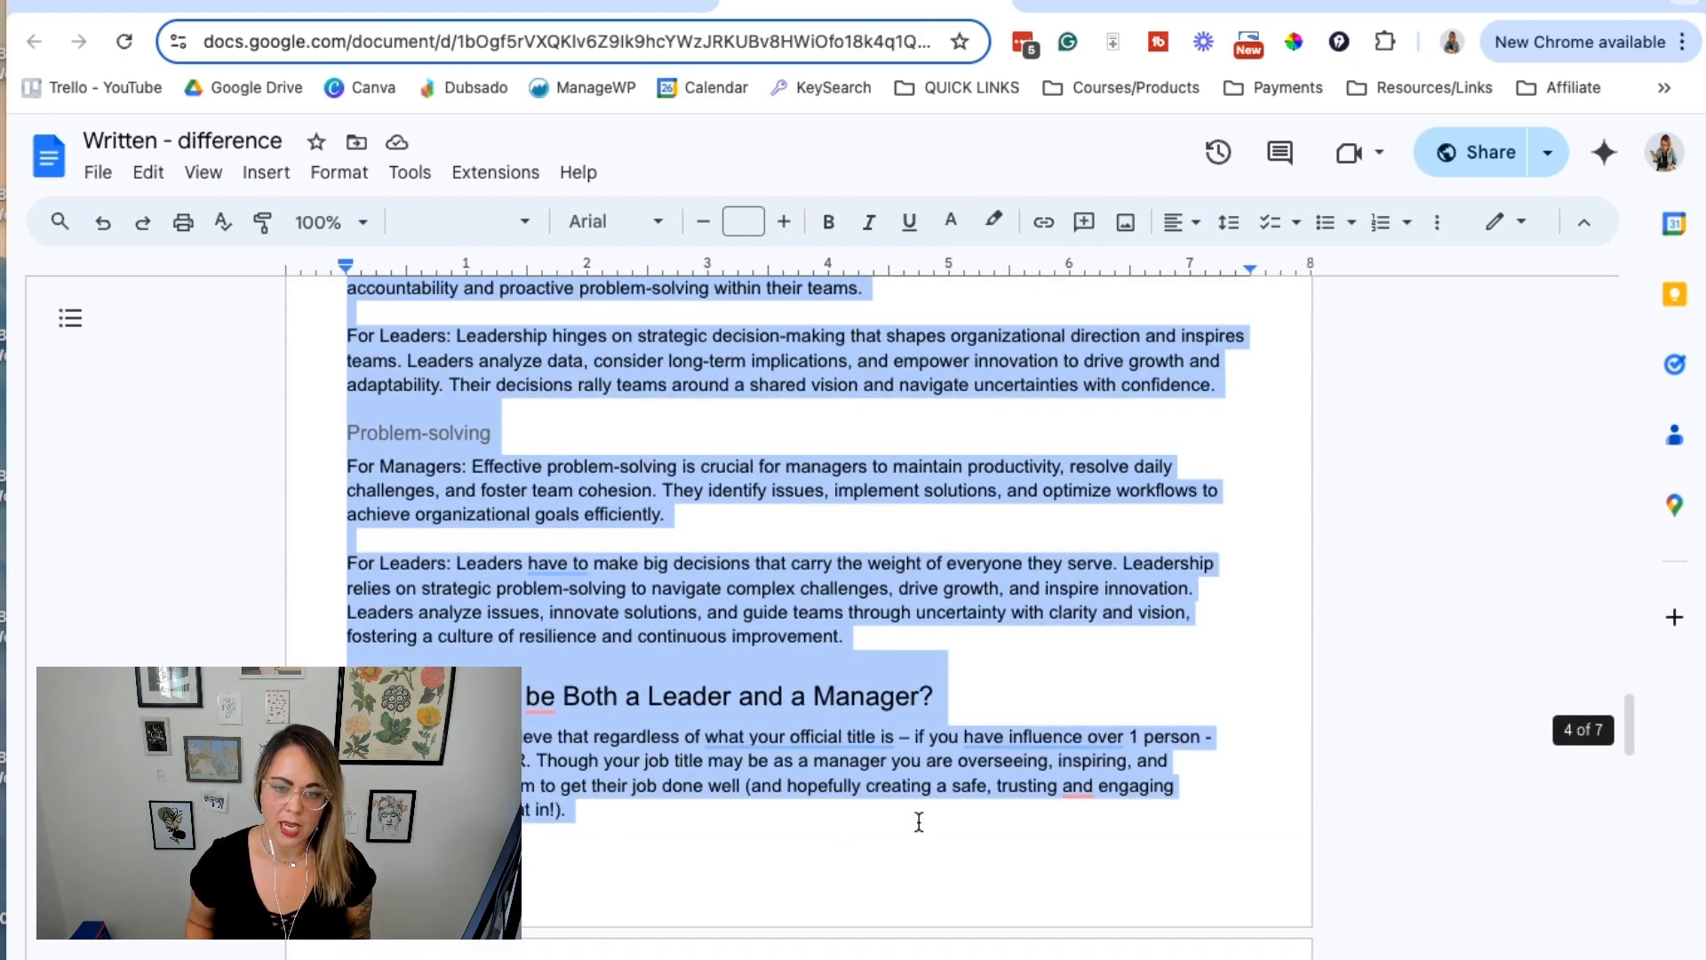
Review the post title and keyword lines at the top of the source doc
{"action": "scroll", "scroll_direction": "up", "scroll_amount": 3}
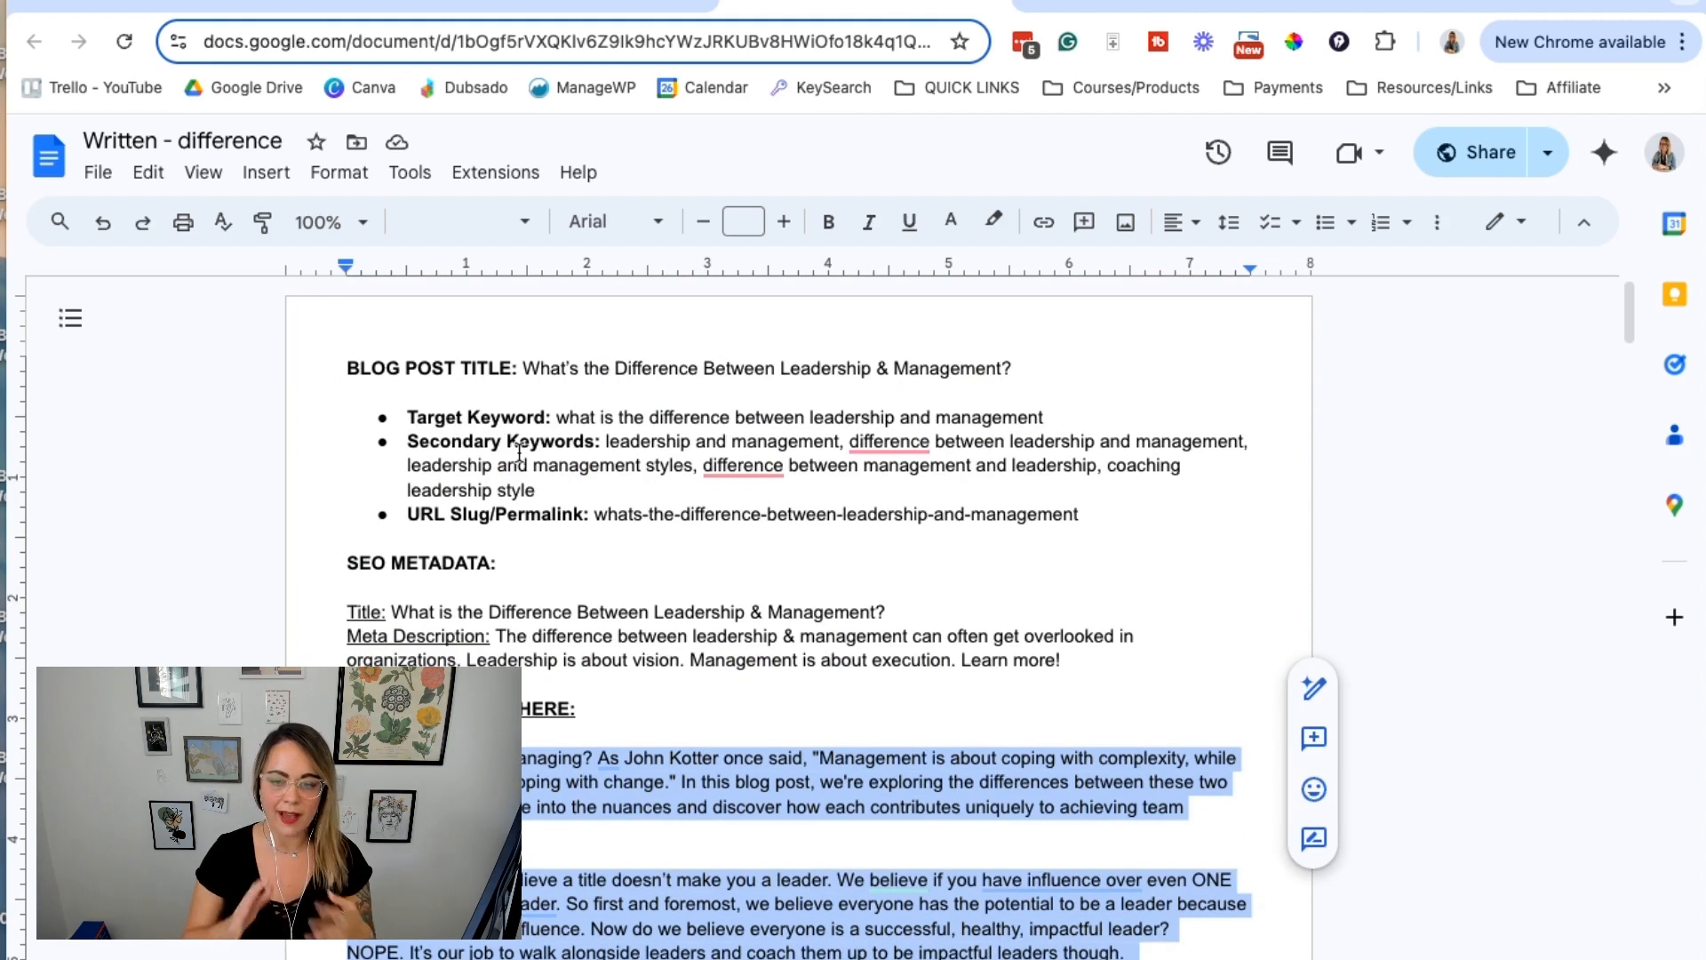
{"action": "mouse_move", "coordinate": [246, 316]}
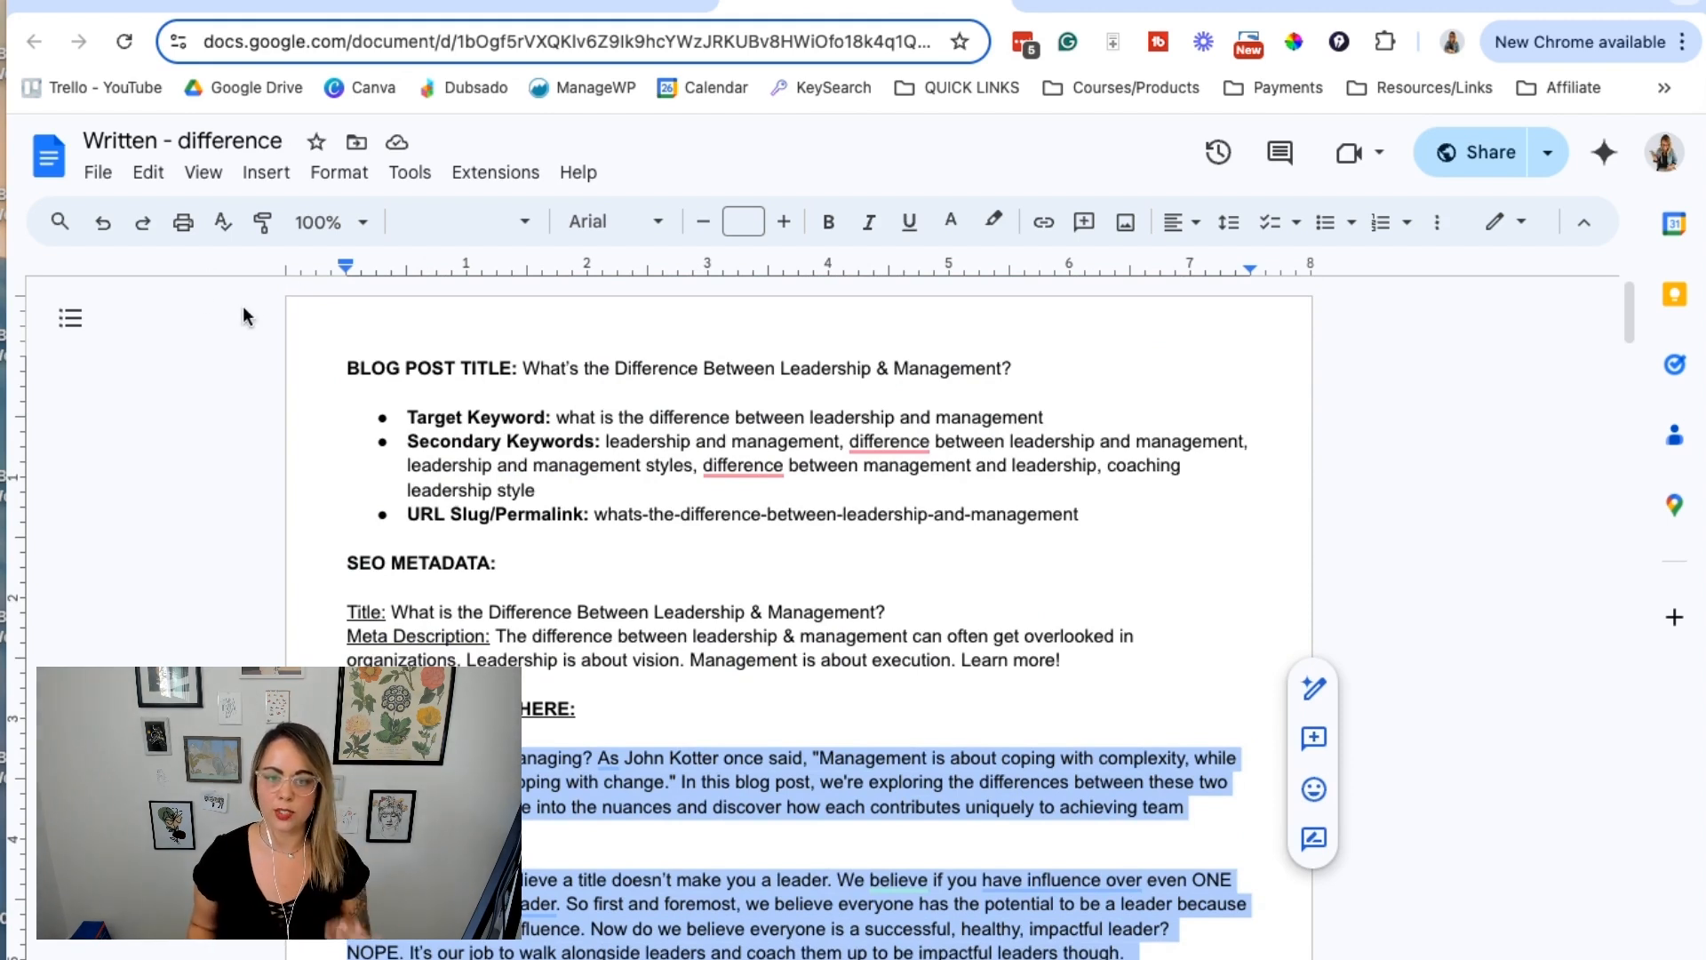
{"action": "left_click", "coordinate": [922, 368]}
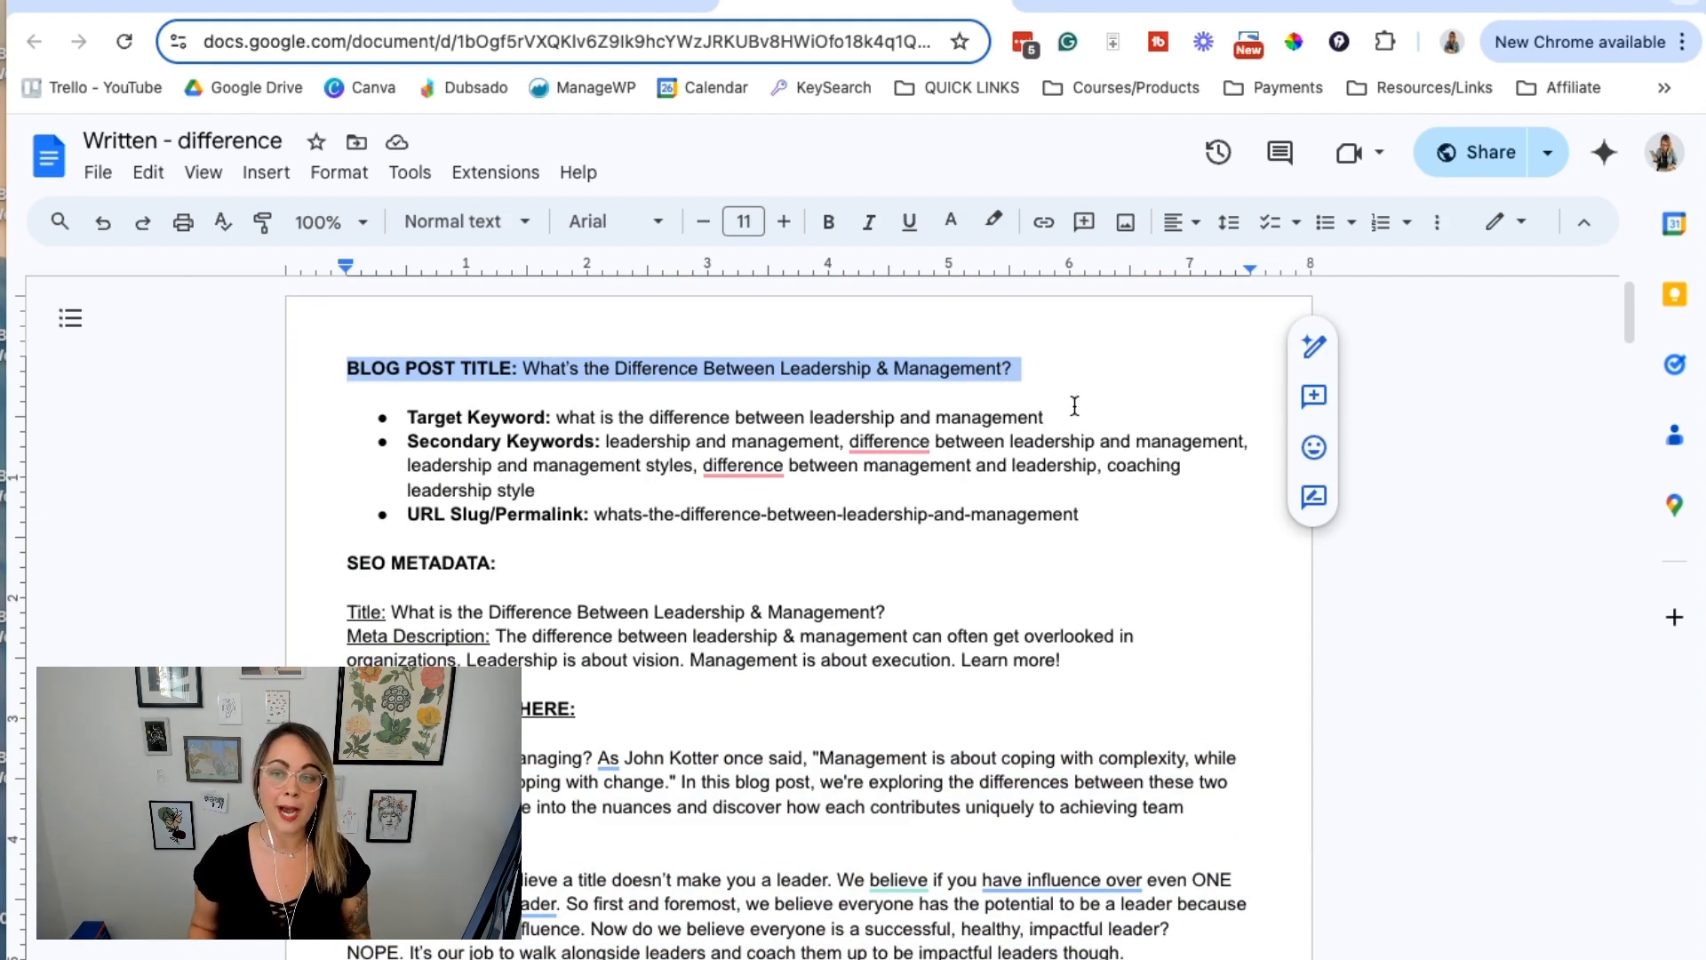
{"action": "left_click", "coordinate": [705, 424]}
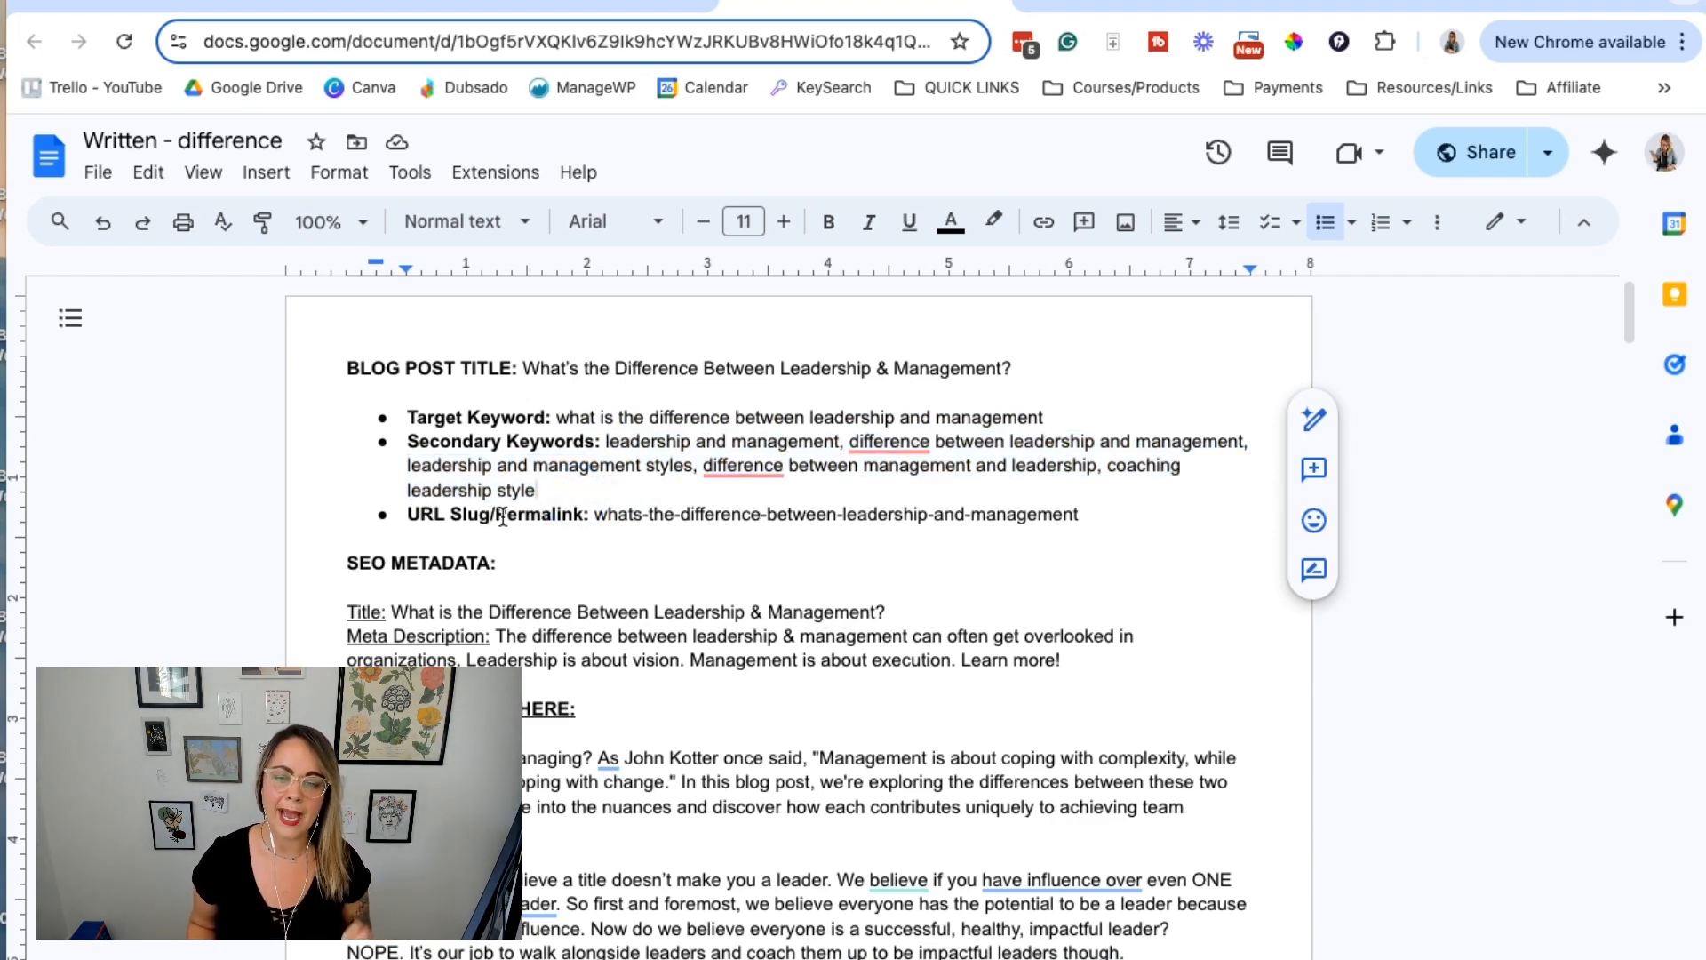
{"action": "double_click", "coordinate": [696, 513]}
{"action": "type", "text": "mariahmagazine.com/seo"}
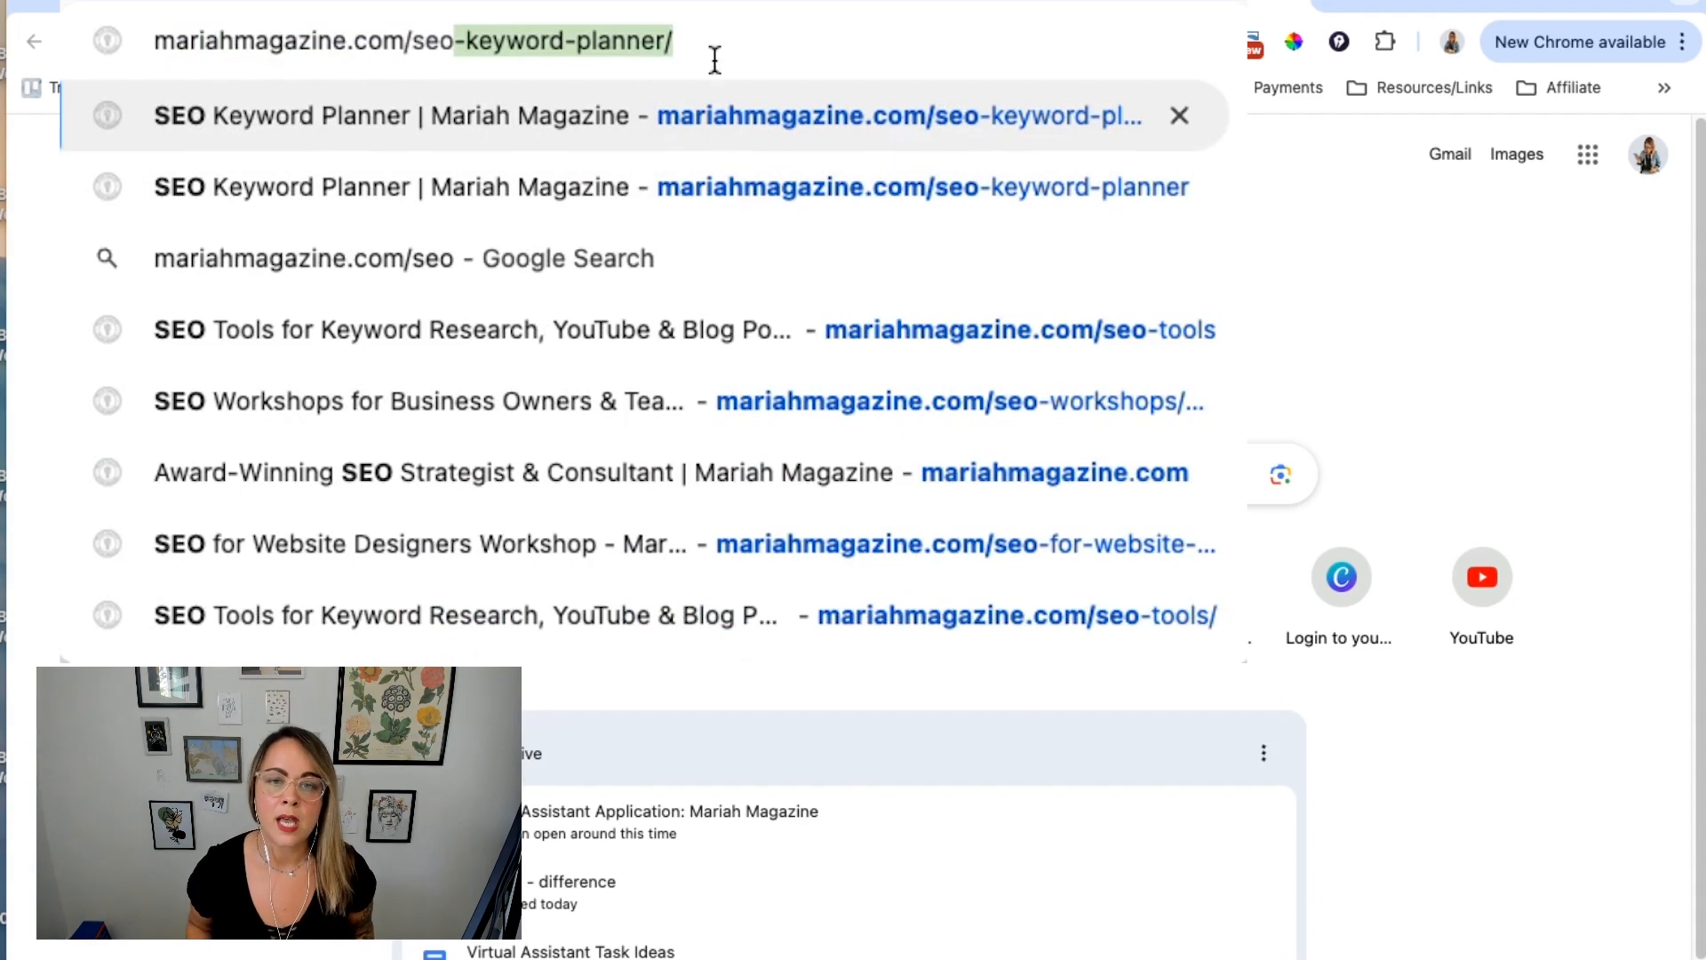
Load the Mariah Magazine SEO Keyword Planner page from the address bar suggestion
{"action": "left_click", "coordinate": [414, 41]}
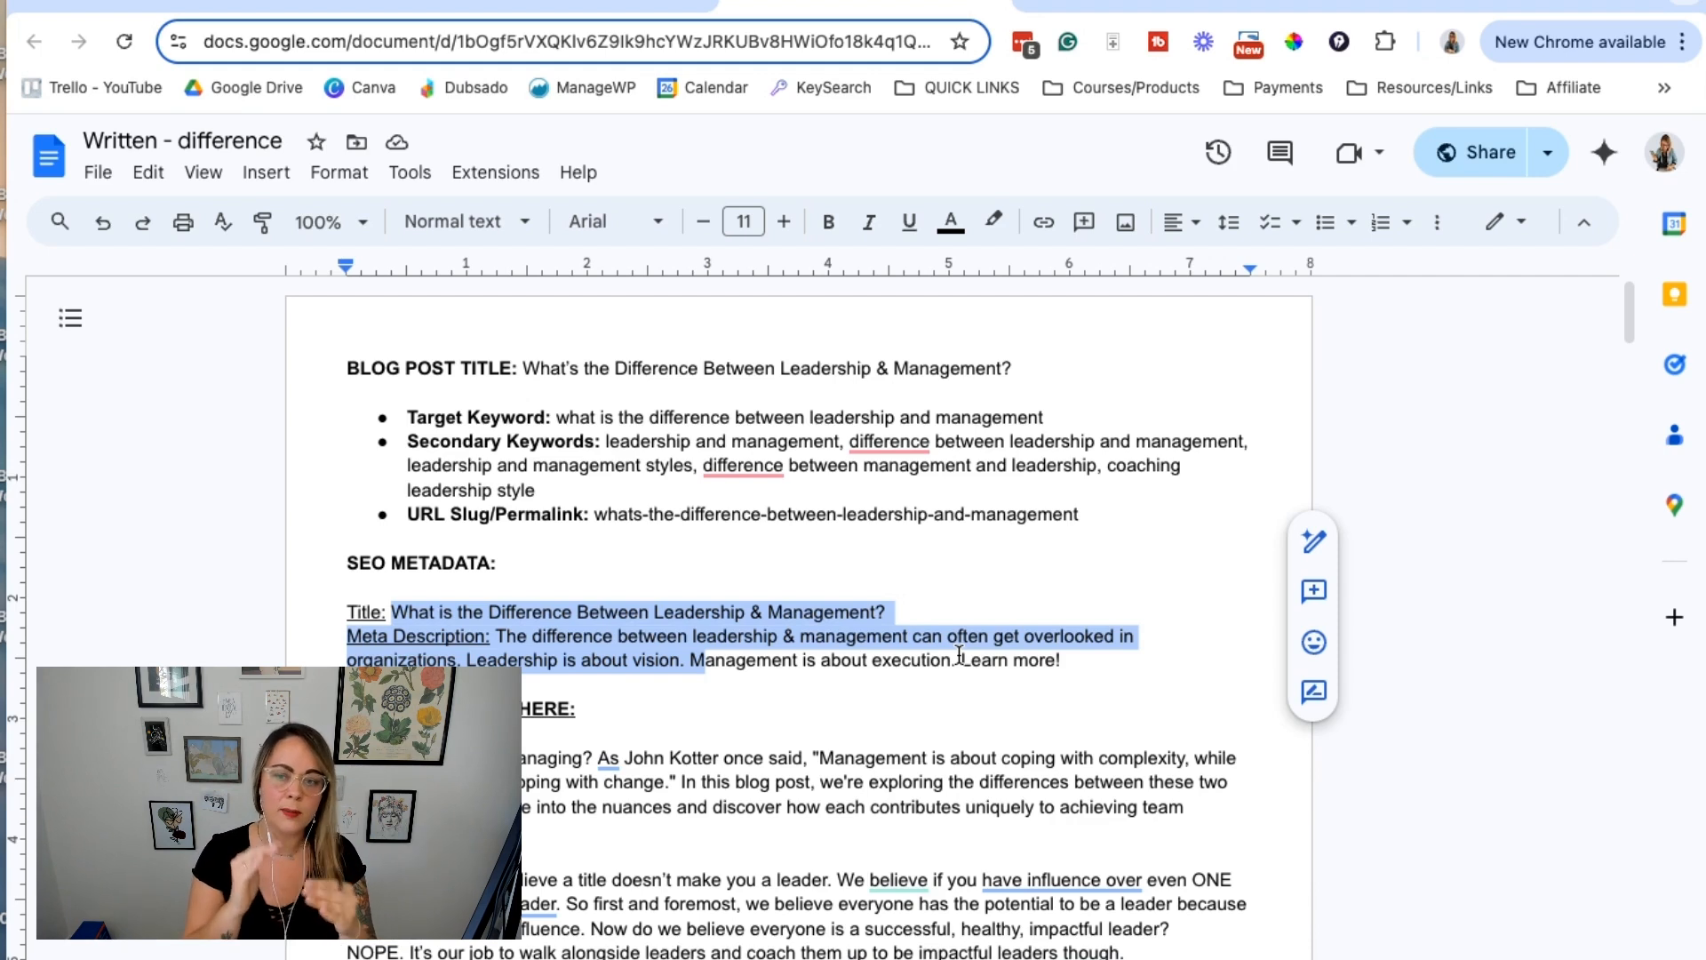
{"action": "left_click", "coordinate": [991, 661]}
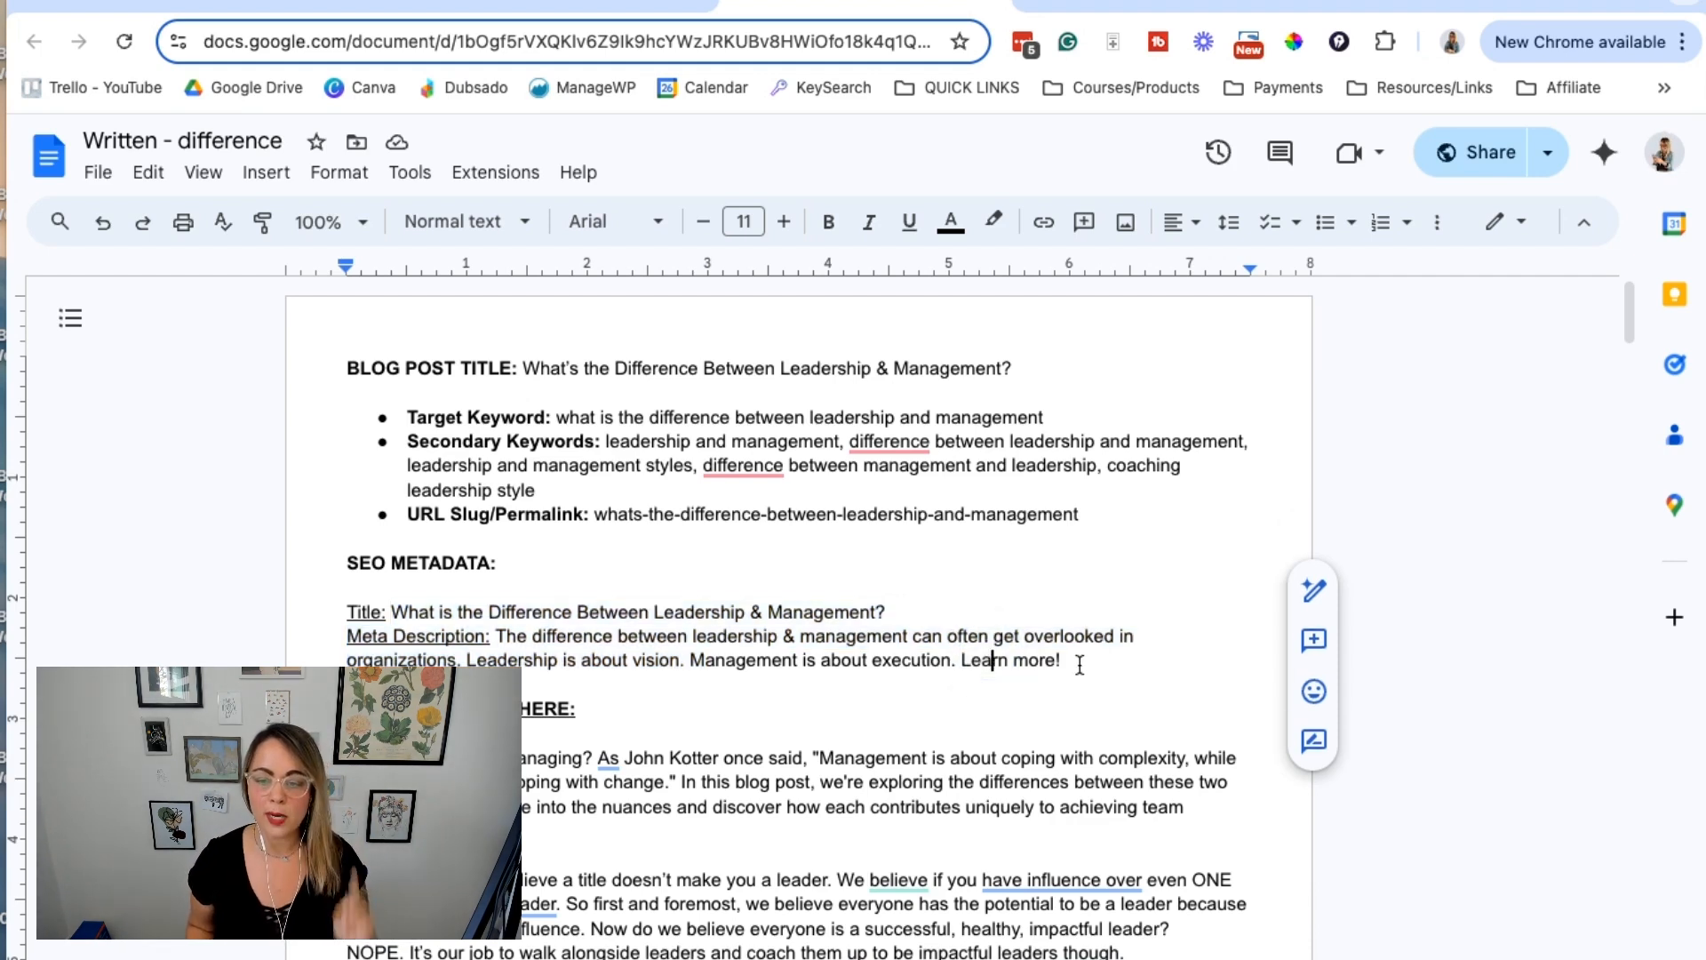
{"action": "left_click_drag", "start_coordinate": [347, 611], "coordinate": [1057, 661]}
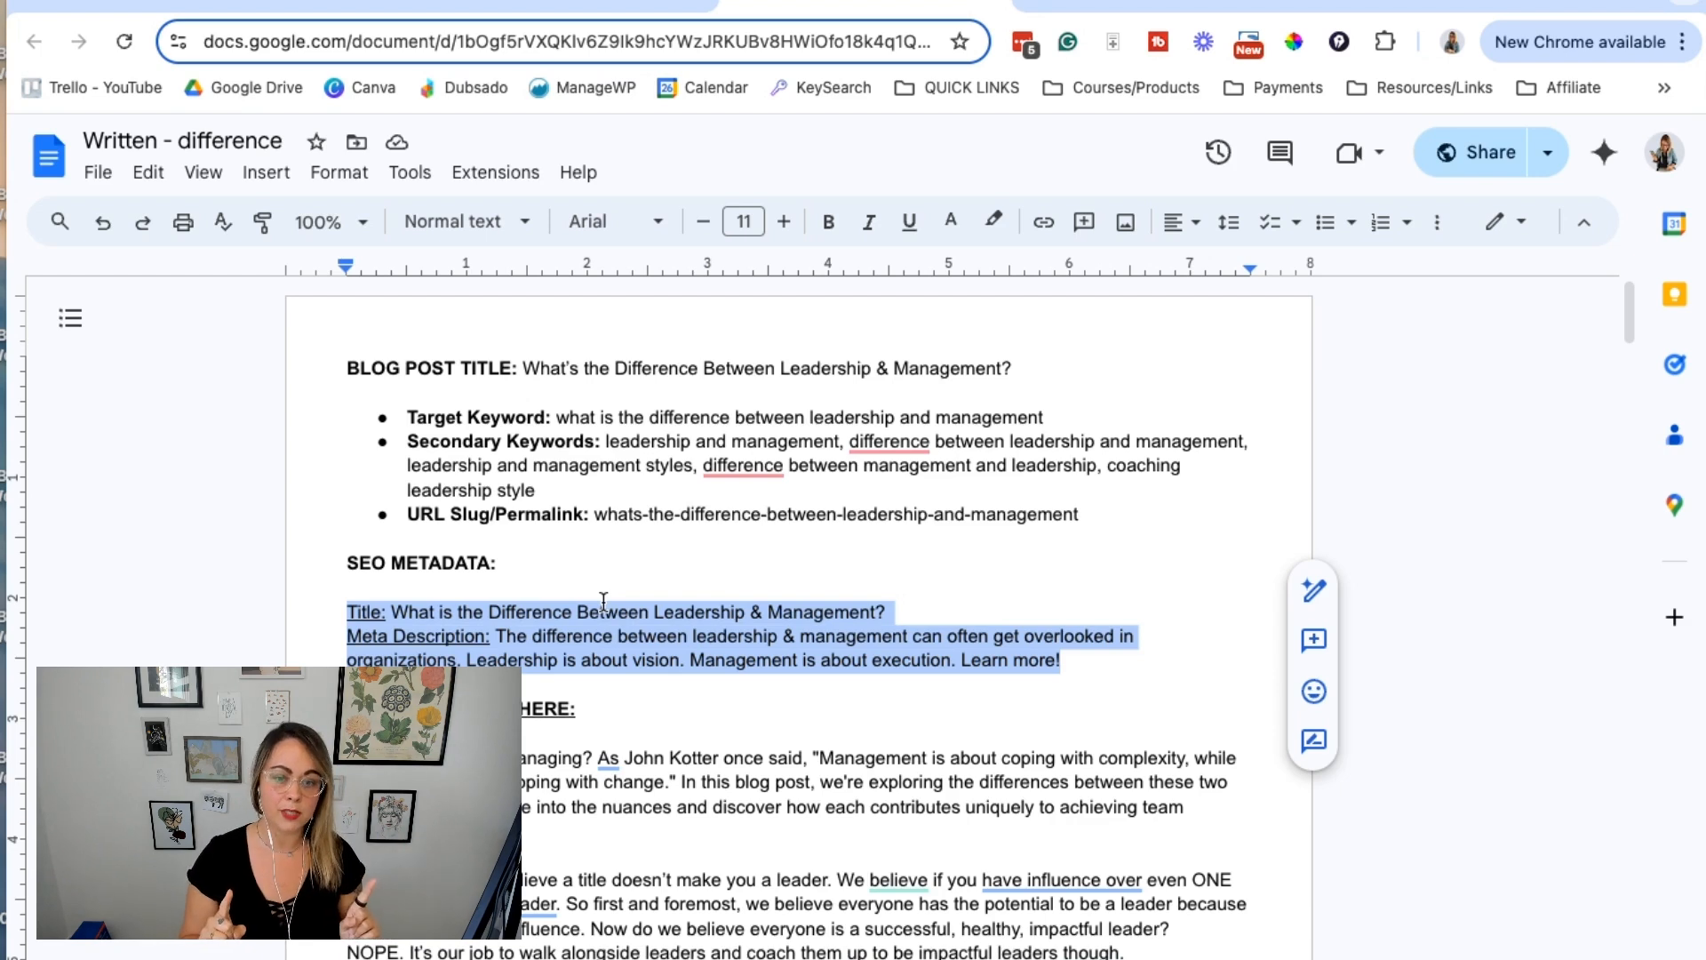
{"action": "left_click", "coordinate": [603, 611]}
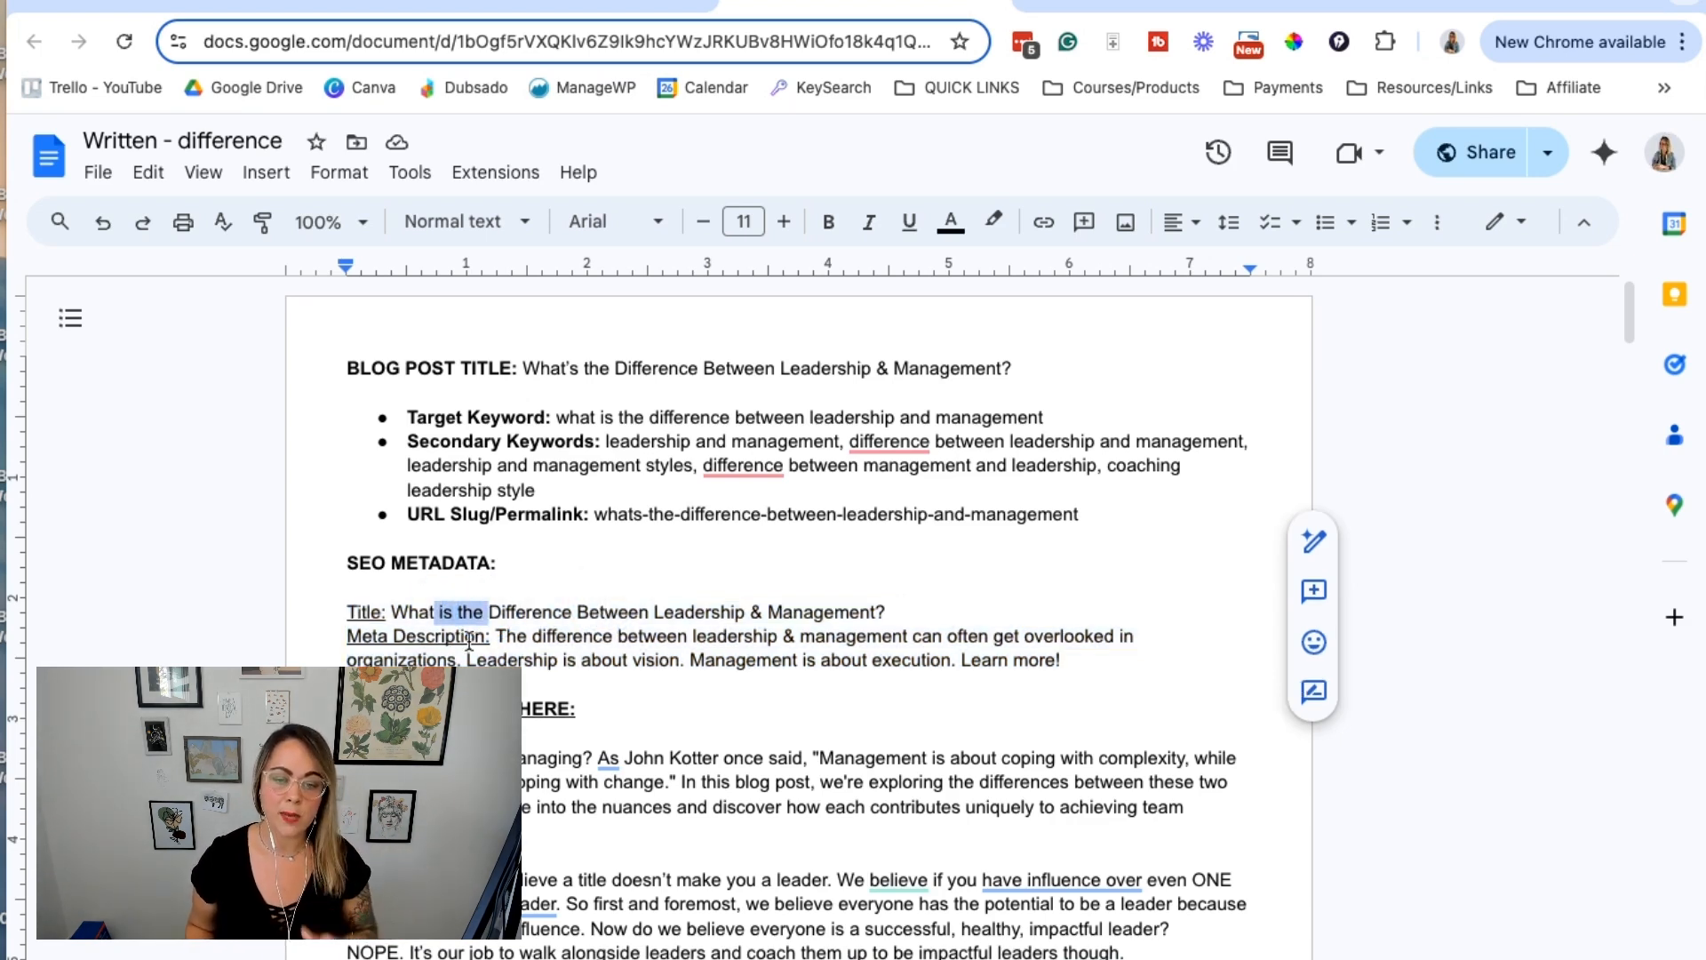
{"action": "left_click", "coordinate": [908, 221]}
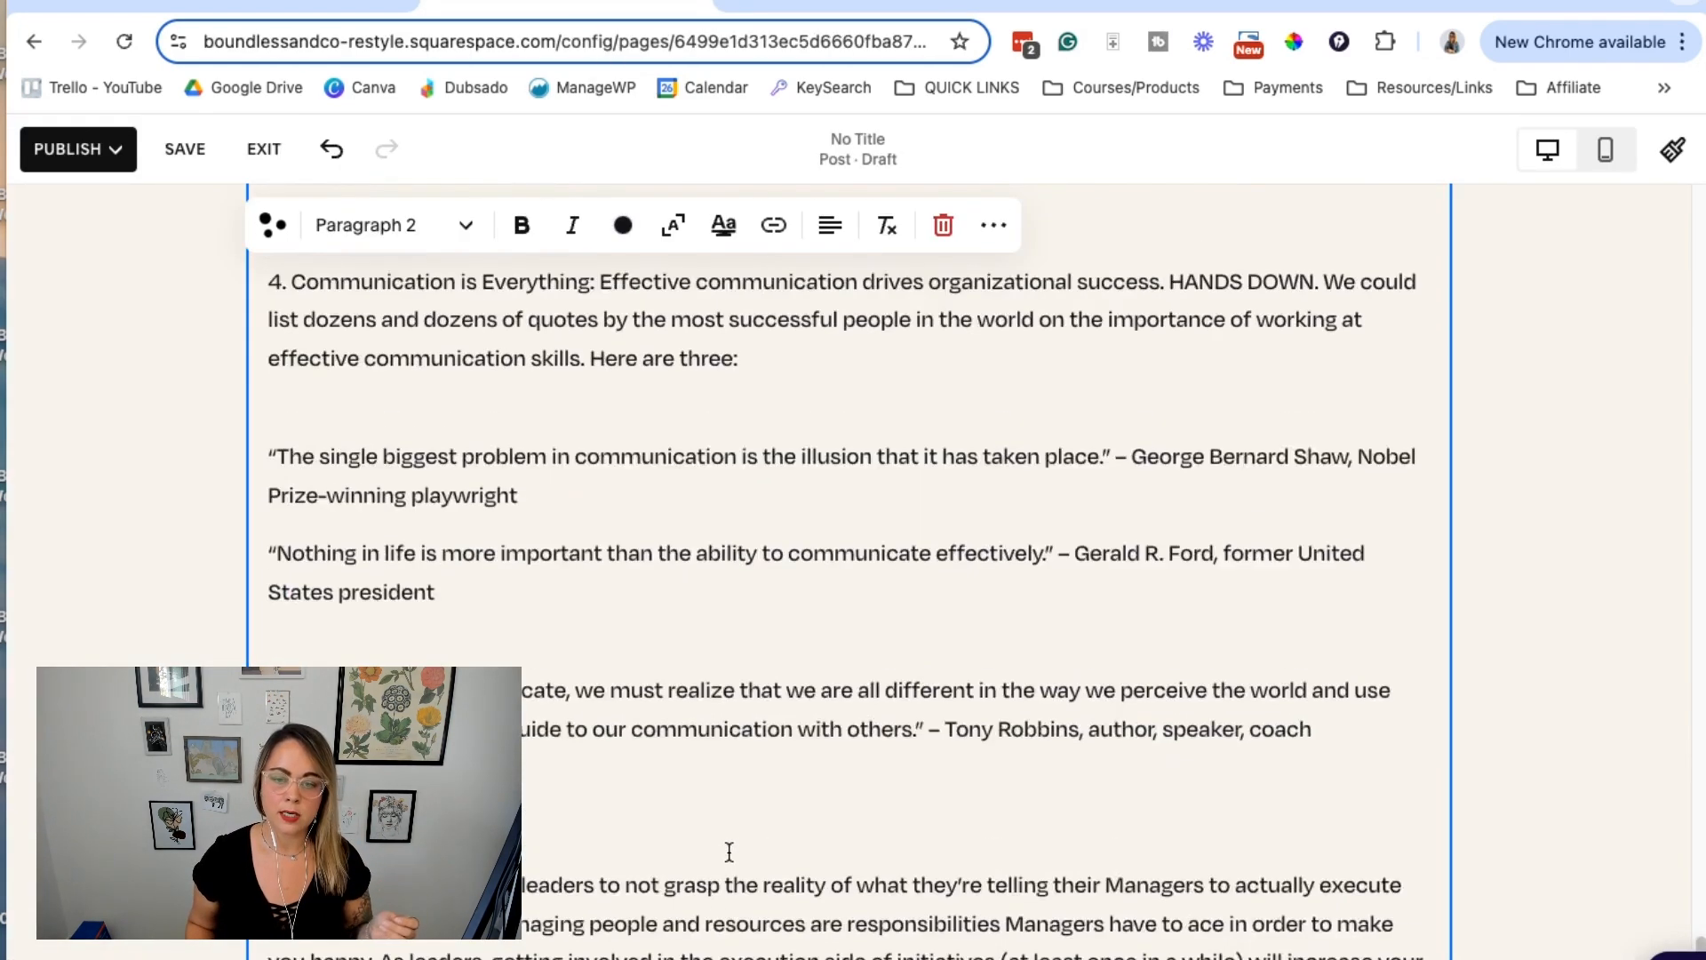
{"action": "scroll", "scroll_direction": "down", "scroll_amount": 3}
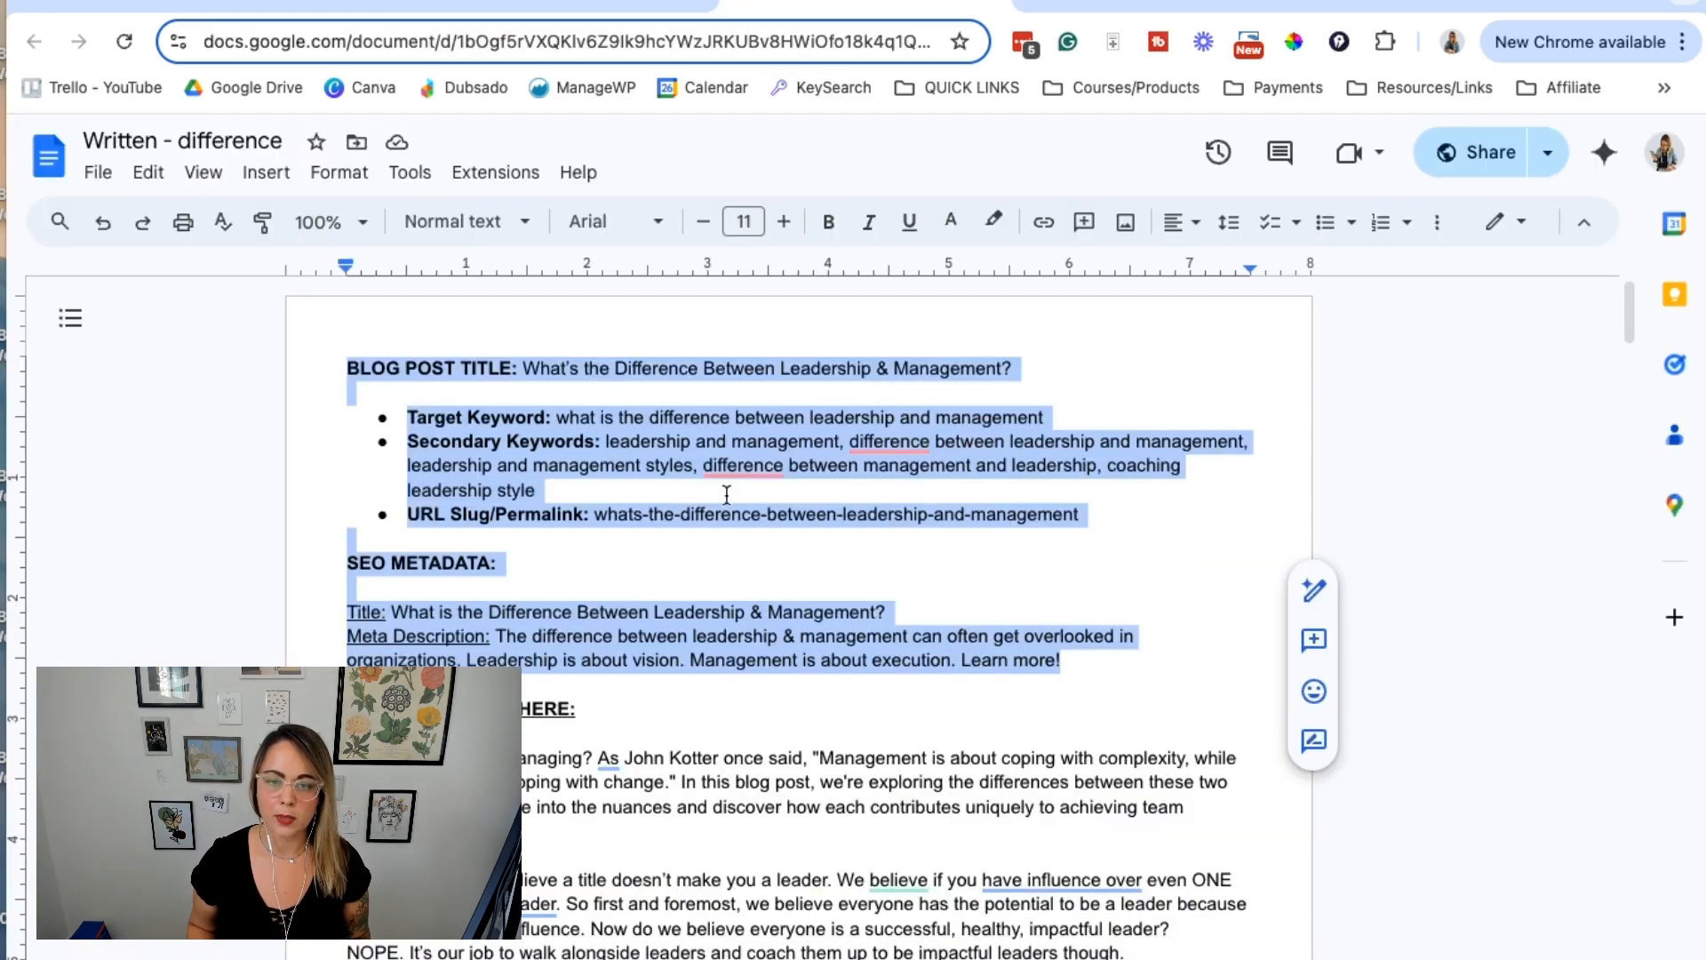
Select the blog post title line in the doc for copying into Squarespace
{"action": "left_click", "coordinate": [521, 368]}
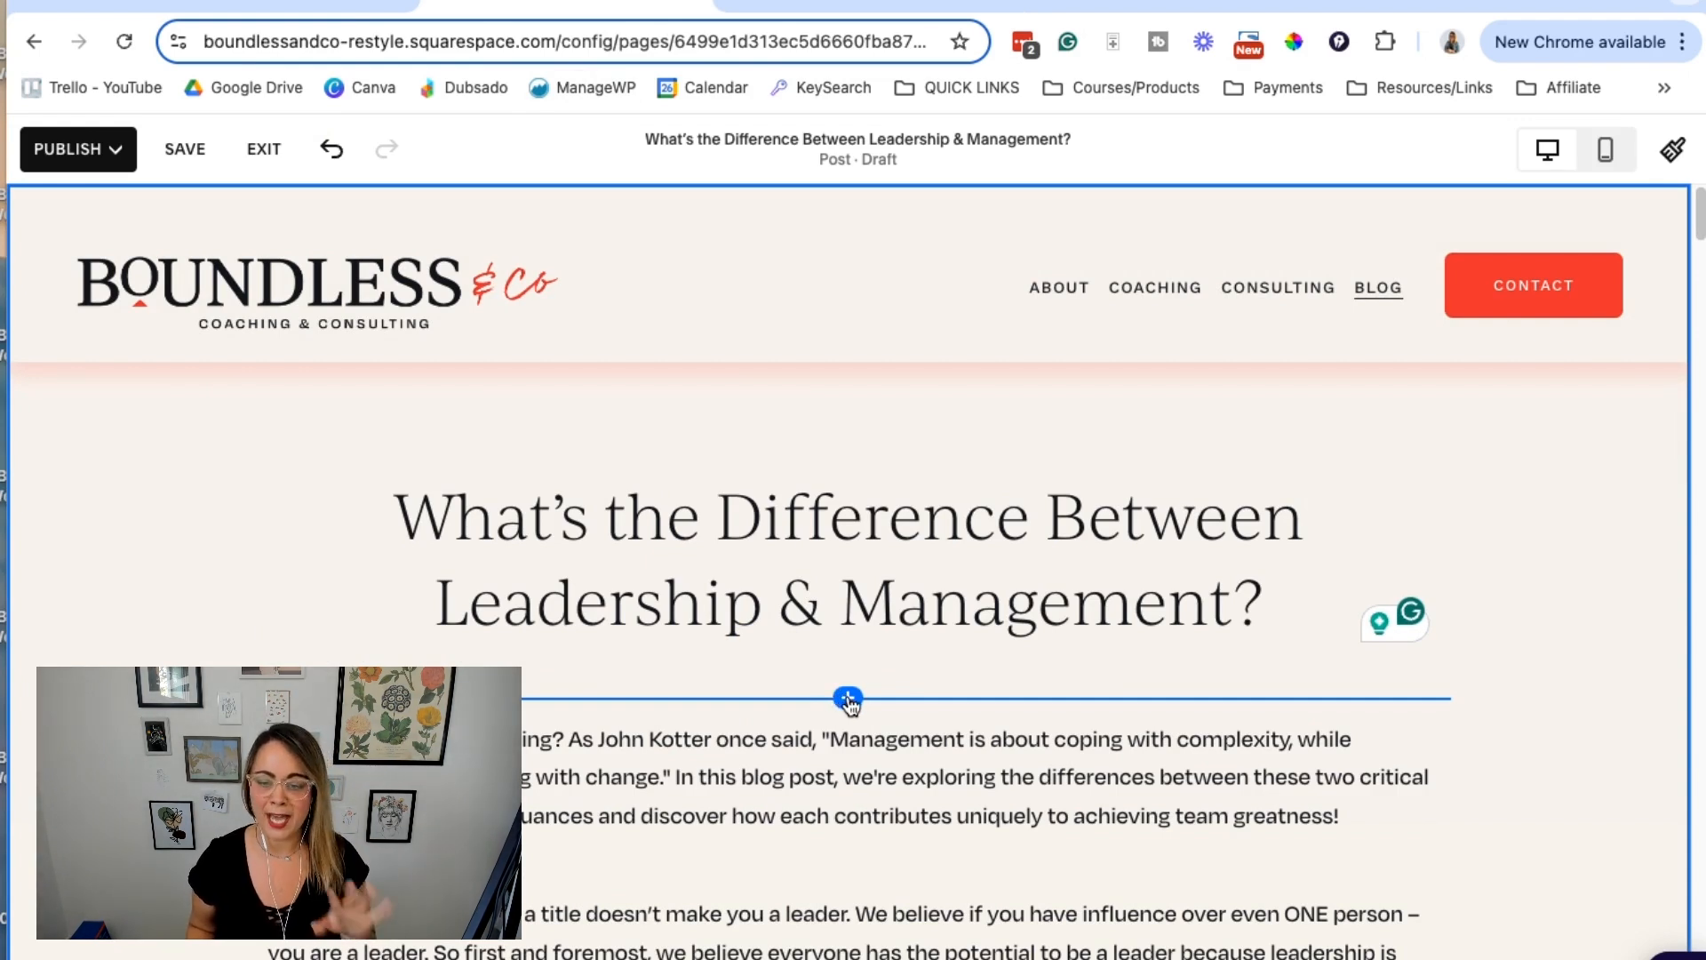
Add an image block beneath the post title
{"action": "left_click", "coordinate": [849, 697]}
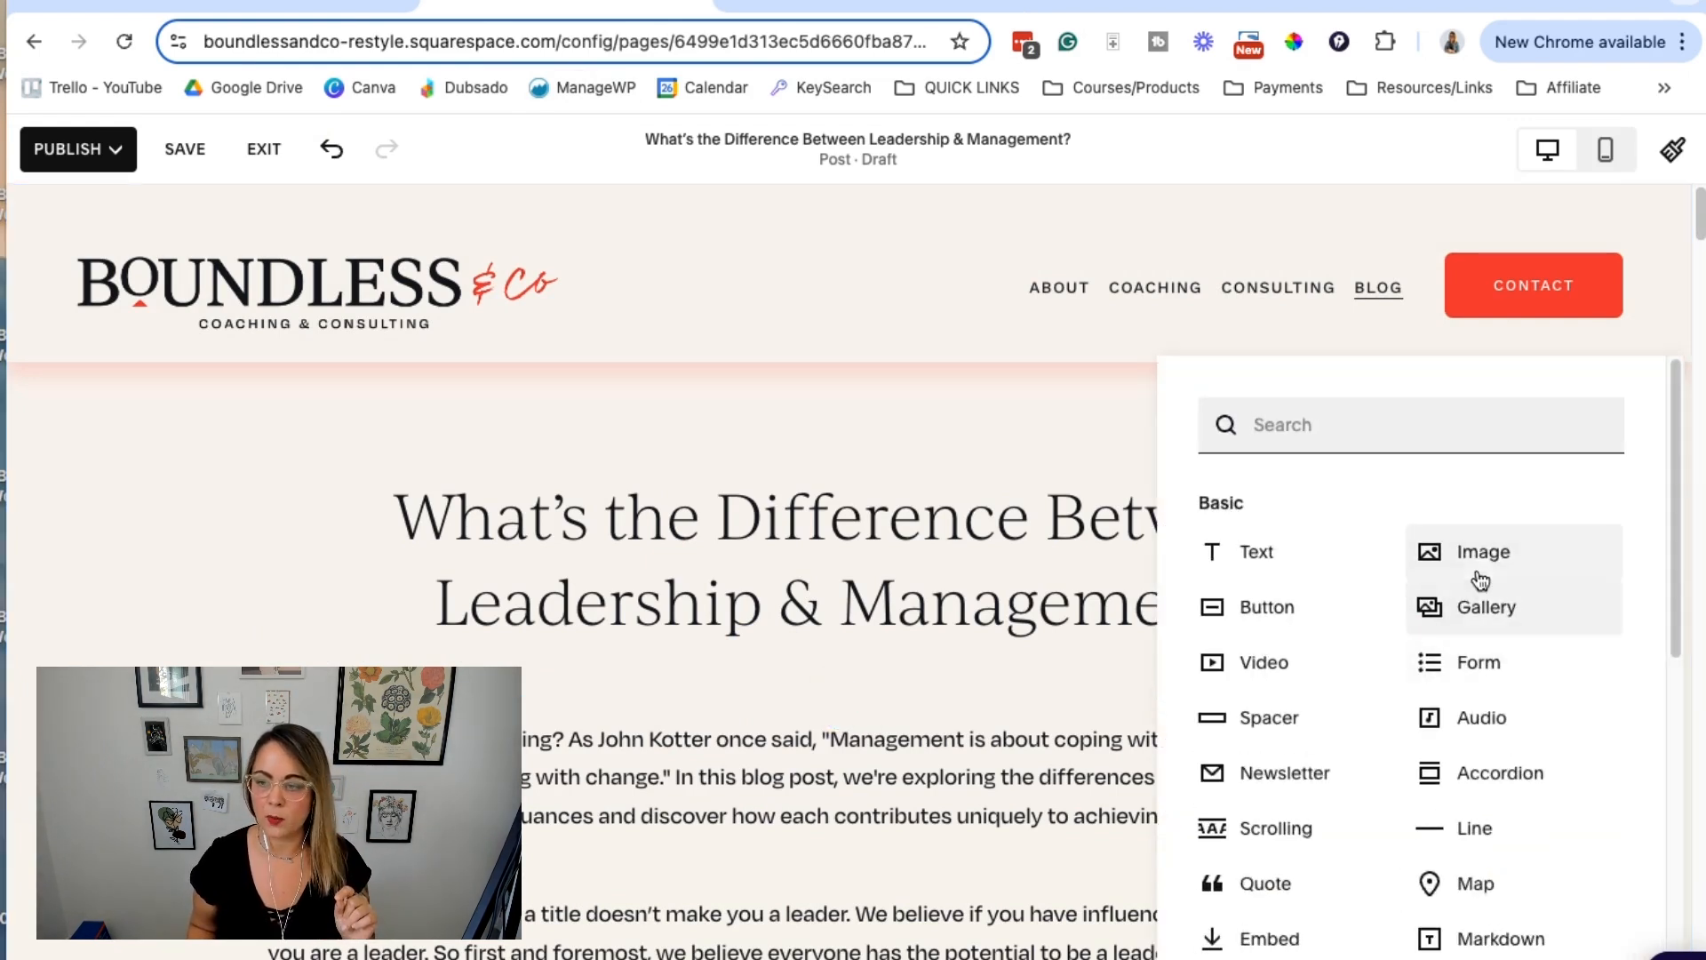
{"action": "left_click", "coordinate": [1482, 551]}
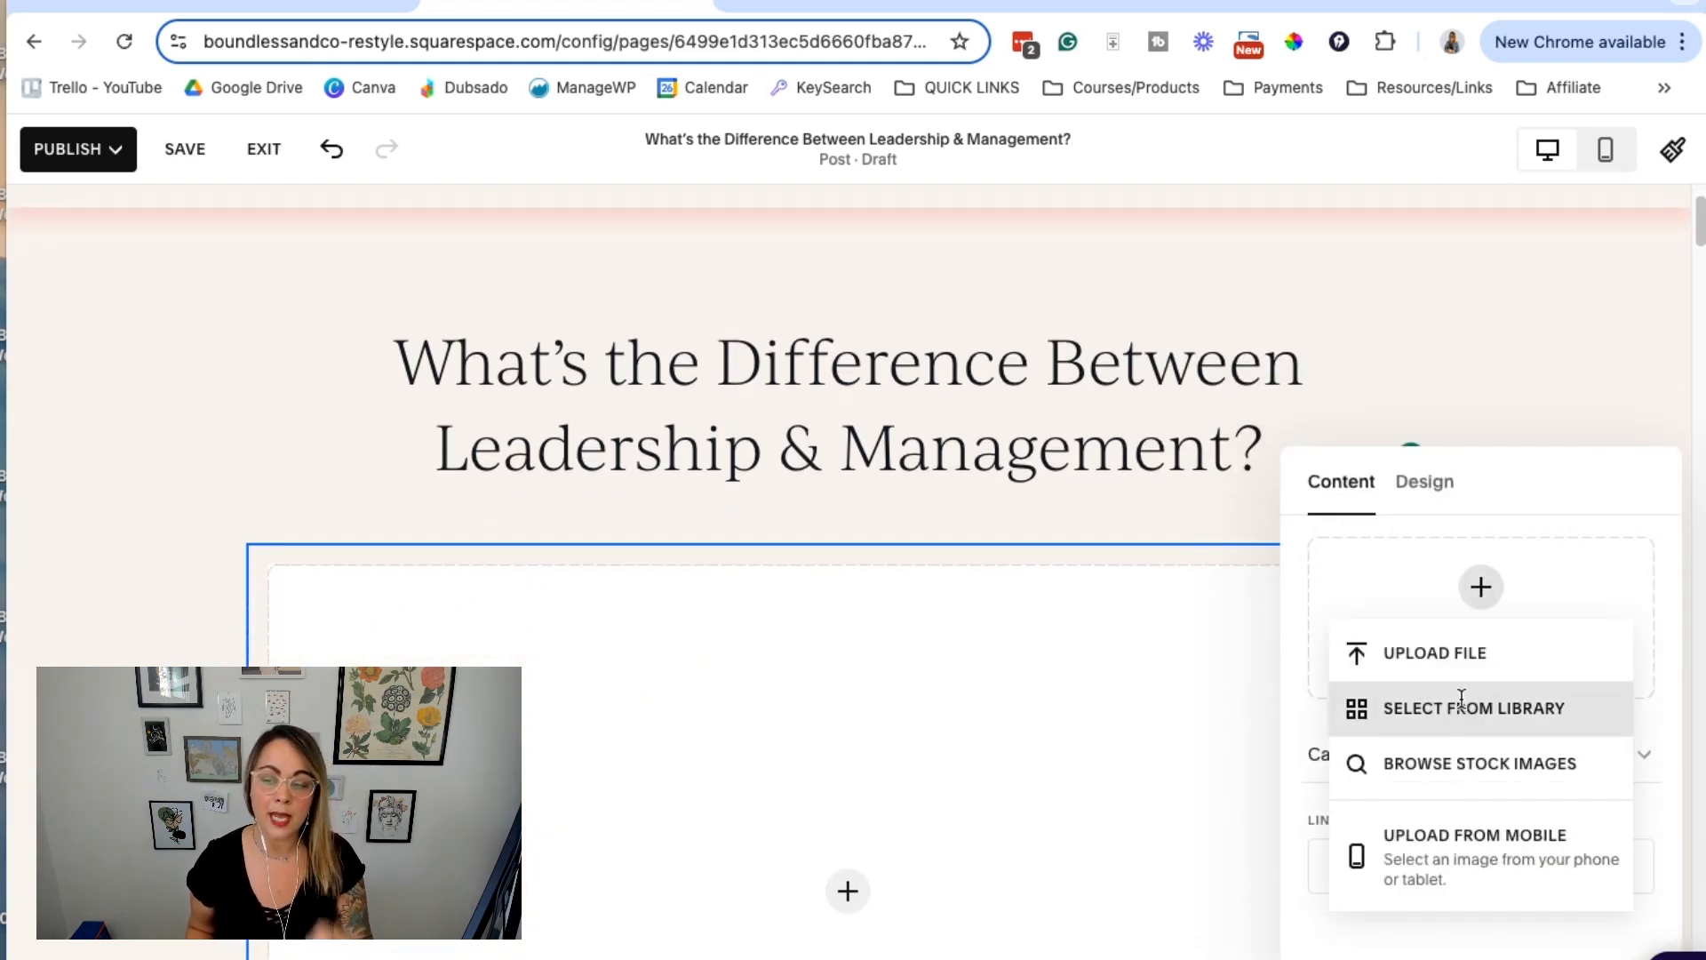
{"action": "mouse_move", "coordinate": [1480, 763]}
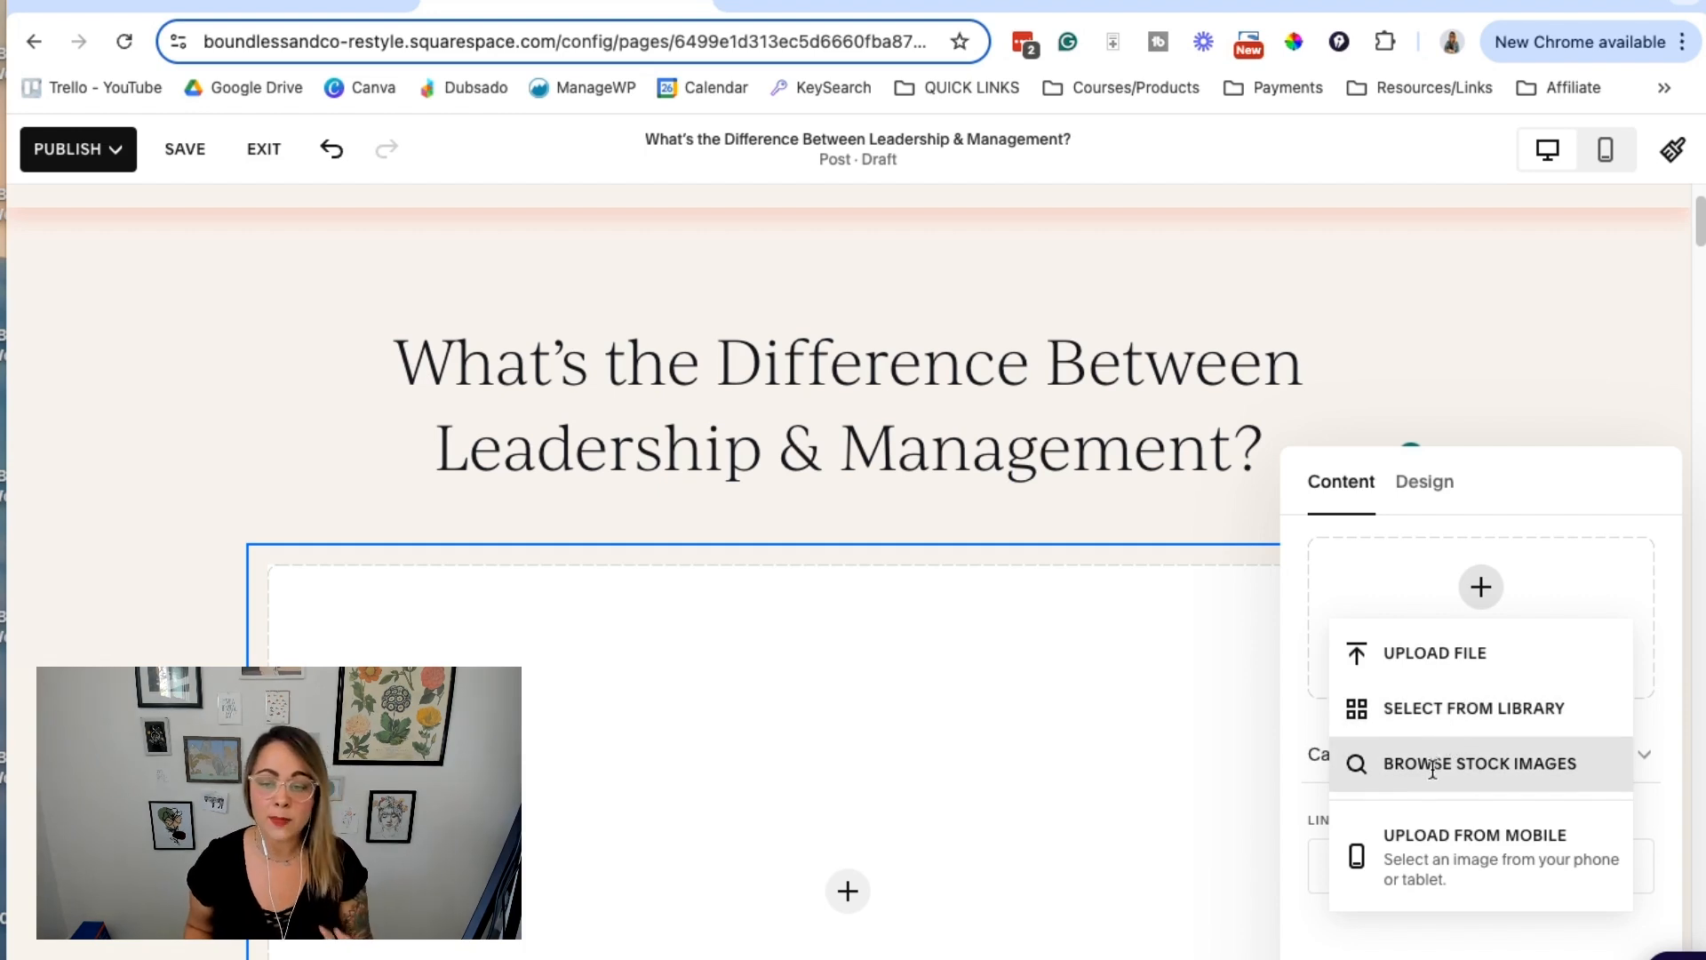
{"action": "mouse_move", "coordinate": [1132, 551]}
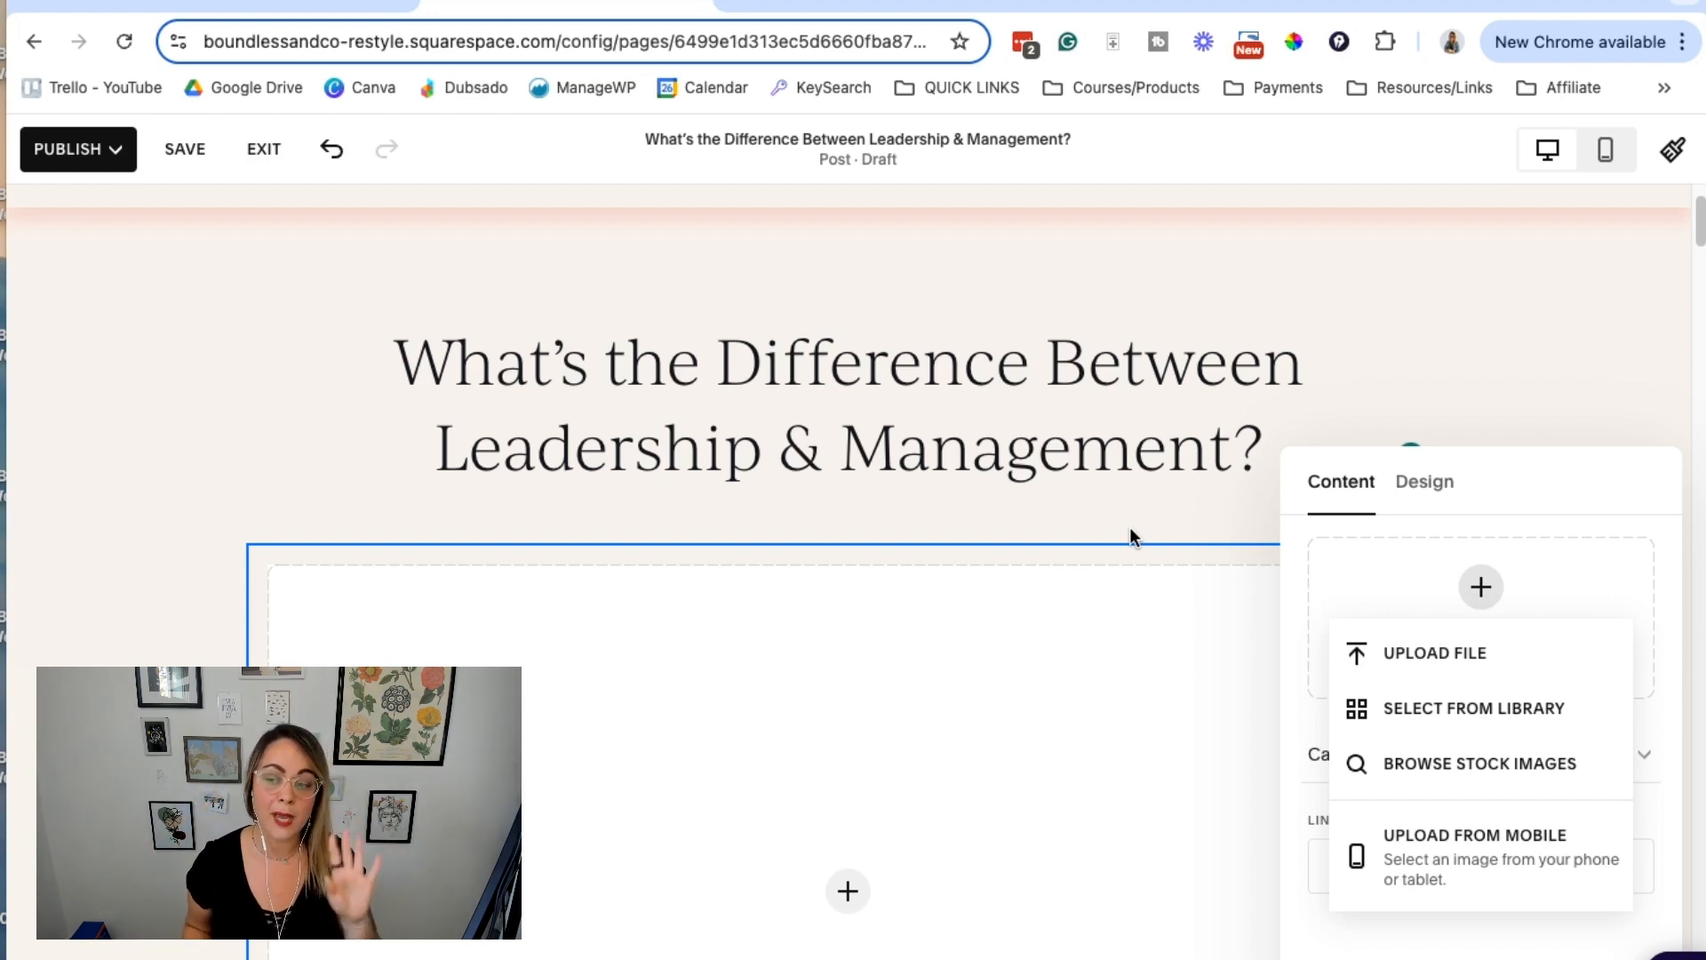
{"action": "mouse_move", "coordinate": [1183, 556]}
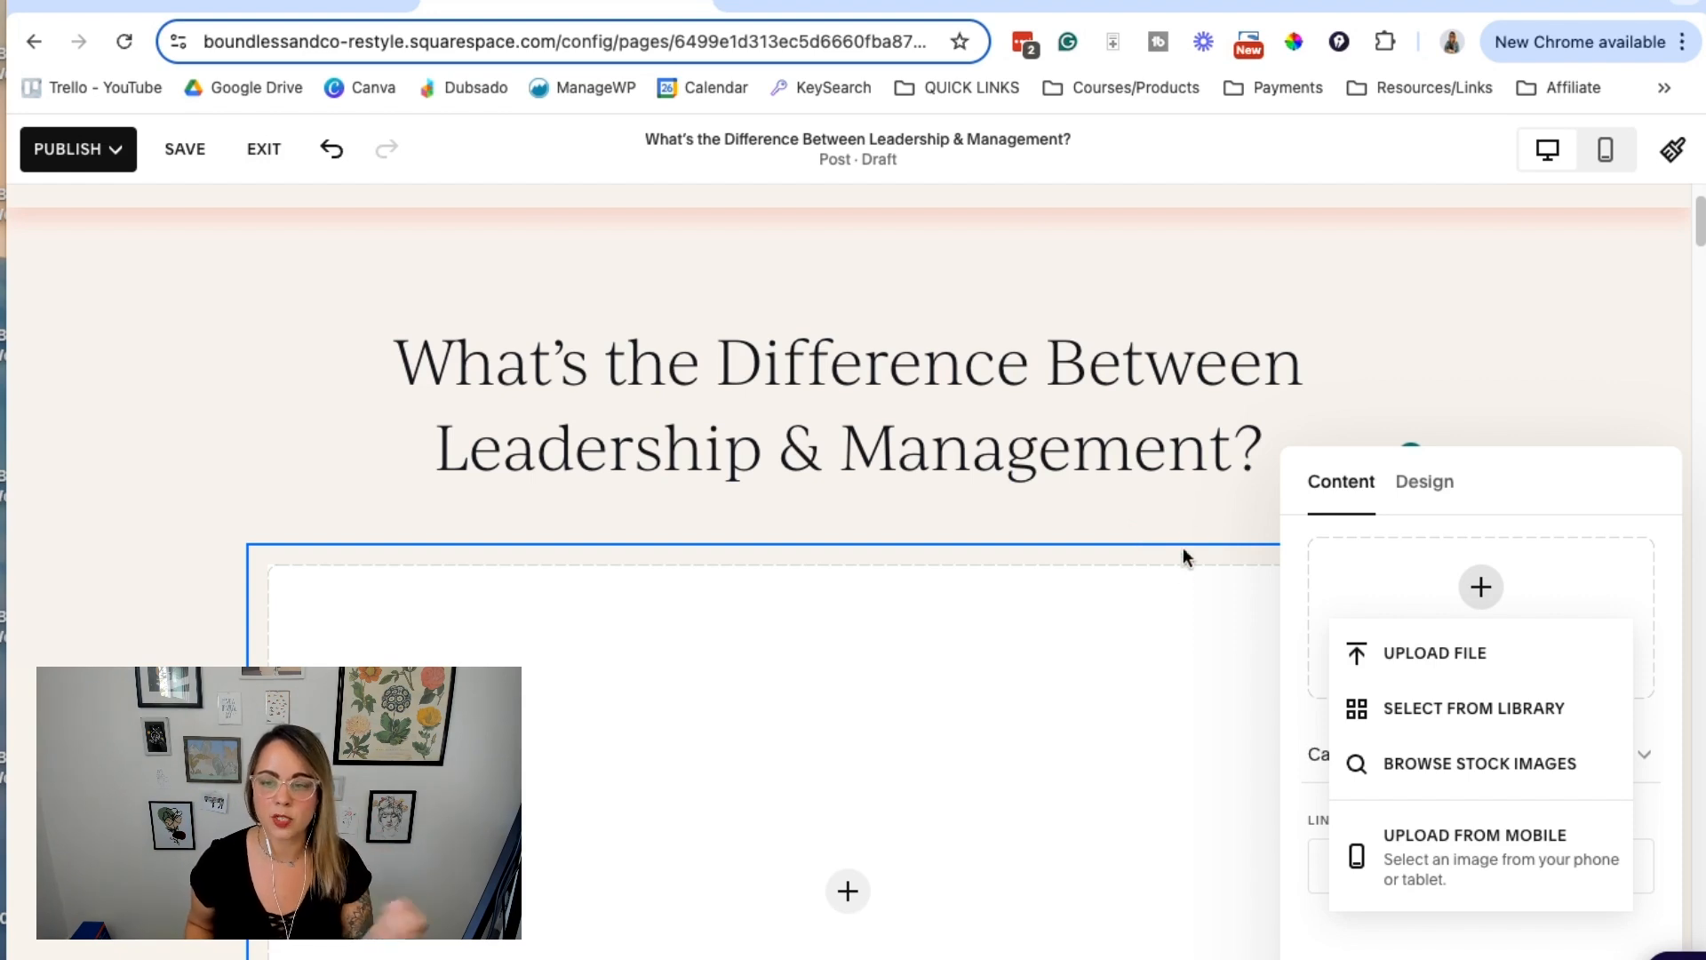
{"action": "mouse_move", "coordinate": [668, 823]}
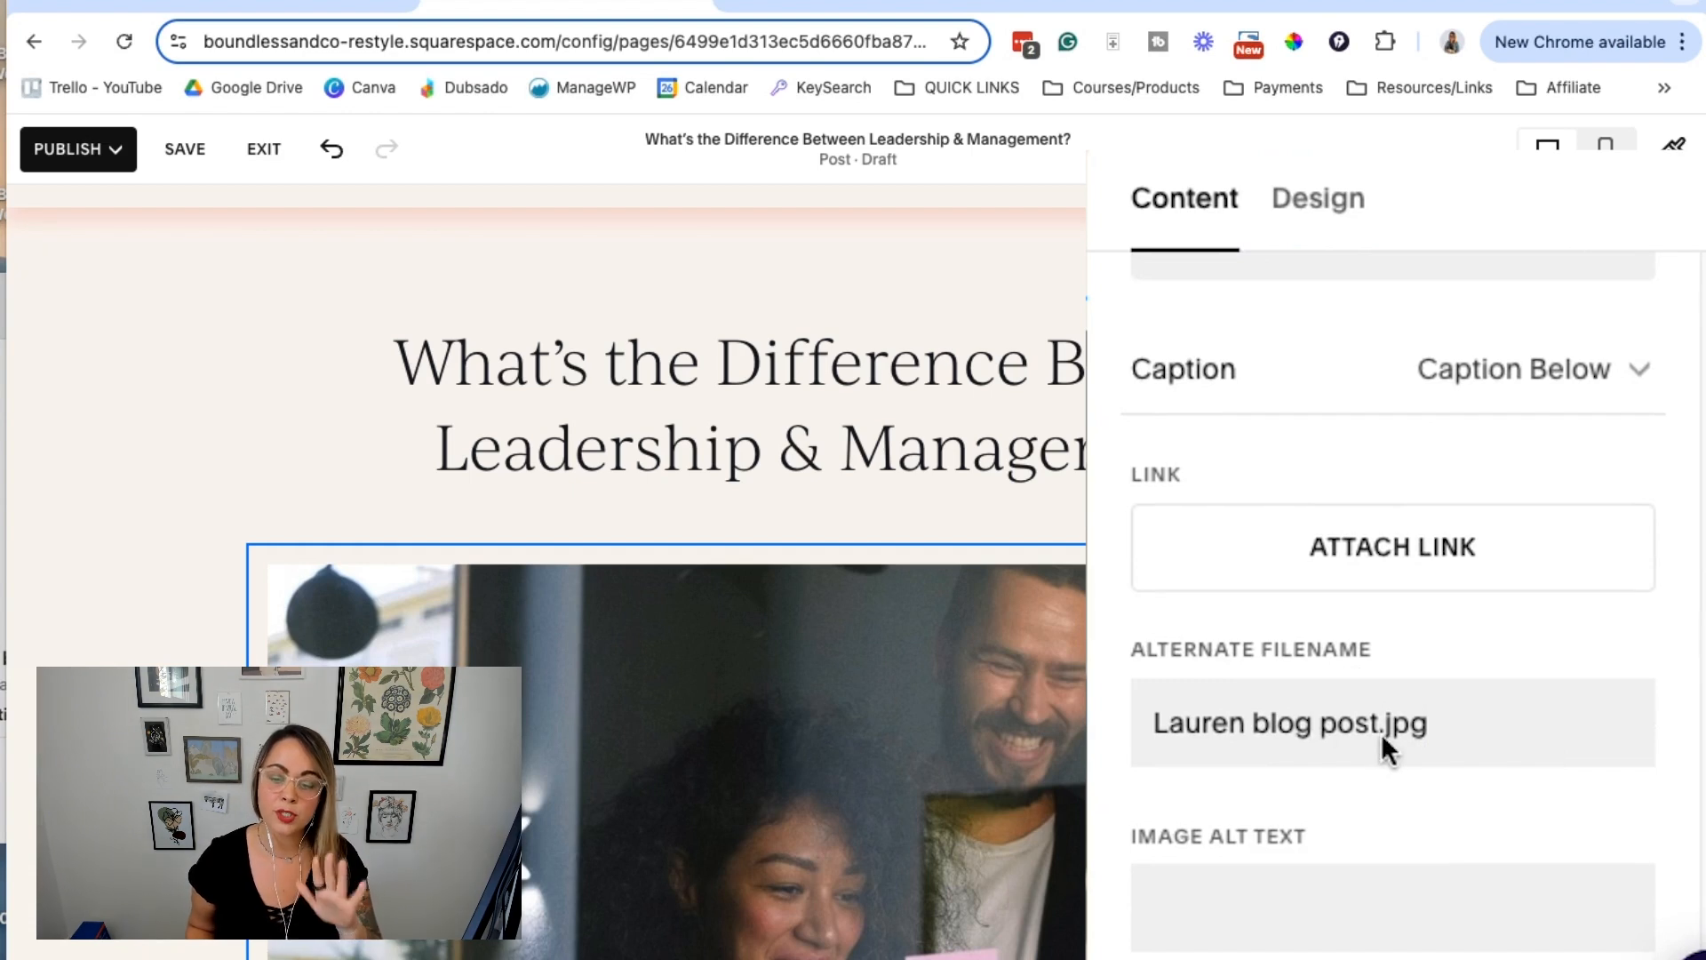
Enter a leadership-topic alternate filename and alt text describing the coworkers photo
{"action": "double_click", "coordinate": [1390, 723]}
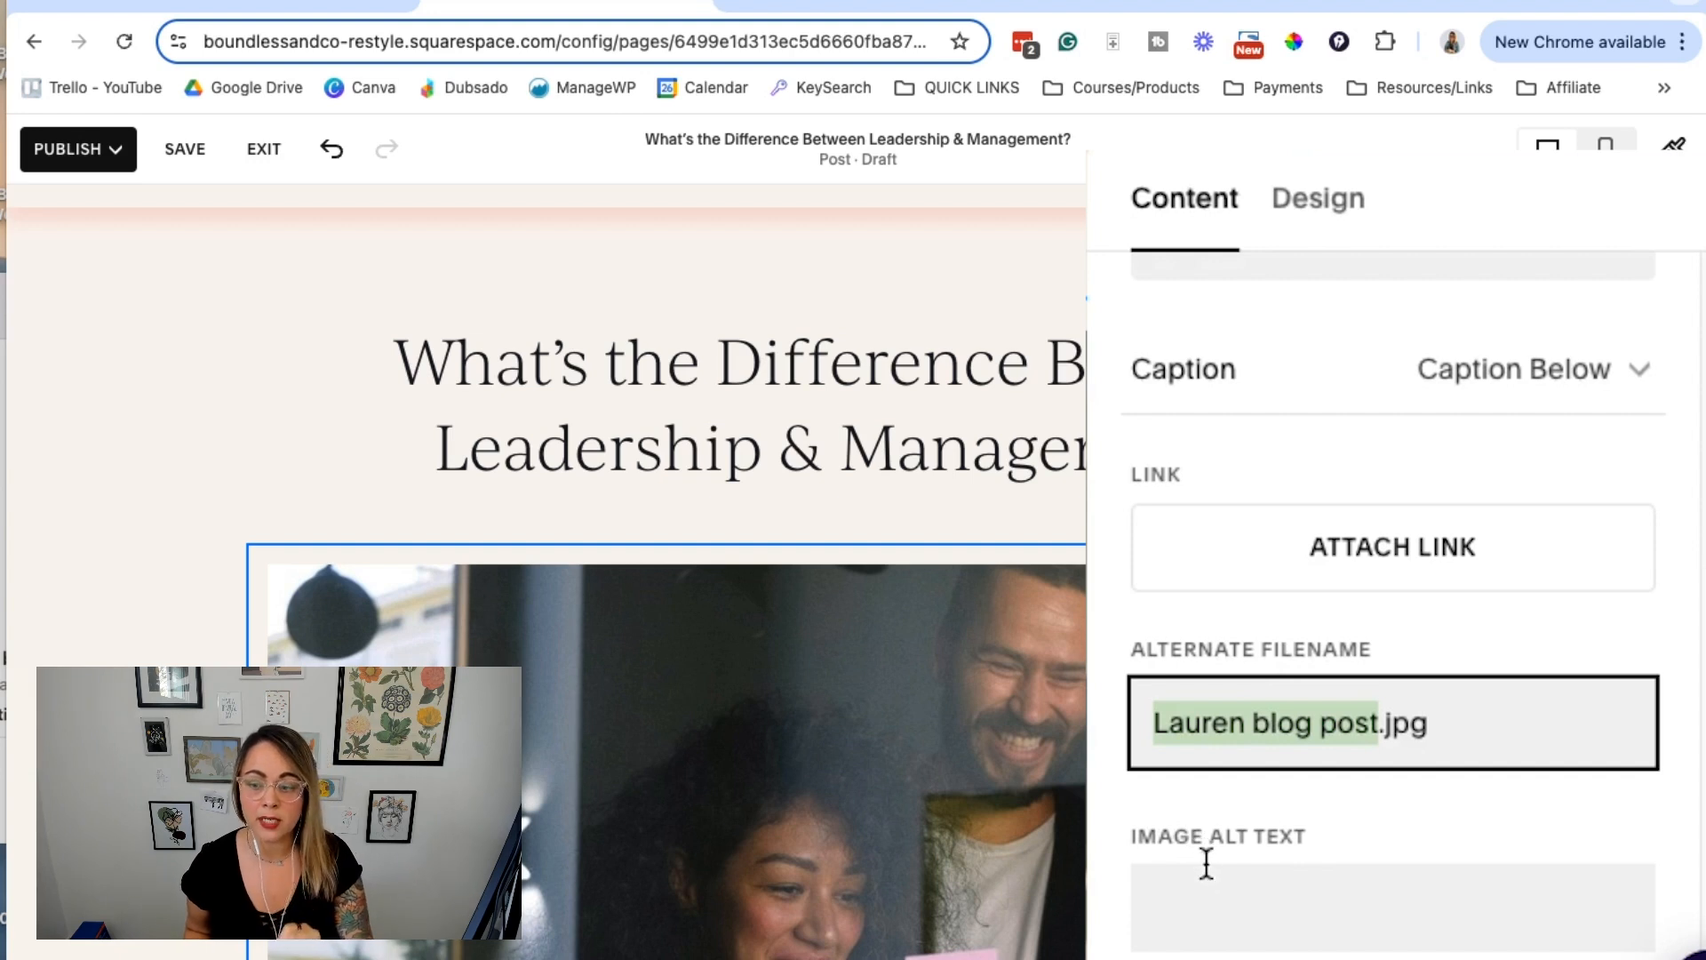
{"action": "left_click", "coordinate": [1390, 908]}
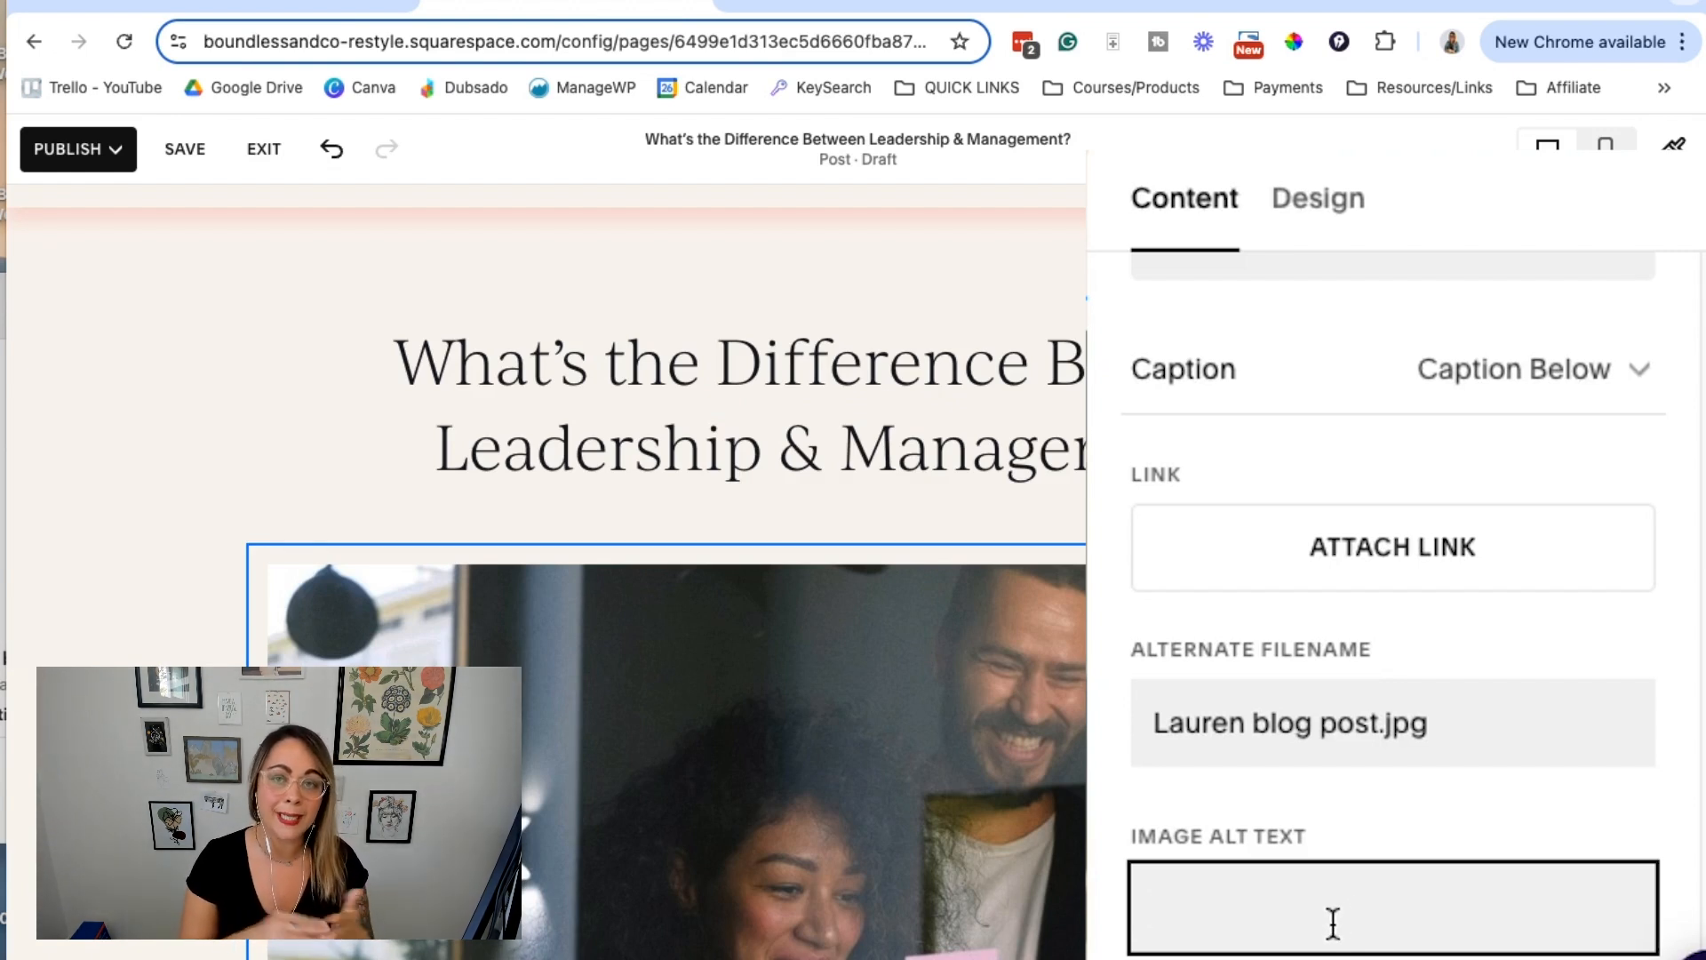
{"action": "left_click", "coordinate": [1391, 909]}
{"action": "type", "text": "co workers looking as post it notes p"}
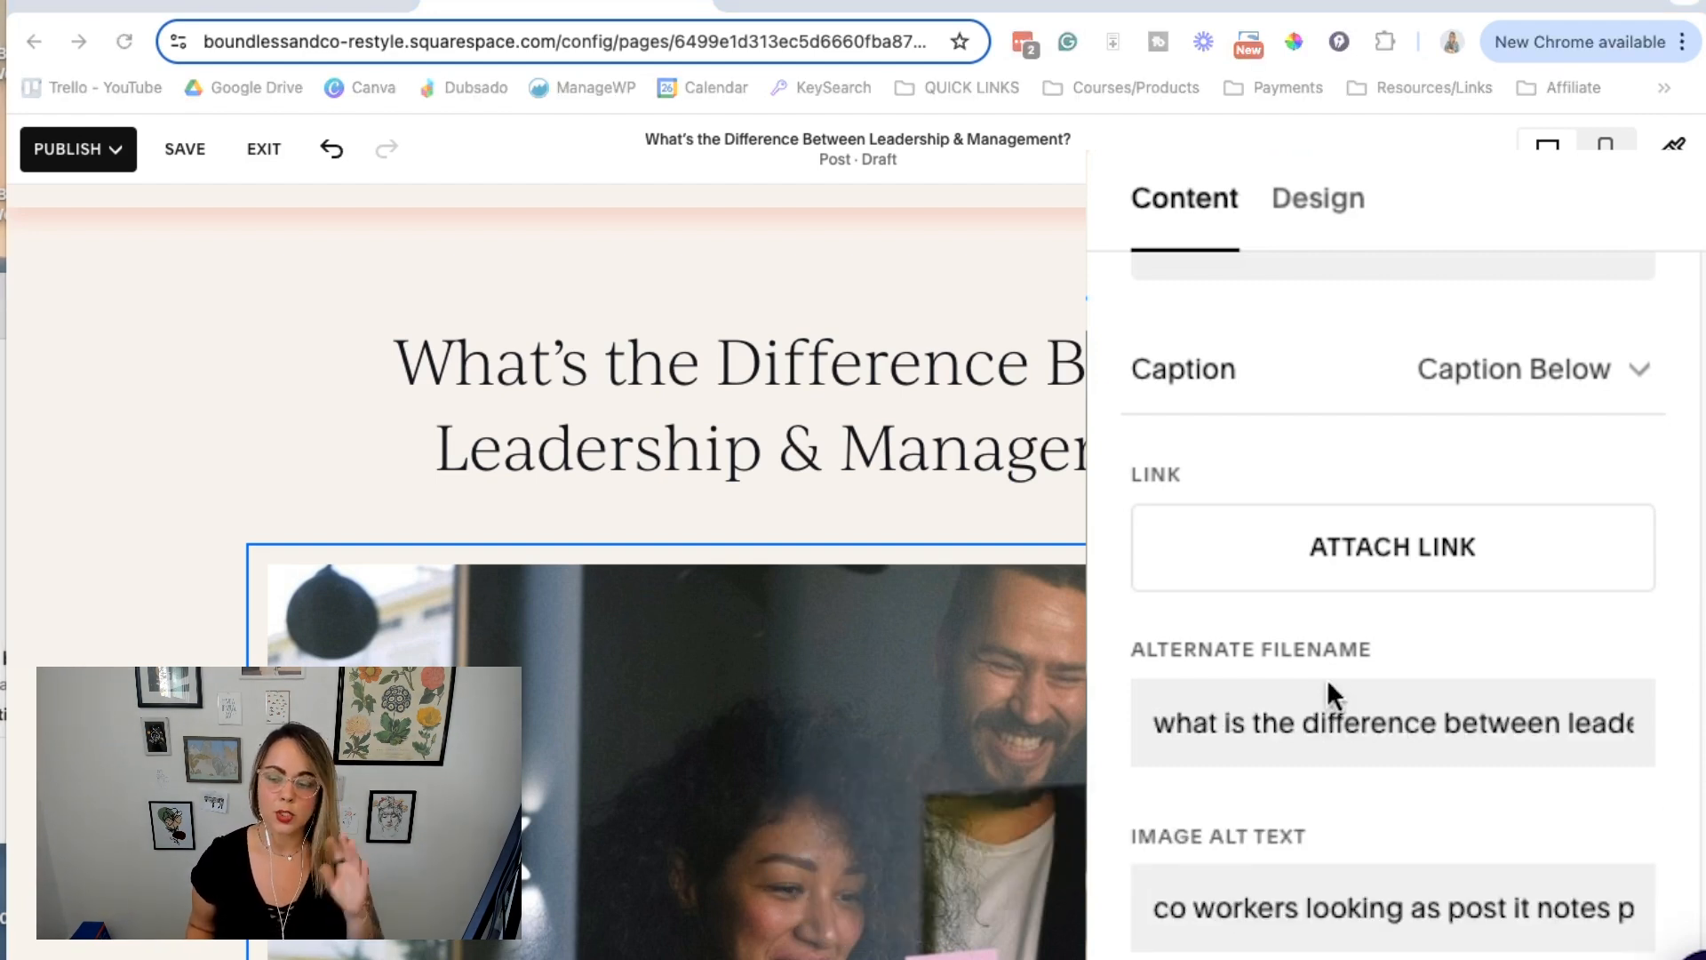
{"action": "left_click", "coordinate": [1390, 722]}
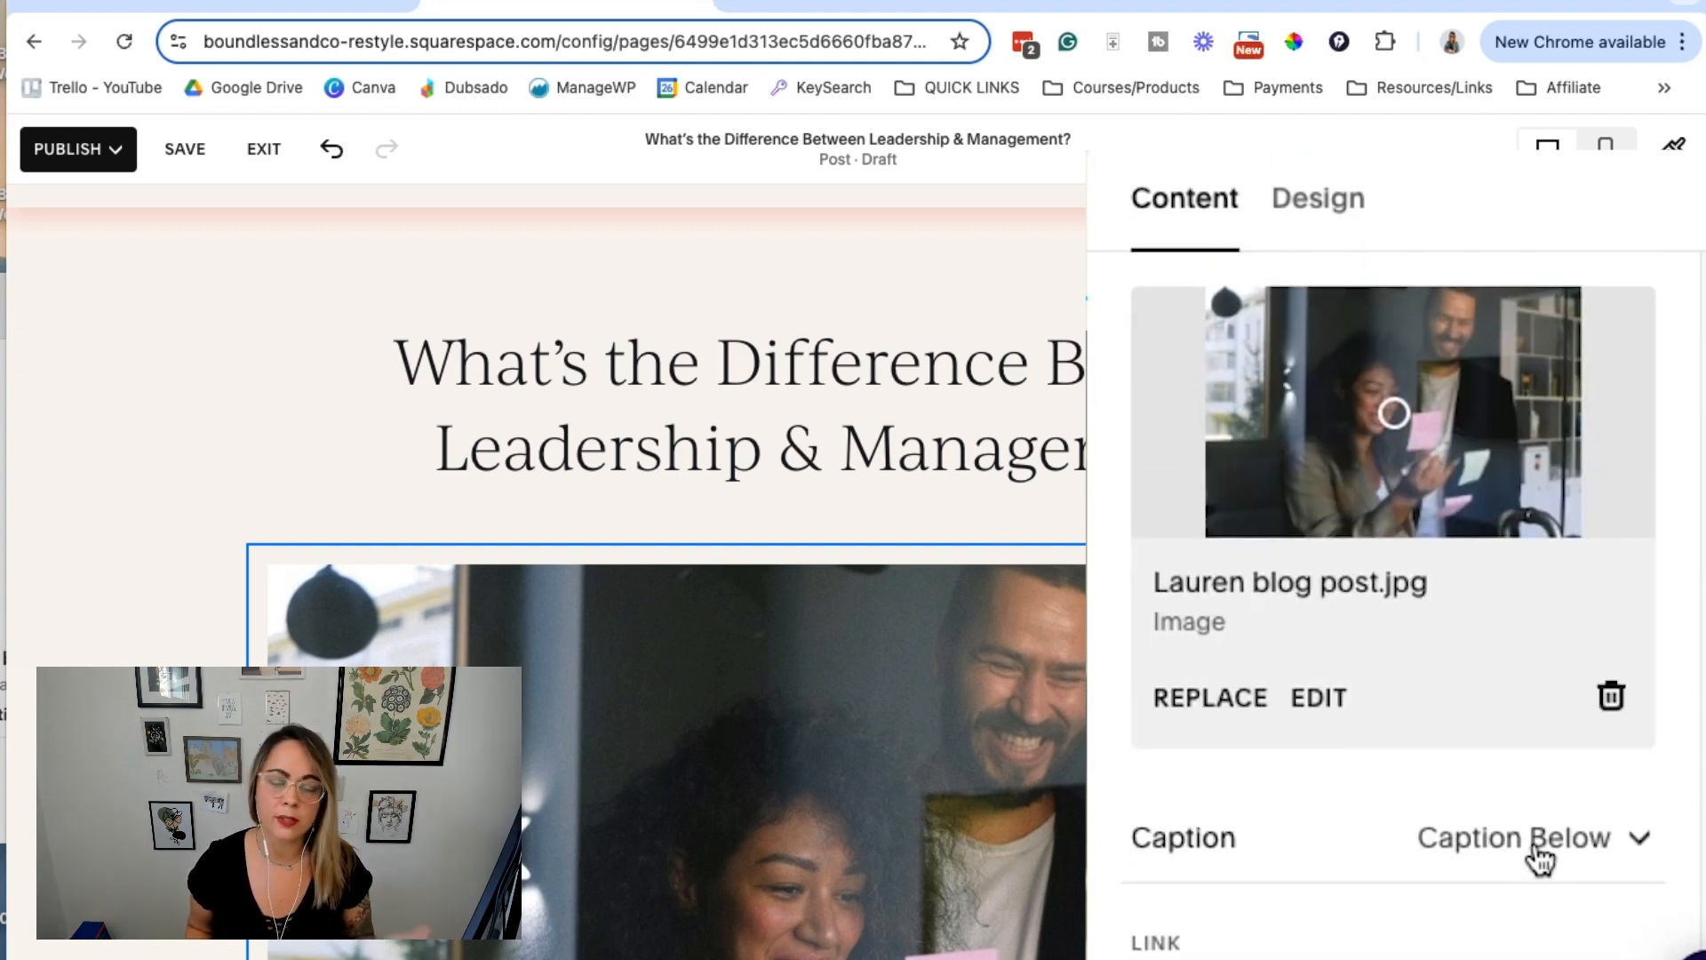
{"action": "mouse_move", "coordinate": [608, 511]}
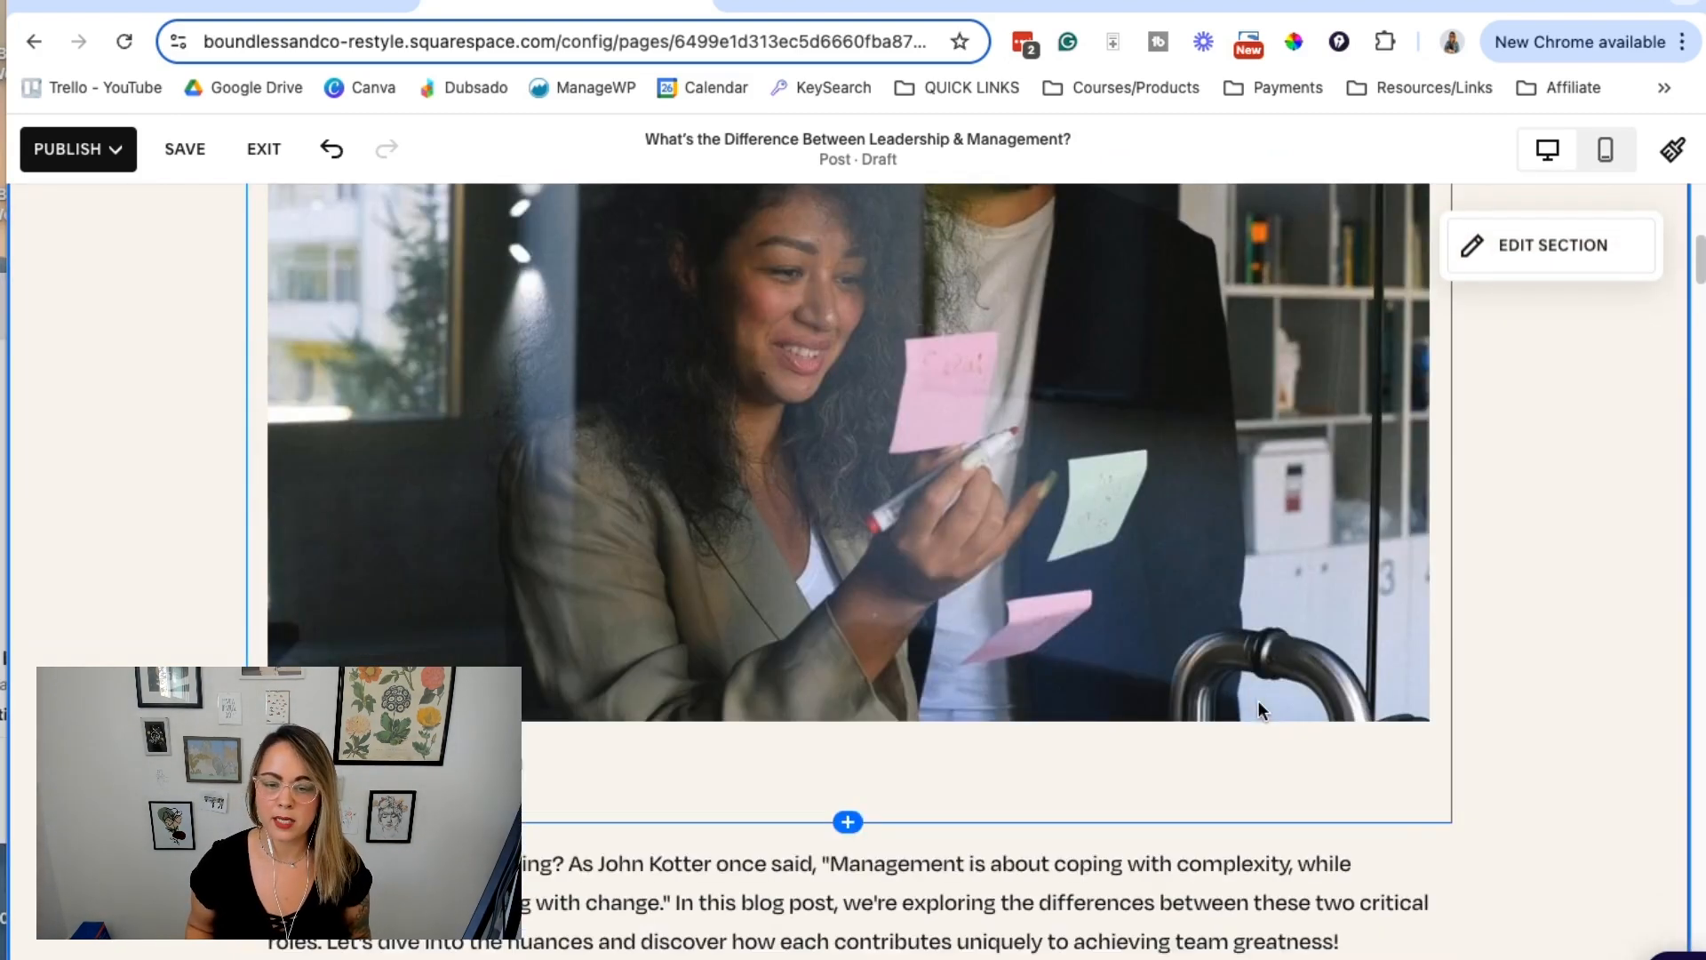
{"action": "mouse_move", "coordinate": [183, 150]}
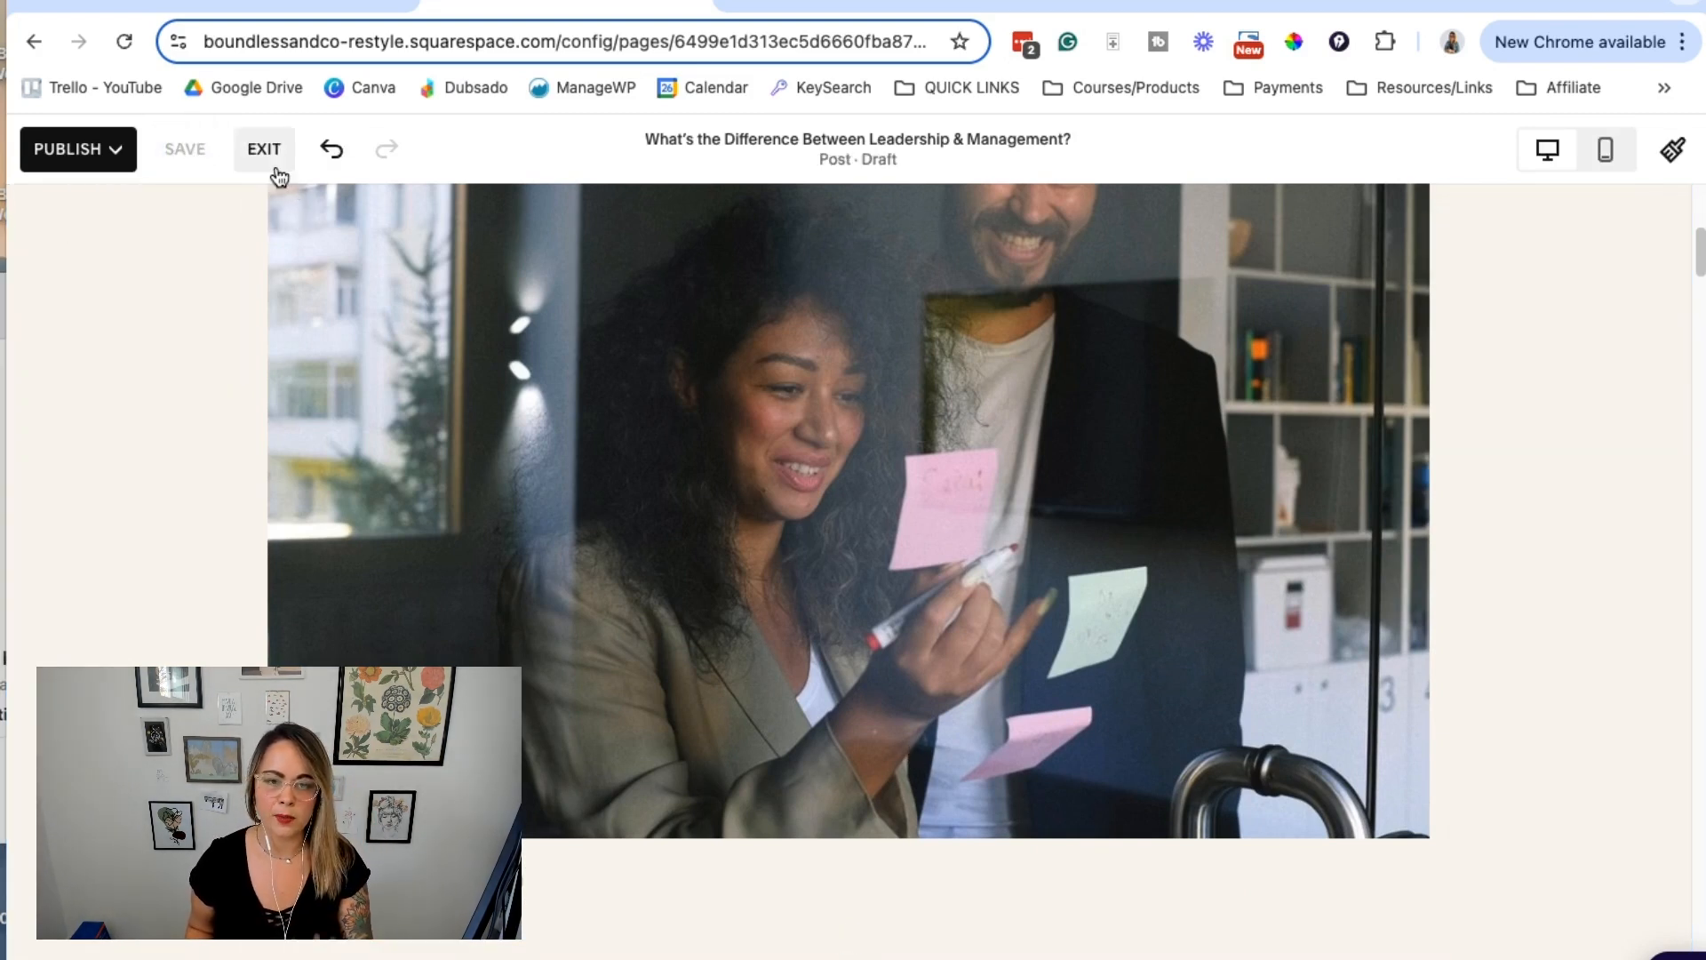
Exit the editor and return to the Blog post list showing the draft
{"action": "left_click", "coordinate": [263, 149]}
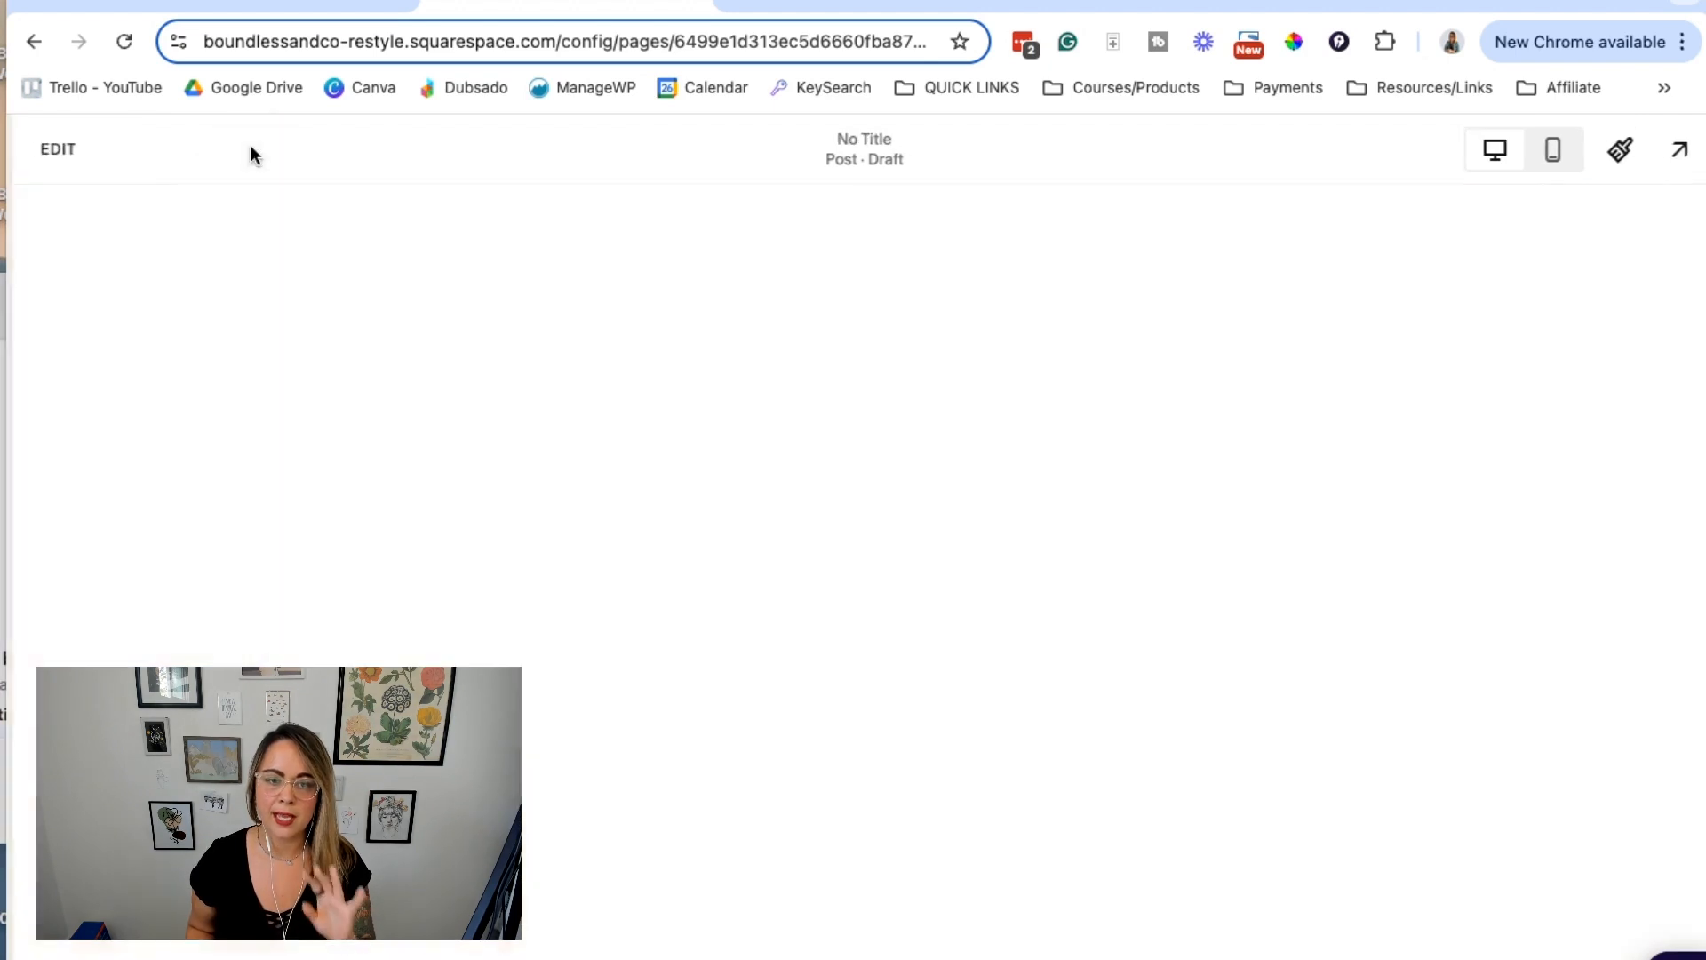
{"action": "left_click", "coordinate": [293, 498]}
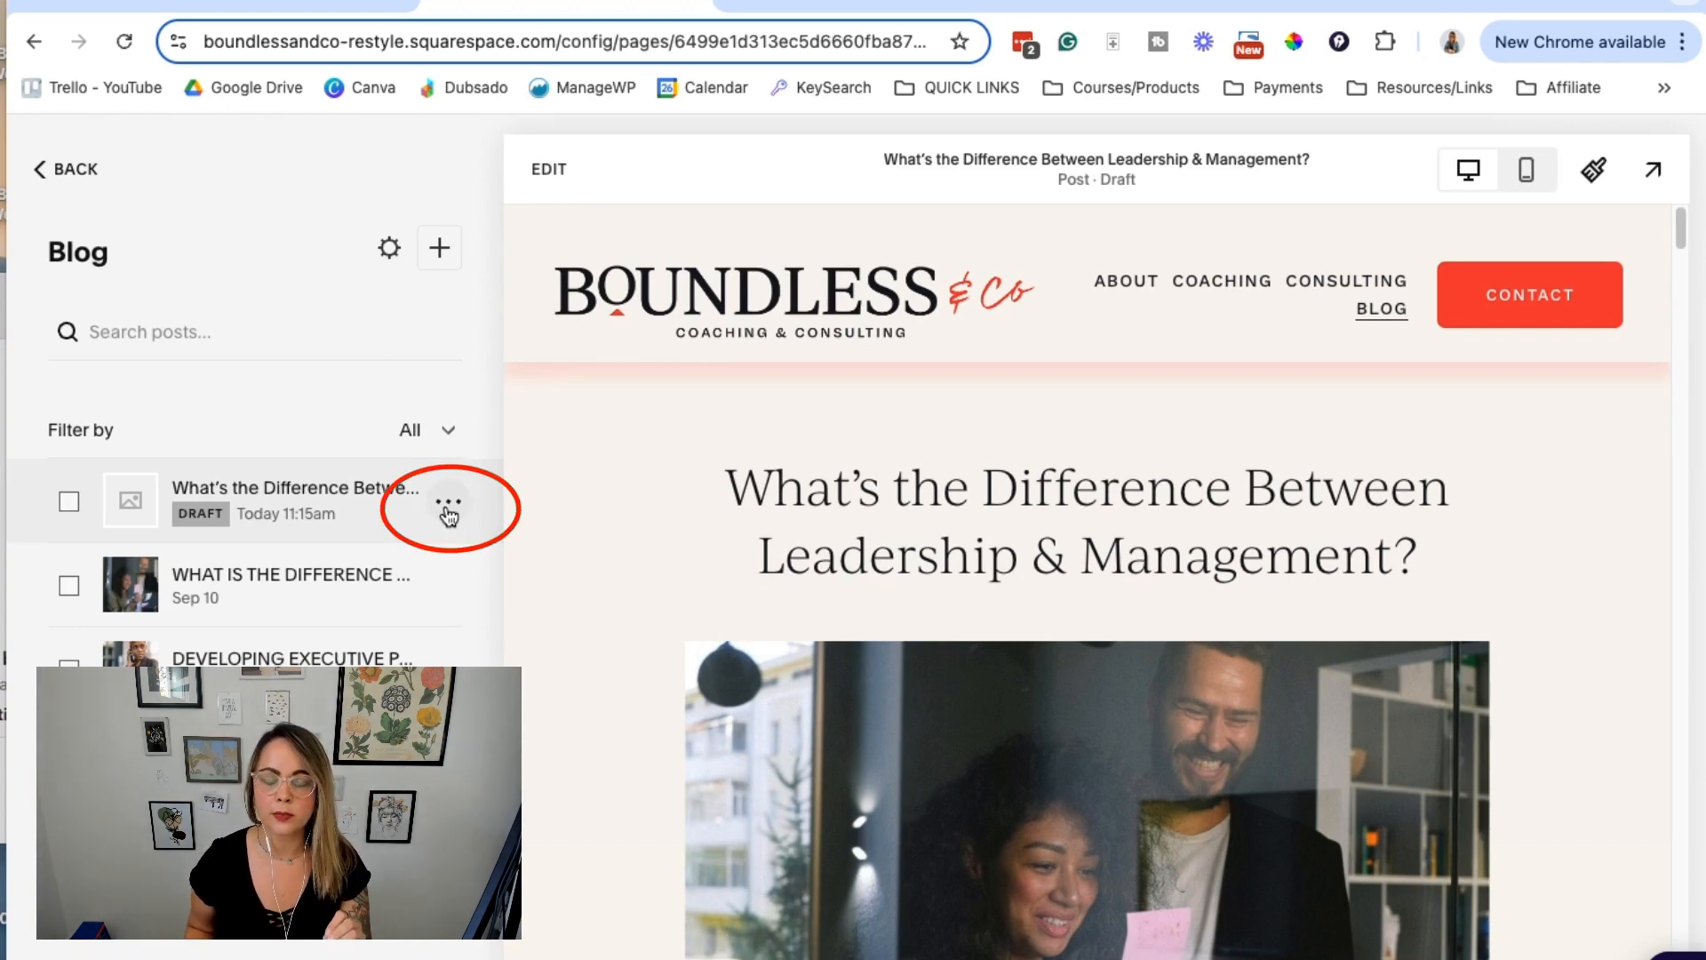
Review the leadership draft's auto-generated Post URL slug in Blog Post Settings
{"action": "left_click", "coordinate": [448, 501]}
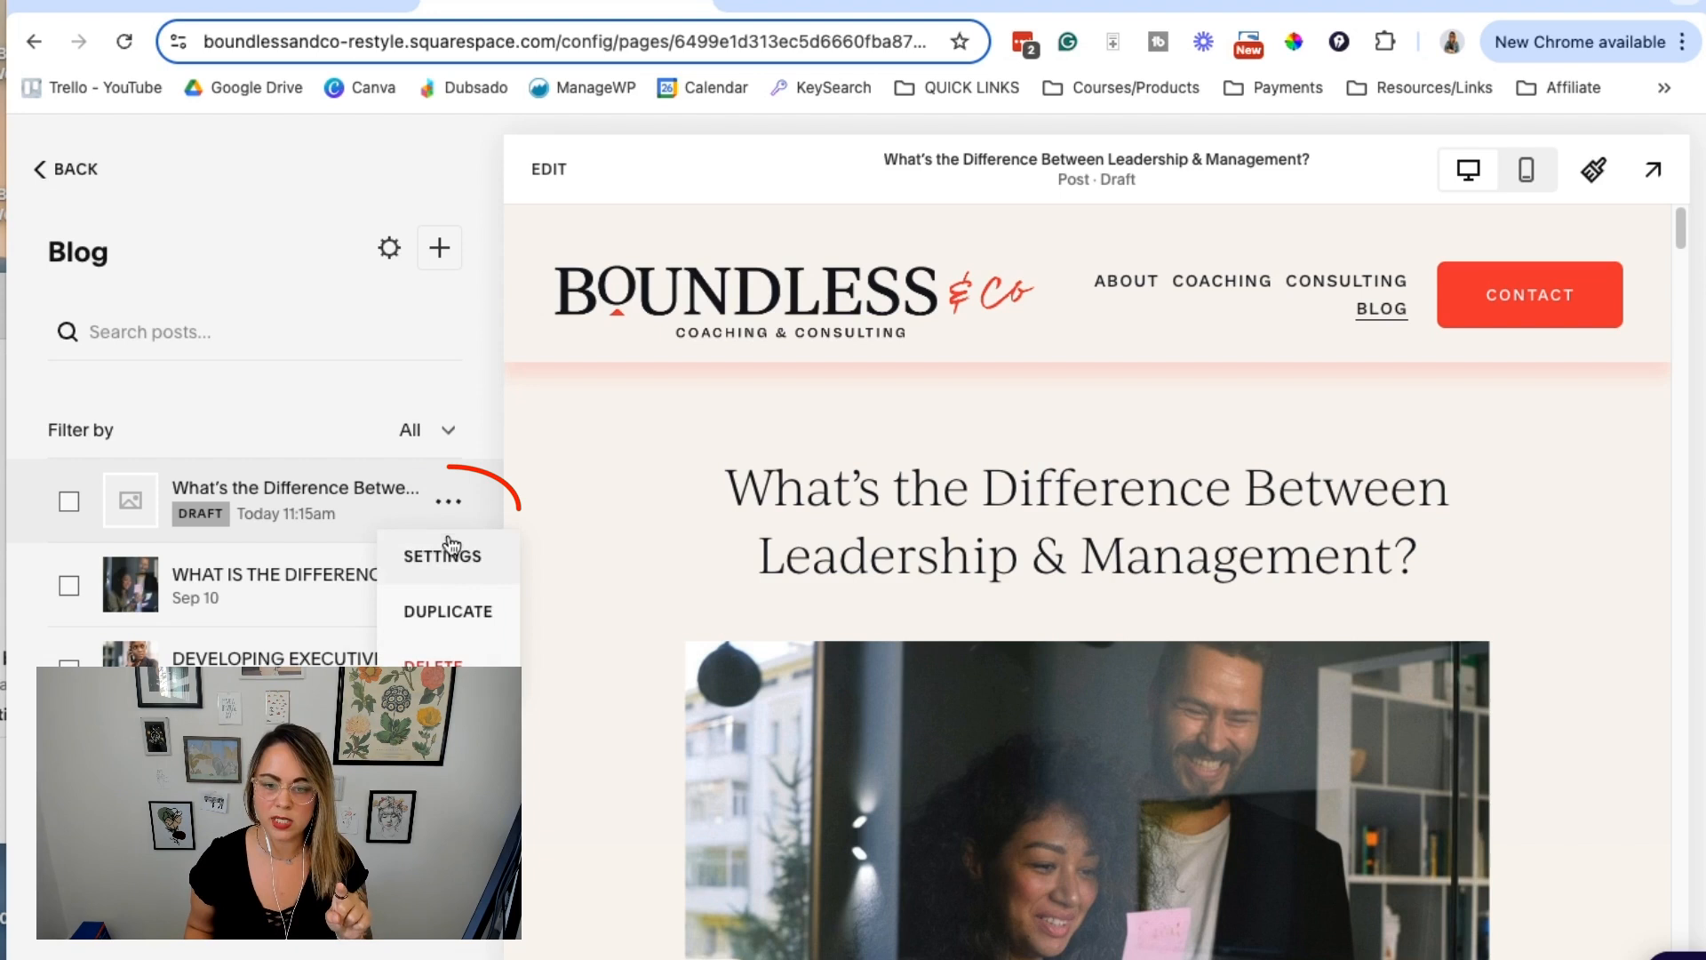
{"action": "left_click", "coordinate": [442, 555]}
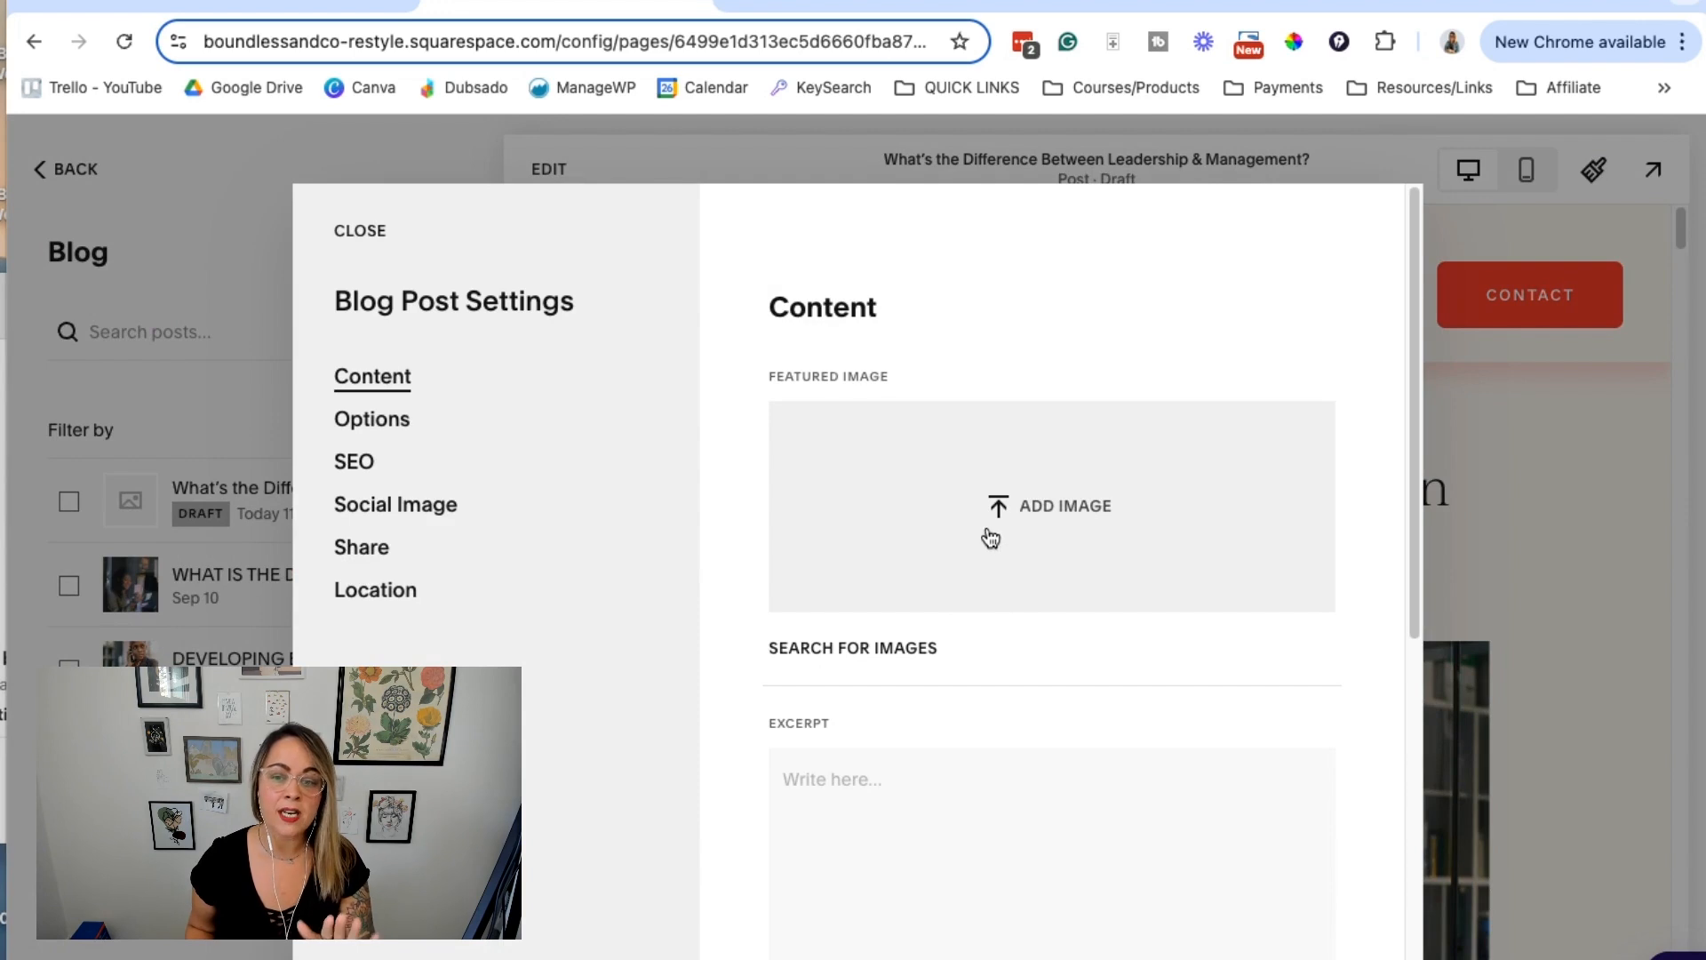
{"action": "mouse_move", "coordinate": [1505, 885]}
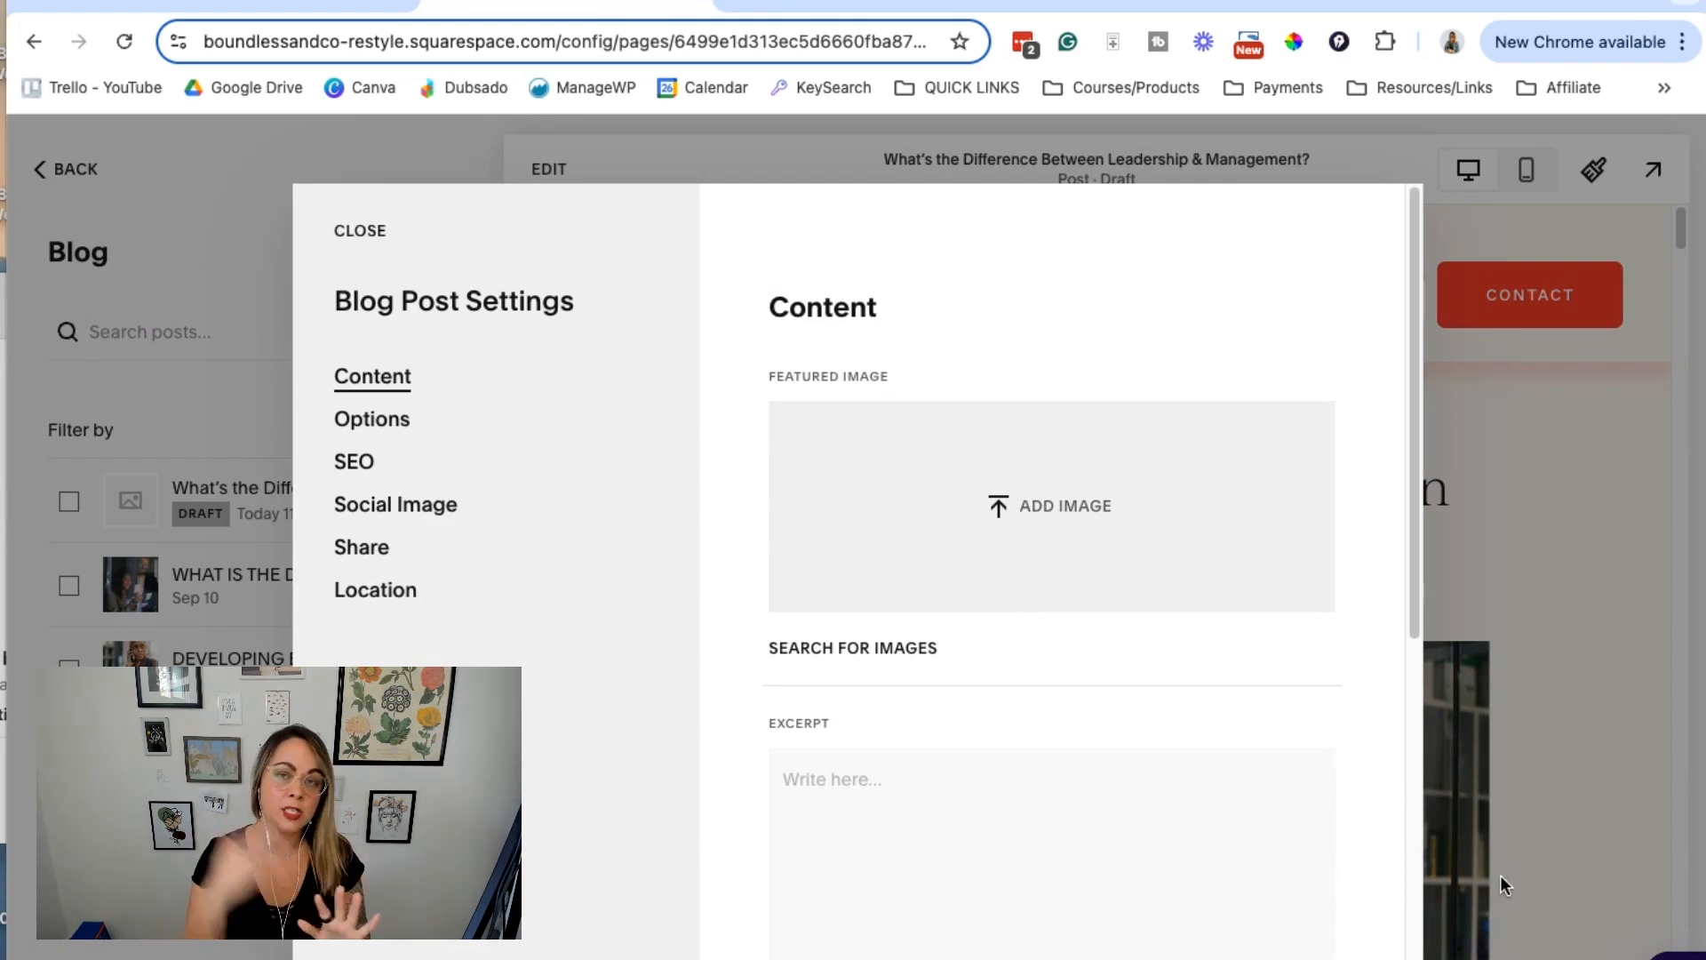
{"action": "mouse_move", "coordinate": [1075, 583]}
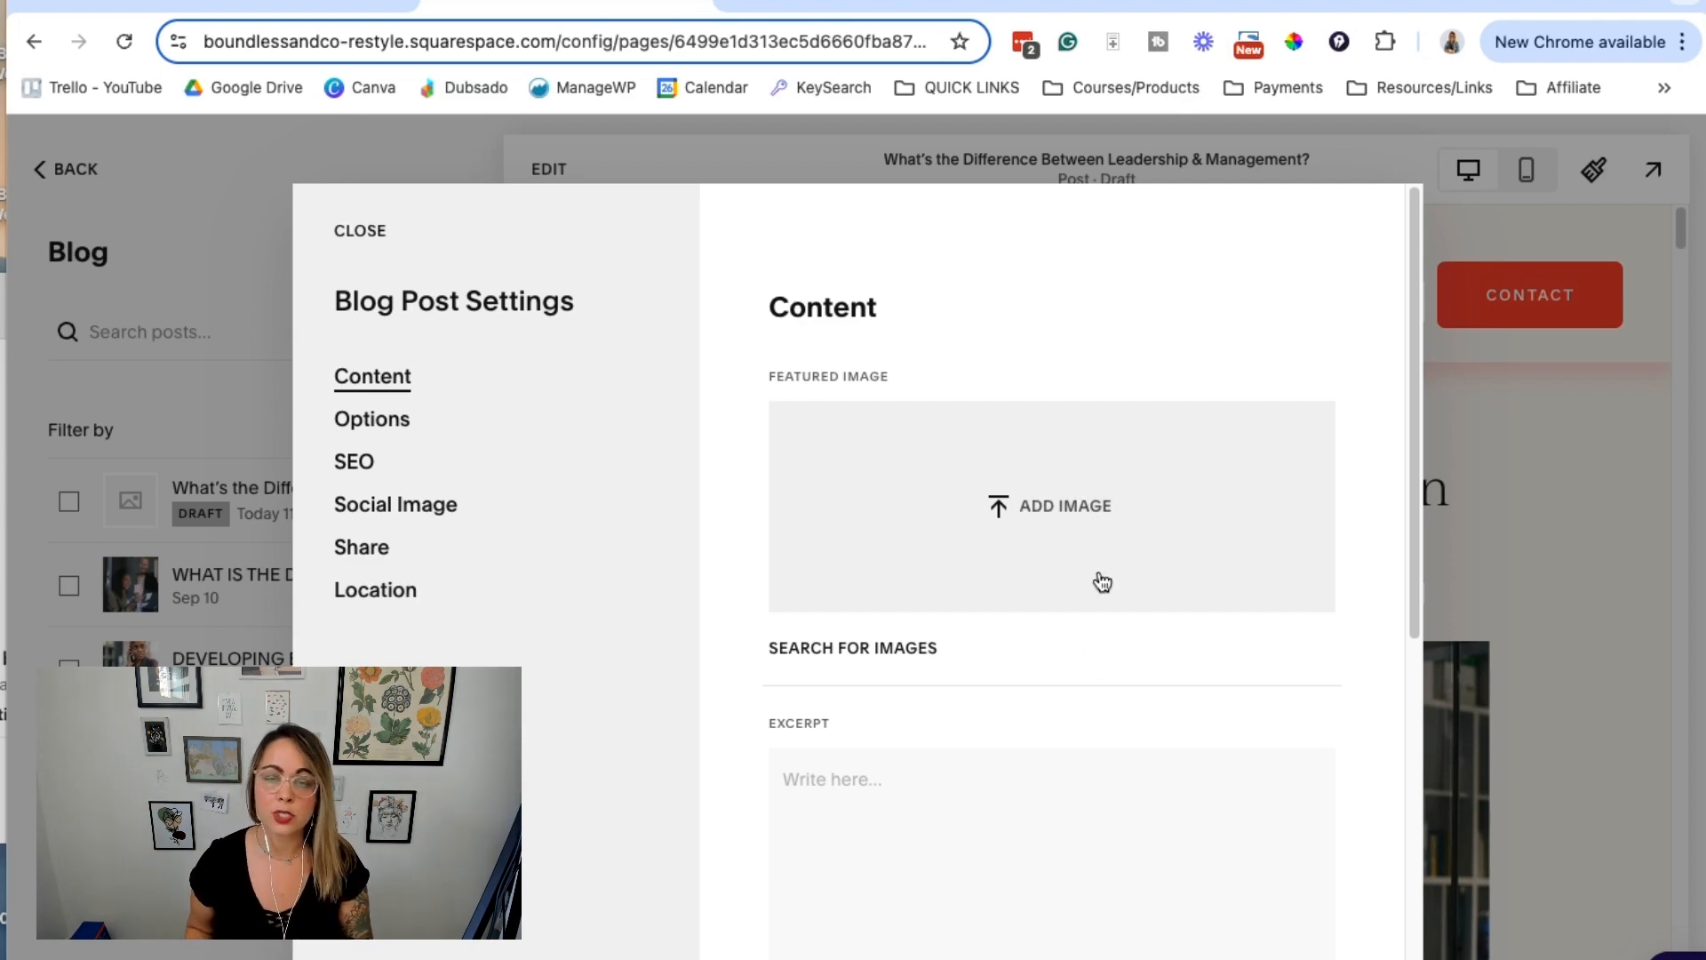
{"action": "scroll", "scroll_direction": "down", "scroll_amount": 3}
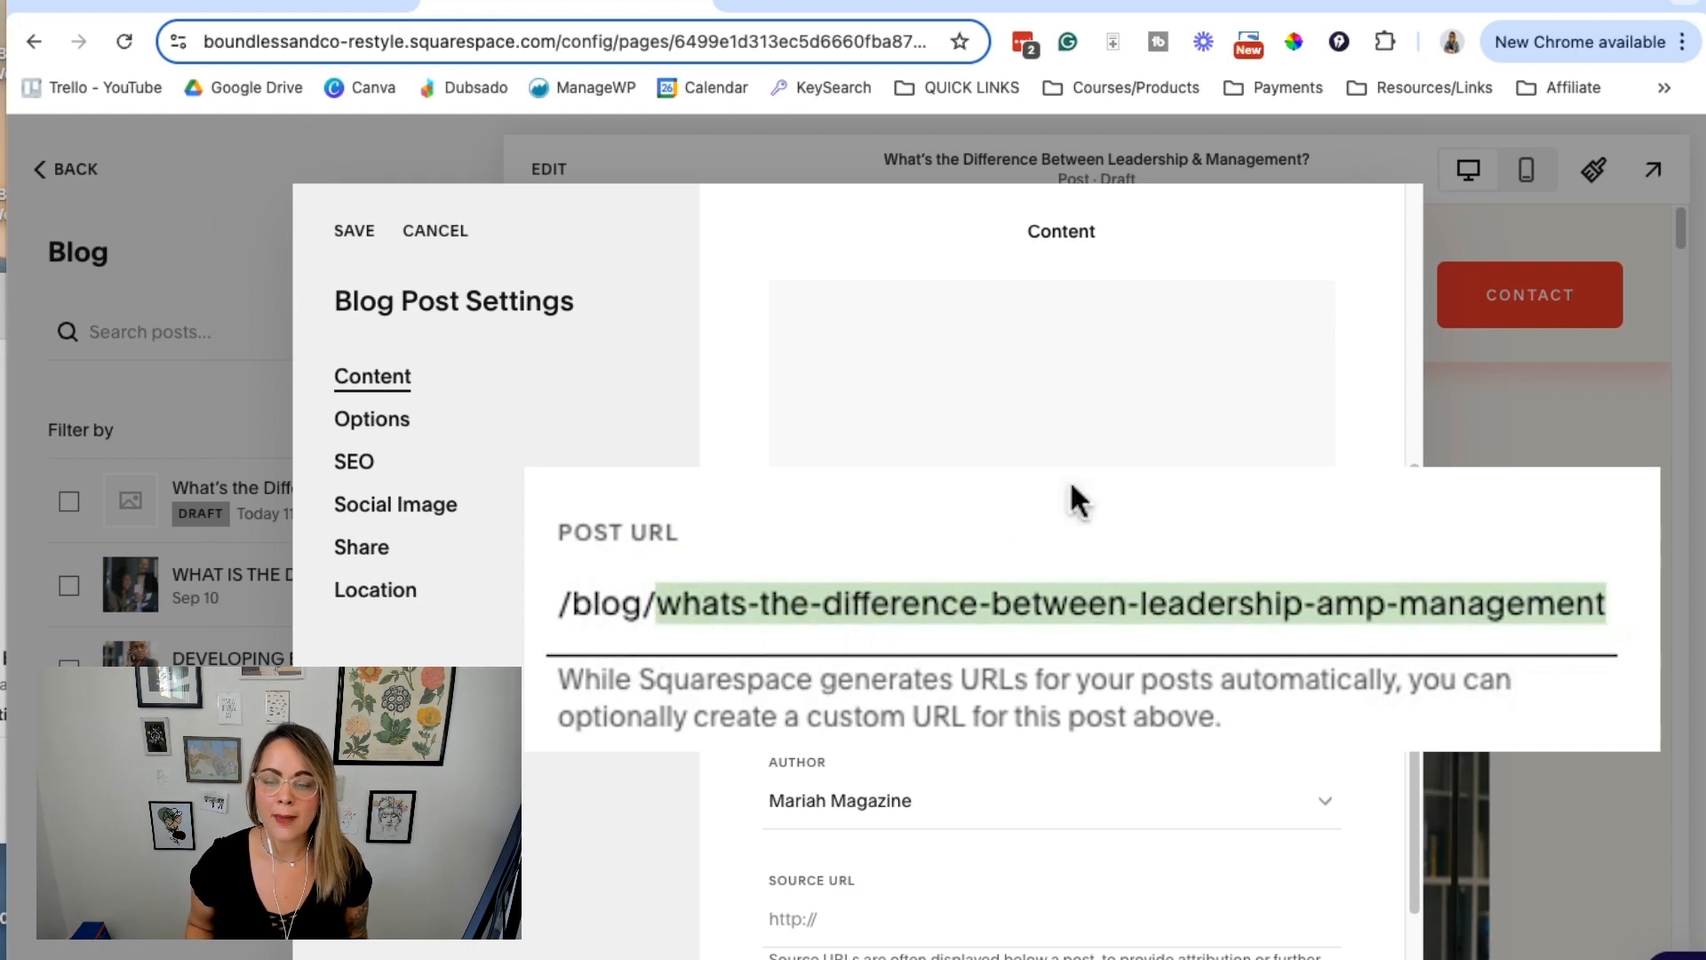
{"action": "mouse_move", "coordinate": [1151, 533]}
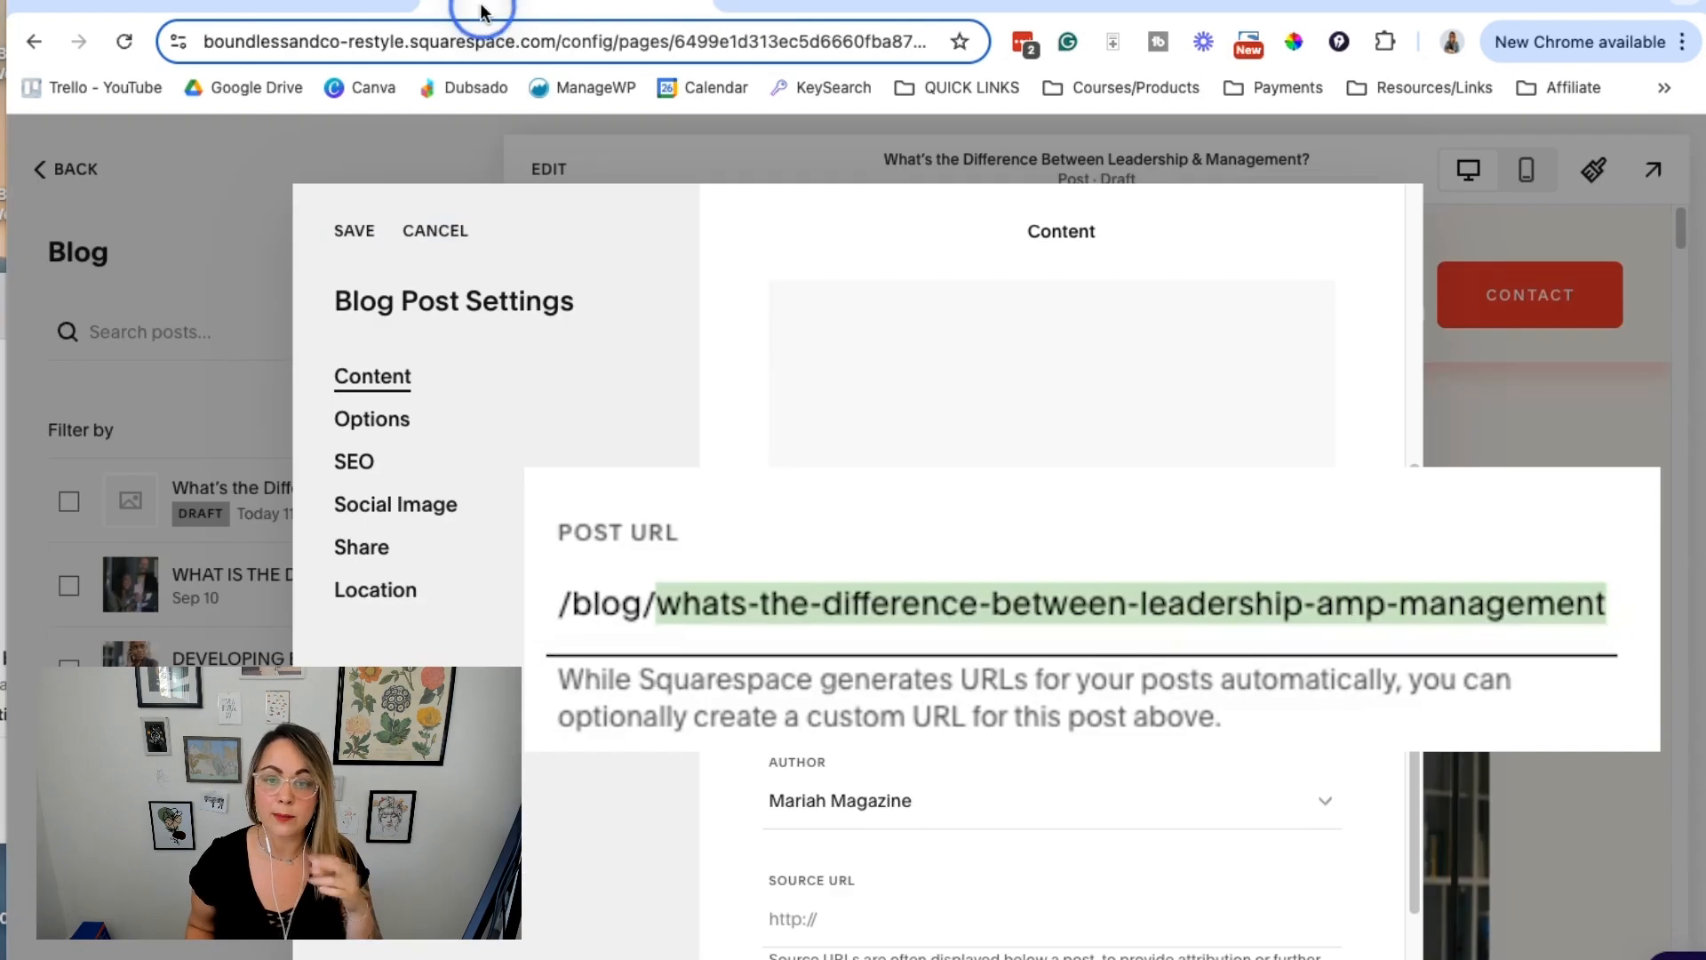
{"action": "mouse_move", "coordinate": [1034, 773]}
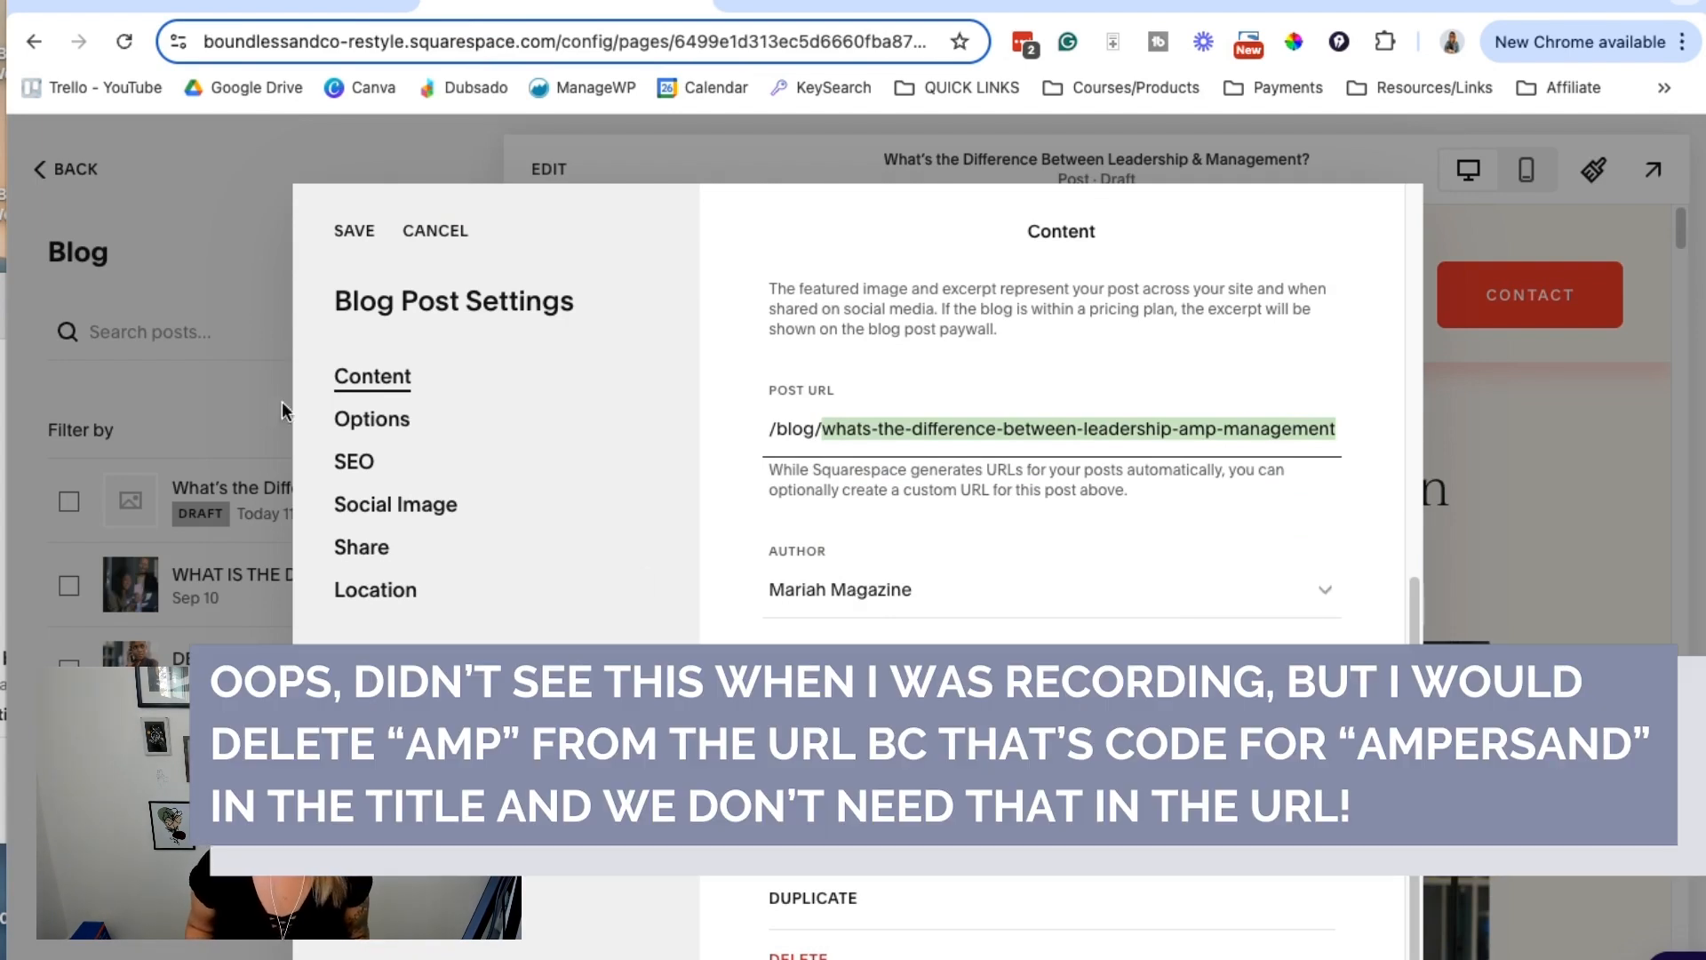
Confirm the post has no tags or categories under Options, then move to its SEO settings
{"action": "left_click", "coordinate": [371, 420]}
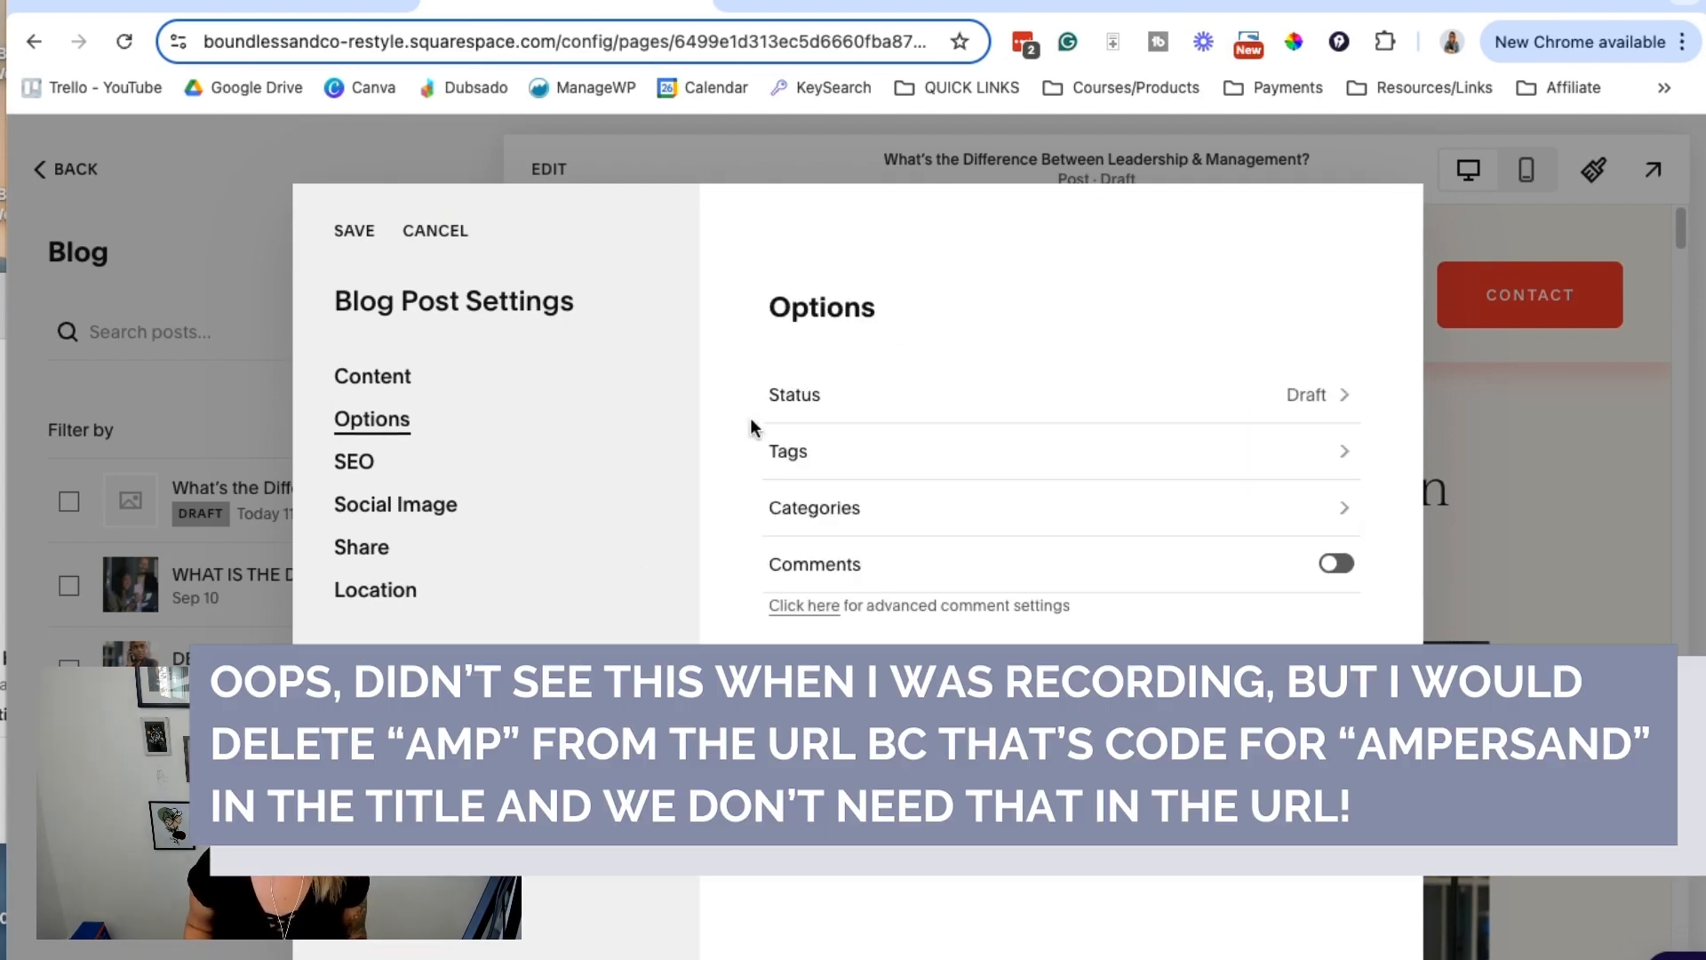
{"action": "left_click", "coordinate": [1055, 451]}
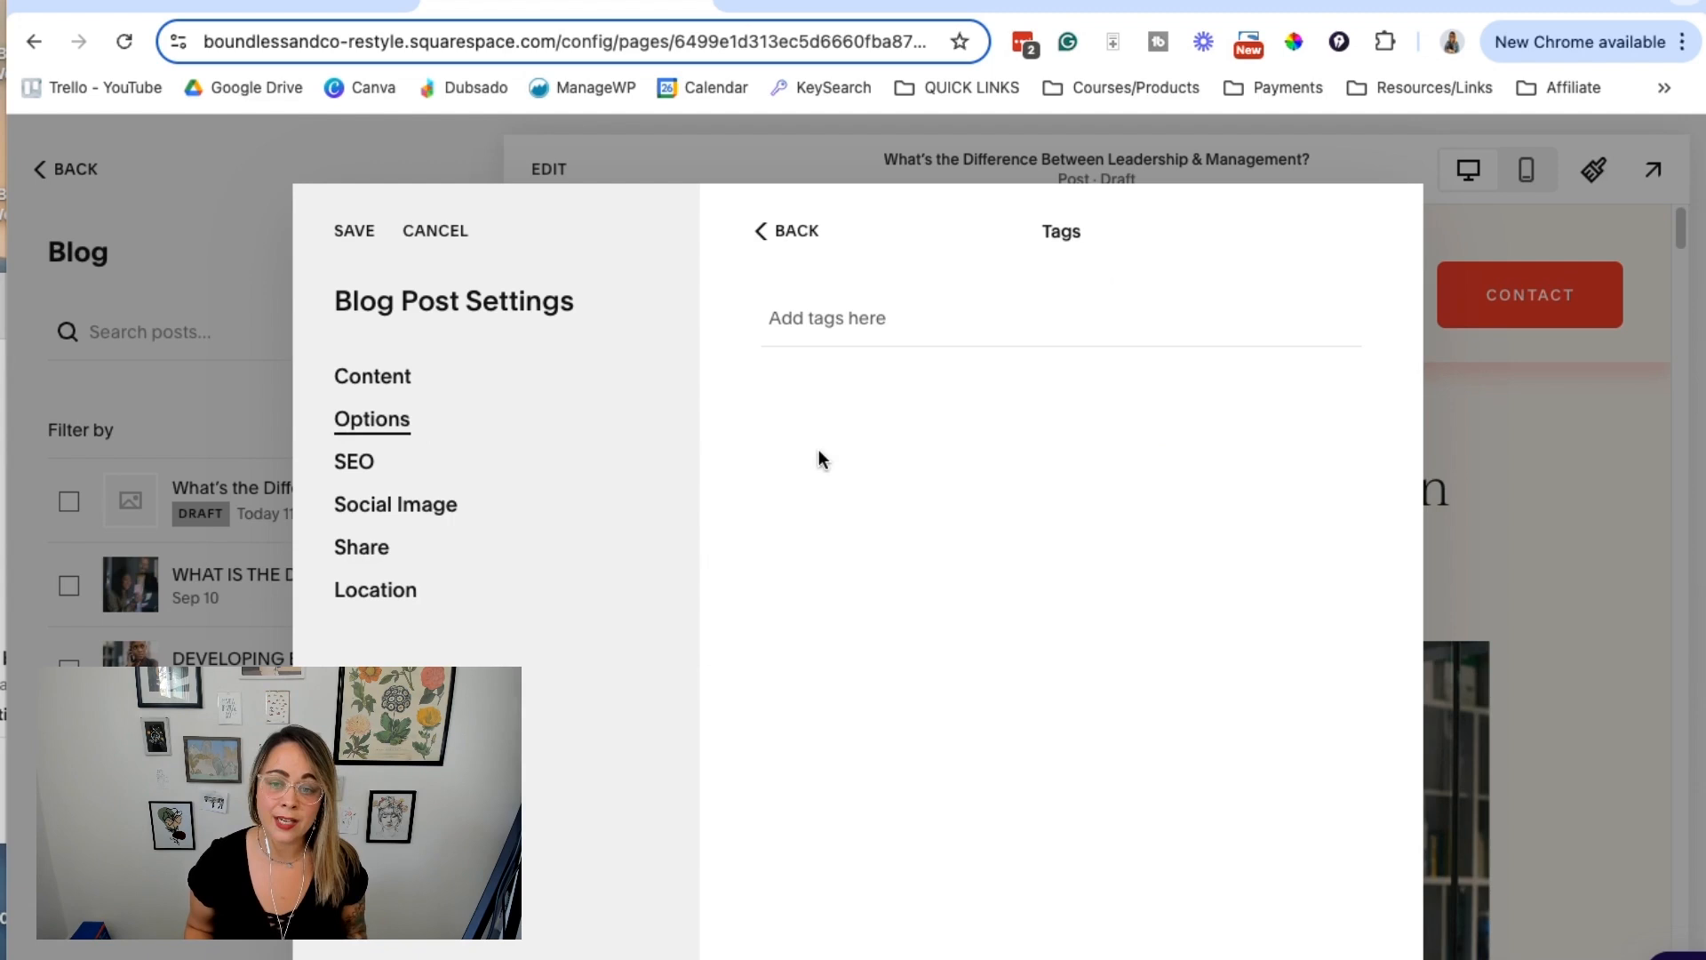
{"action": "left_click", "coordinate": [786, 231]}
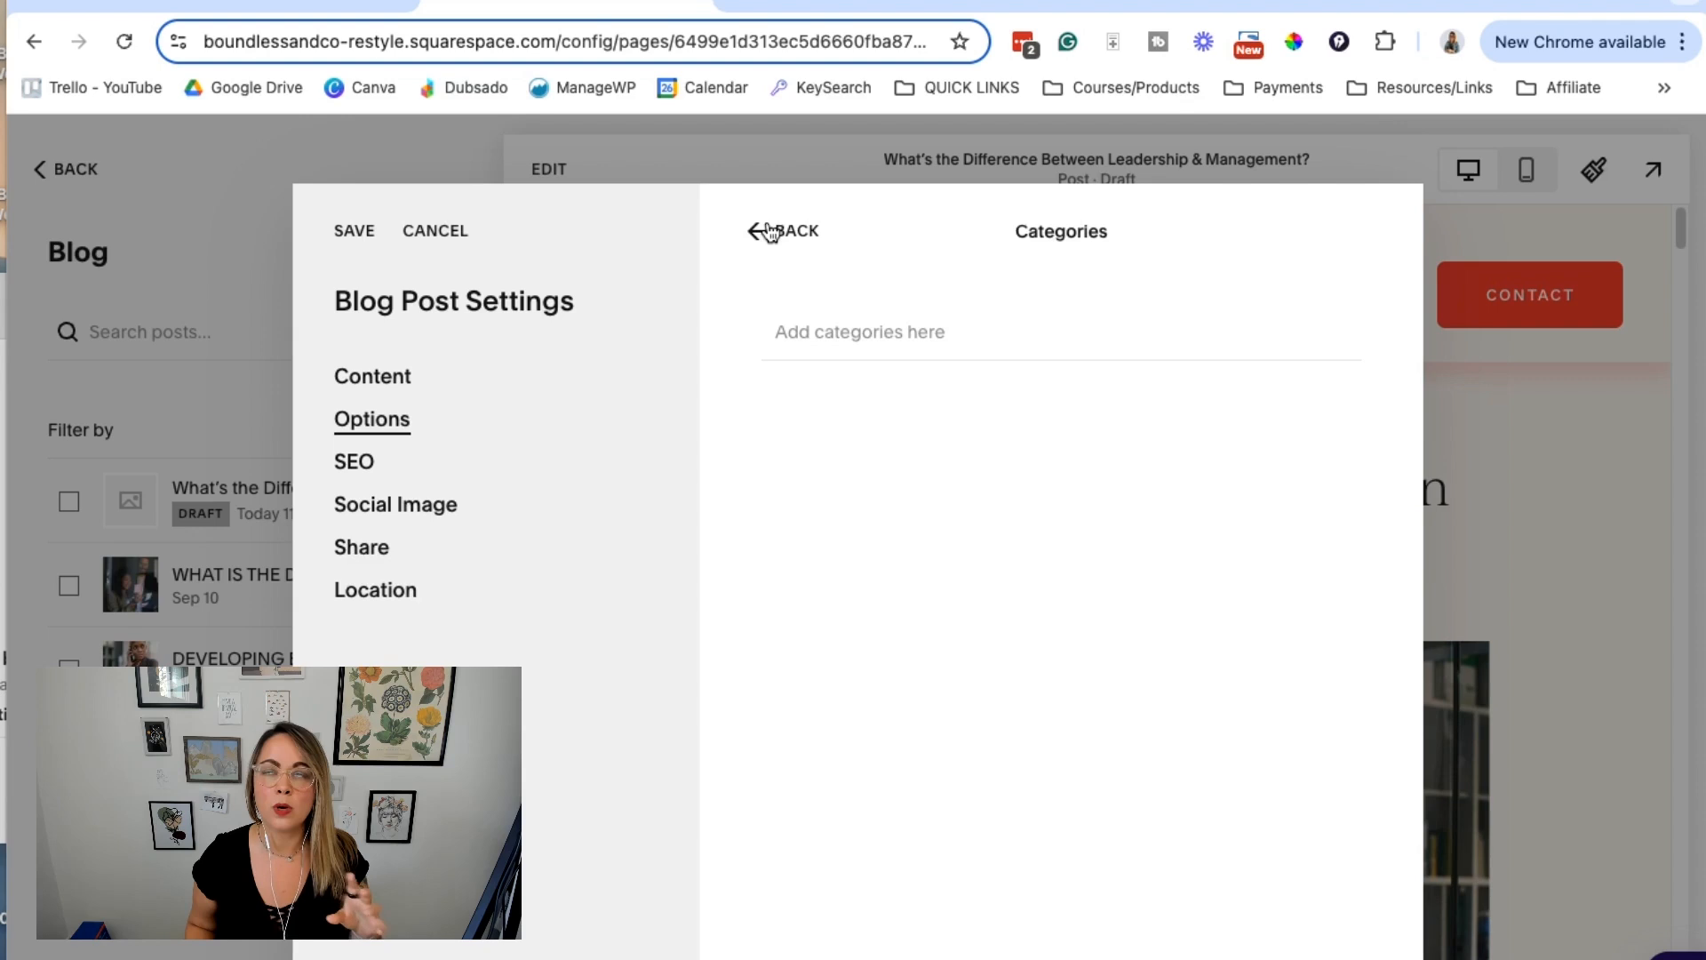
{"action": "mouse_move", "coordinate": [773, 269]}
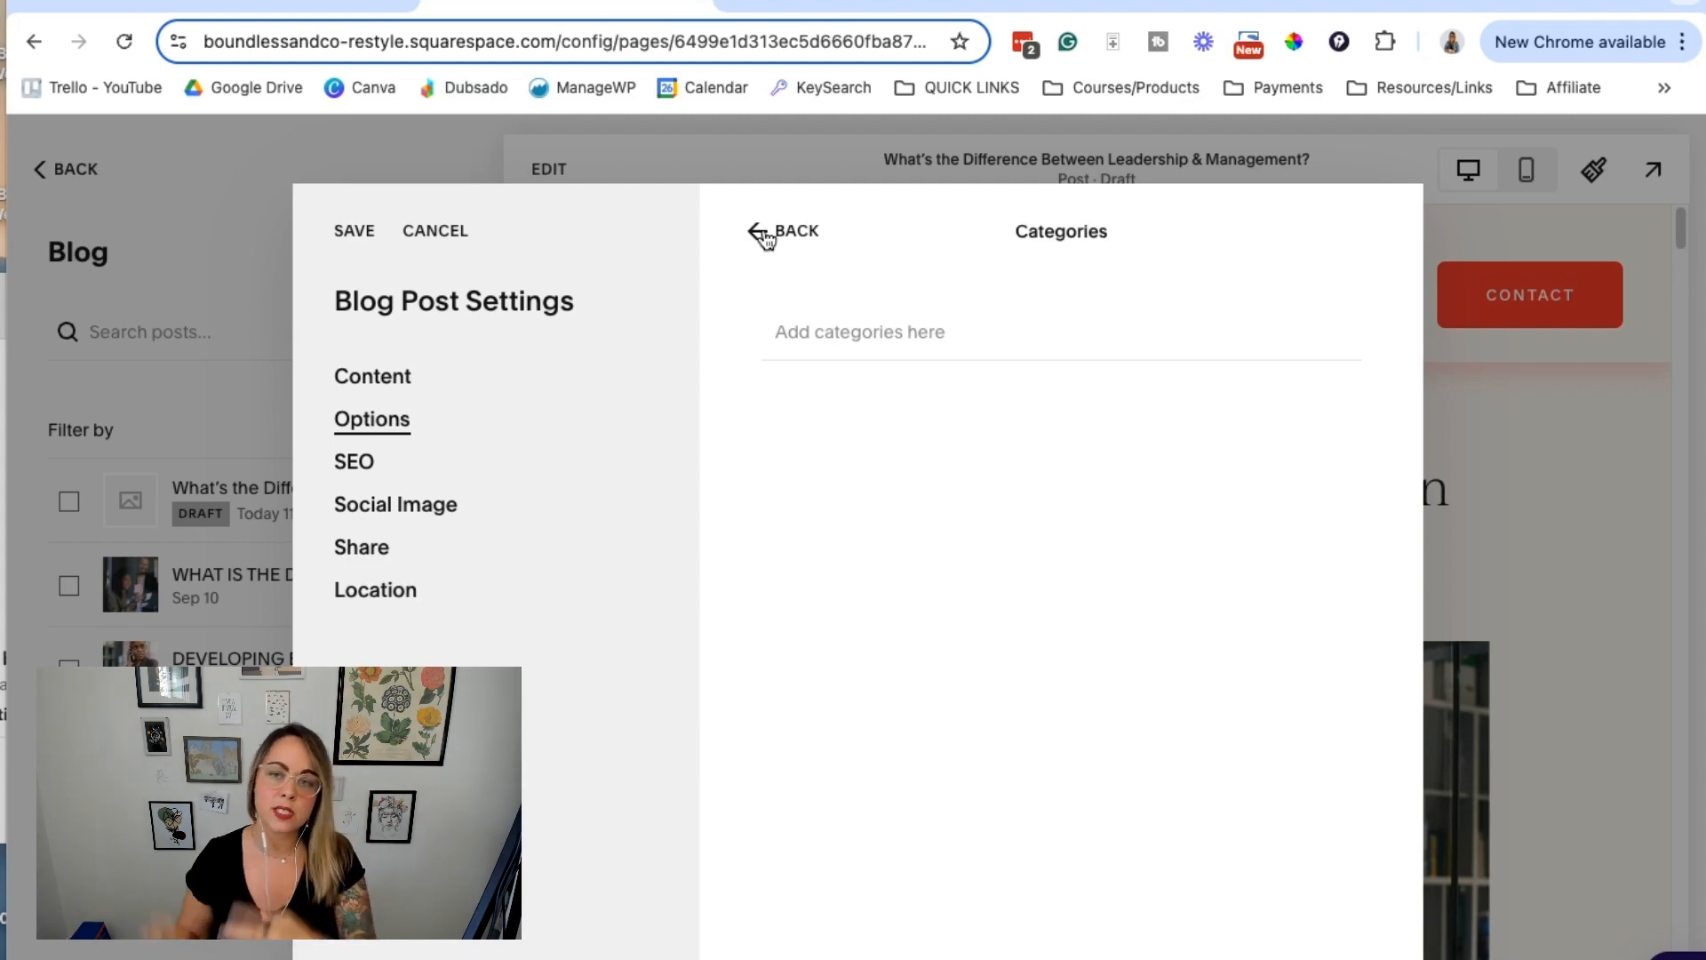
{"action": "left_click", "coordinate": [785, 231]}
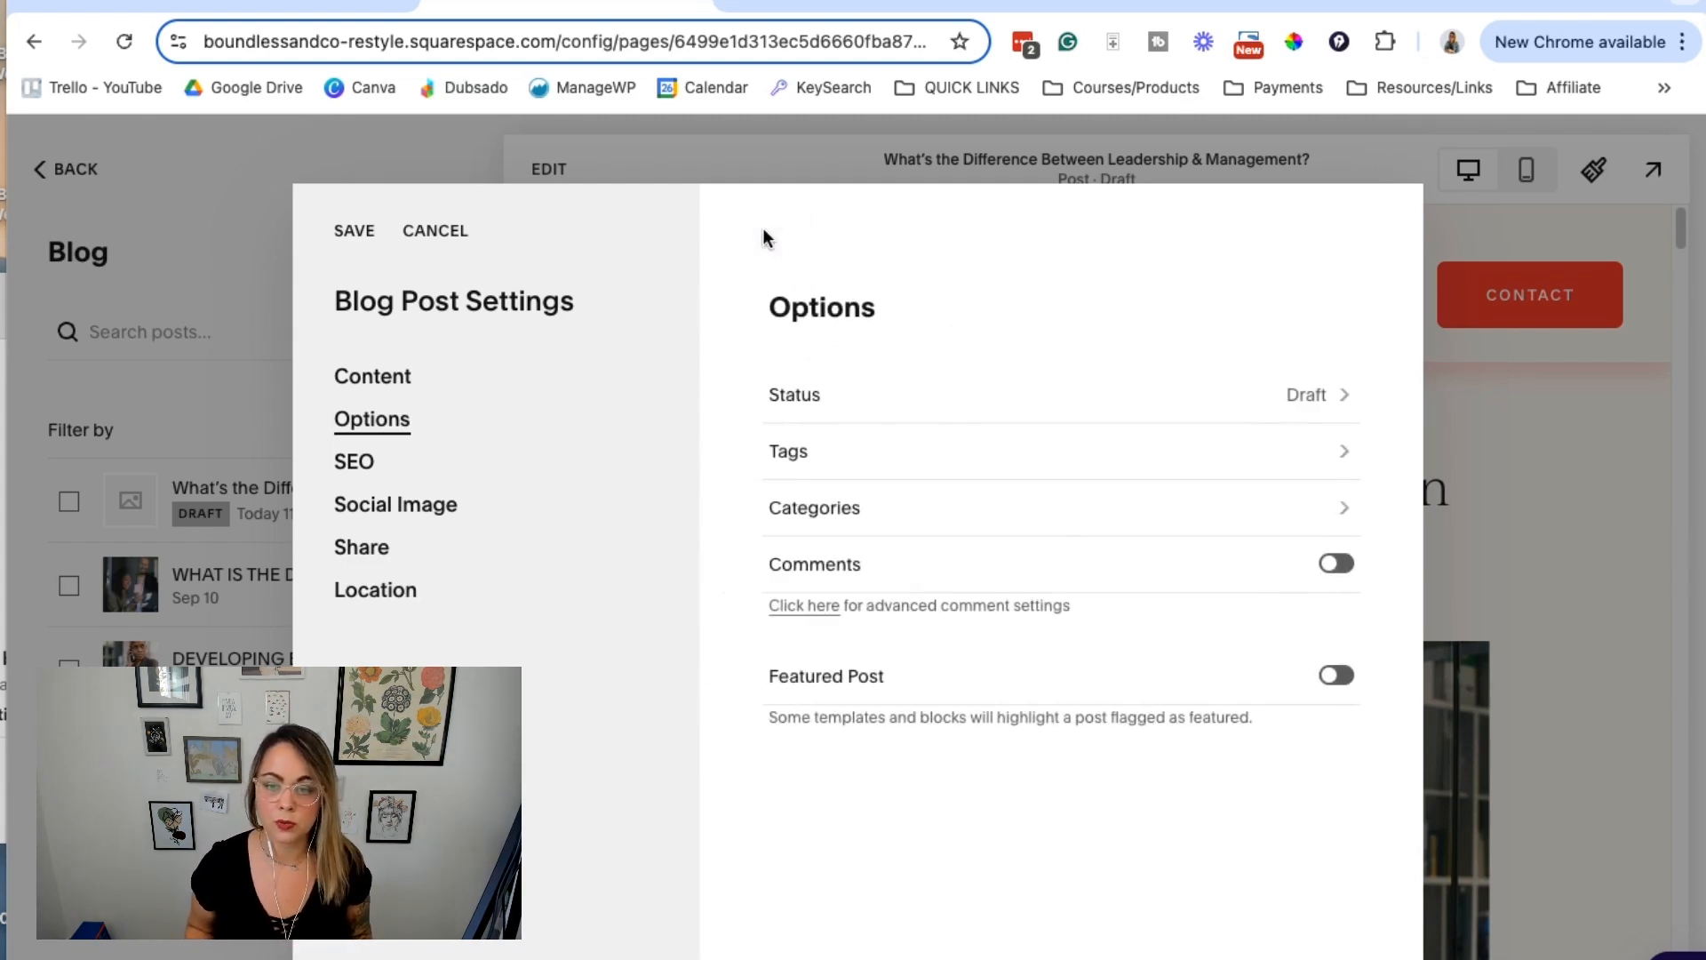
{"action": "left_click", "coordinate": [353, 460]}
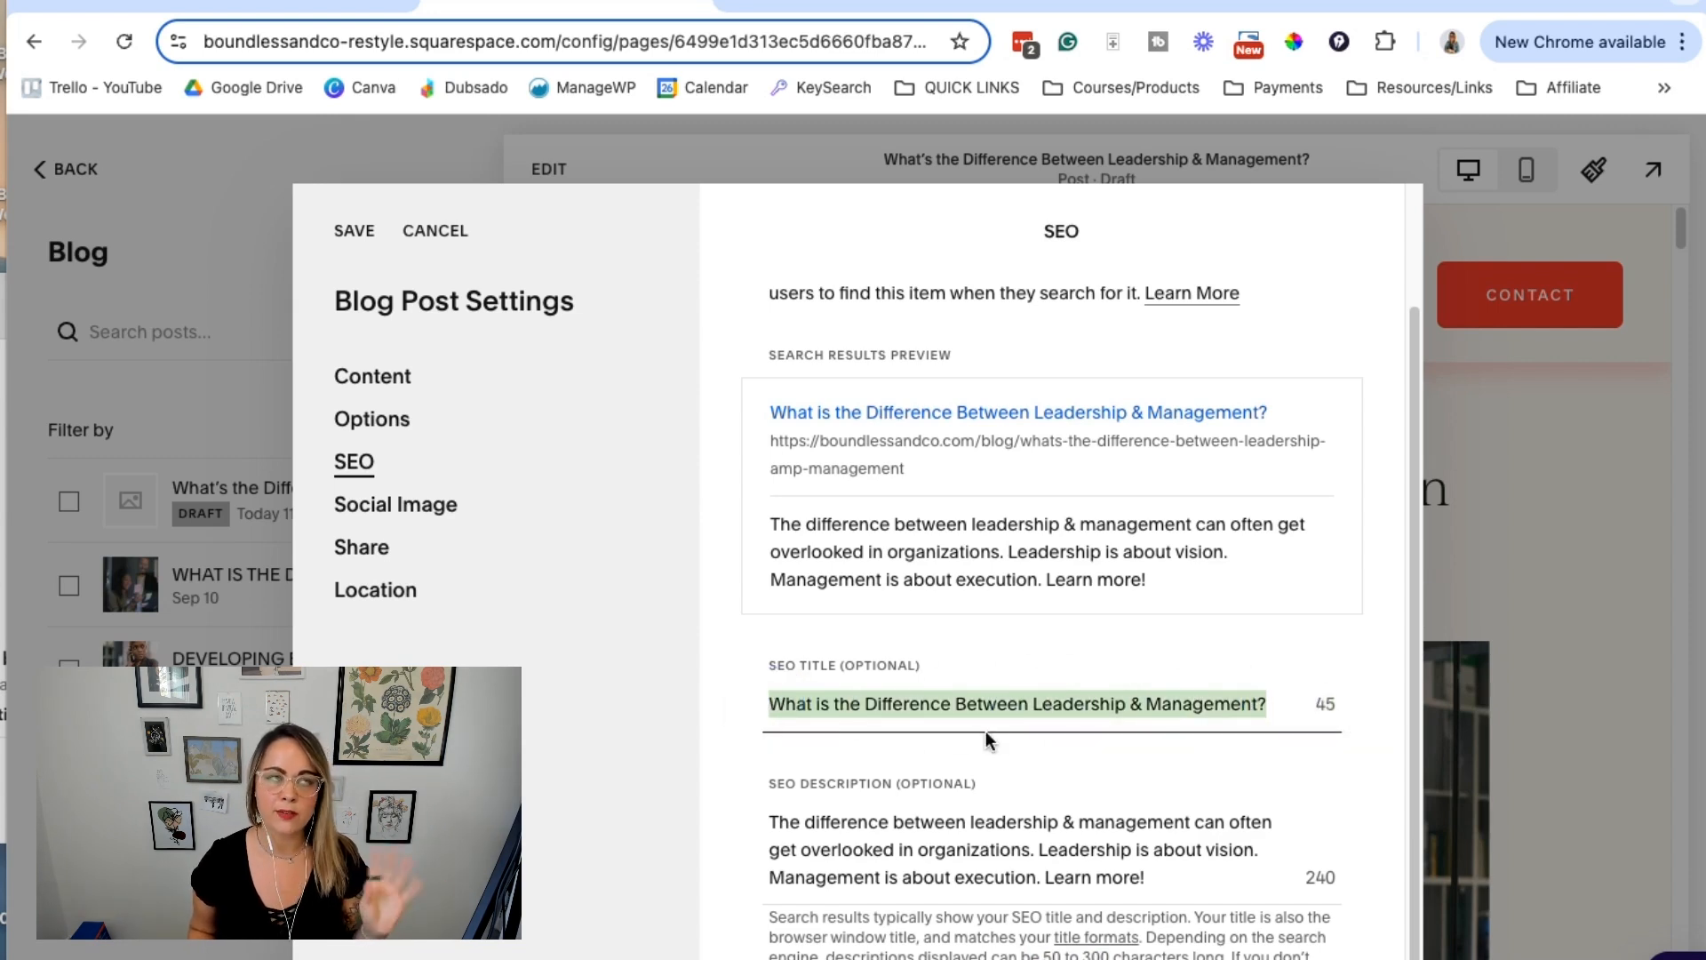
{"action": "scroll", "scroll_direction": "down", "scroll_amount": 3}
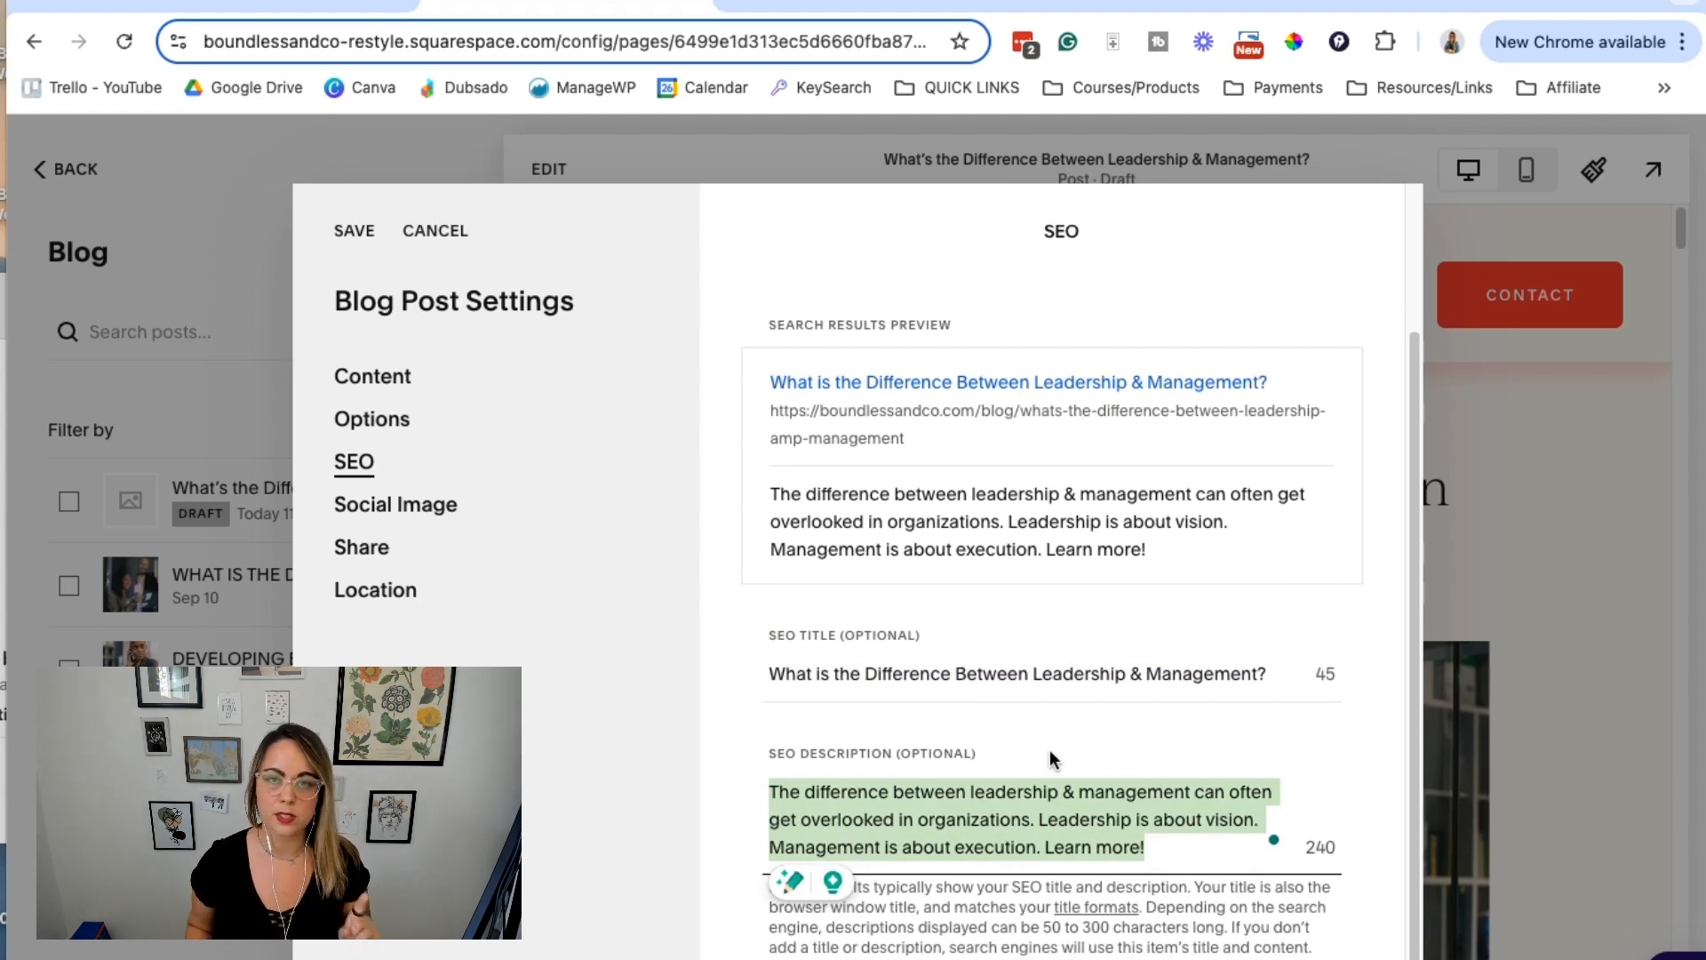
{"action": "scroll", "scroll_direction": "down", "scroll_amount": 3}
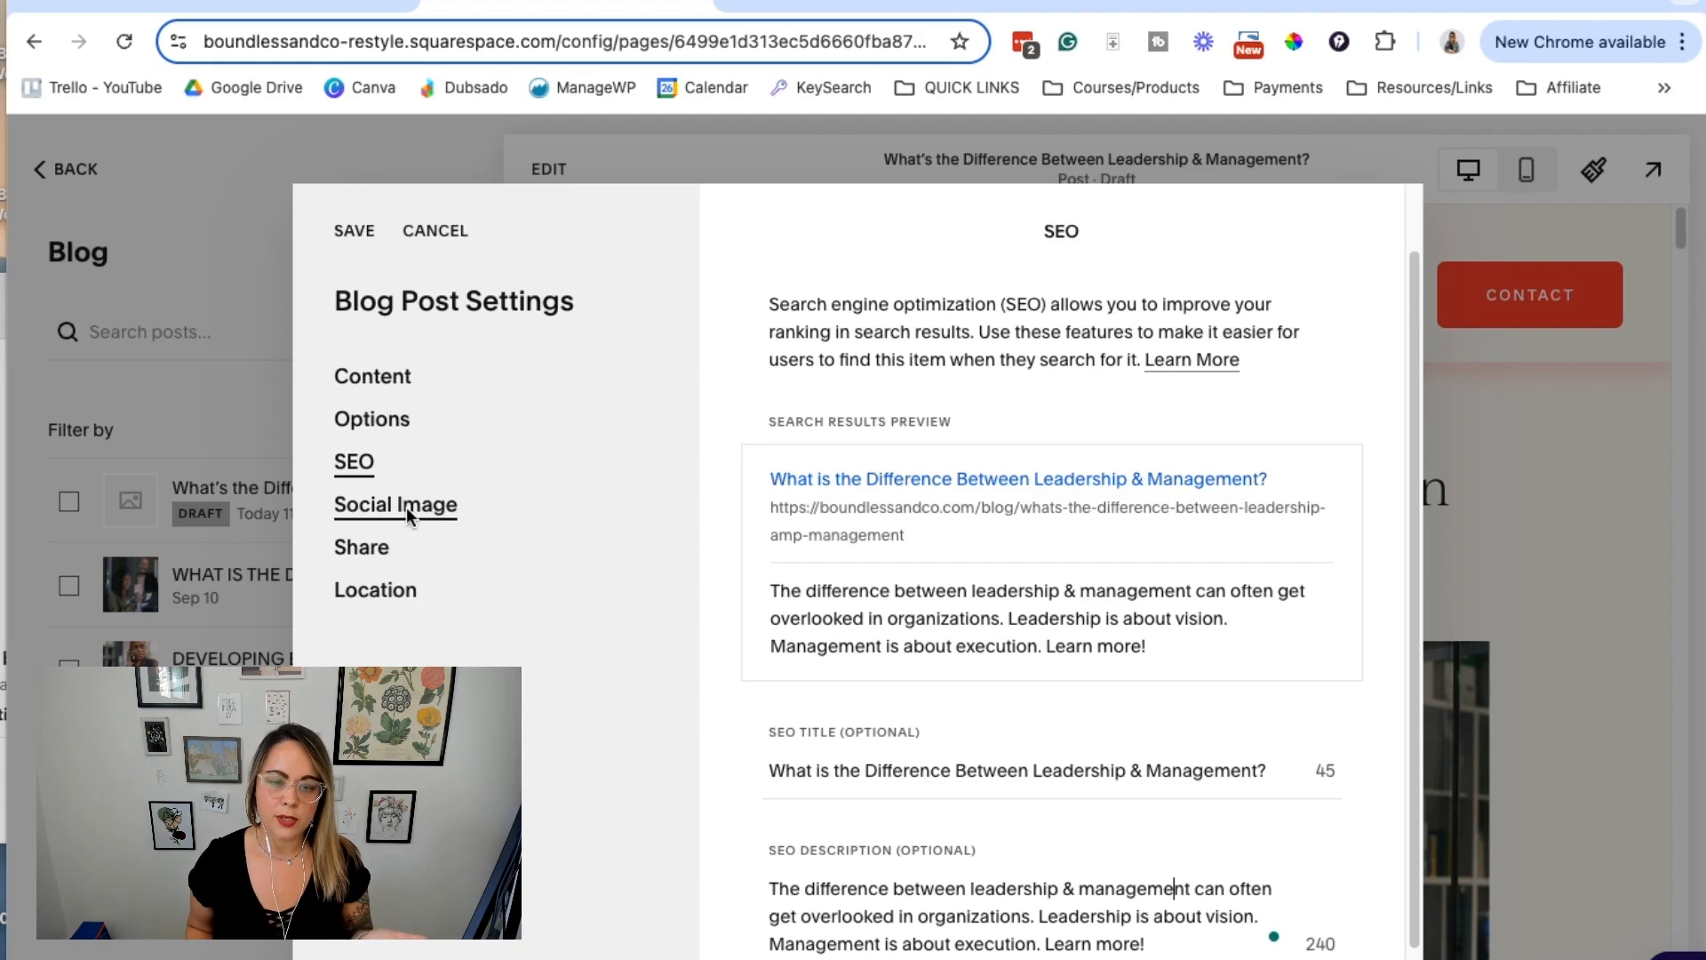
Review the Social Image, Share, Location and Content panels, ending back on SEO
{"action": "left_click", "coordinate": [395, 503]}
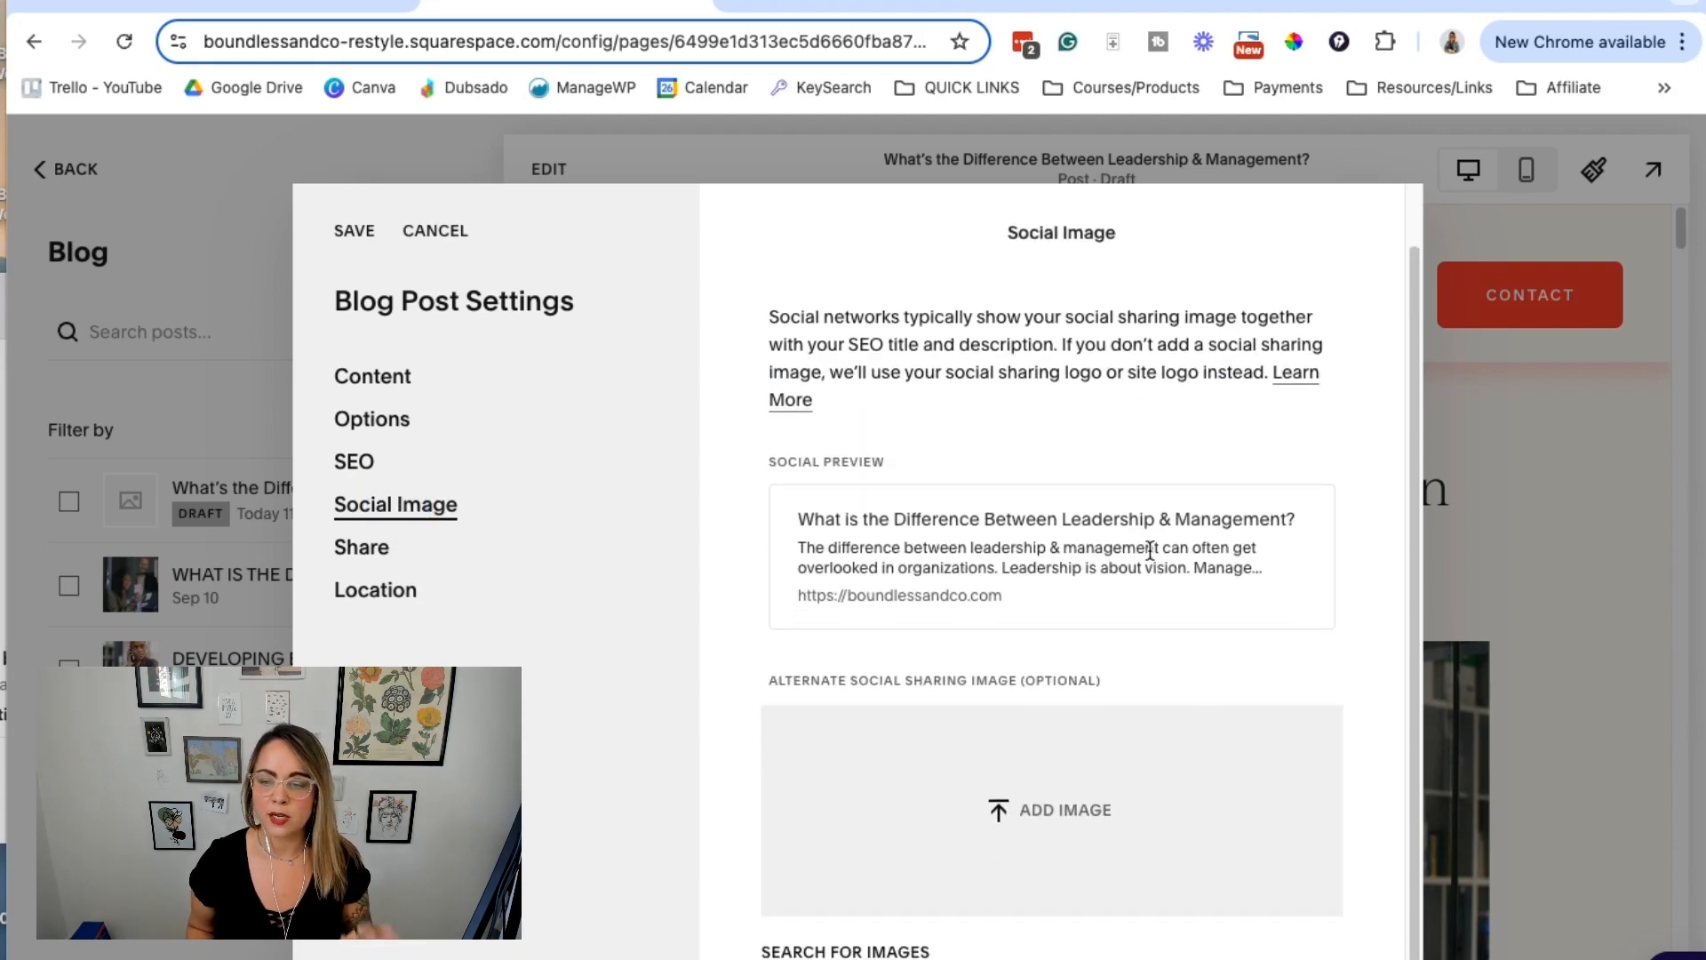
{"action": "mouse_move", "coordinate": [1154, 682]}
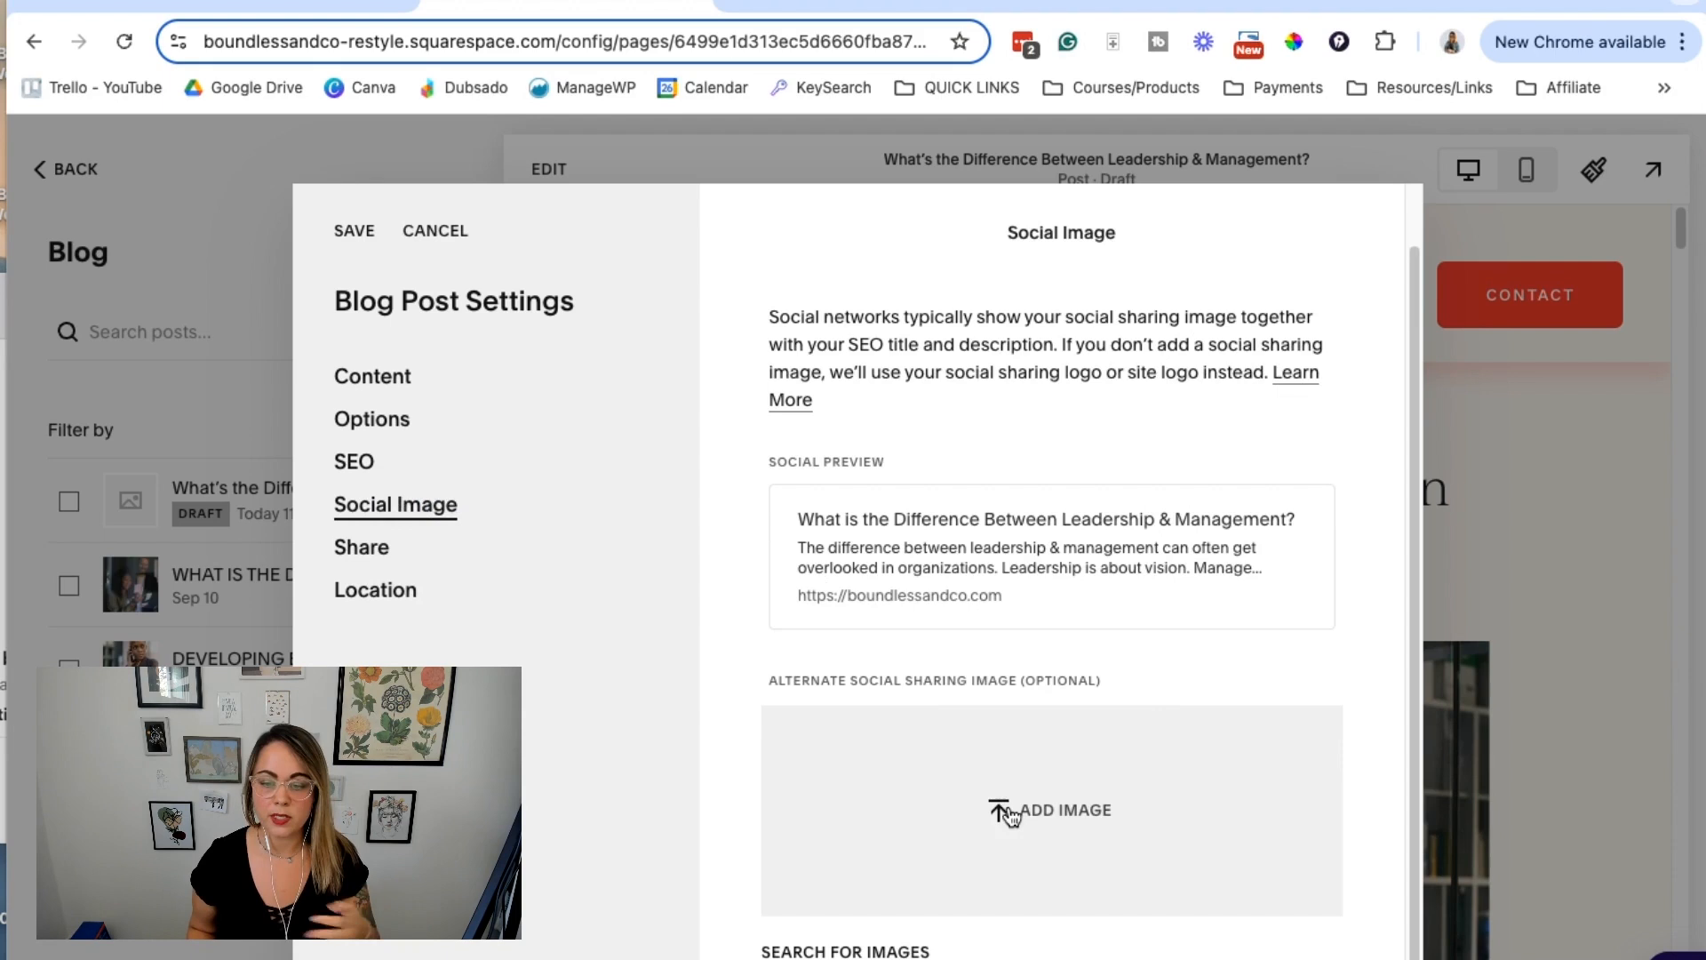
{"action": "left_click", "coordinate": [361, 548]}
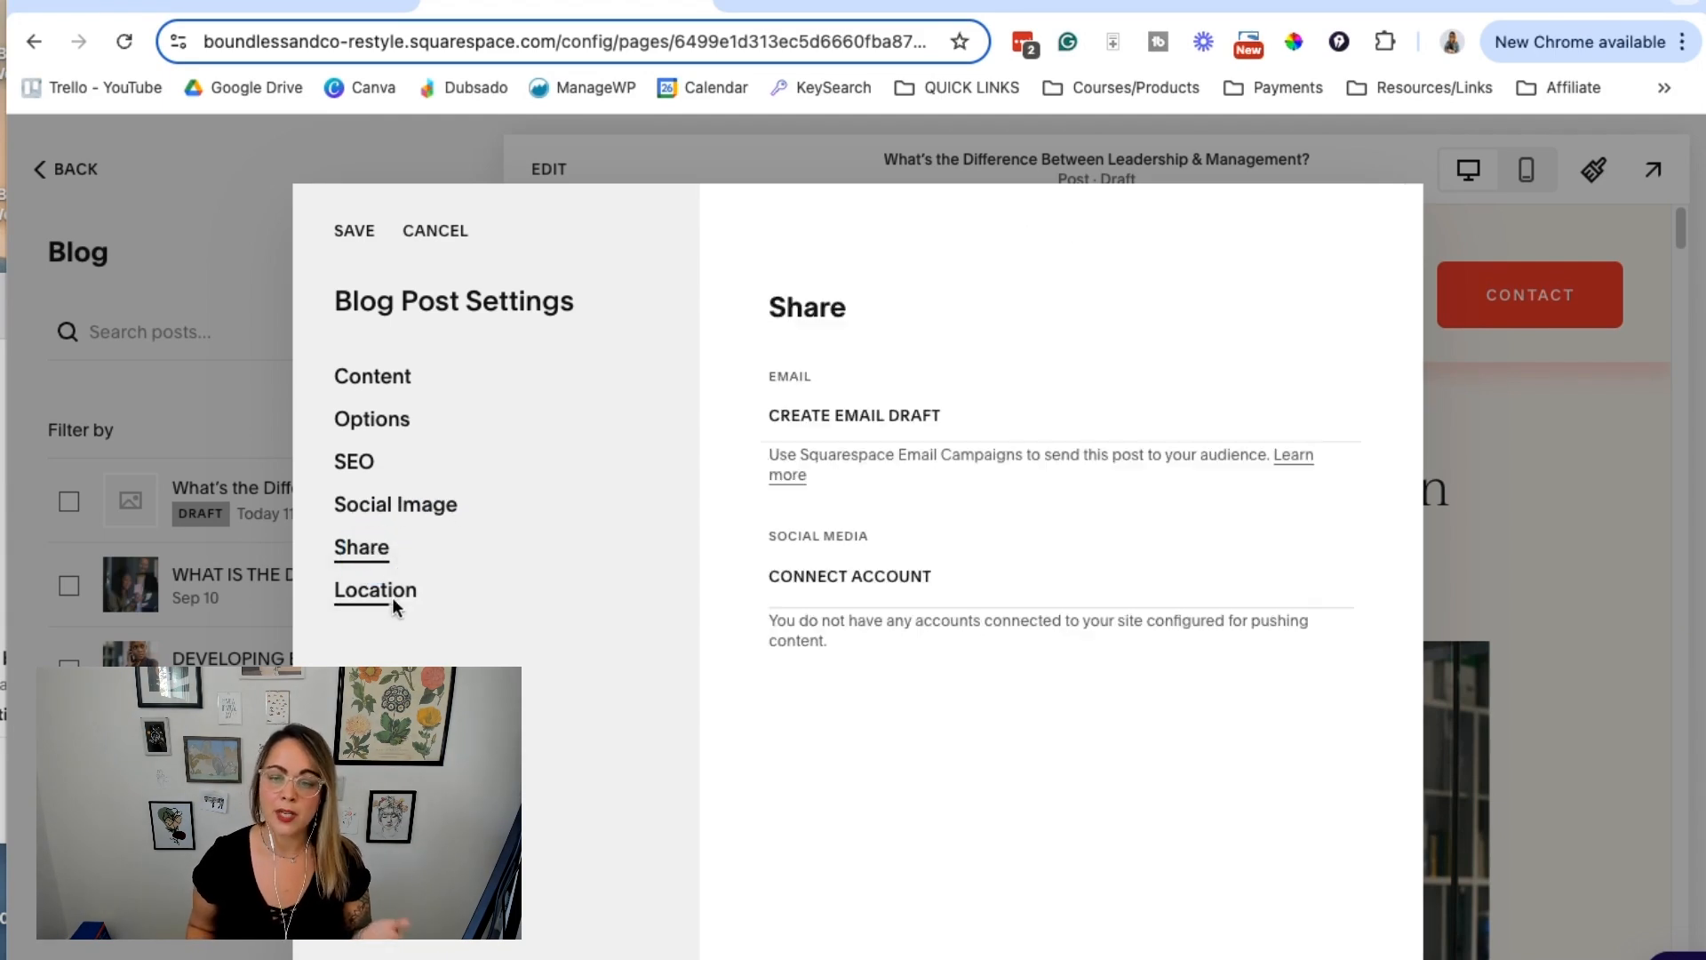
{"action": "left_click", "coordinate": [375, 590]}
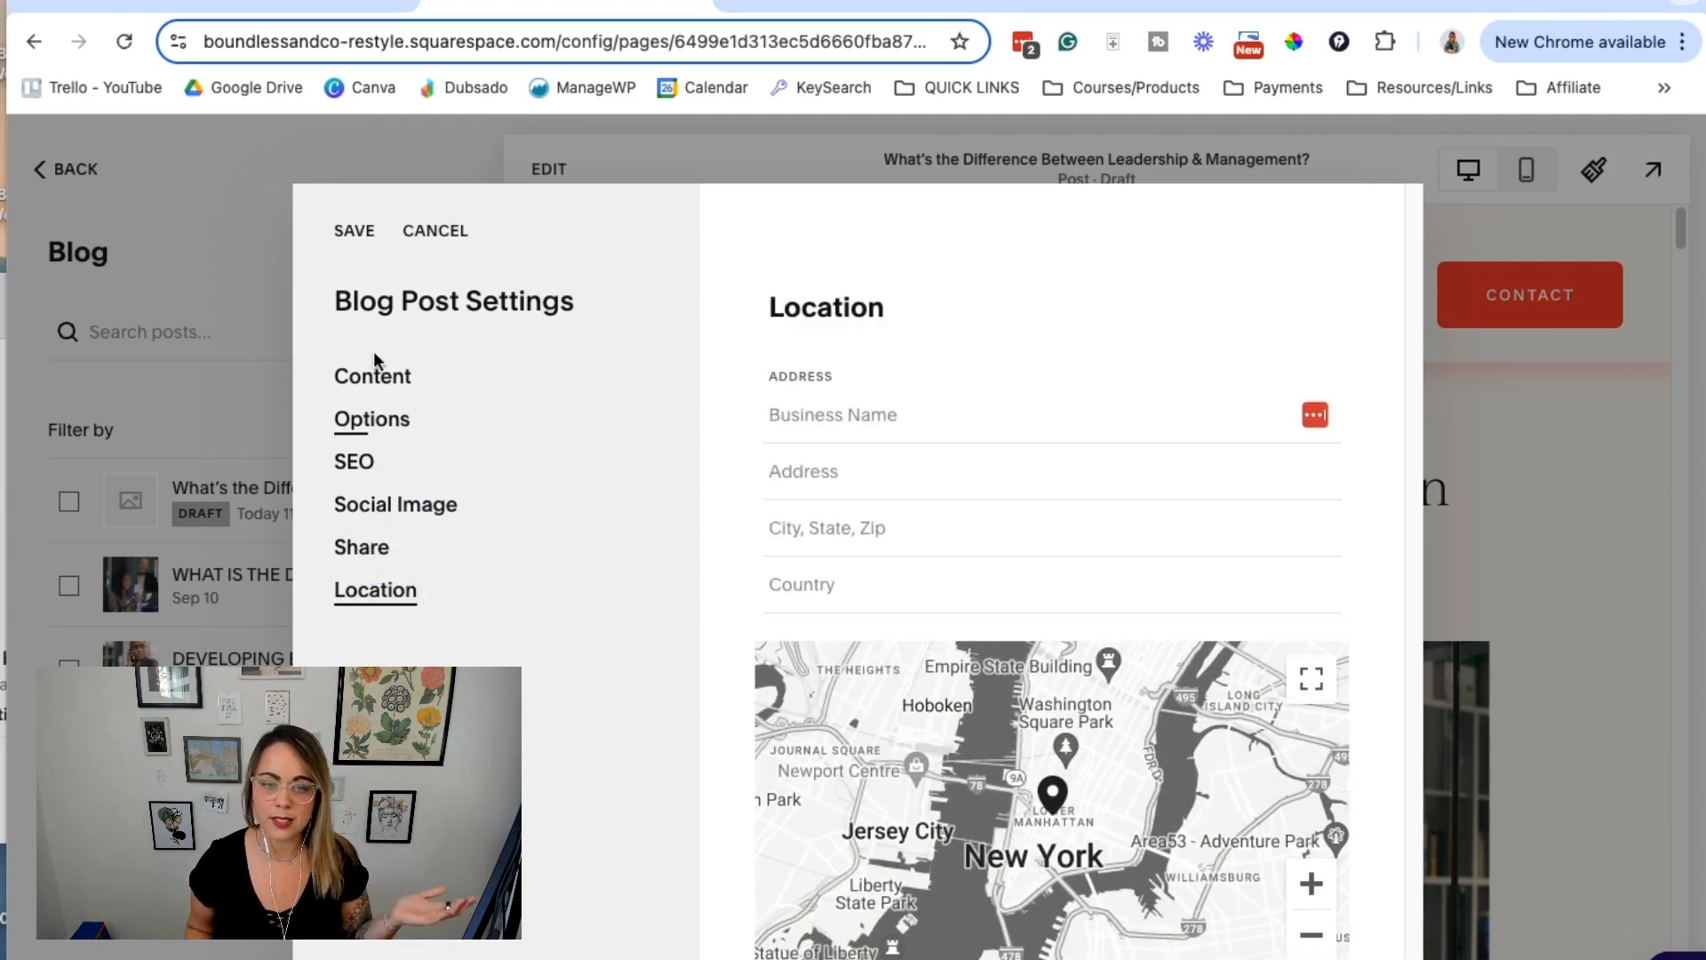
{"action": "left_click", "coordinate": [372, 375]}
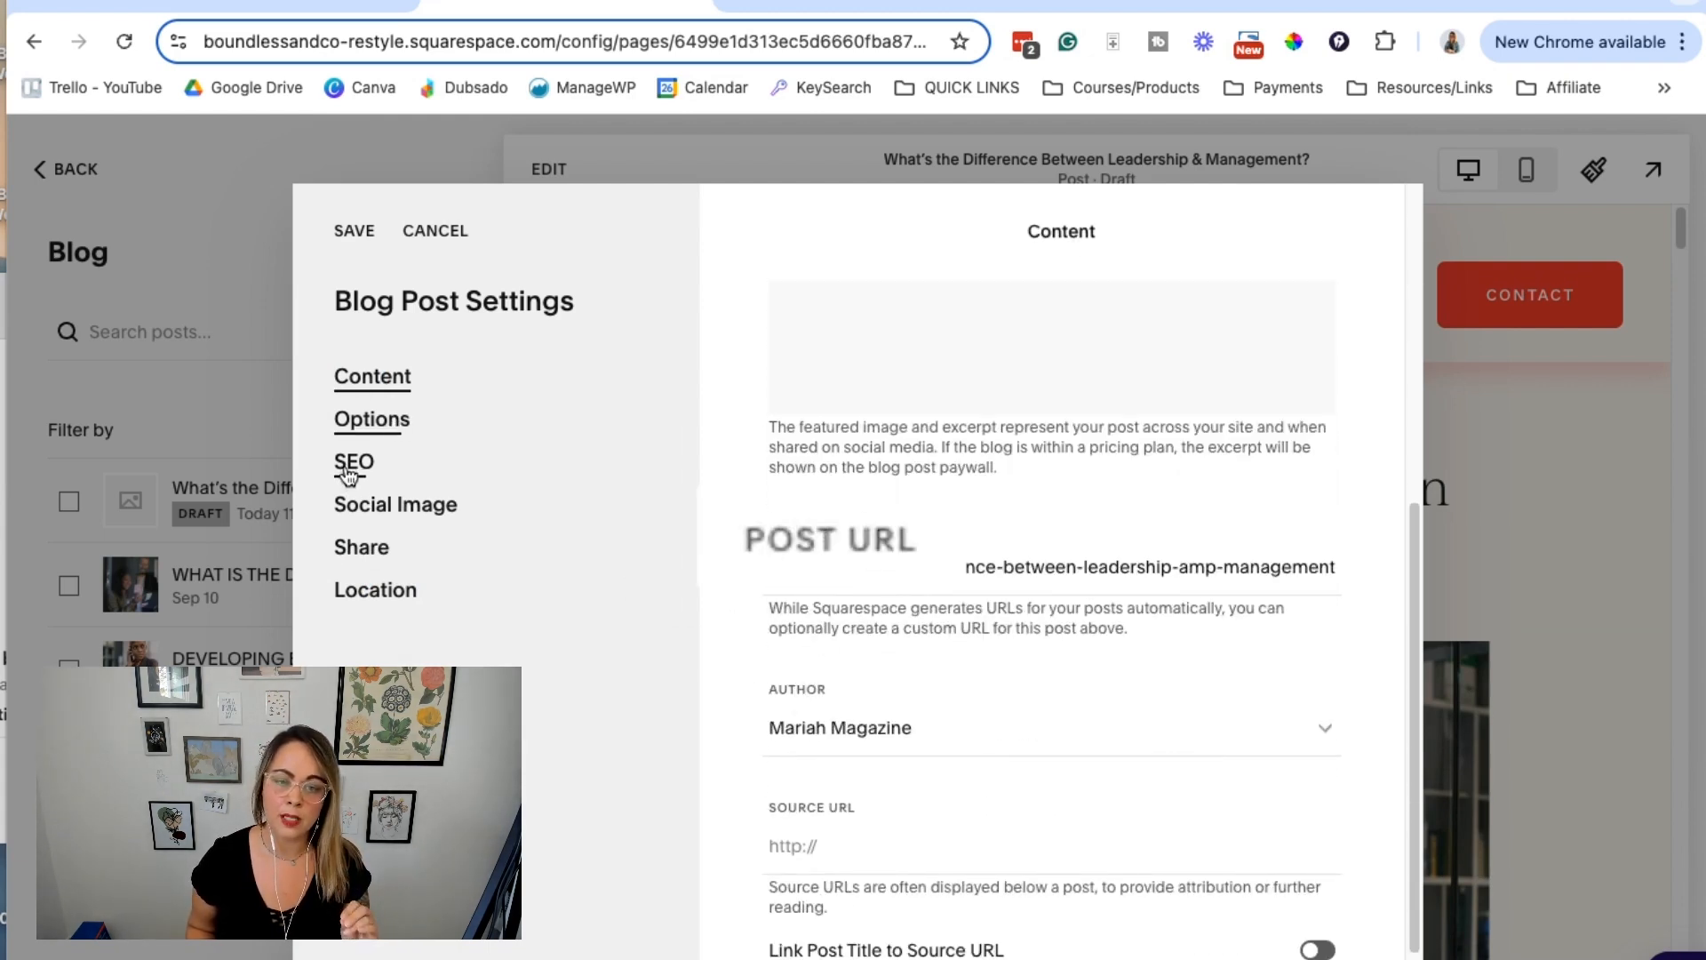
{"action": "left_click", "coordinate": [353, 460]}
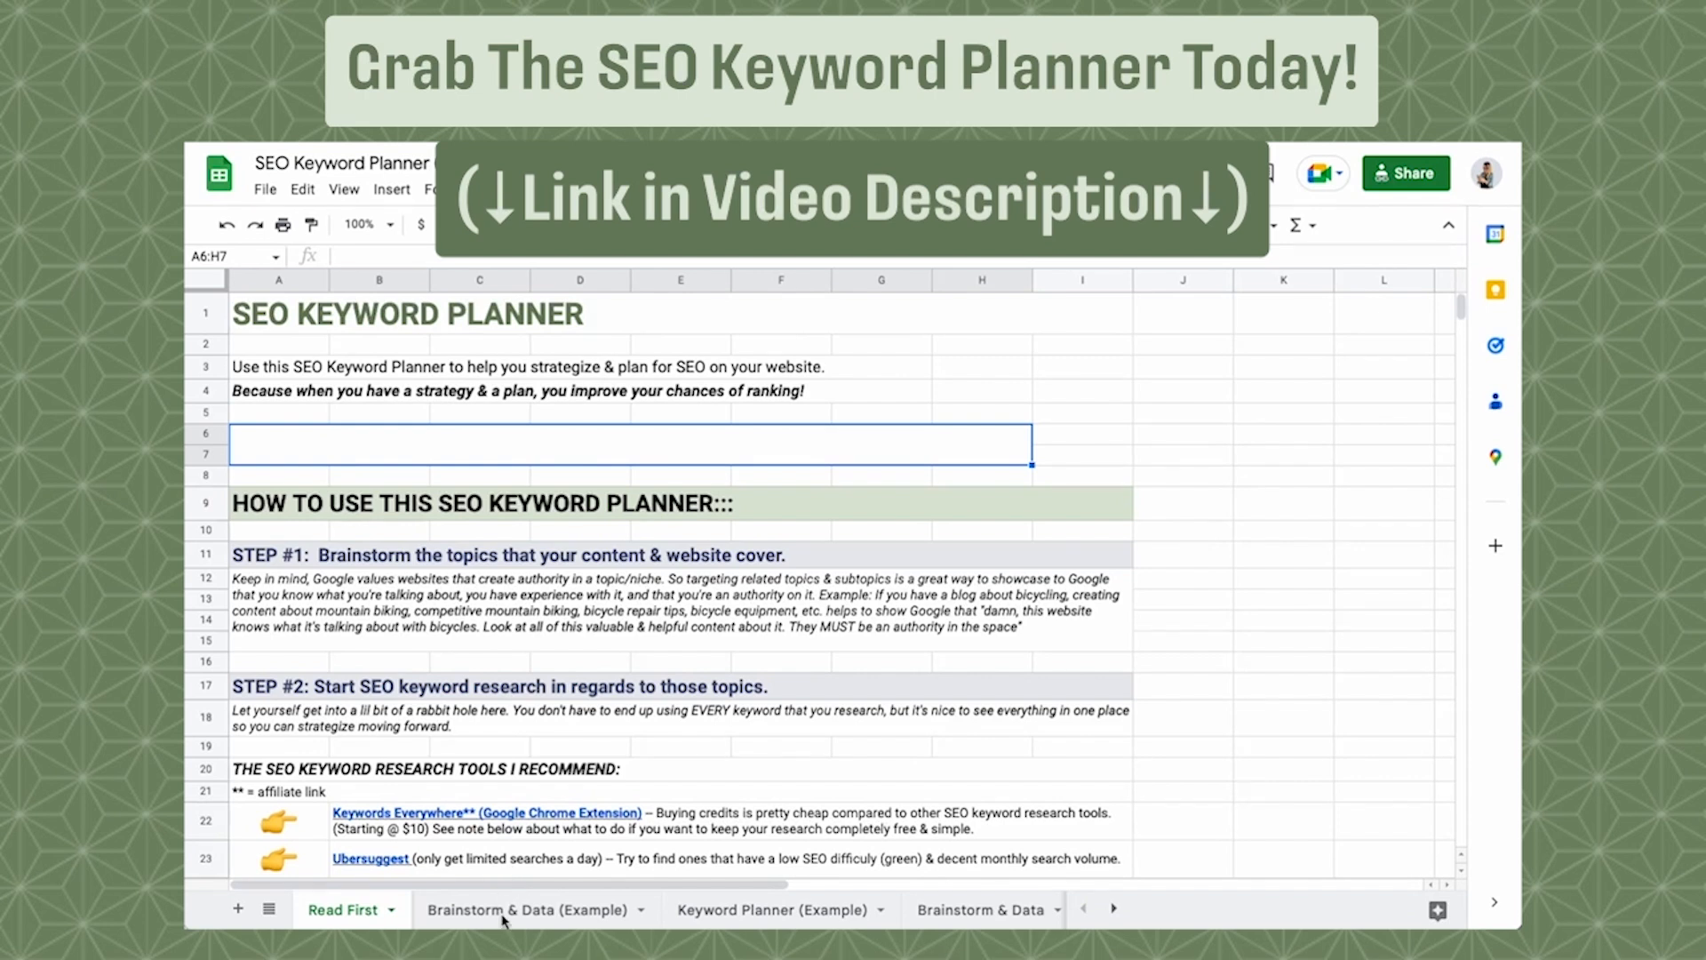
{"action": "left_click", "coordinate": [526, 910]}
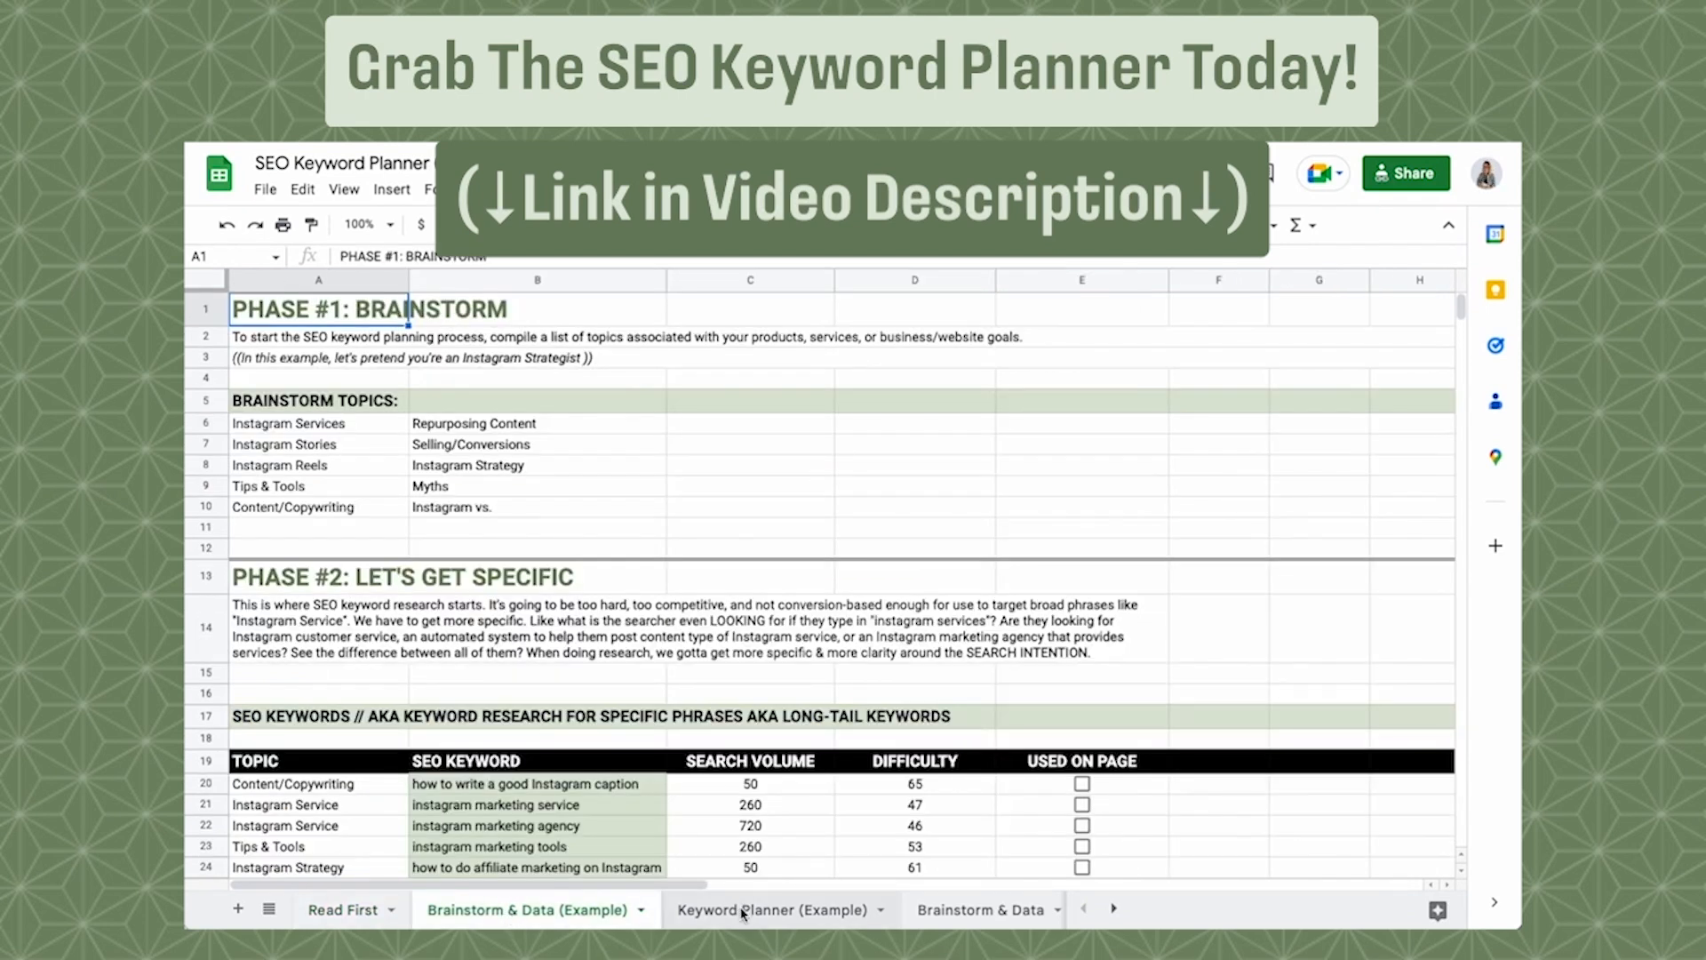
{"action": "left_click", "coordinate": [972, 910]}
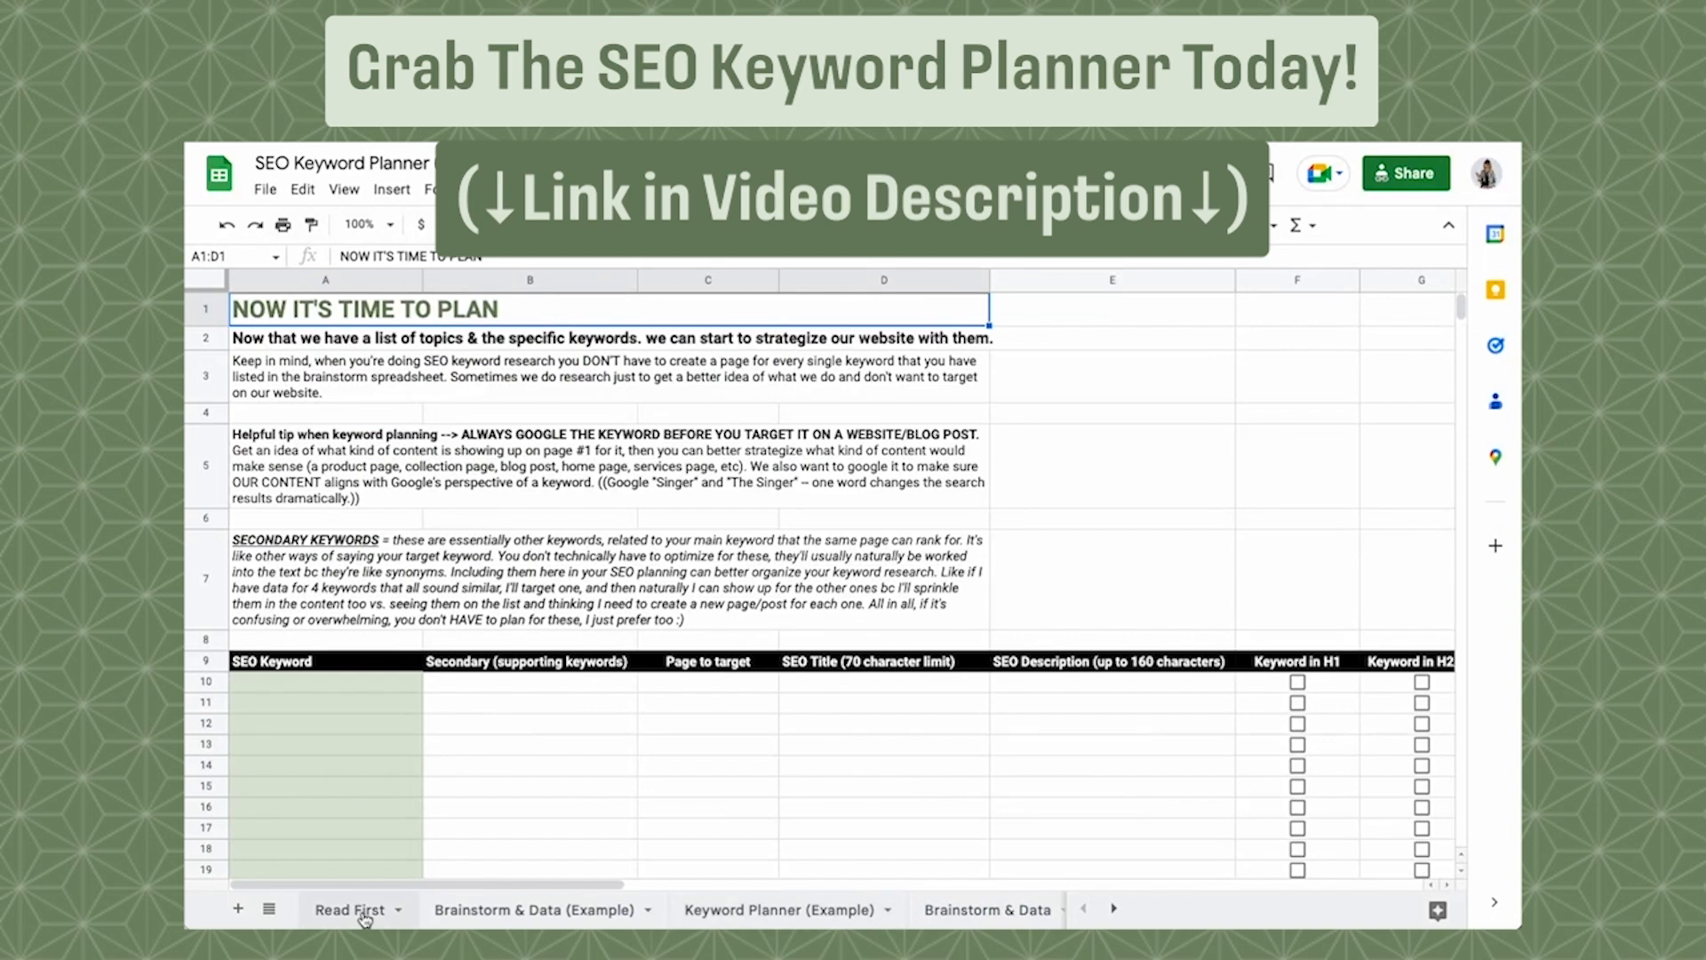
{"action": "left_click", "coordinate": [350, 908]}
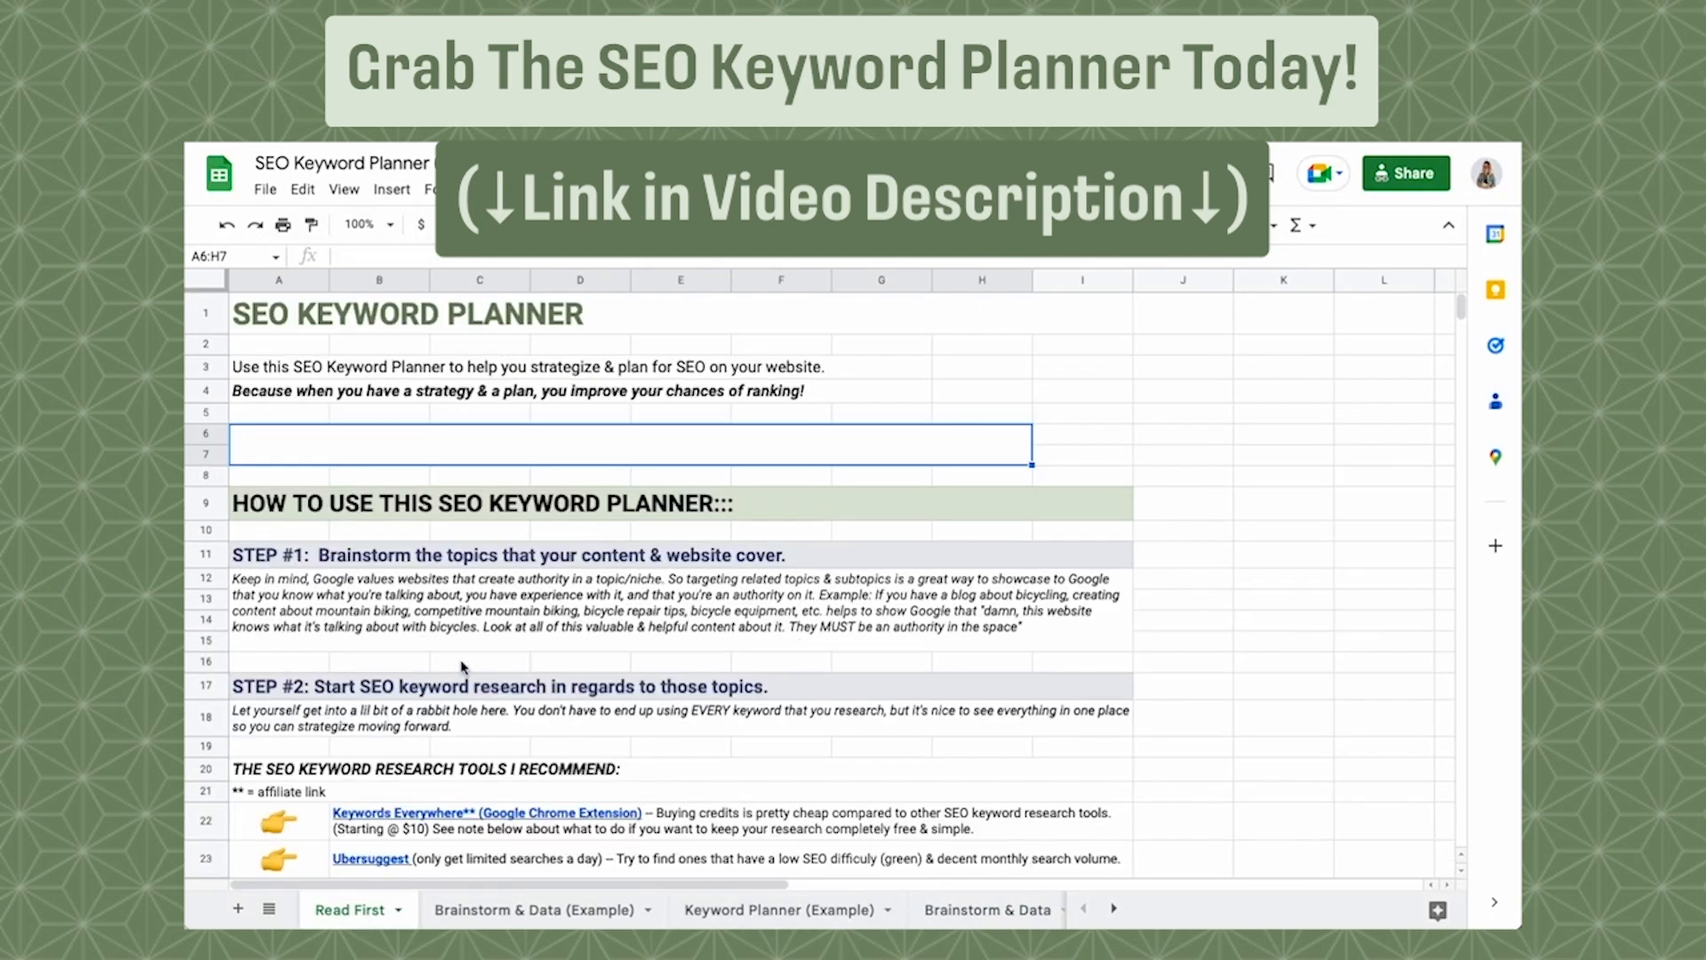
{"action": "mouse_move", "coordinate": [1291, 592]}
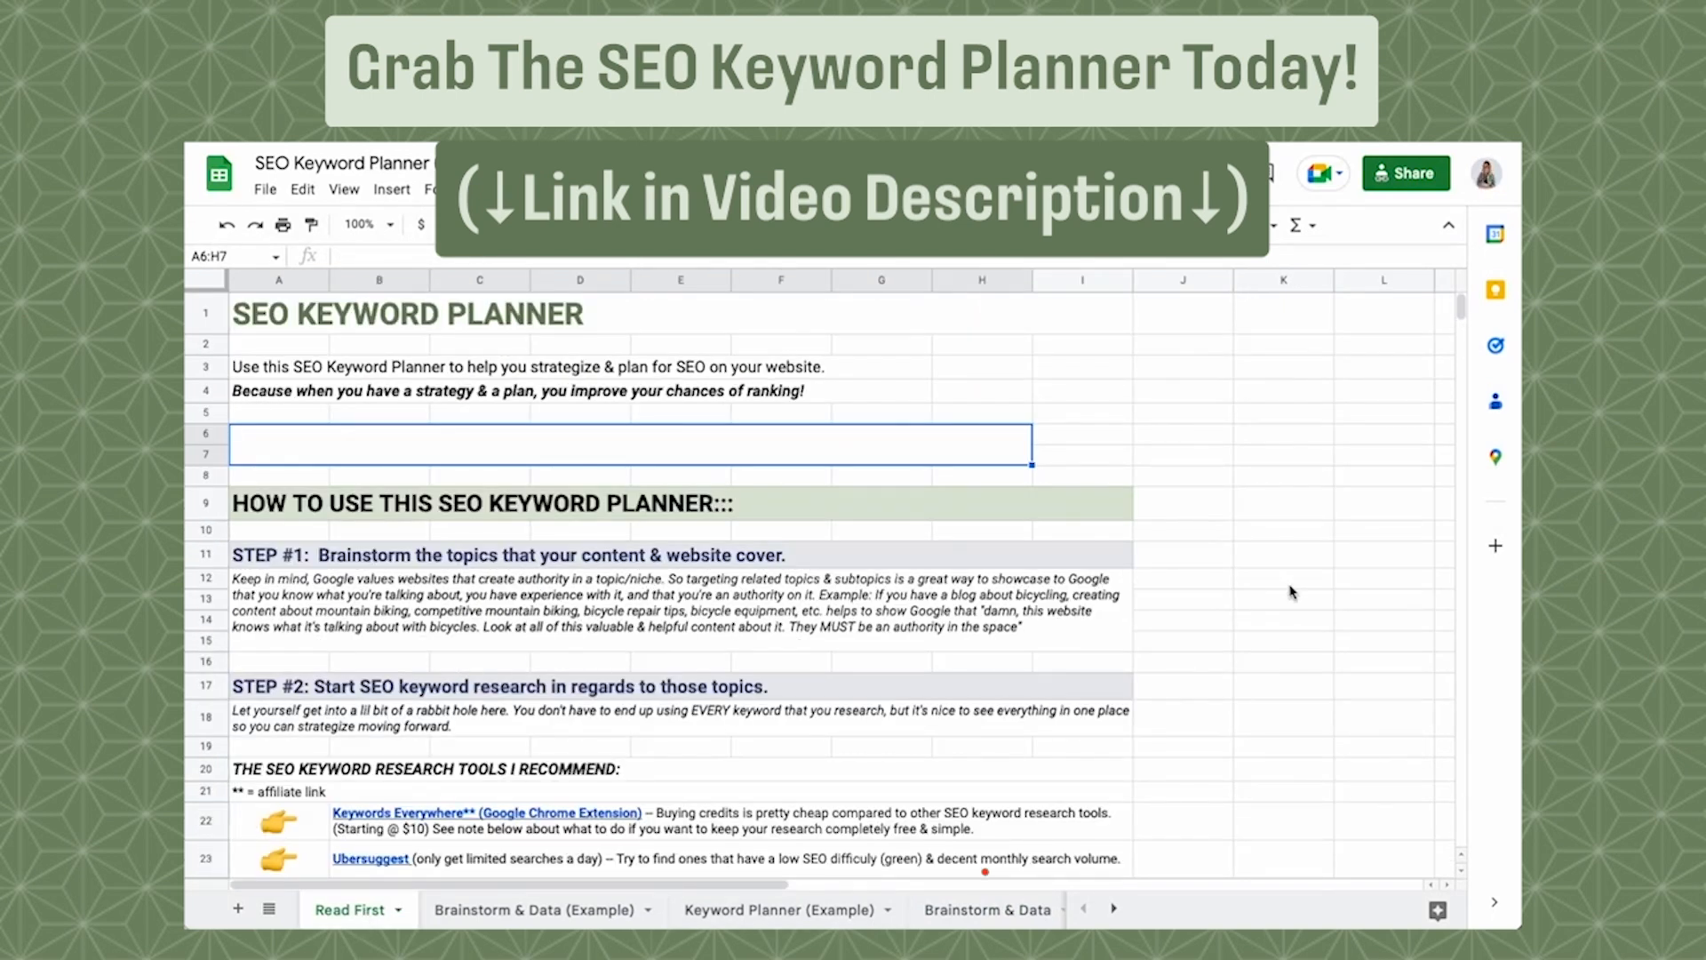
{"action": "scroll", "scroll_direction": "down", "scroll_amount": 3}
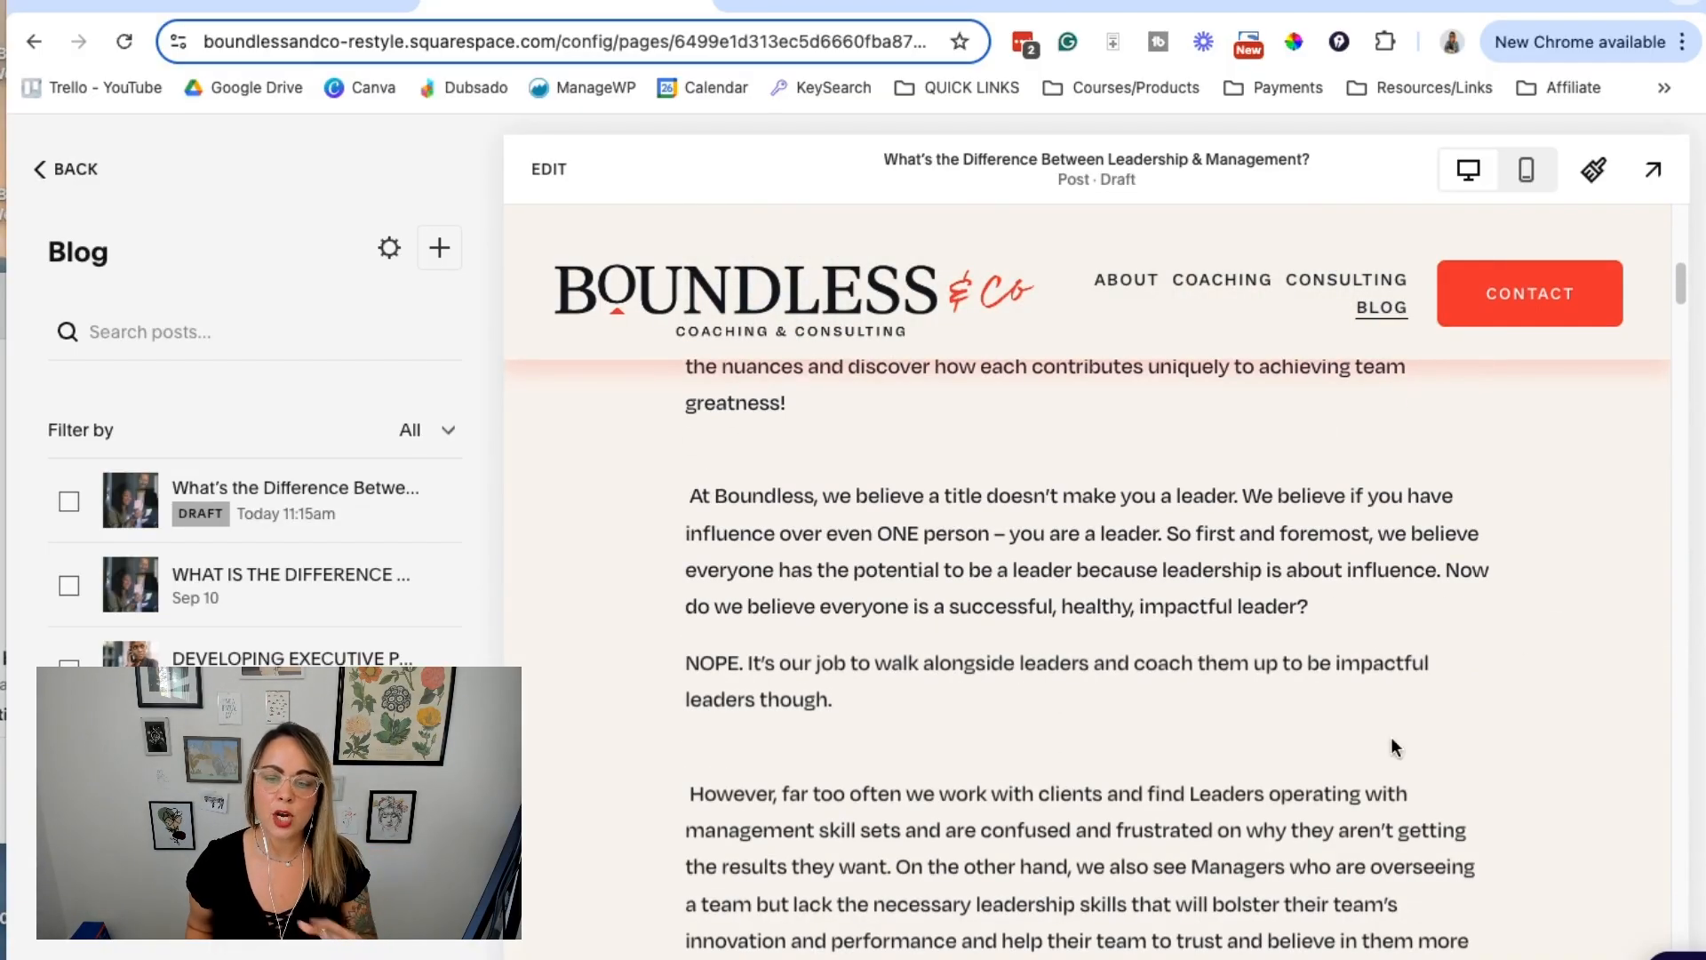
Scroll through the draft article before moving to the published leadership vs management post
{"action": "scroll", "scroll_direction": "down", "scroll_amount": 3}
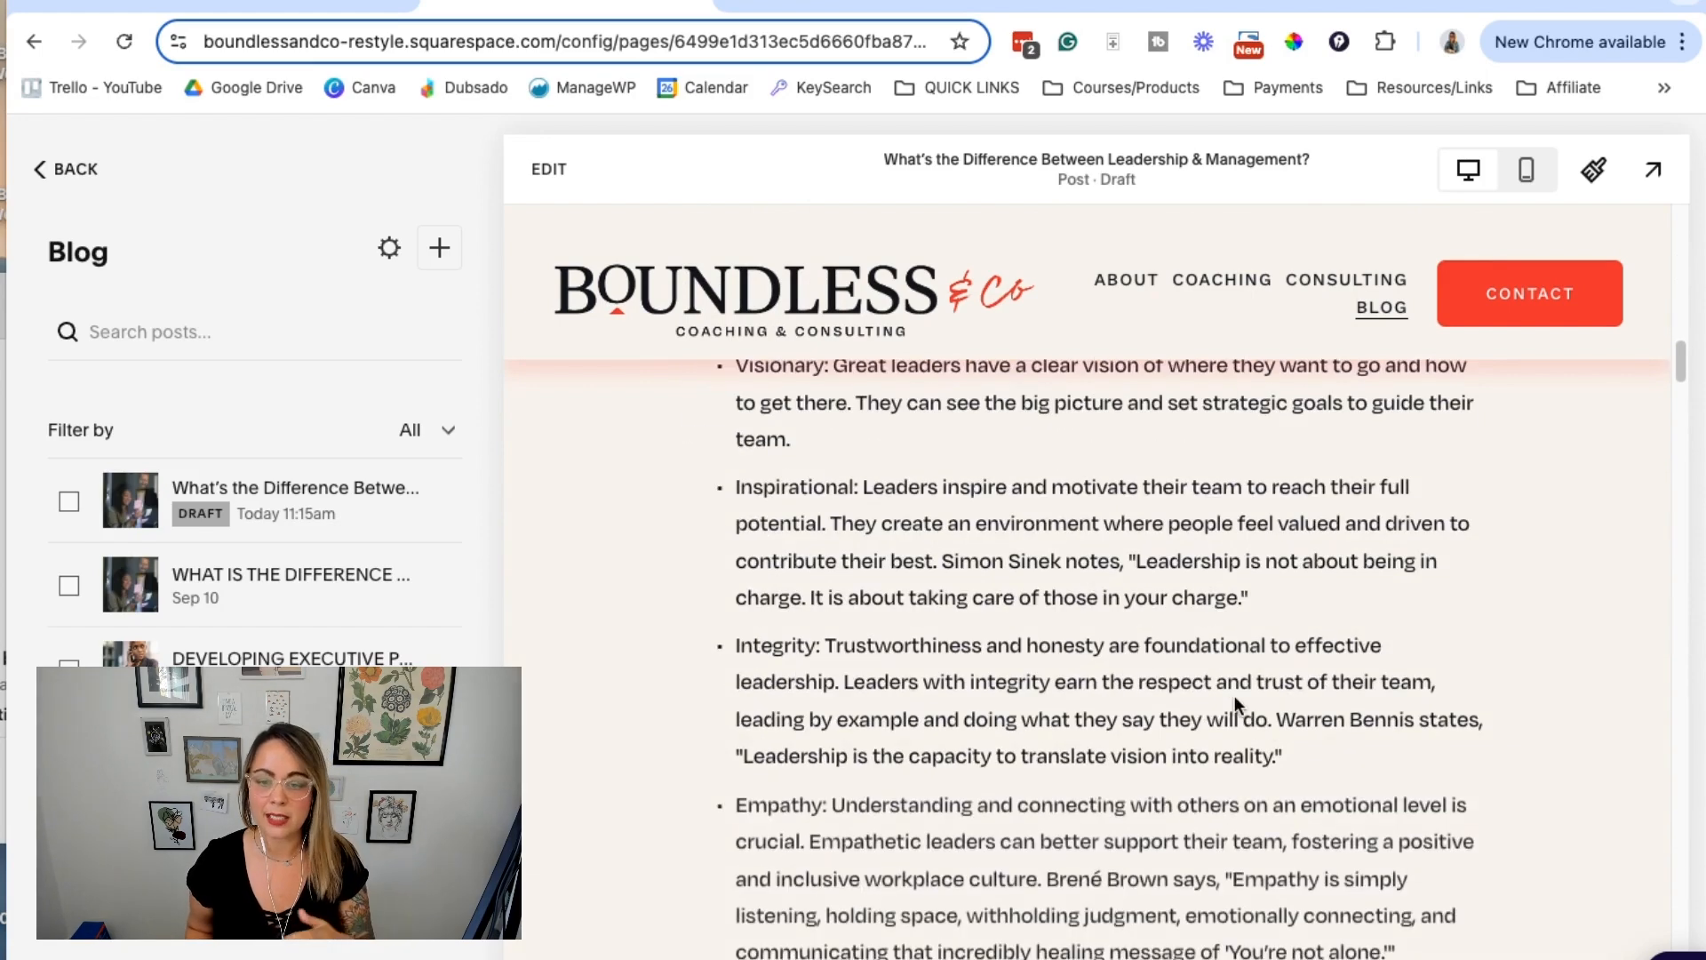
{"action": "scroll", "scroll_direction": "down", "scroll_amount": 3}
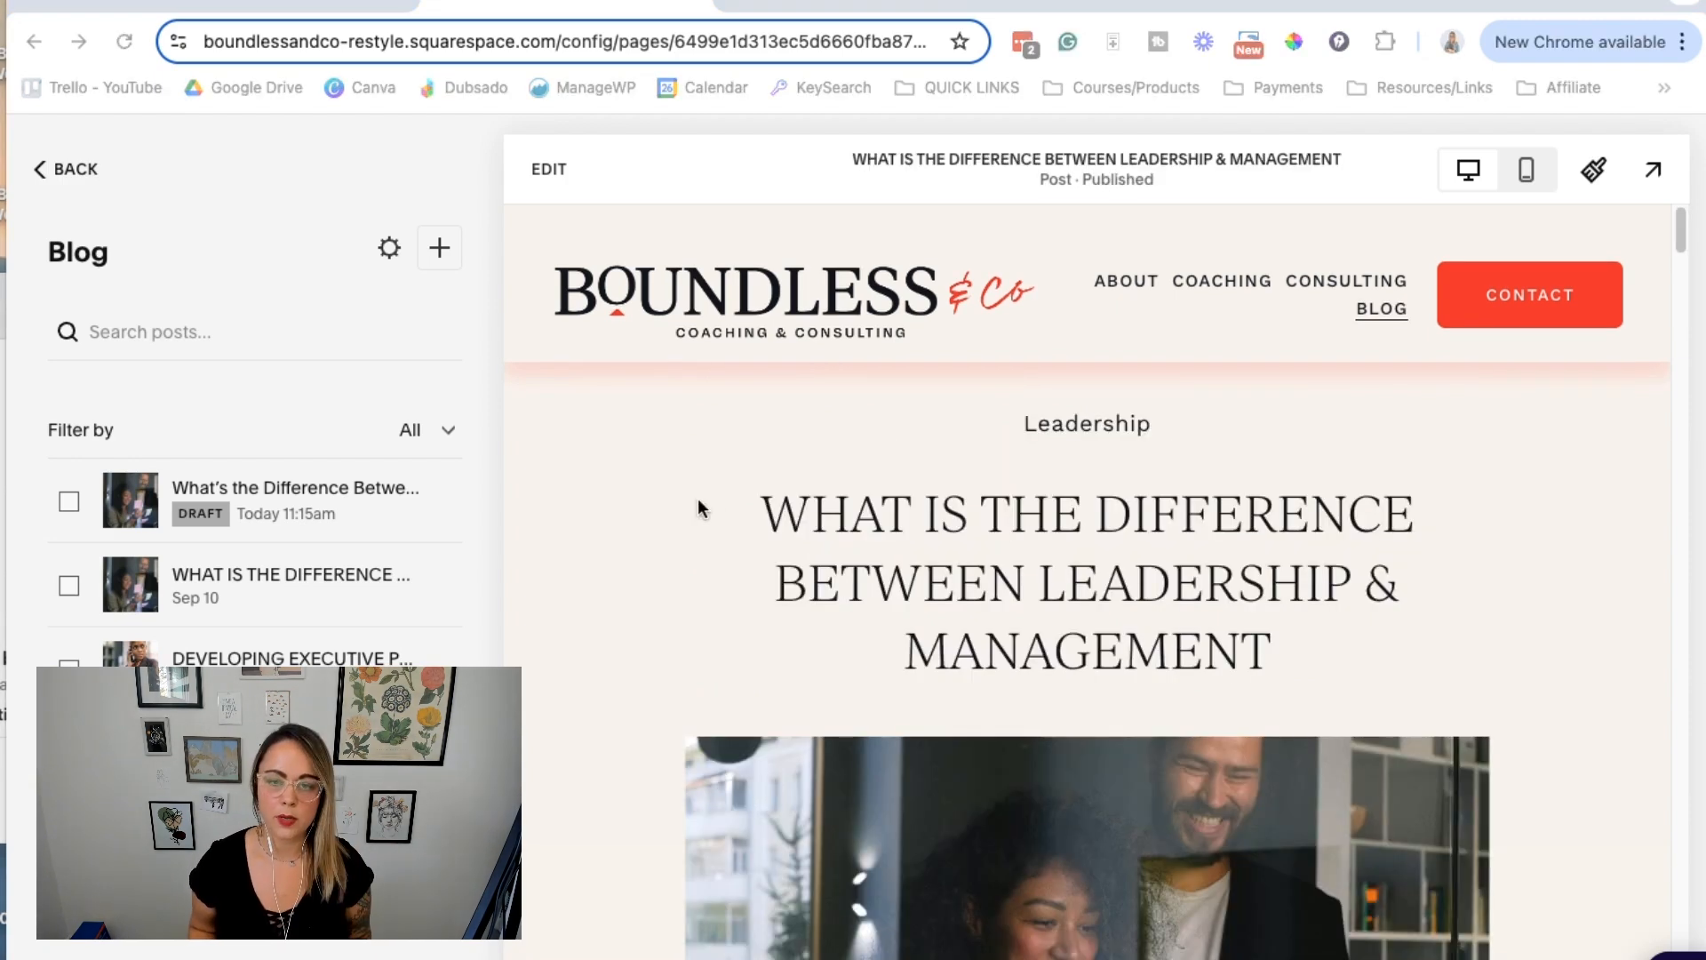
{"action": "scroll", "scroll_direction": "down", "scroll_amount": 3}
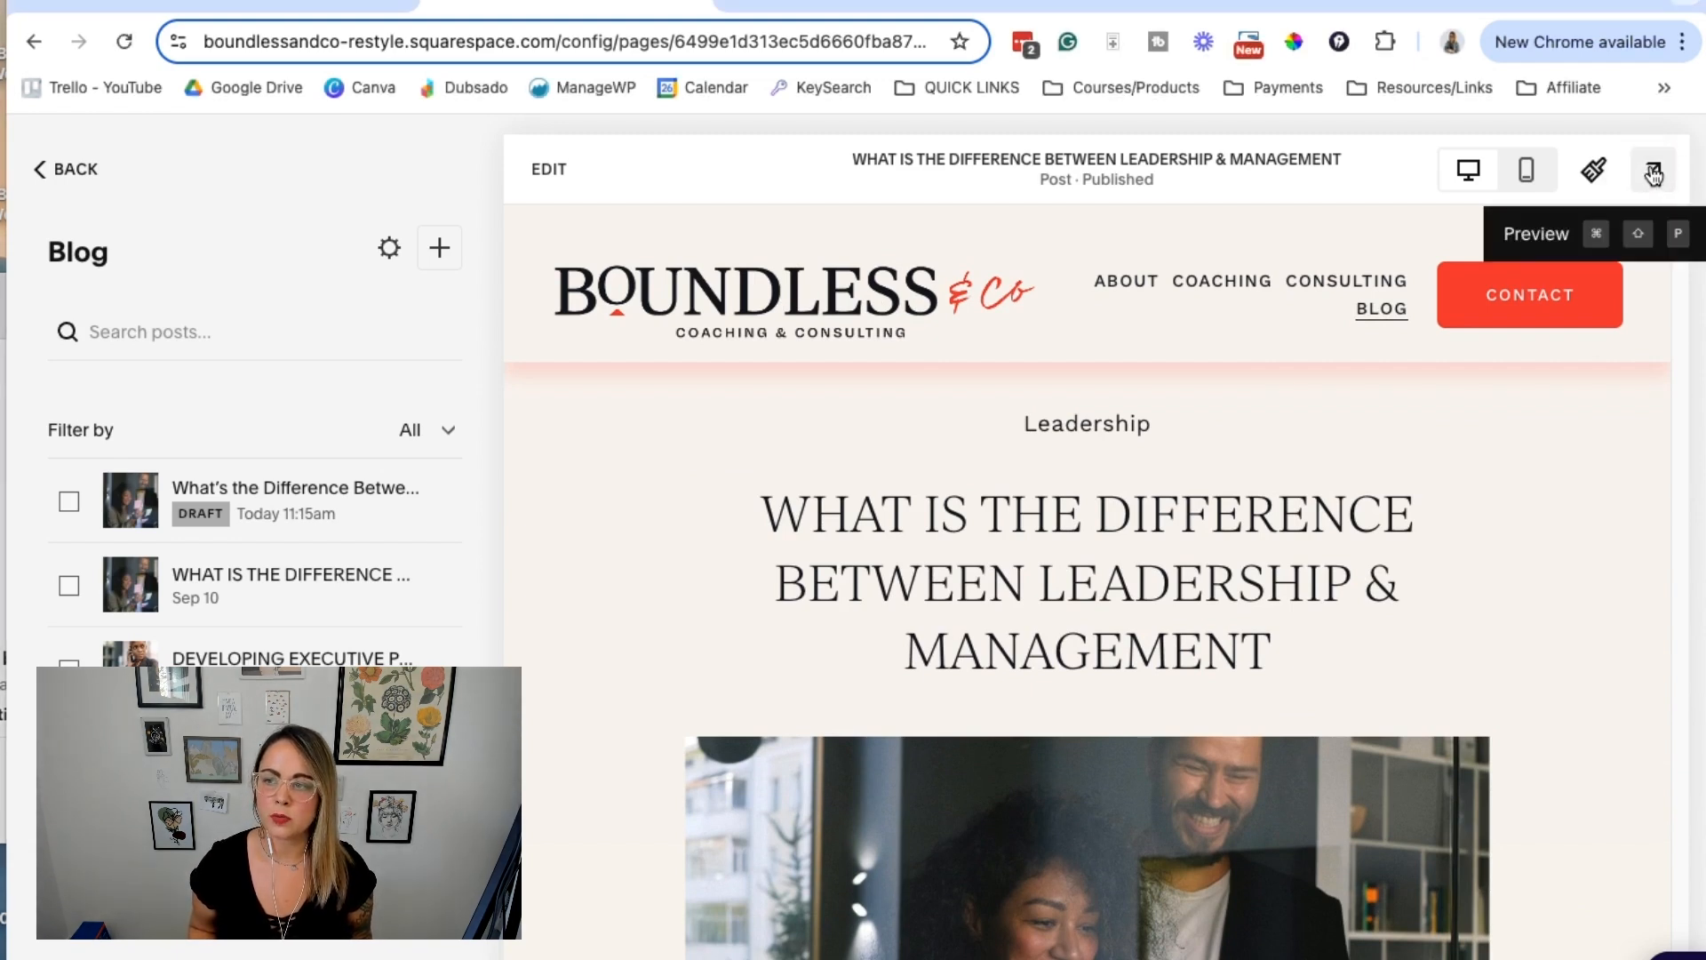
{"action": "left_click", "coordinate": [1650, 169]}
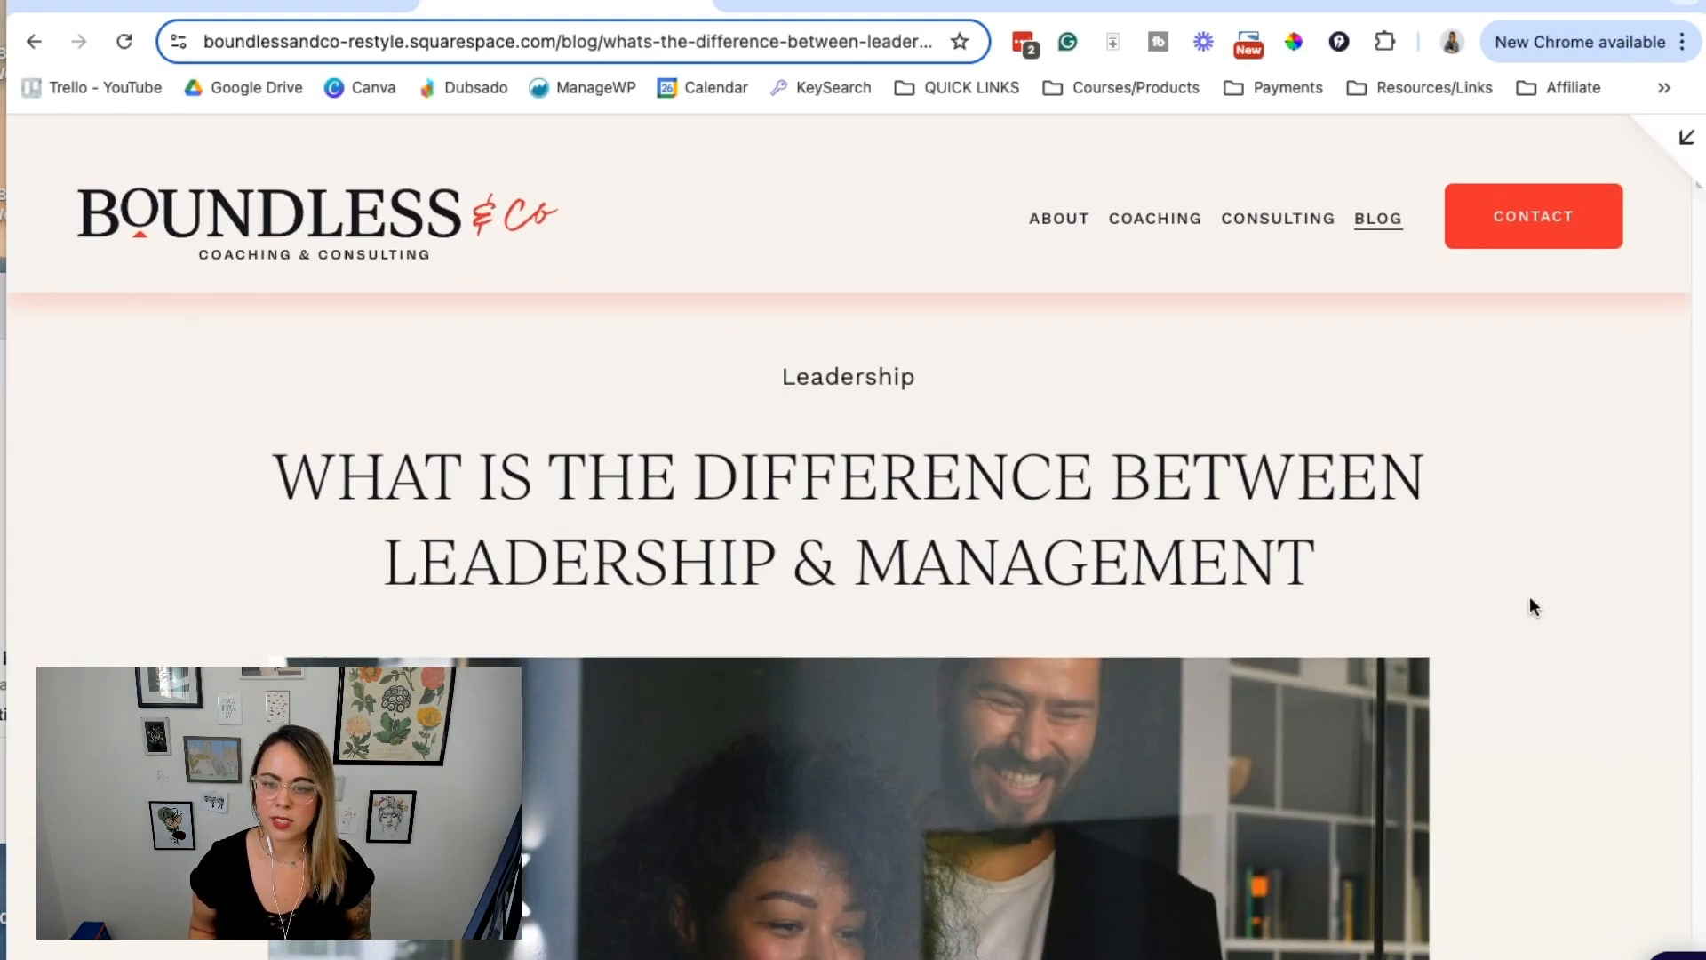
{"action": "scroll", "scroll_direction": "down", "scroll_amount": 3}
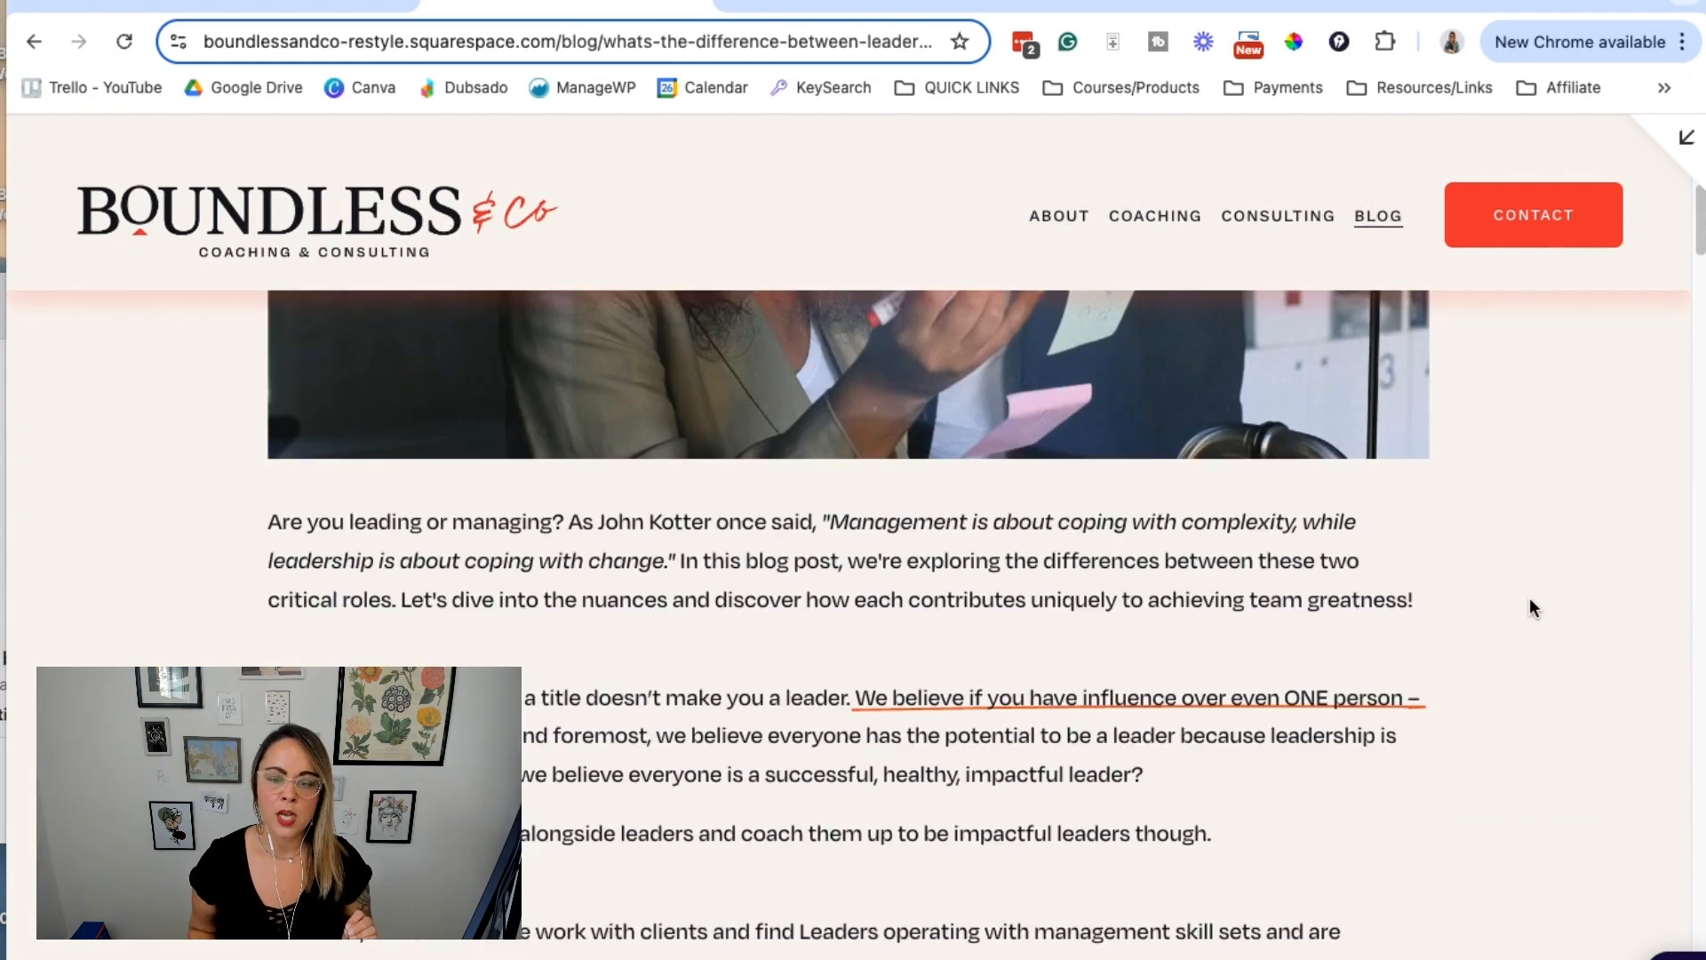
{"action": "scroll", "scroll_direction": "down", "scroll_amount": 3}
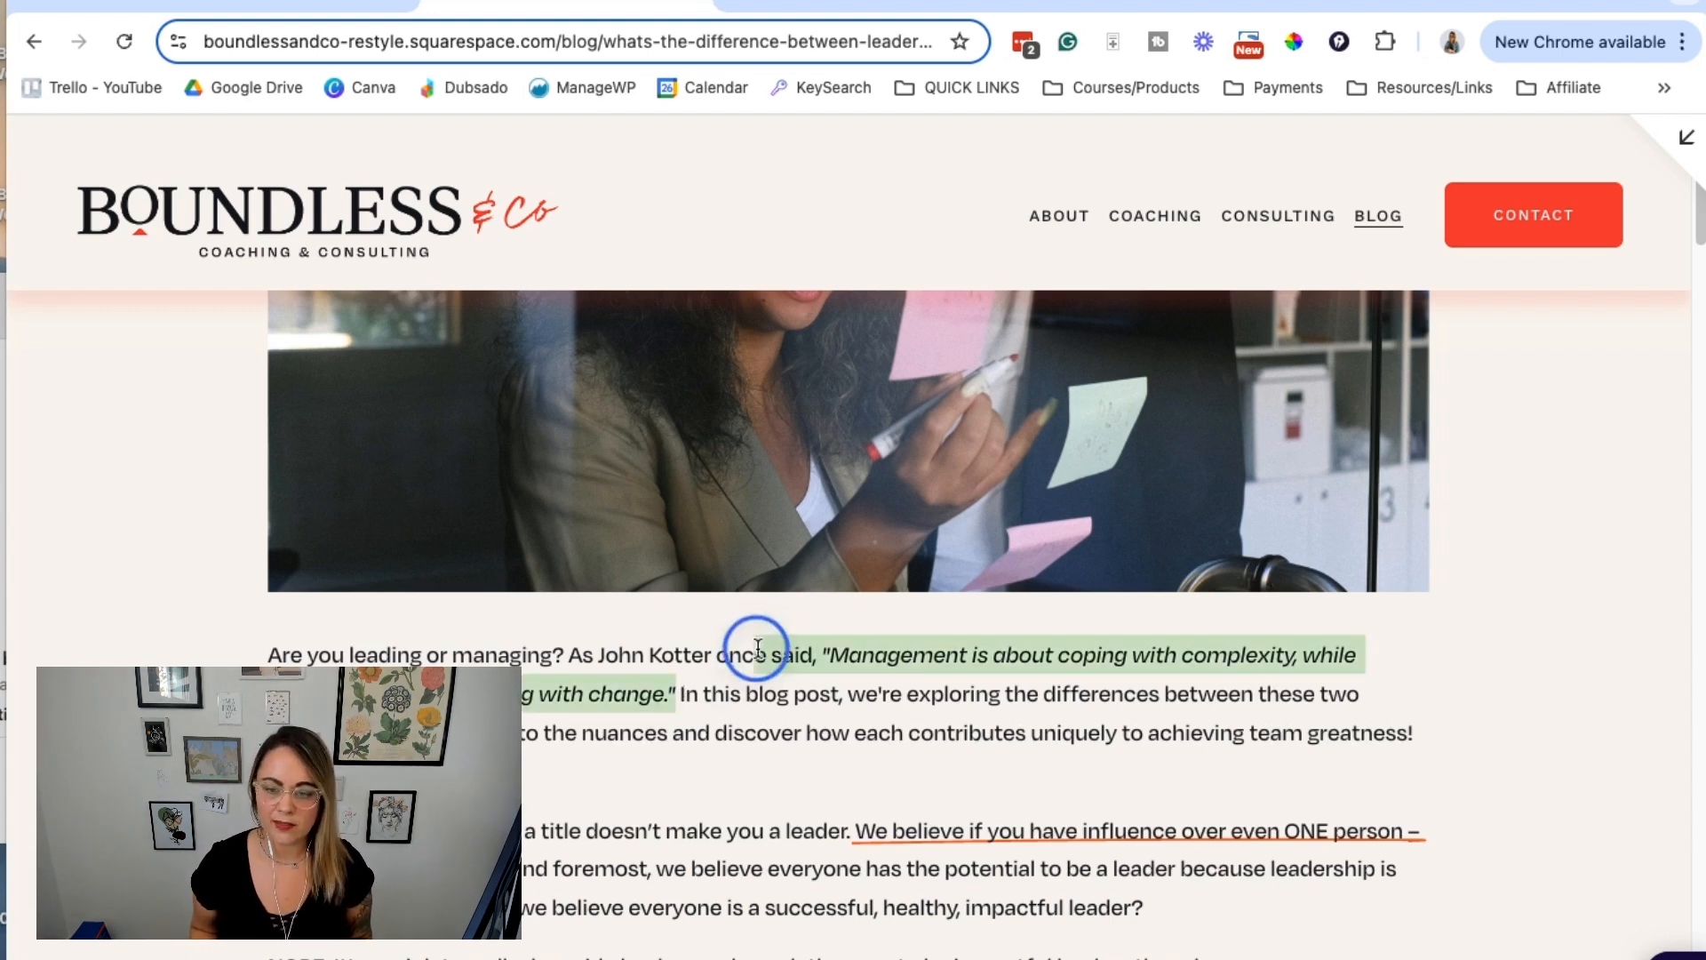
{"action": "scroll", "scroll_direction": "down", "scroll_amount": 3}
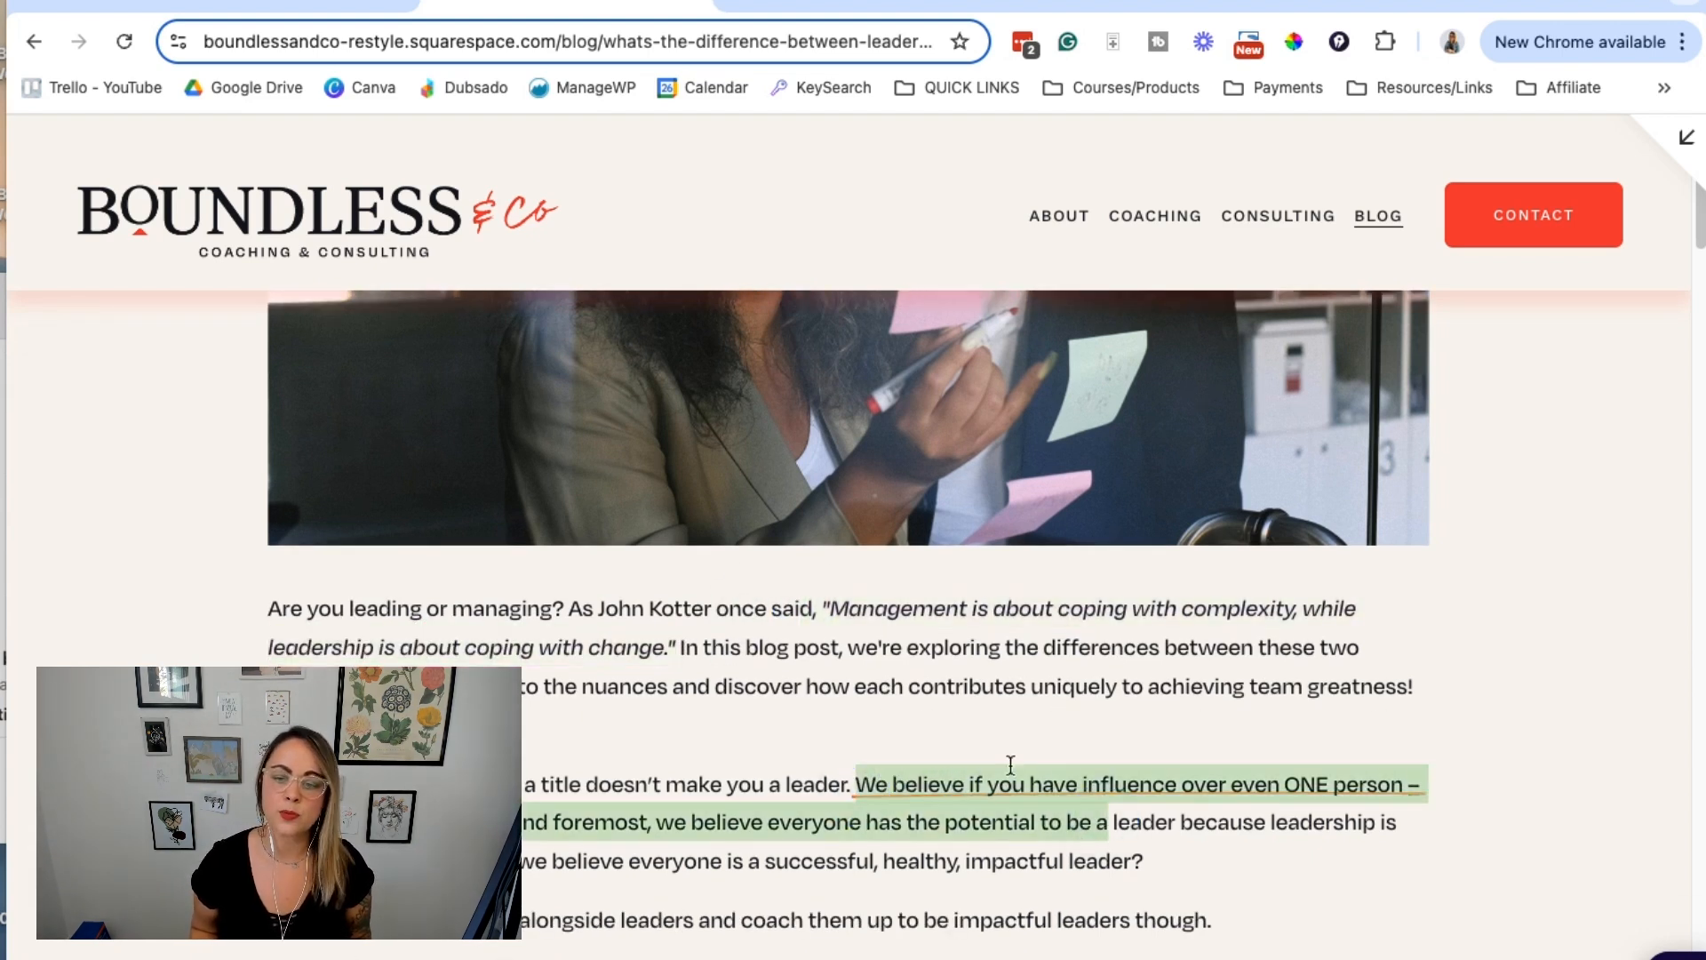
{"action": "scroll", "scroll_direction": "down", "scroll_amount": 3}
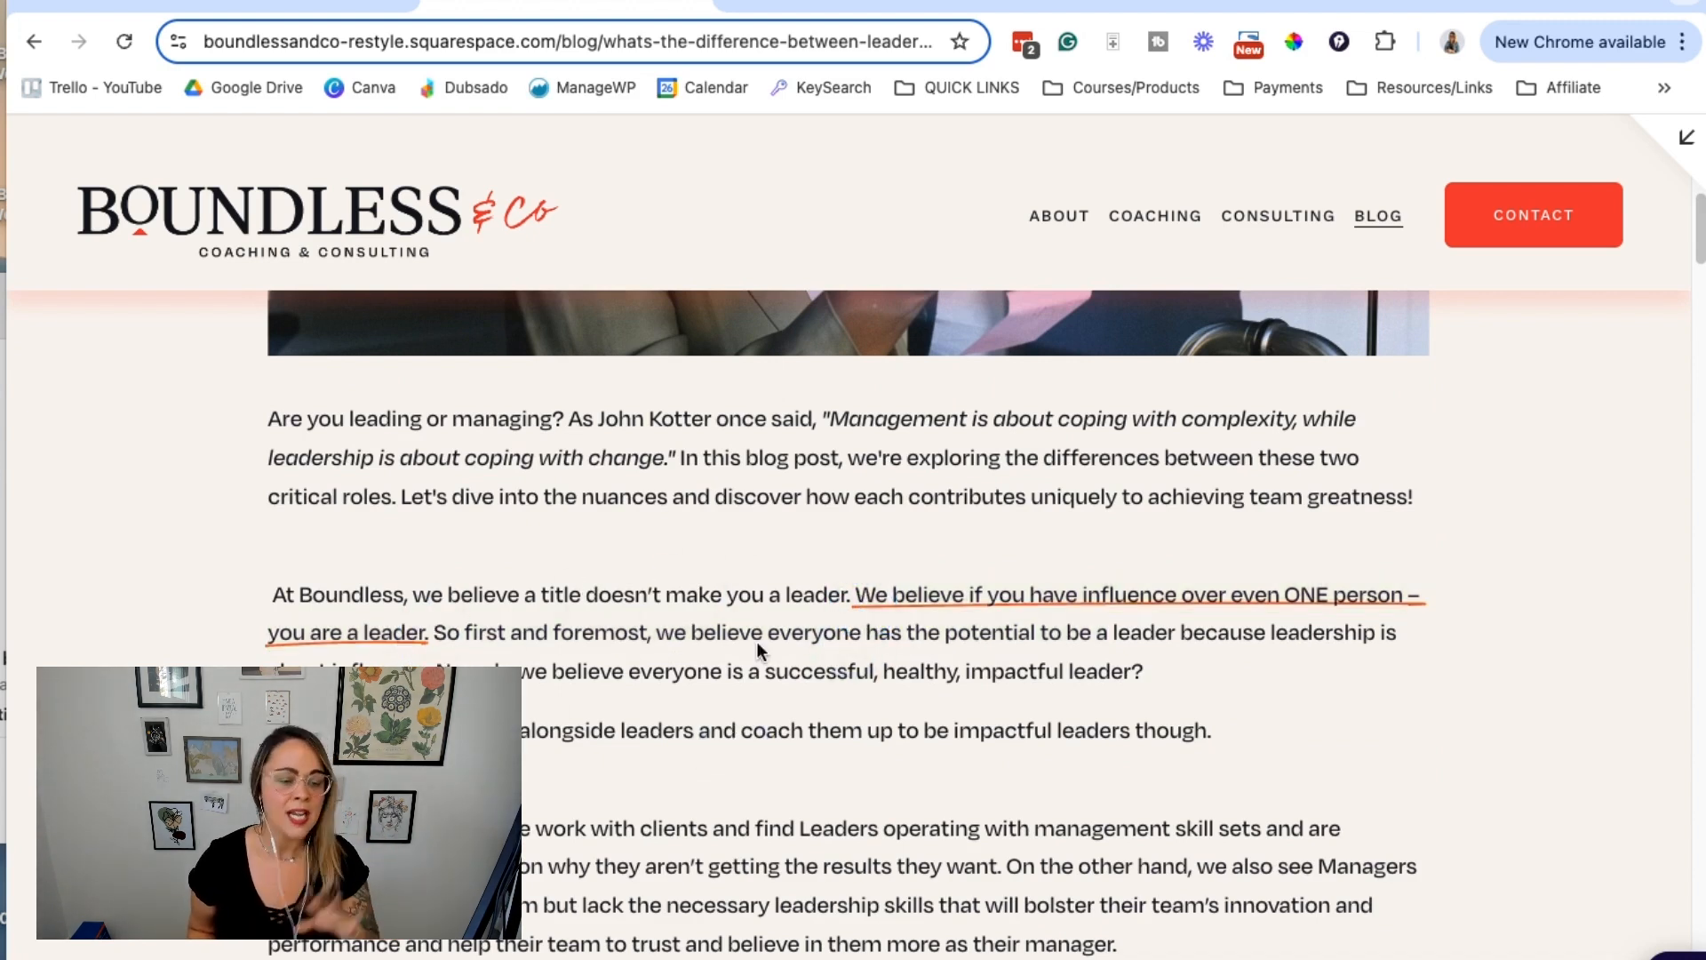
{"action": "scroll", "scroll_direction": "down", "scroll_amount": 3}
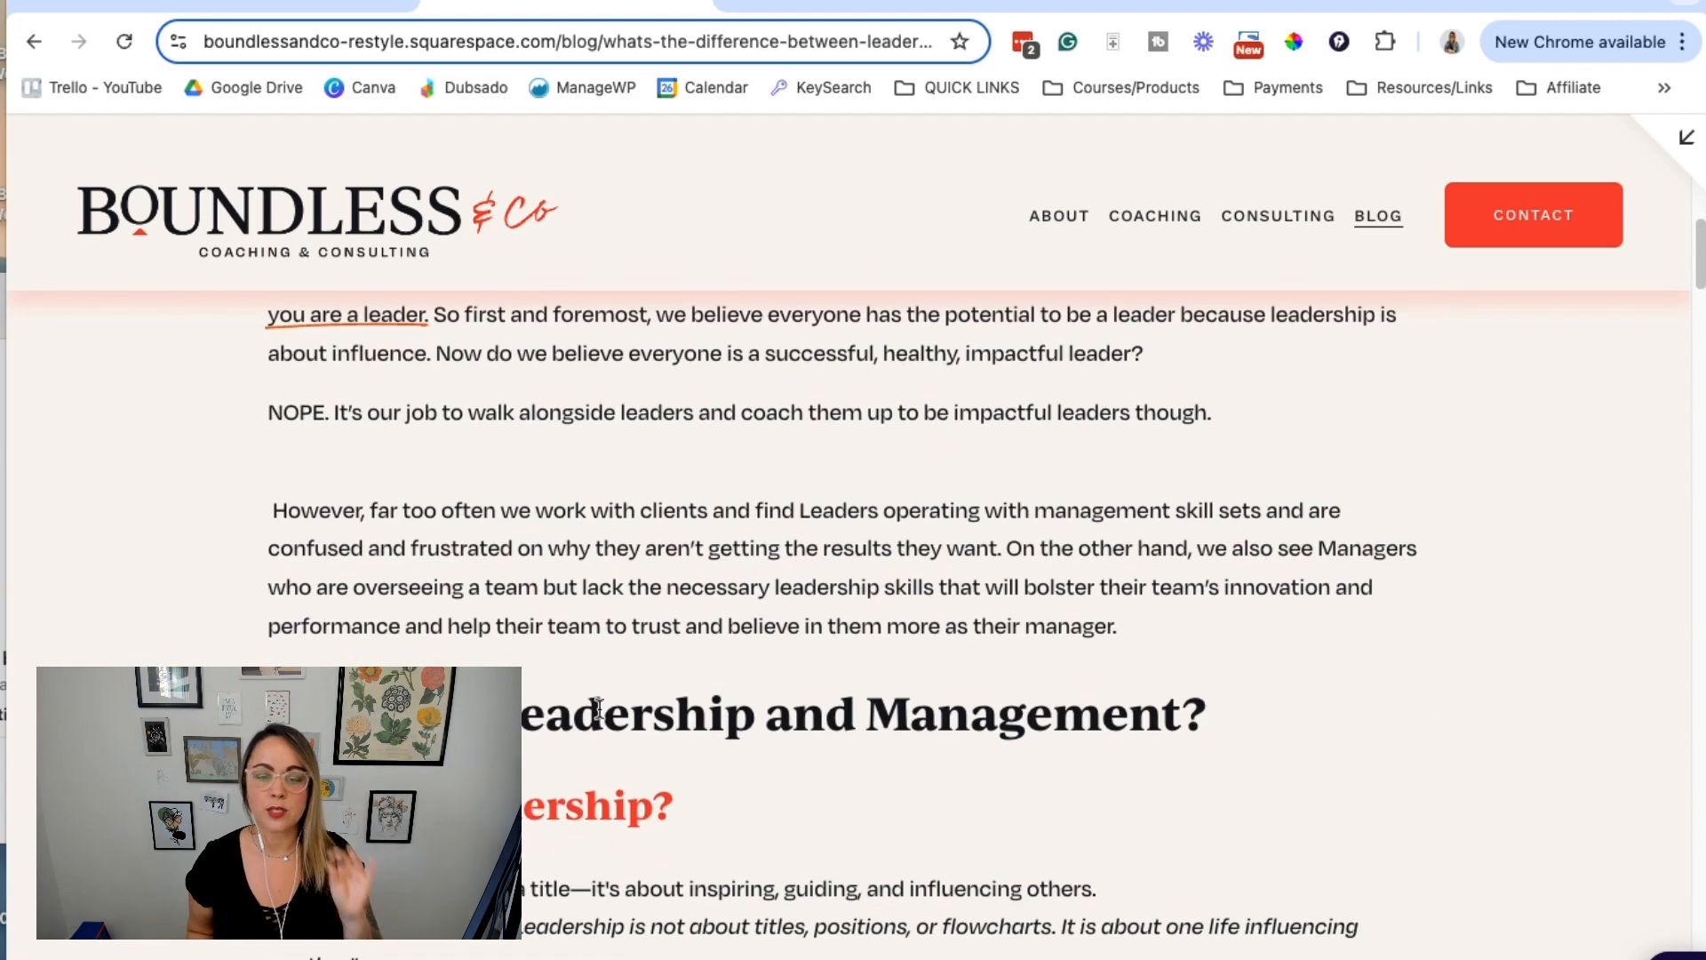
{"action": "mouse_move", "coordinate": [1240, 739]}
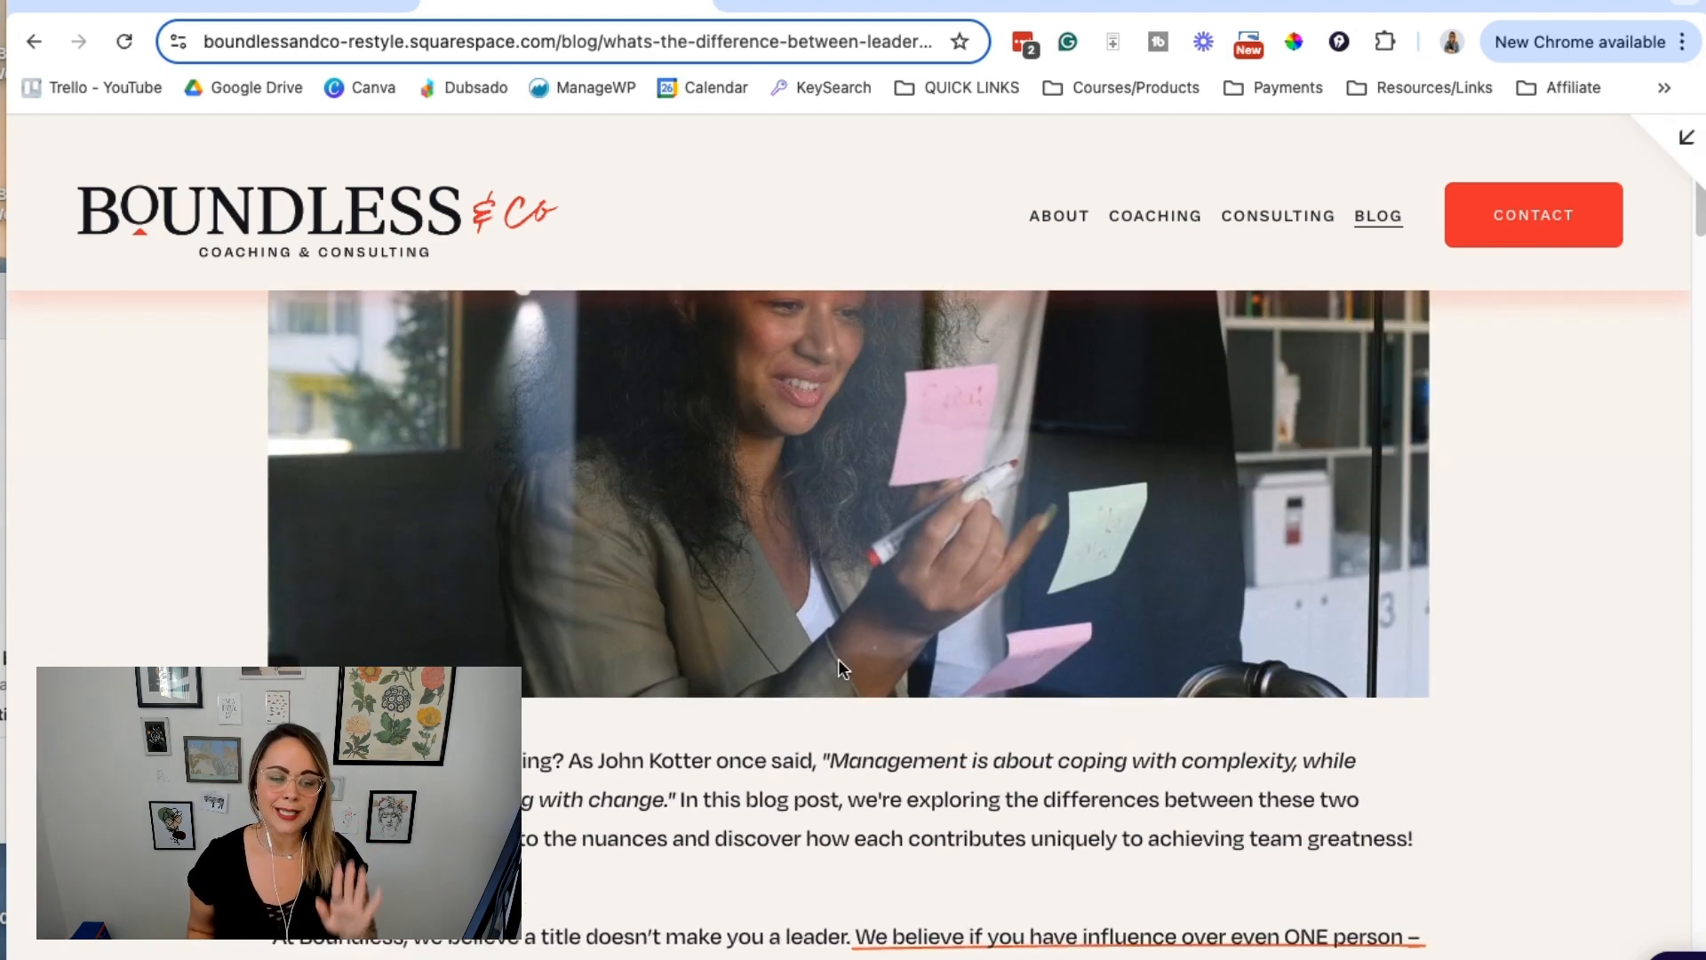
{"action": "scroll", "scroll_direction": "up", "scroll_amount": 3}
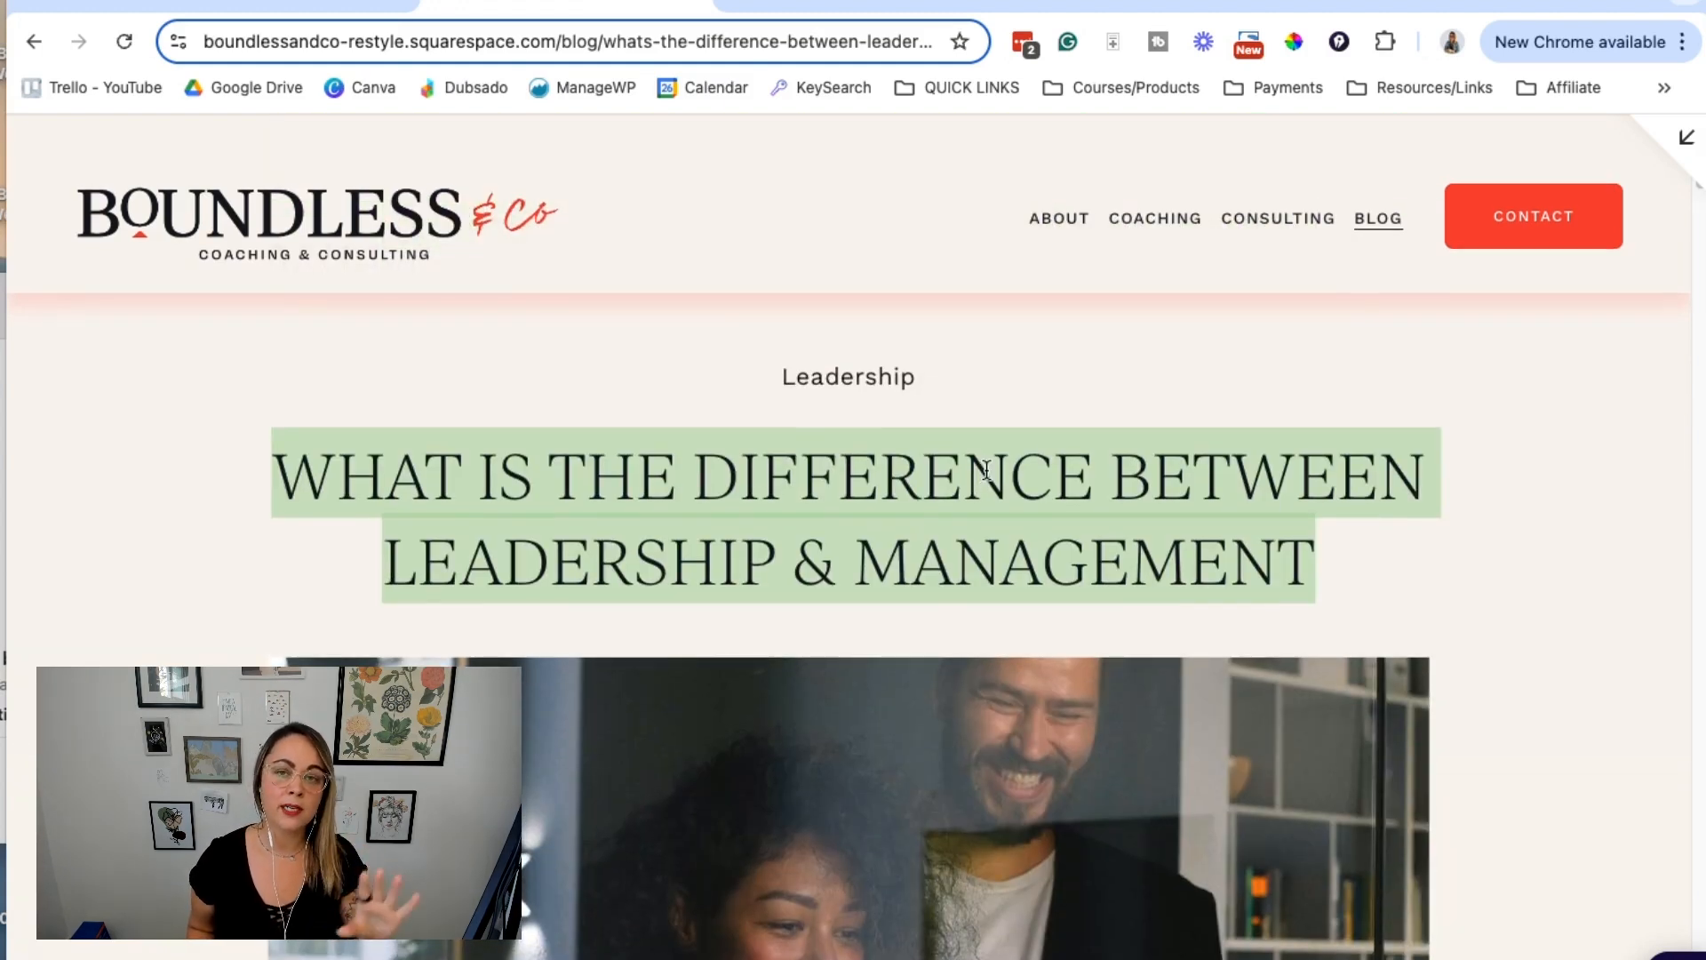
{"action": "scroll", "scroll_direction": "down", "scroll_amount": 3}
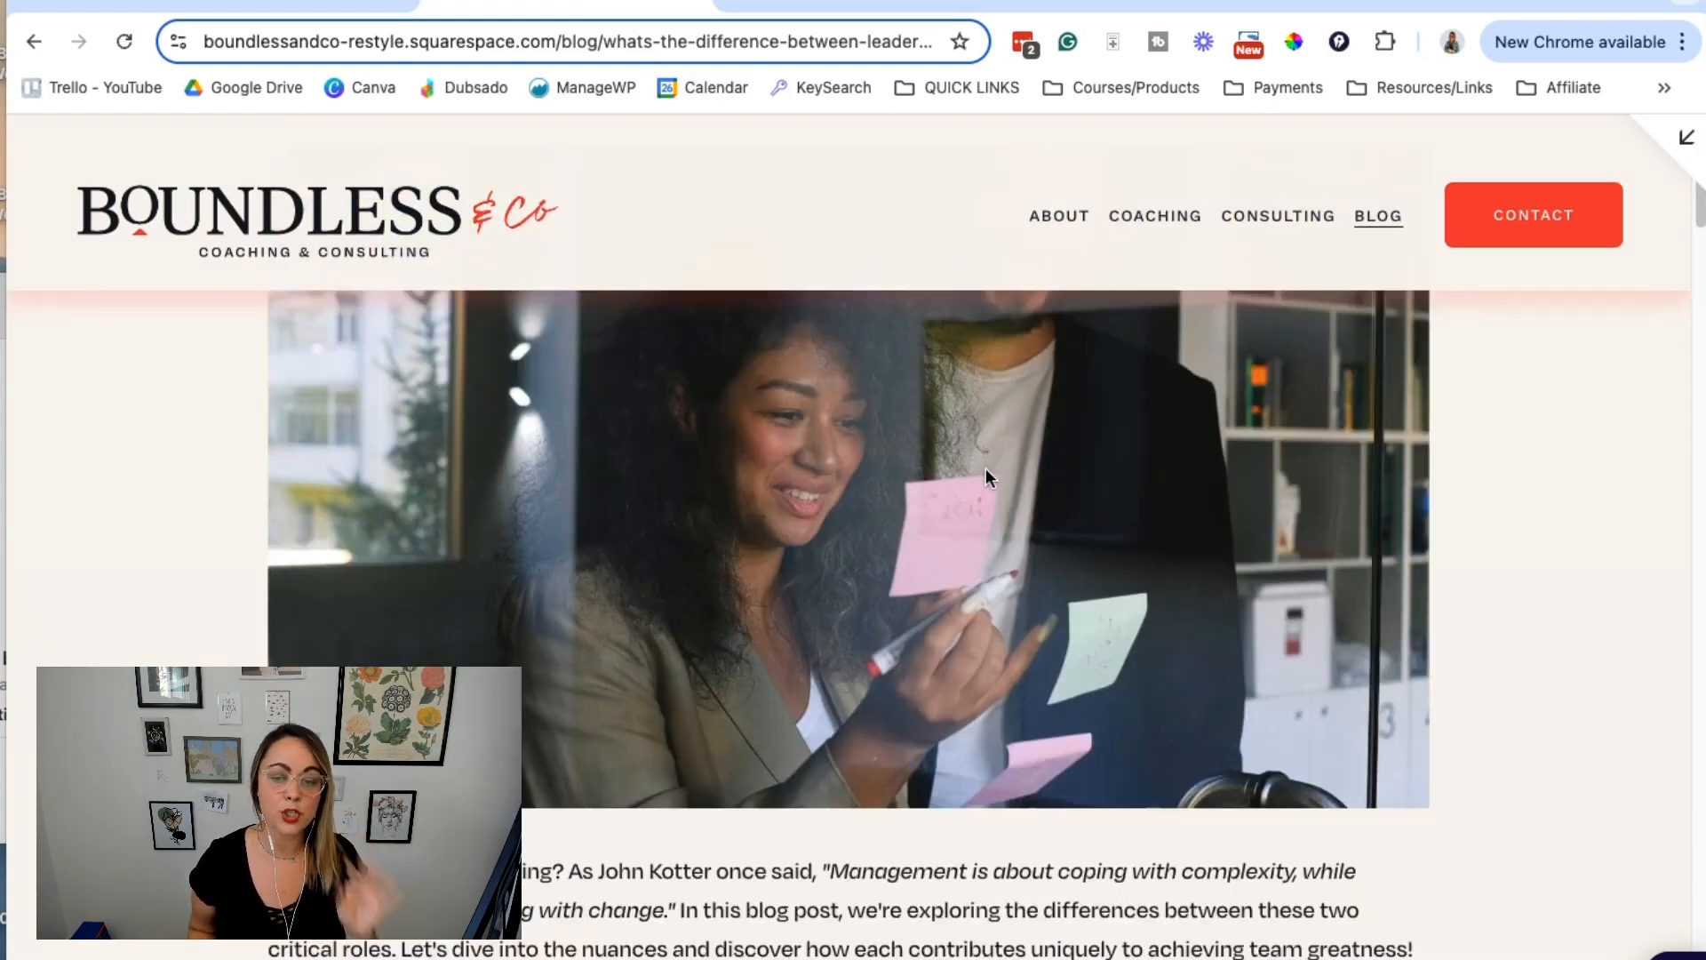
{"action": "scroll", "scroll_direction": "down", "scroll_amount": 3}
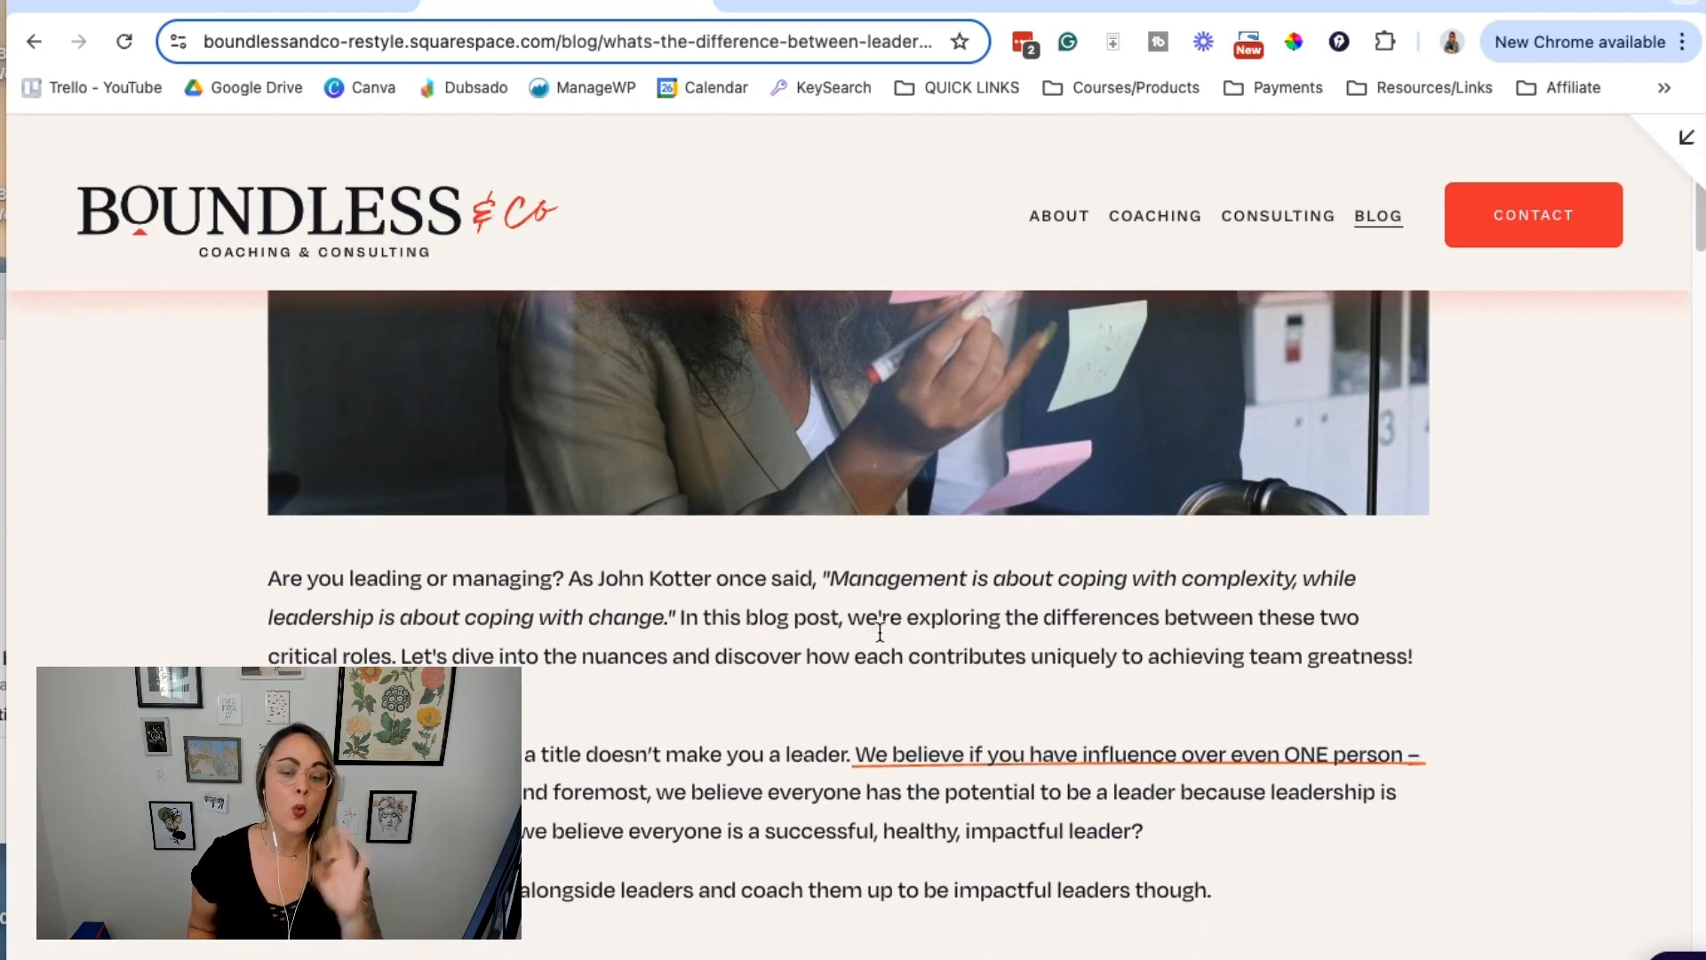
{"action": "scroll", "scroll_direction": "down", "scroll_amount": 3}
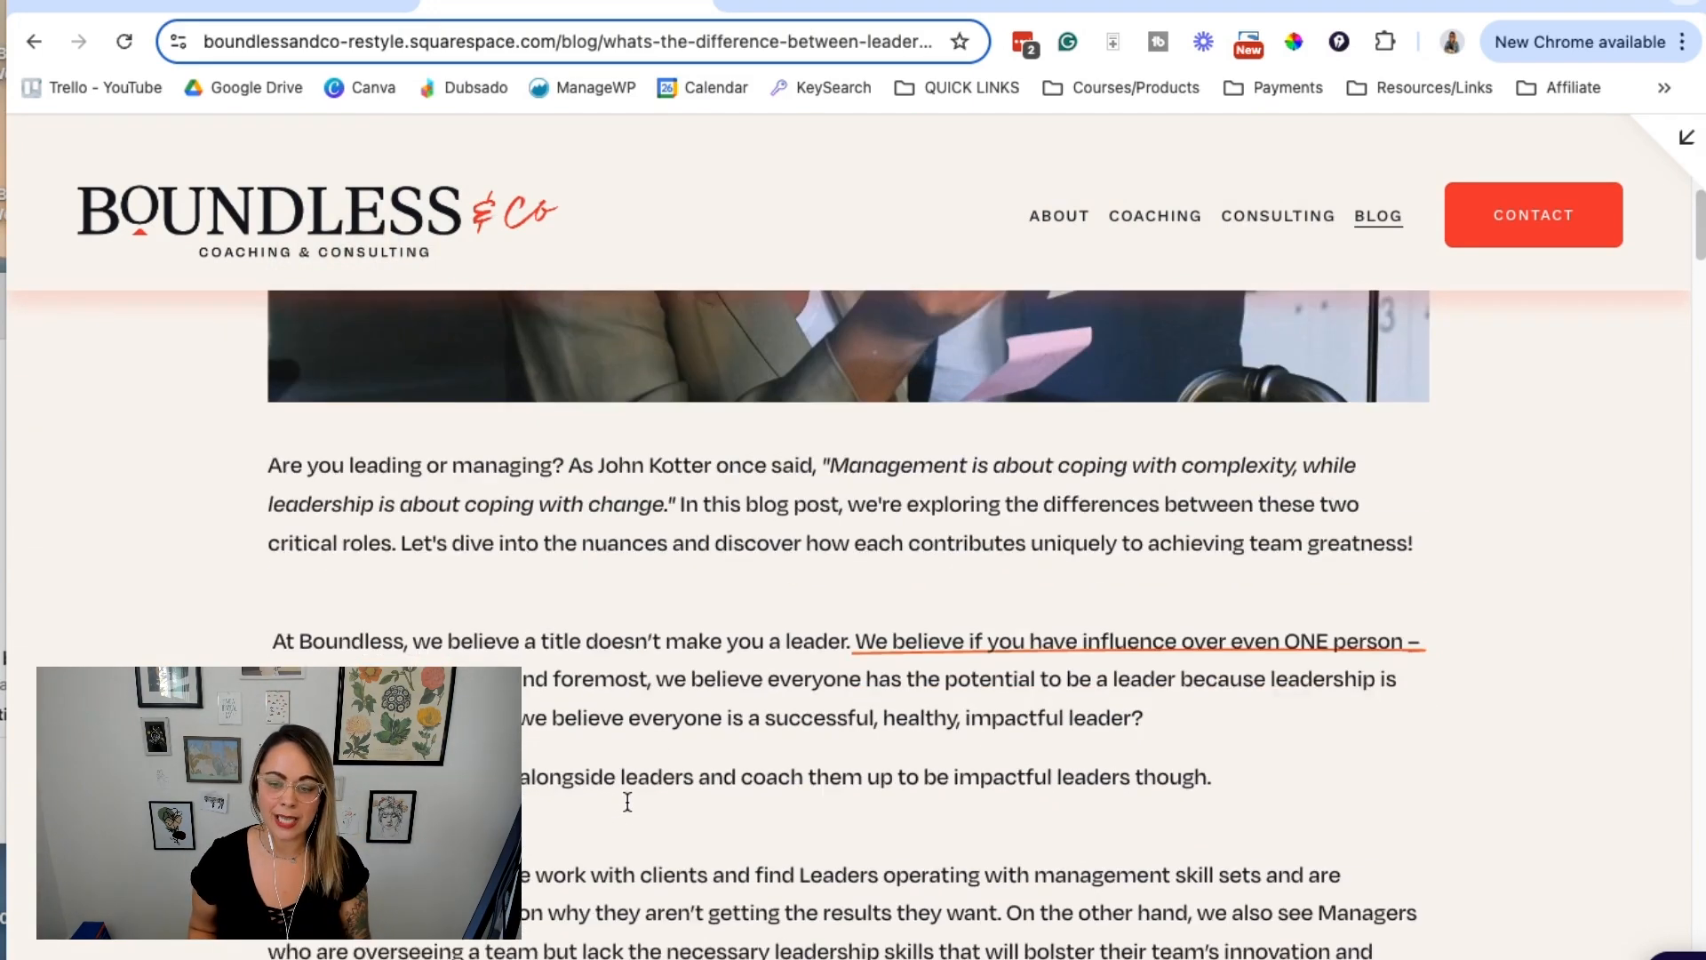
{"action": "scroll", "scroll_direction": "down", "scroll_amount": 3}
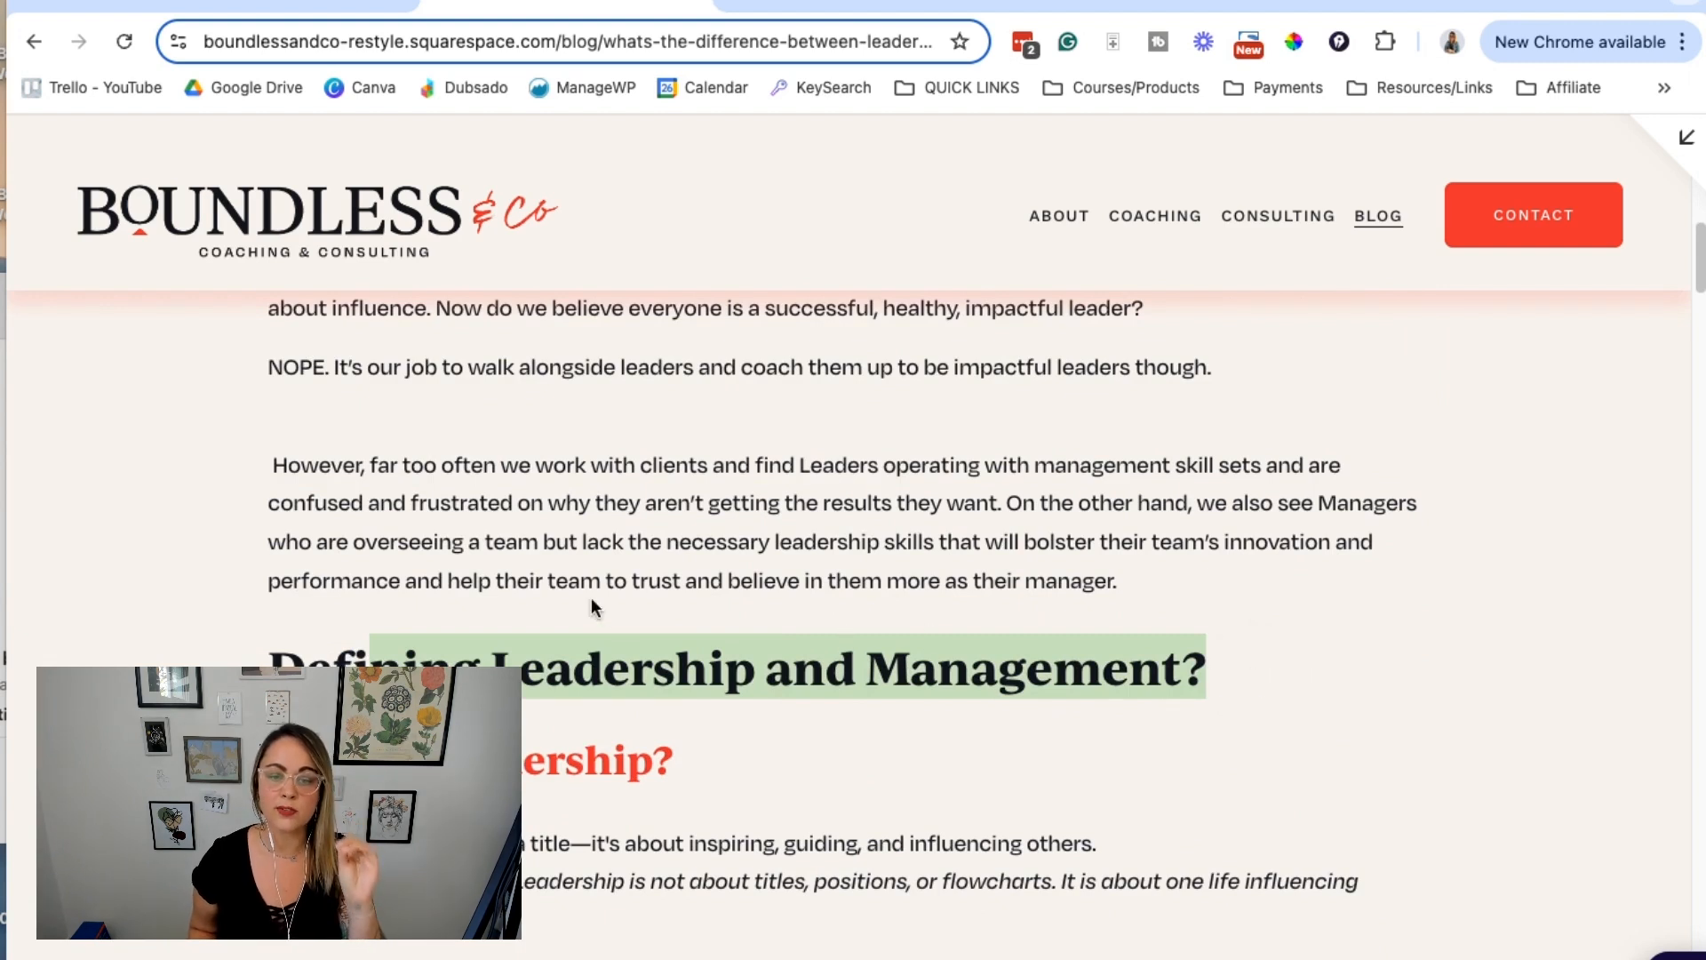
{"action": "scroll", "scroll_direction": "down", "scroll_amount": 3}
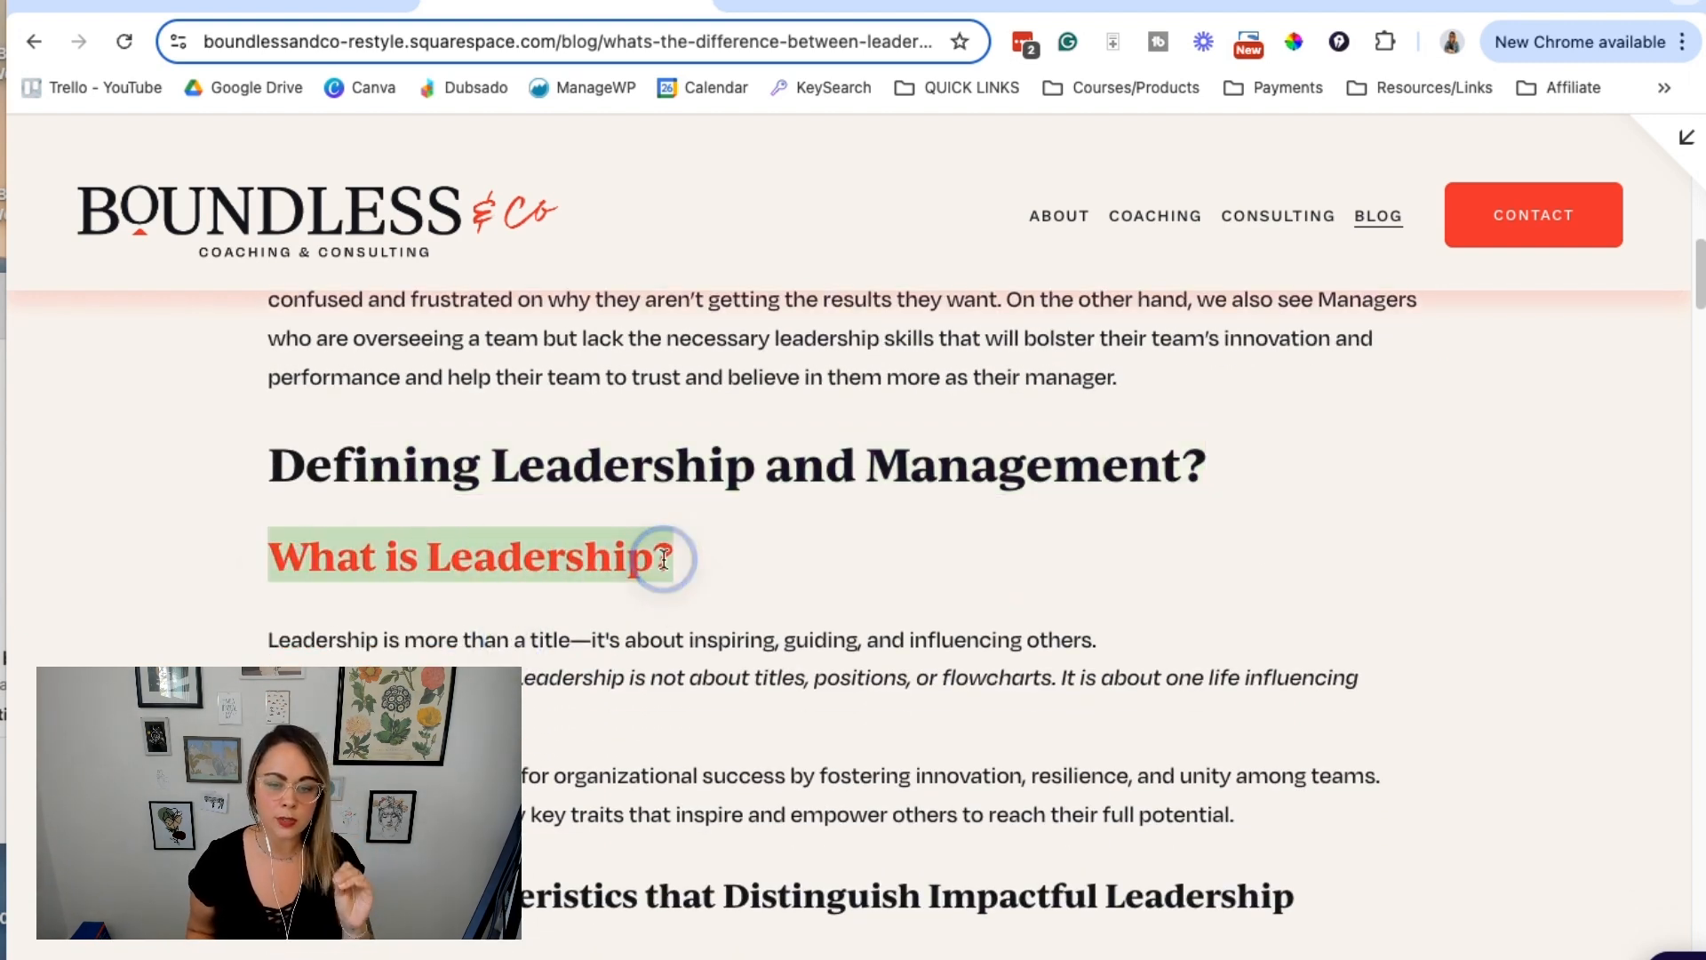
{"action": "scroll", "scroll_direction": "down", "scroll_amount": 3}
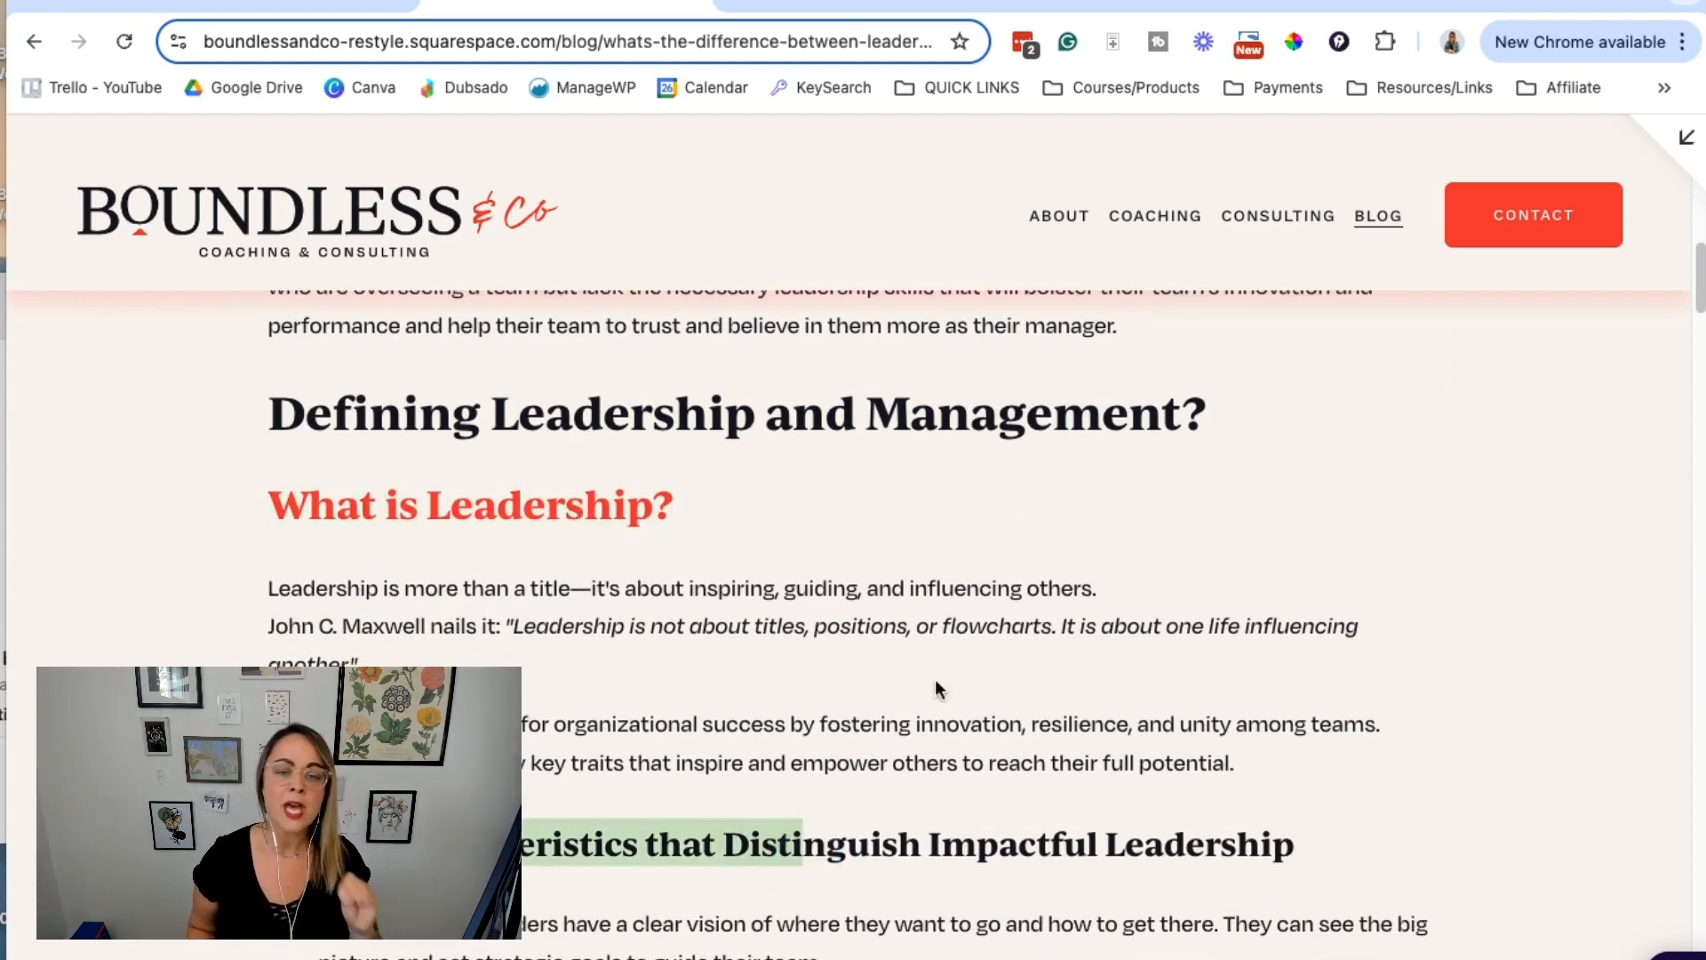
{"action": "mouse_move", "coordinate": [887, 672]}
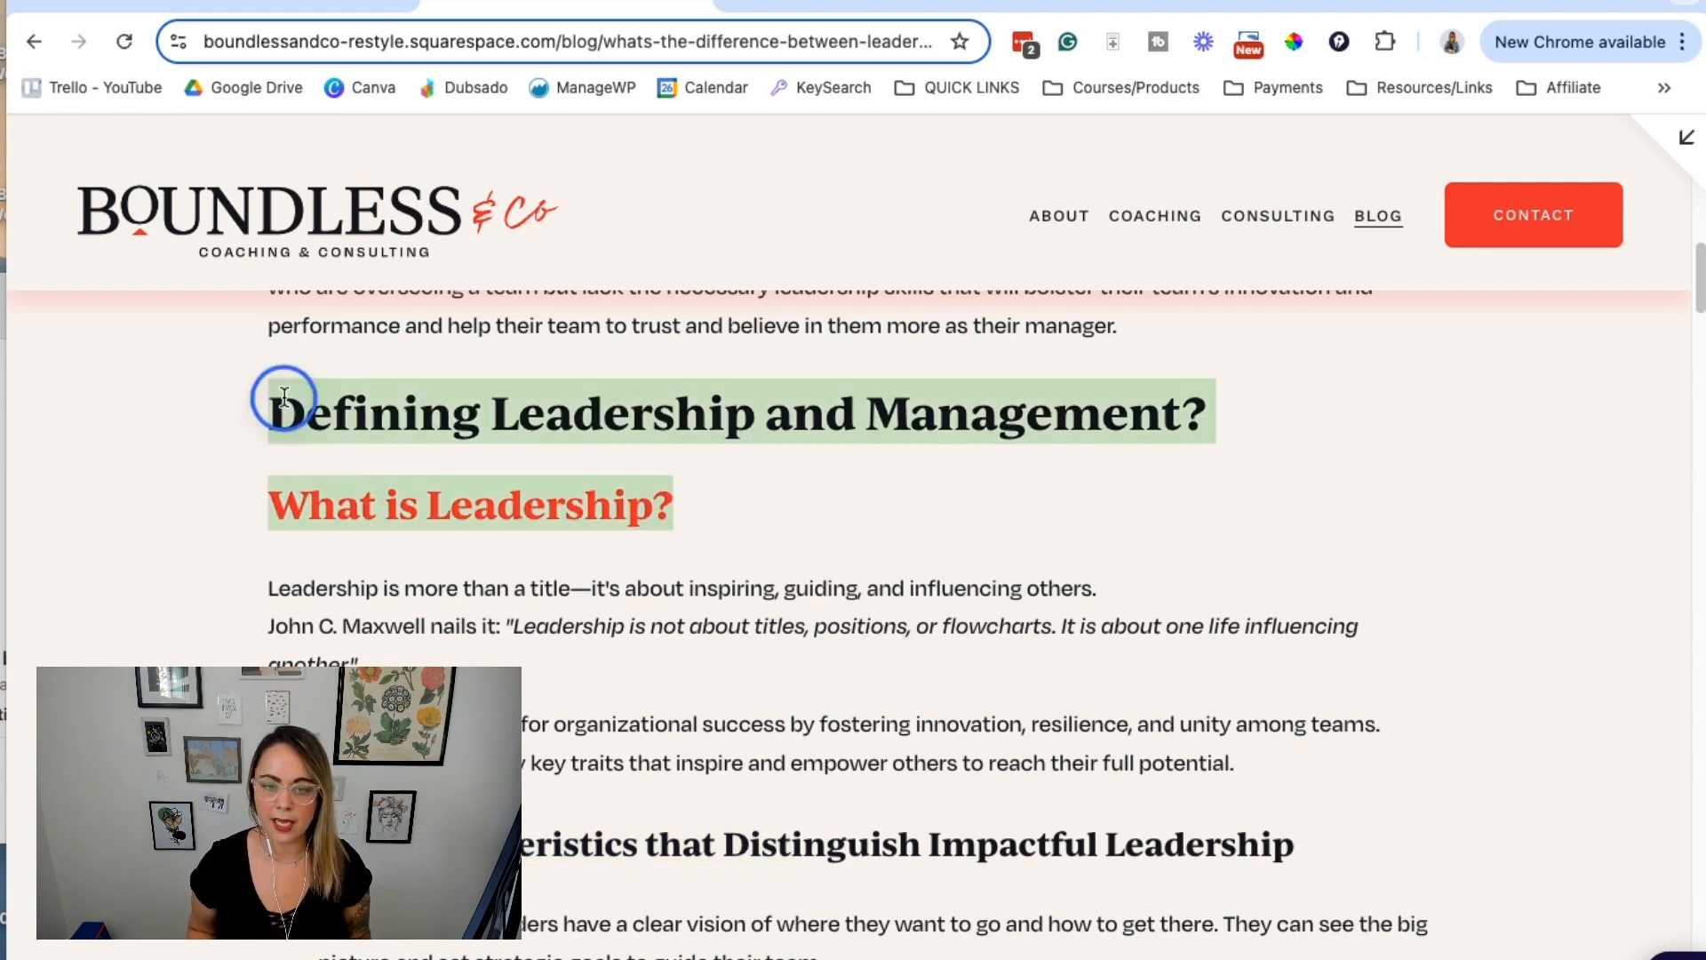
{"action": "scroll", "scroll_direction": "down", "scroll_amount": 3}
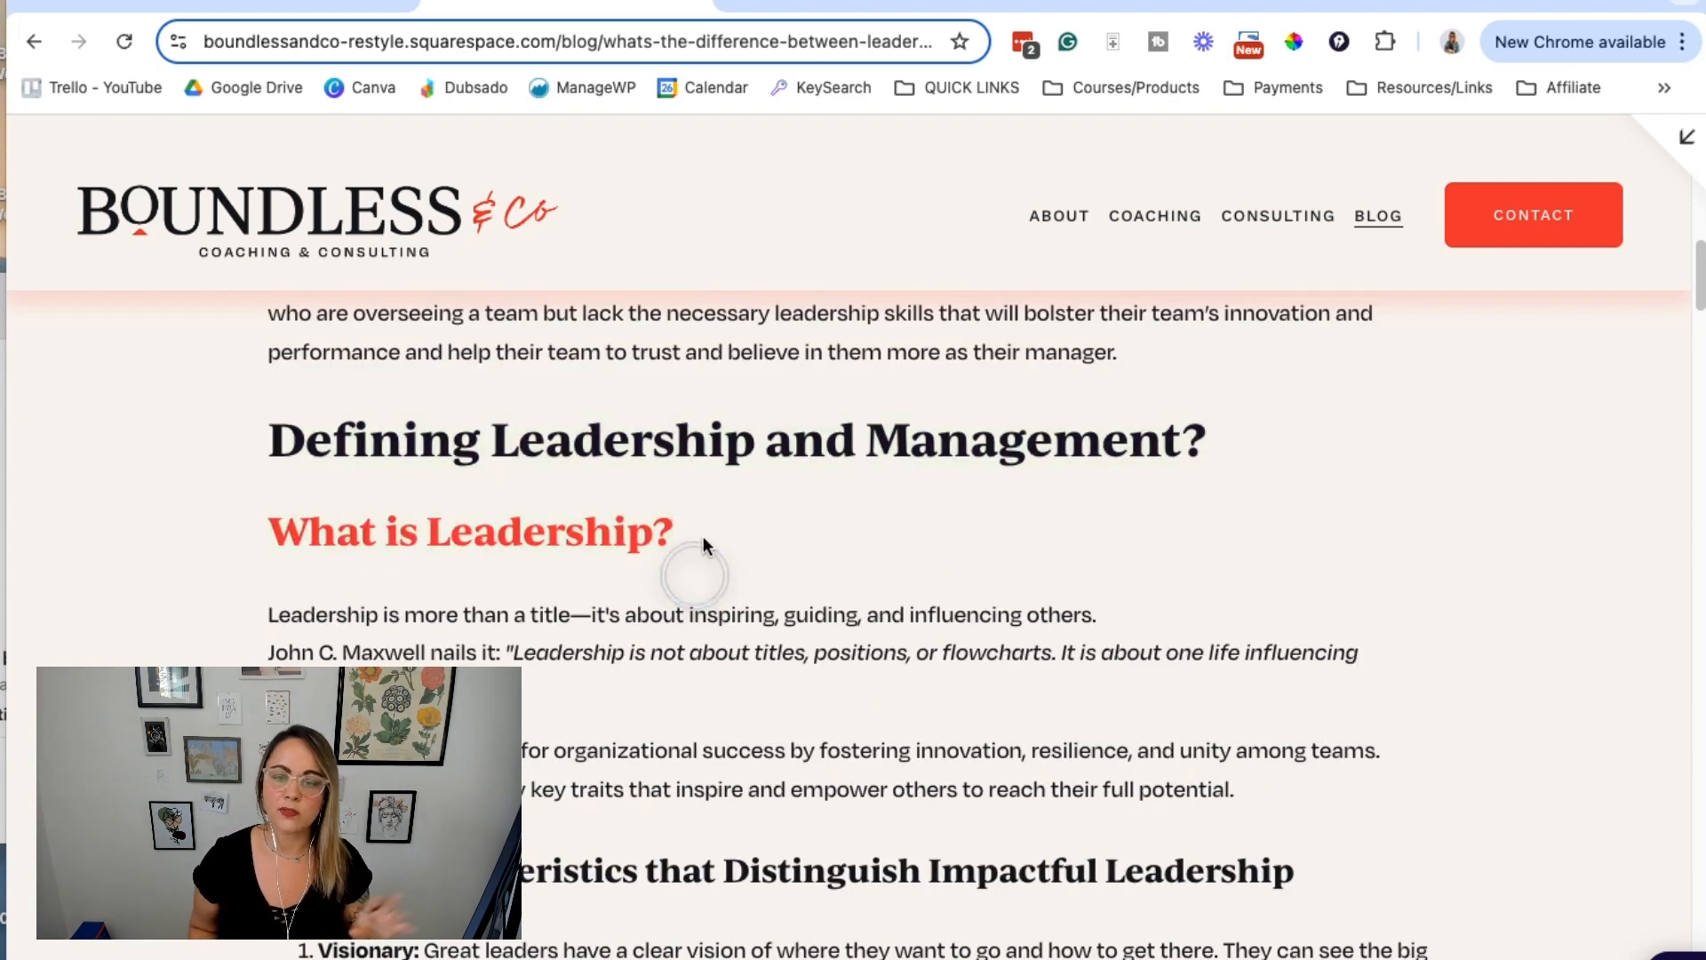
{"action": "triple_click", "coordinate": [467, 531]}
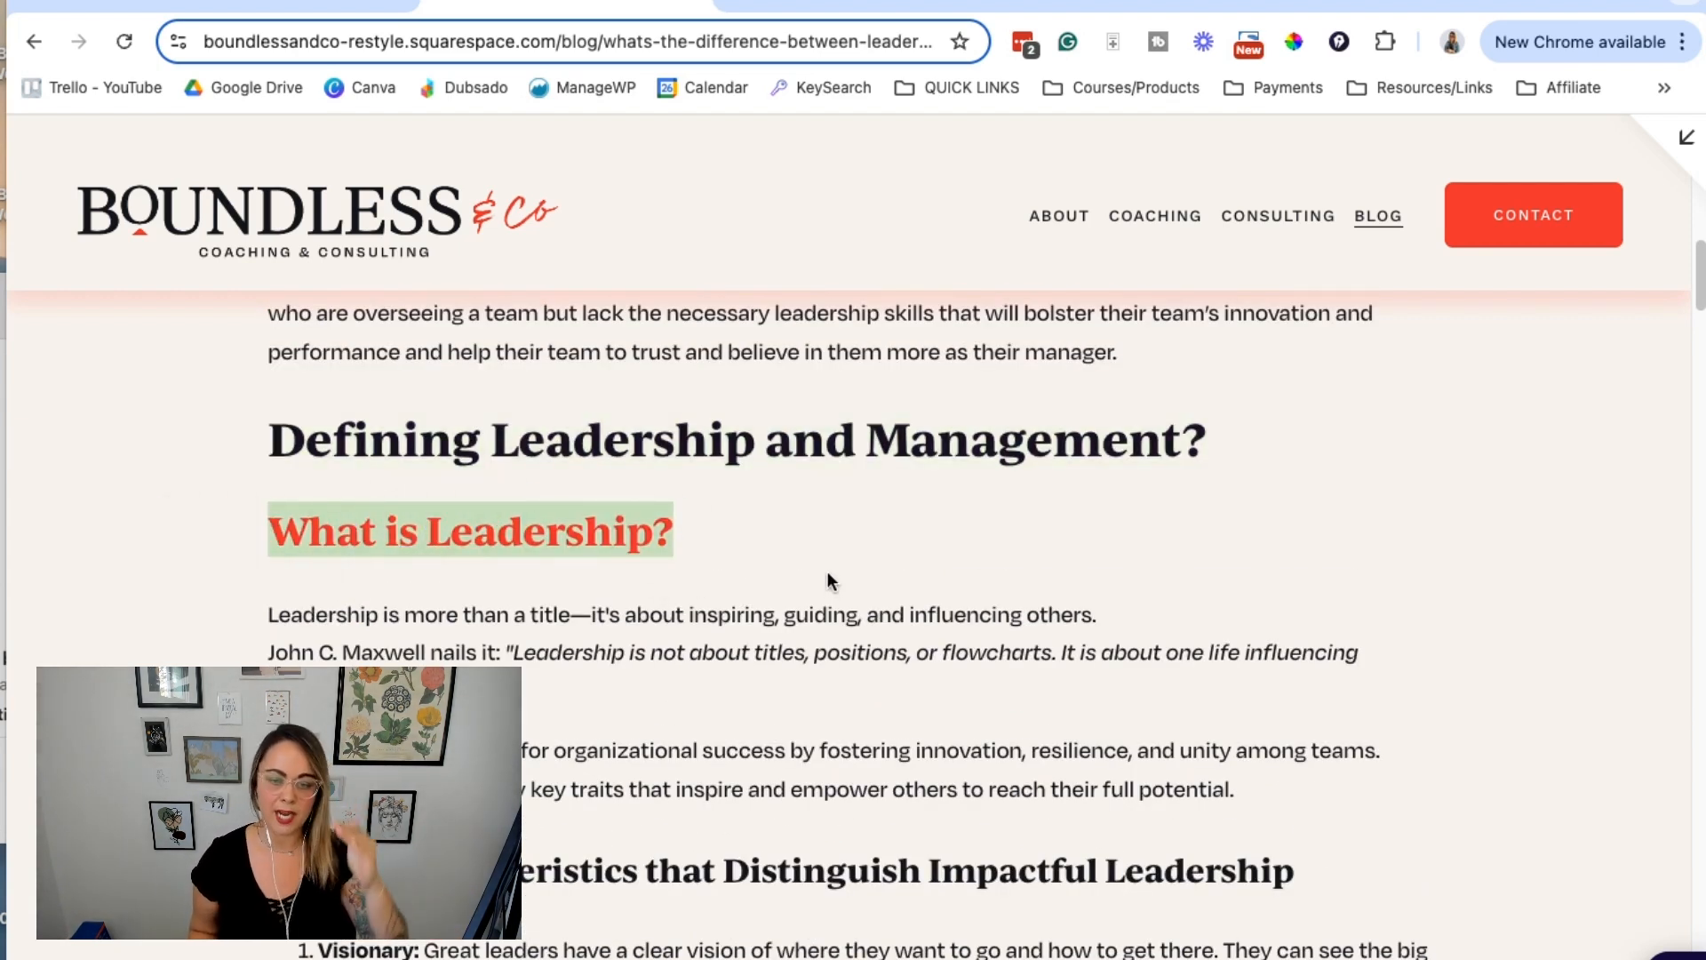
{"action": "scroll", "scroll_direction": "down", "scroll_amount": 3}
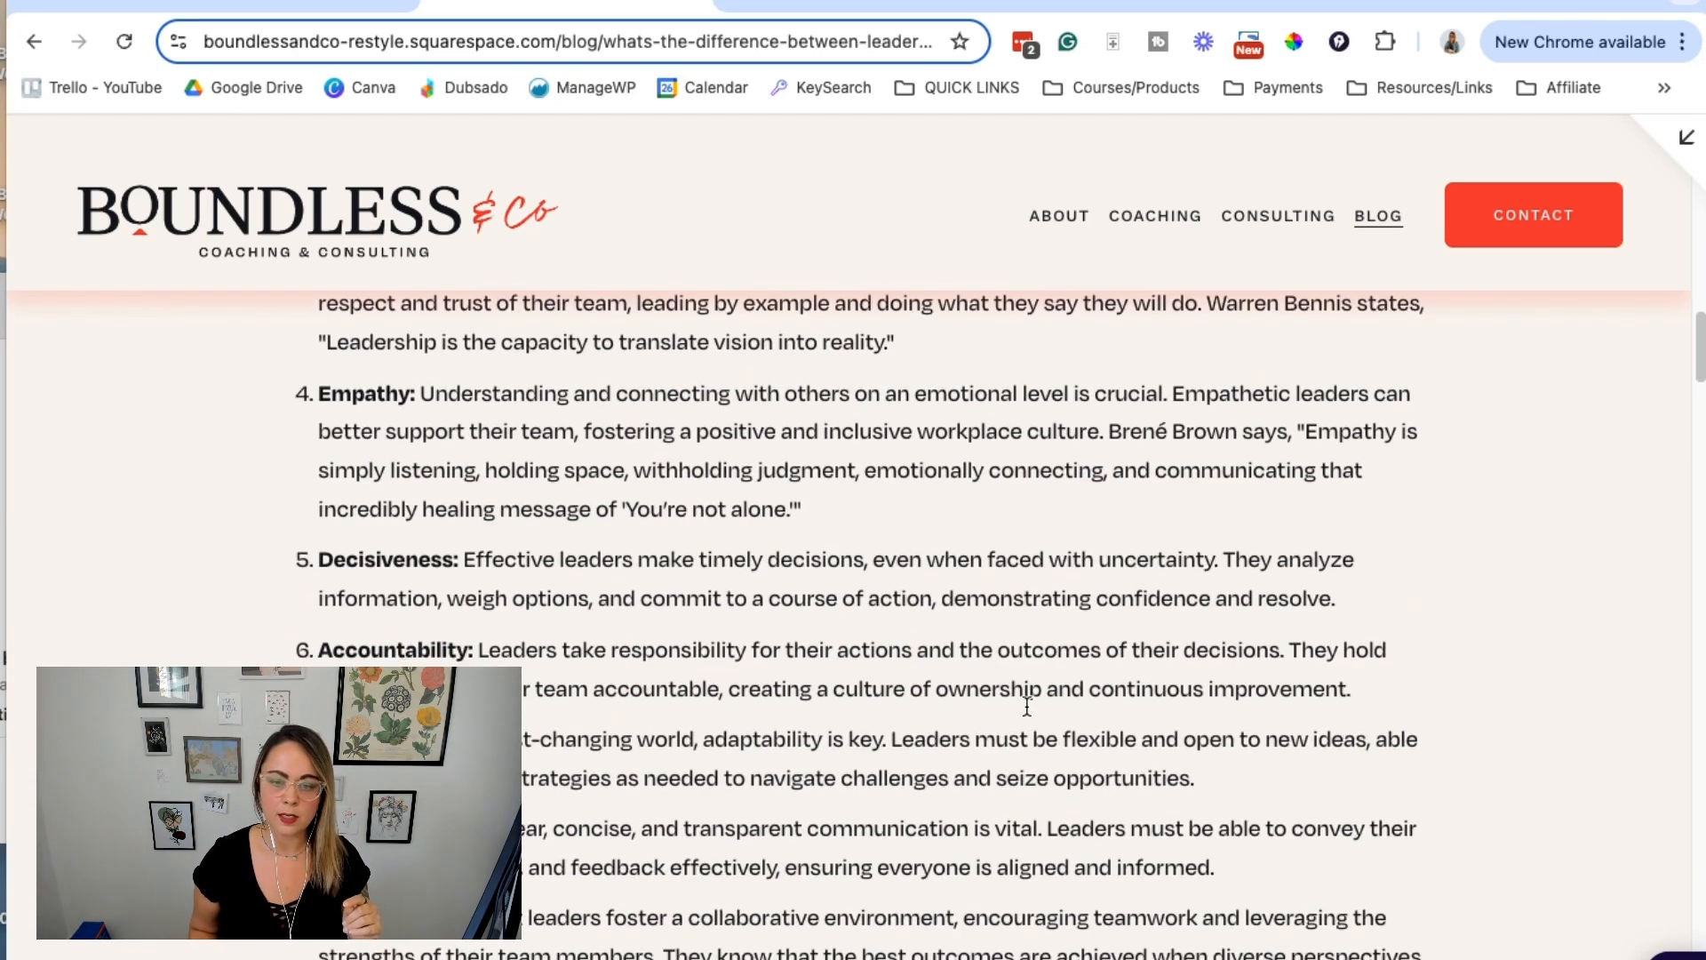
{"action": "scroll", "scroll_direction": "down", "scroll_amount": 3}
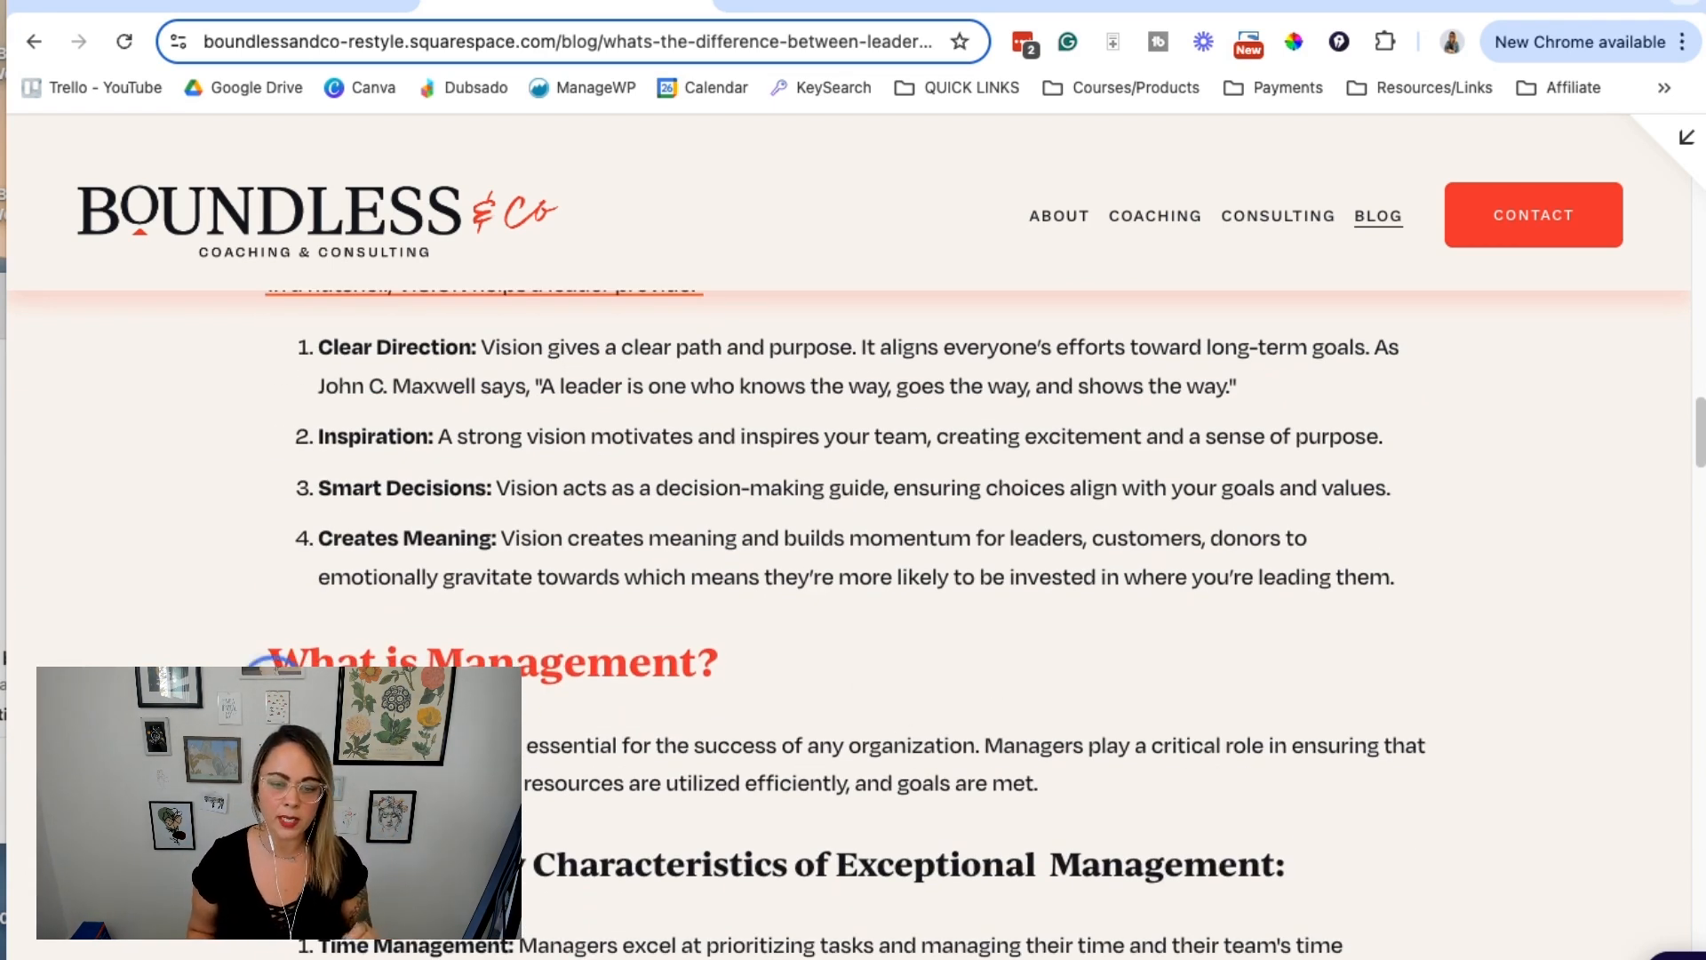
{"action": "scroll", "scroll_direction": "down", "scroll_amount": 3}
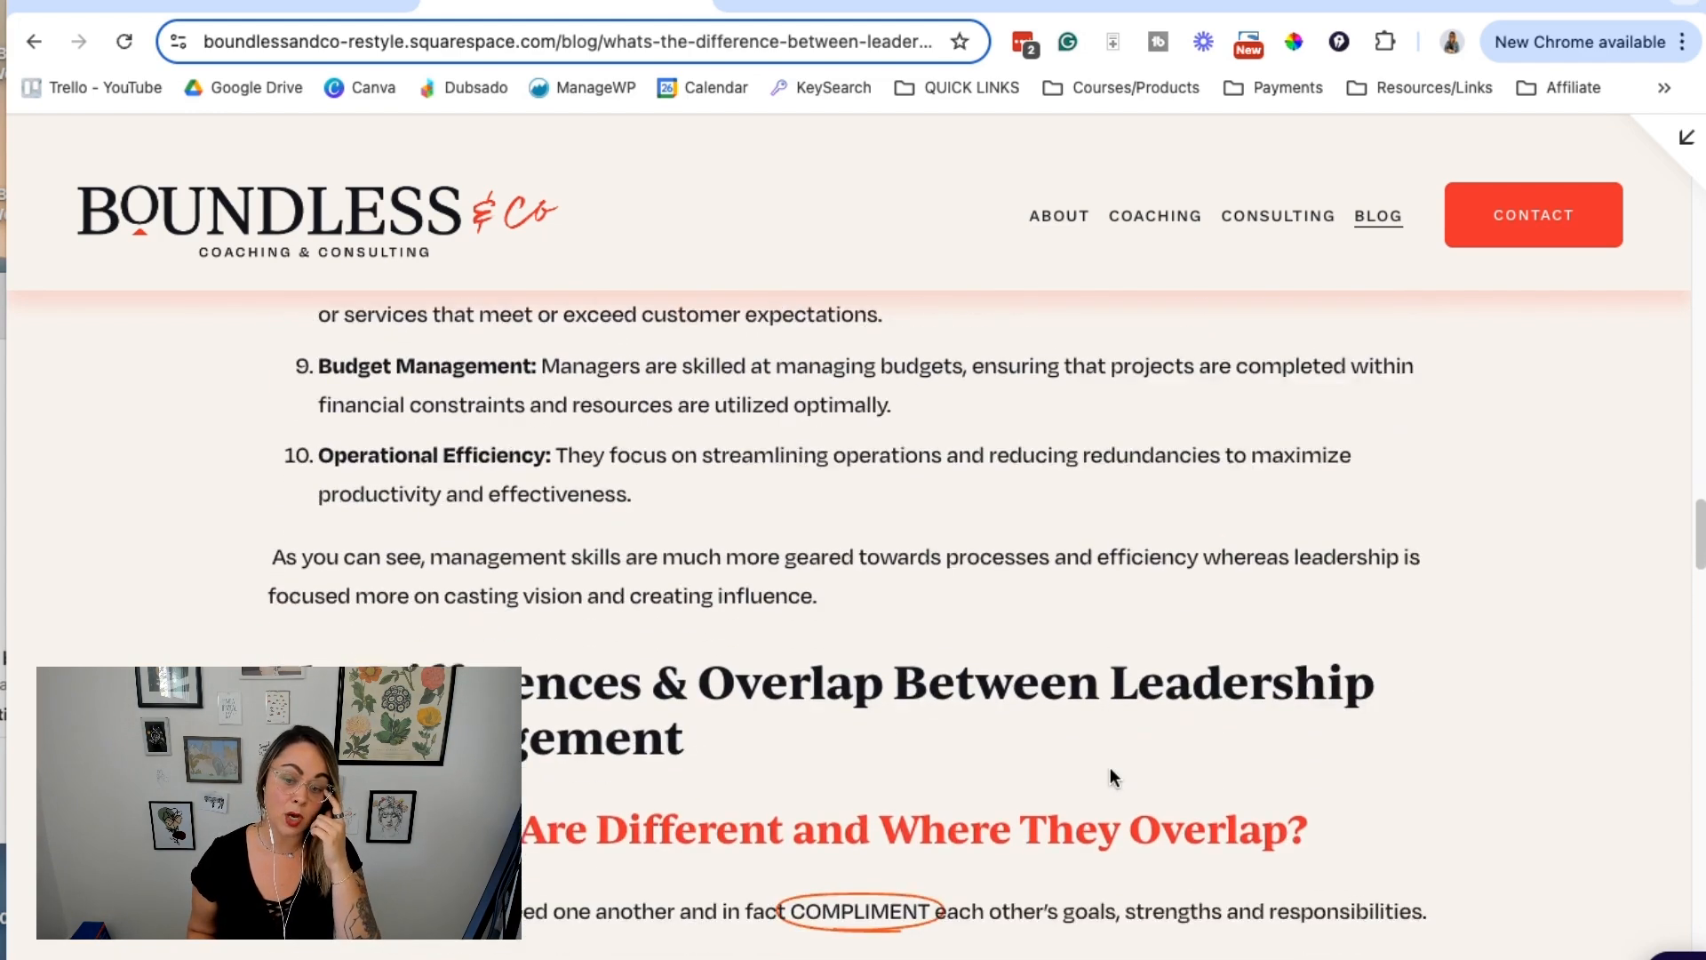
{"action": "scroll", "scroll_direction": "down", "scroll_amount": 3}
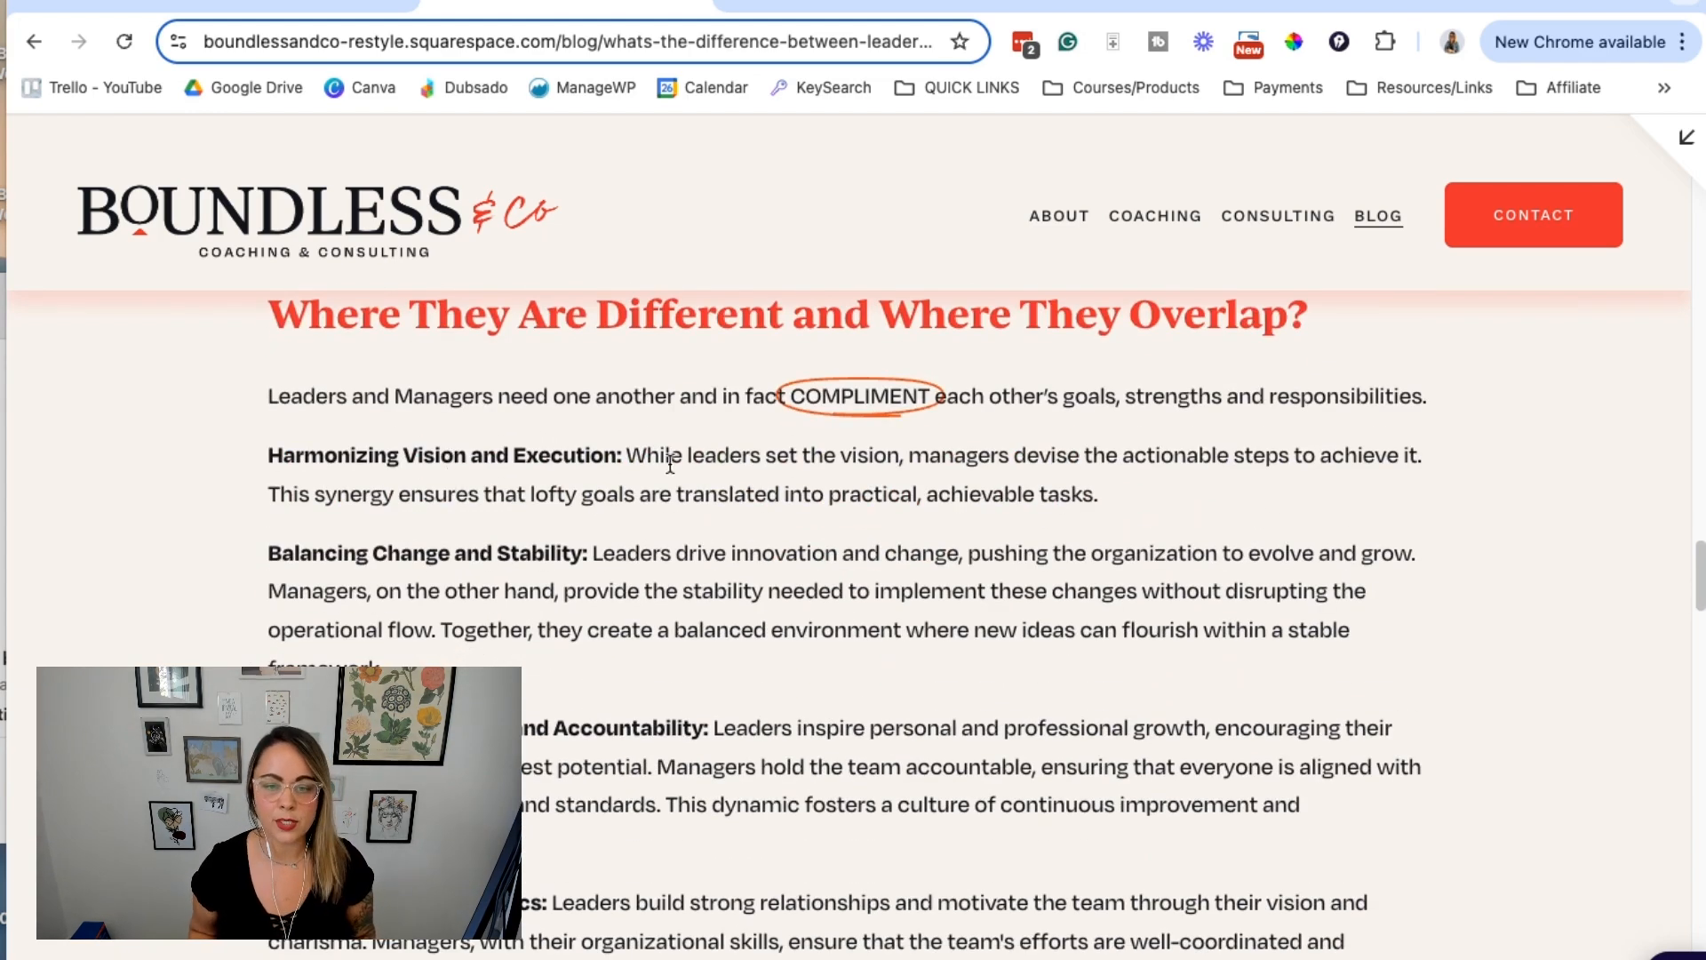
{"action": "scroll", "scroll_direction": "down", "scroll_amount": 3}
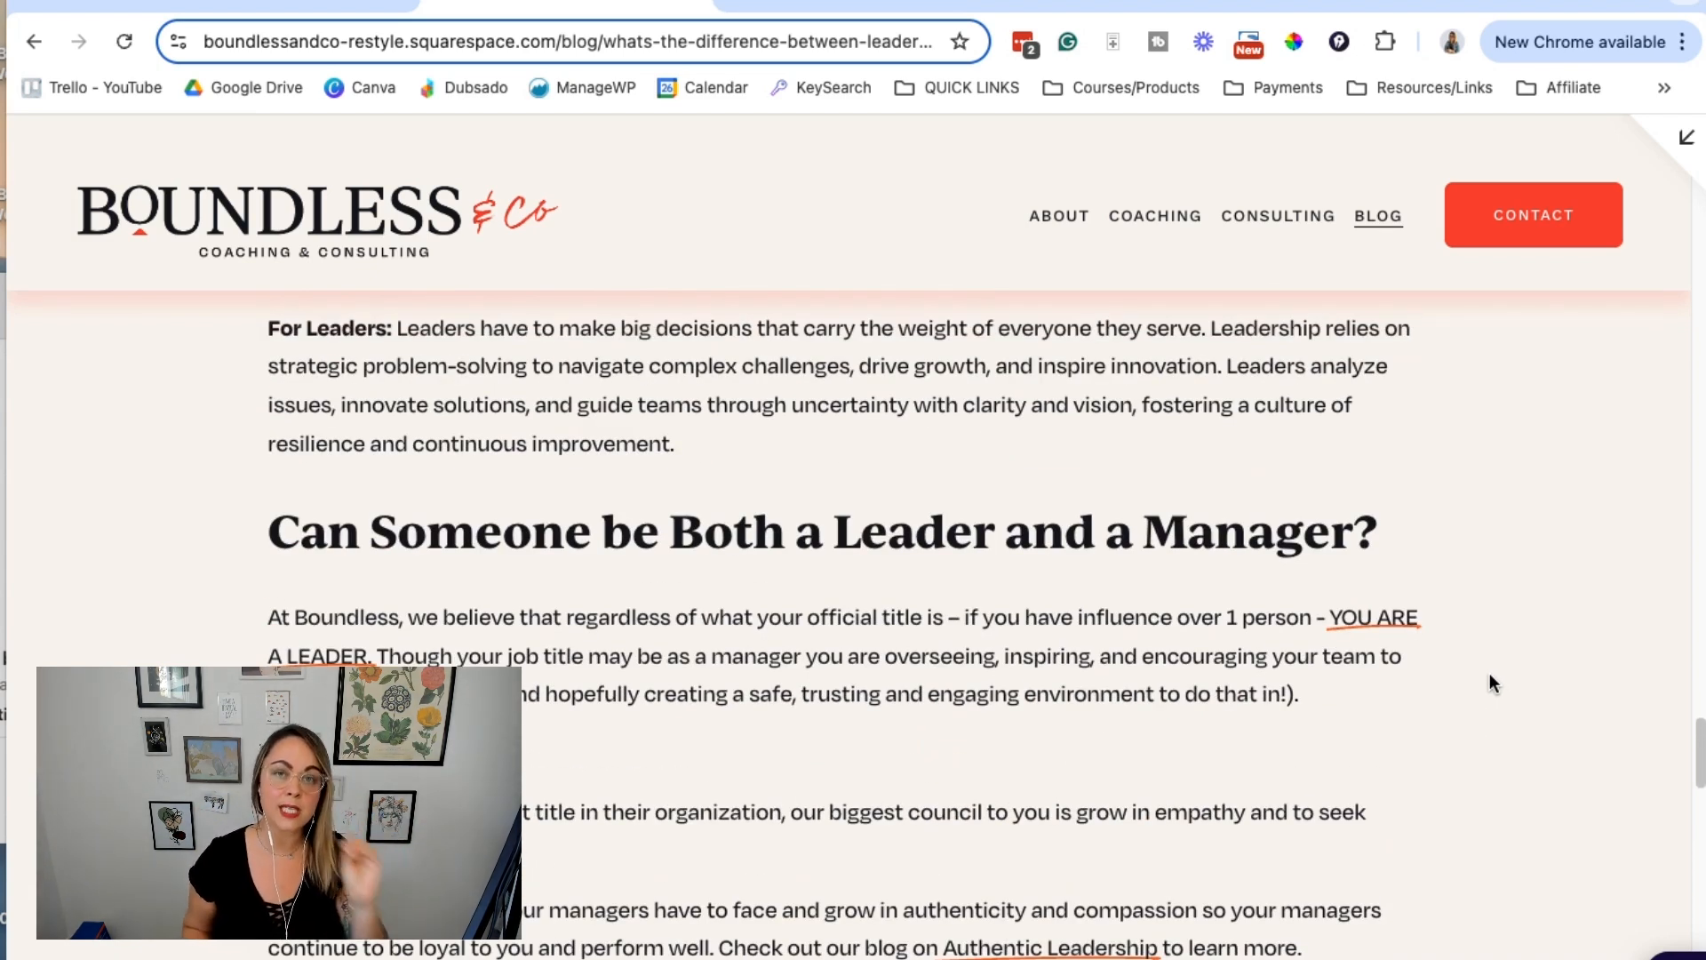
{"action": "scroll", "scroll_direction": "down", "scroll_amount": 3}
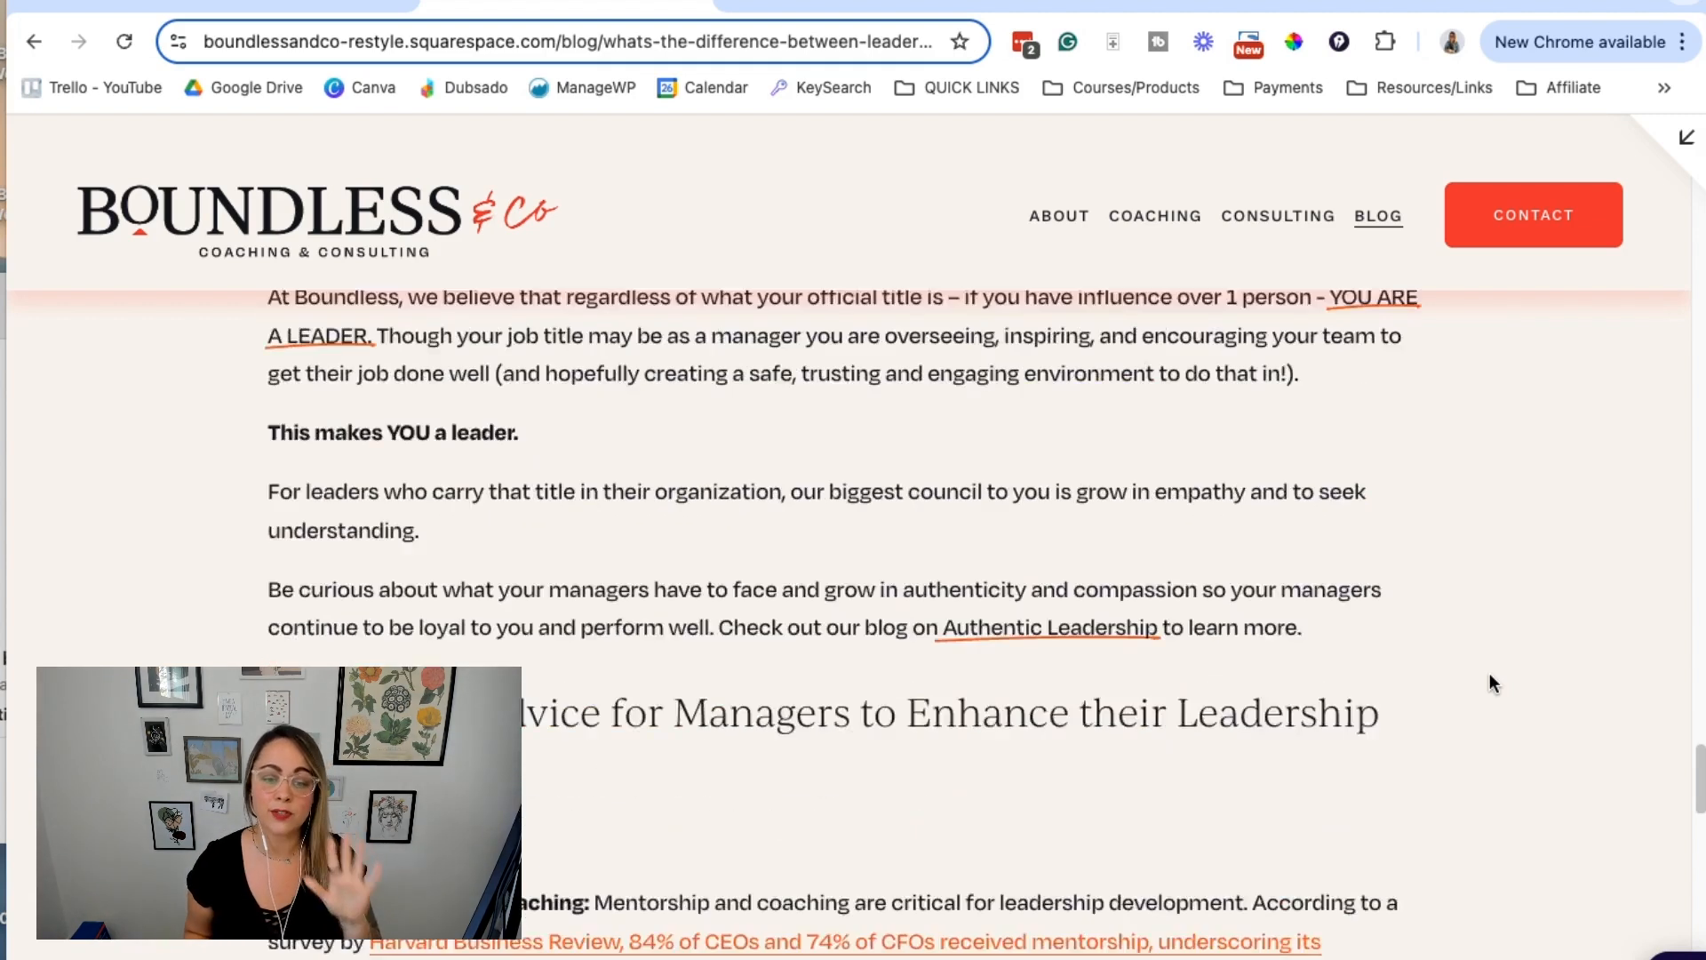
{"action": "scroll", "scroll_direction": "down", "scroll_amount": 3}
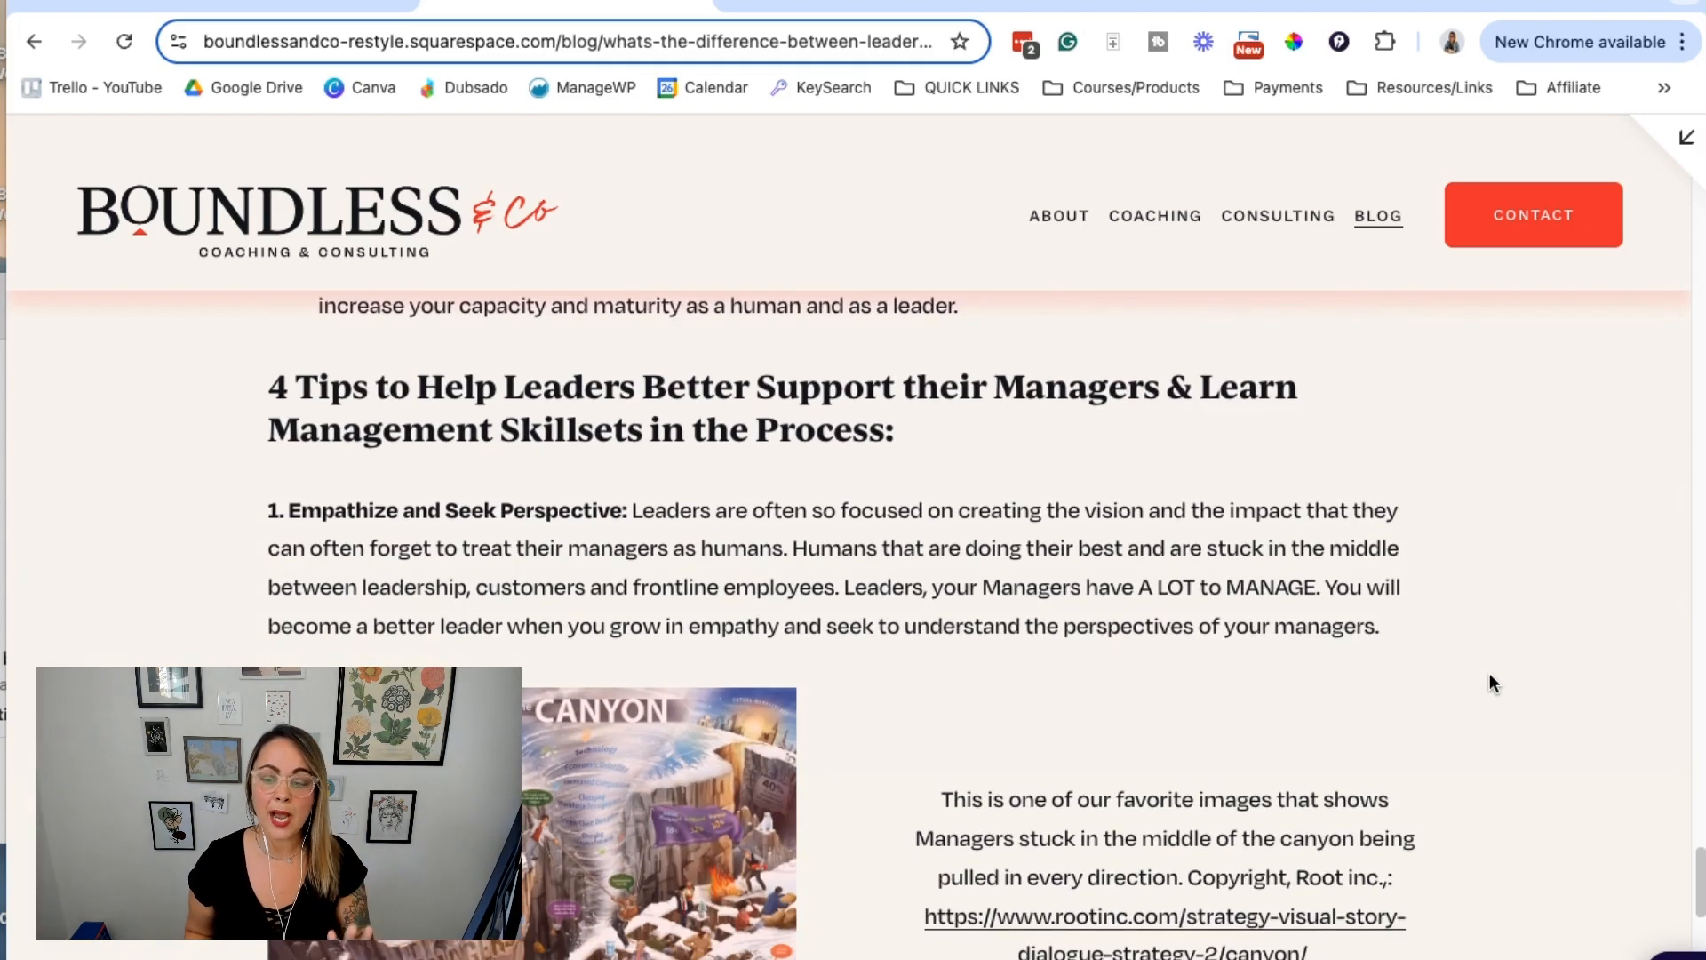
{"action": "scroll", "scroll_direction": "down", "scroll_amount": 3}
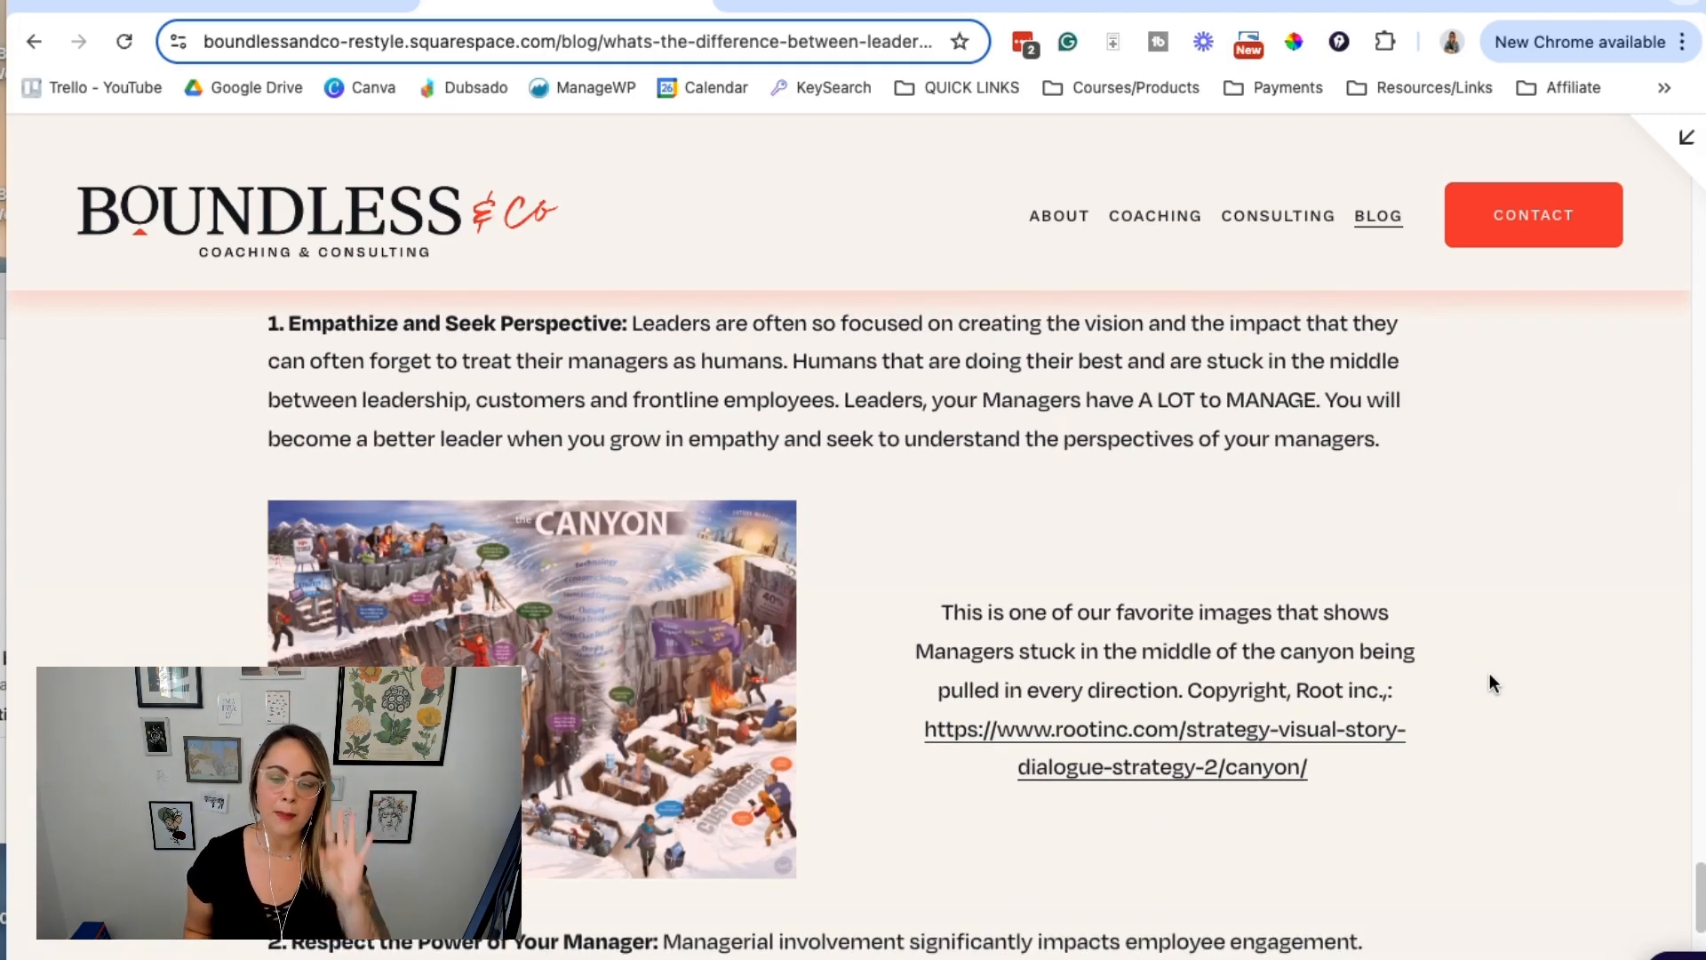
{"action": "scroll", "scroll_direction": "down", "scroll_amount": 3}
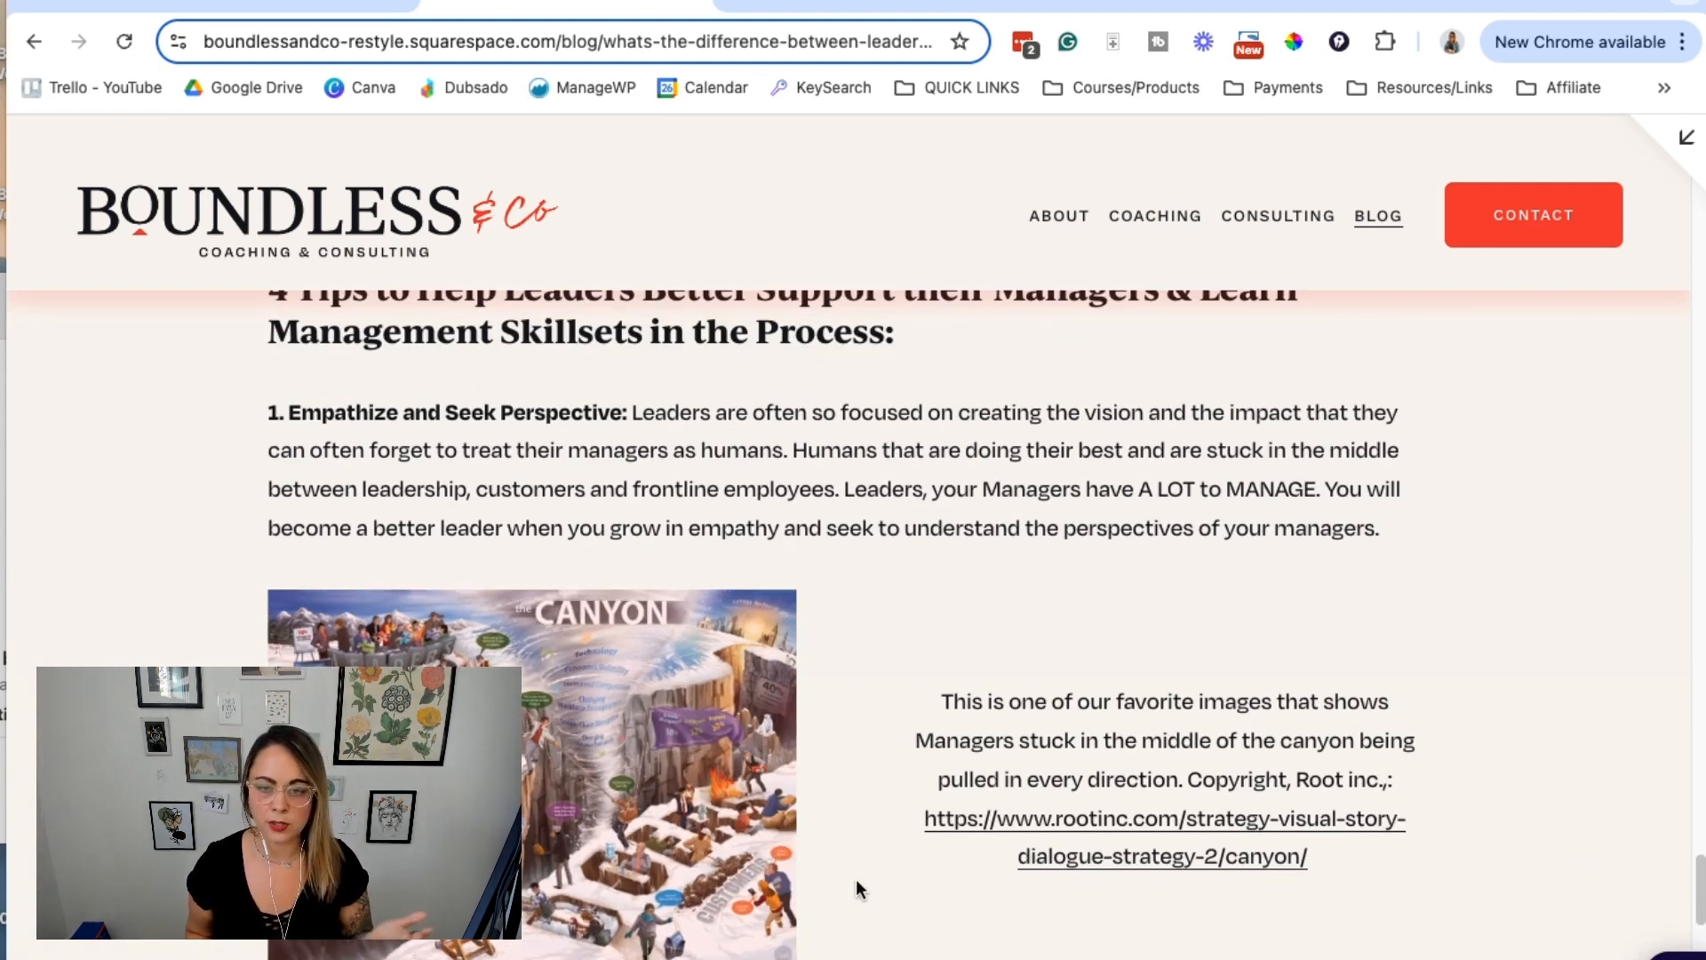
{"action": "scroll", "scroll_direction": "down", "scroll_amount": 3}
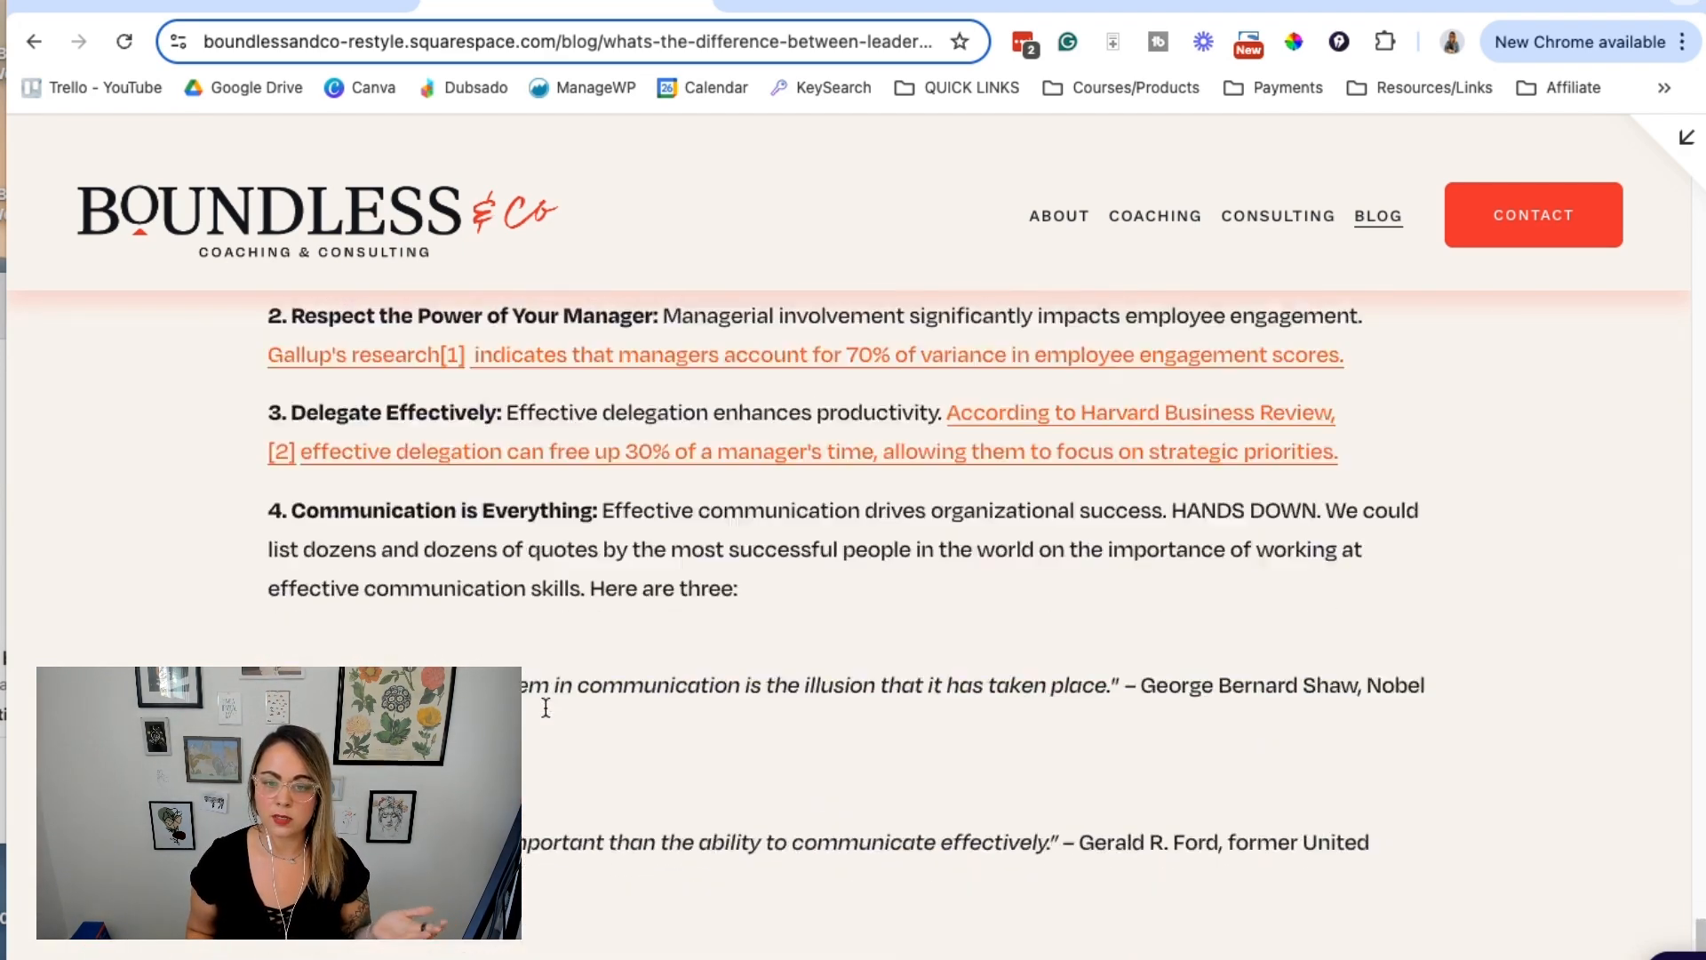
{"action": "scroll", "scroll_direction": "down", "scroll_amount": 3}
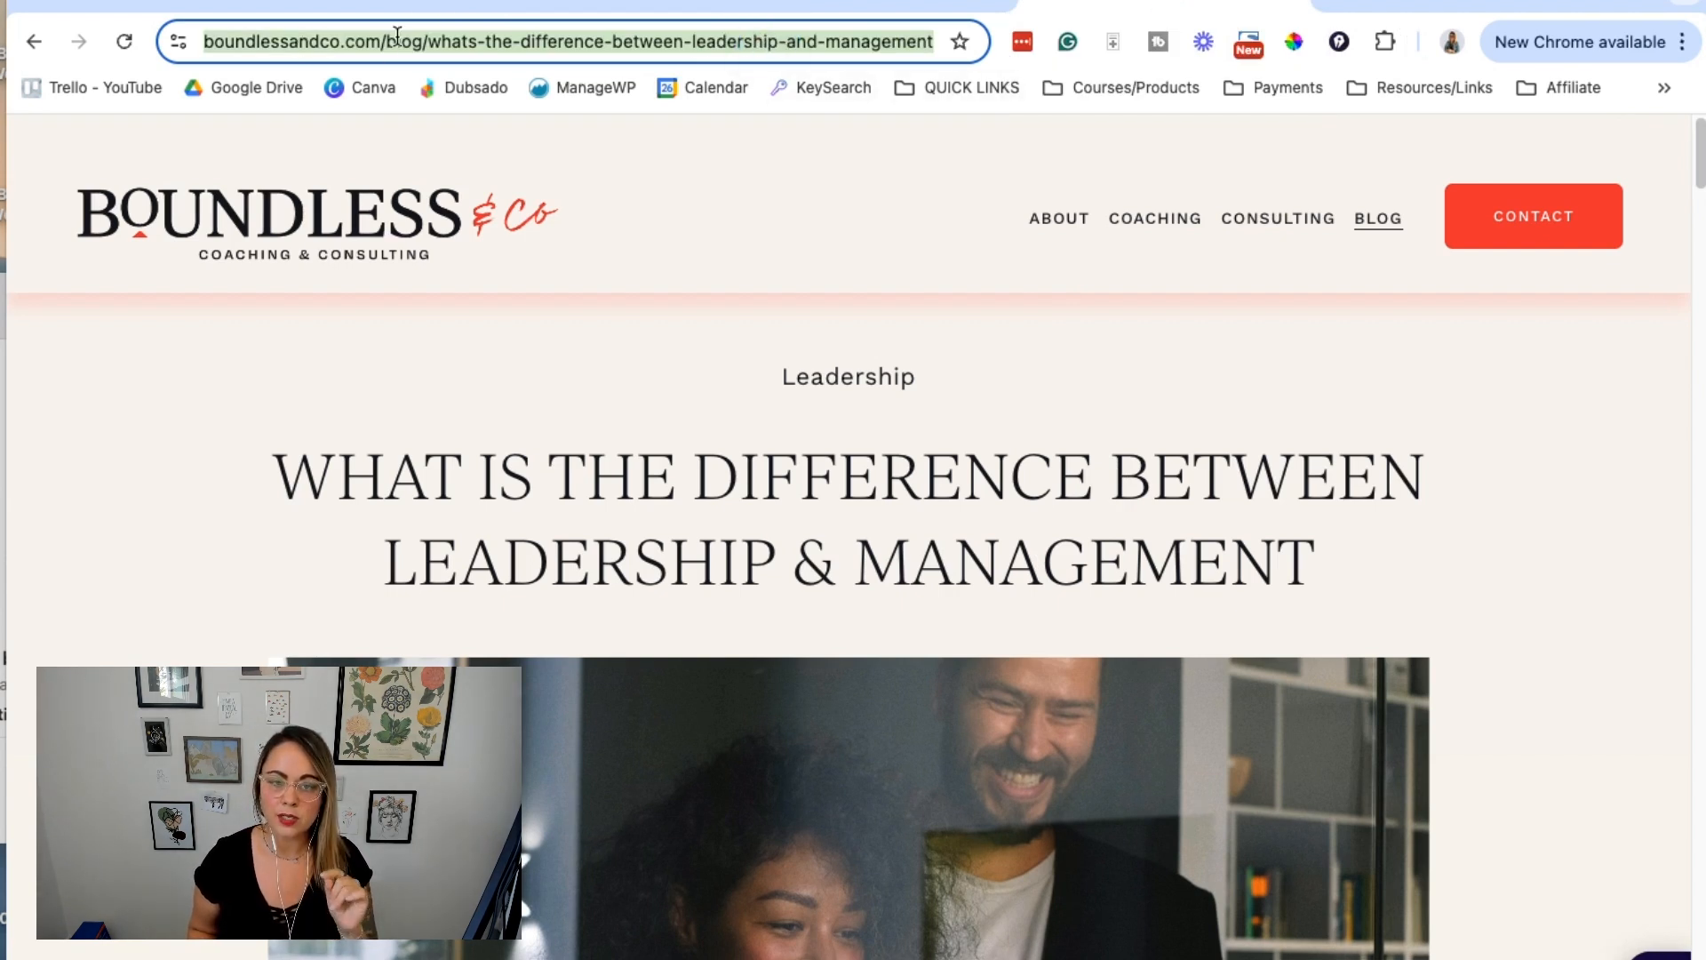
Load the leadership post at its live boundlessandco.com address in Chrome
{"action": "left_click", "coordinate": [492, 41]}
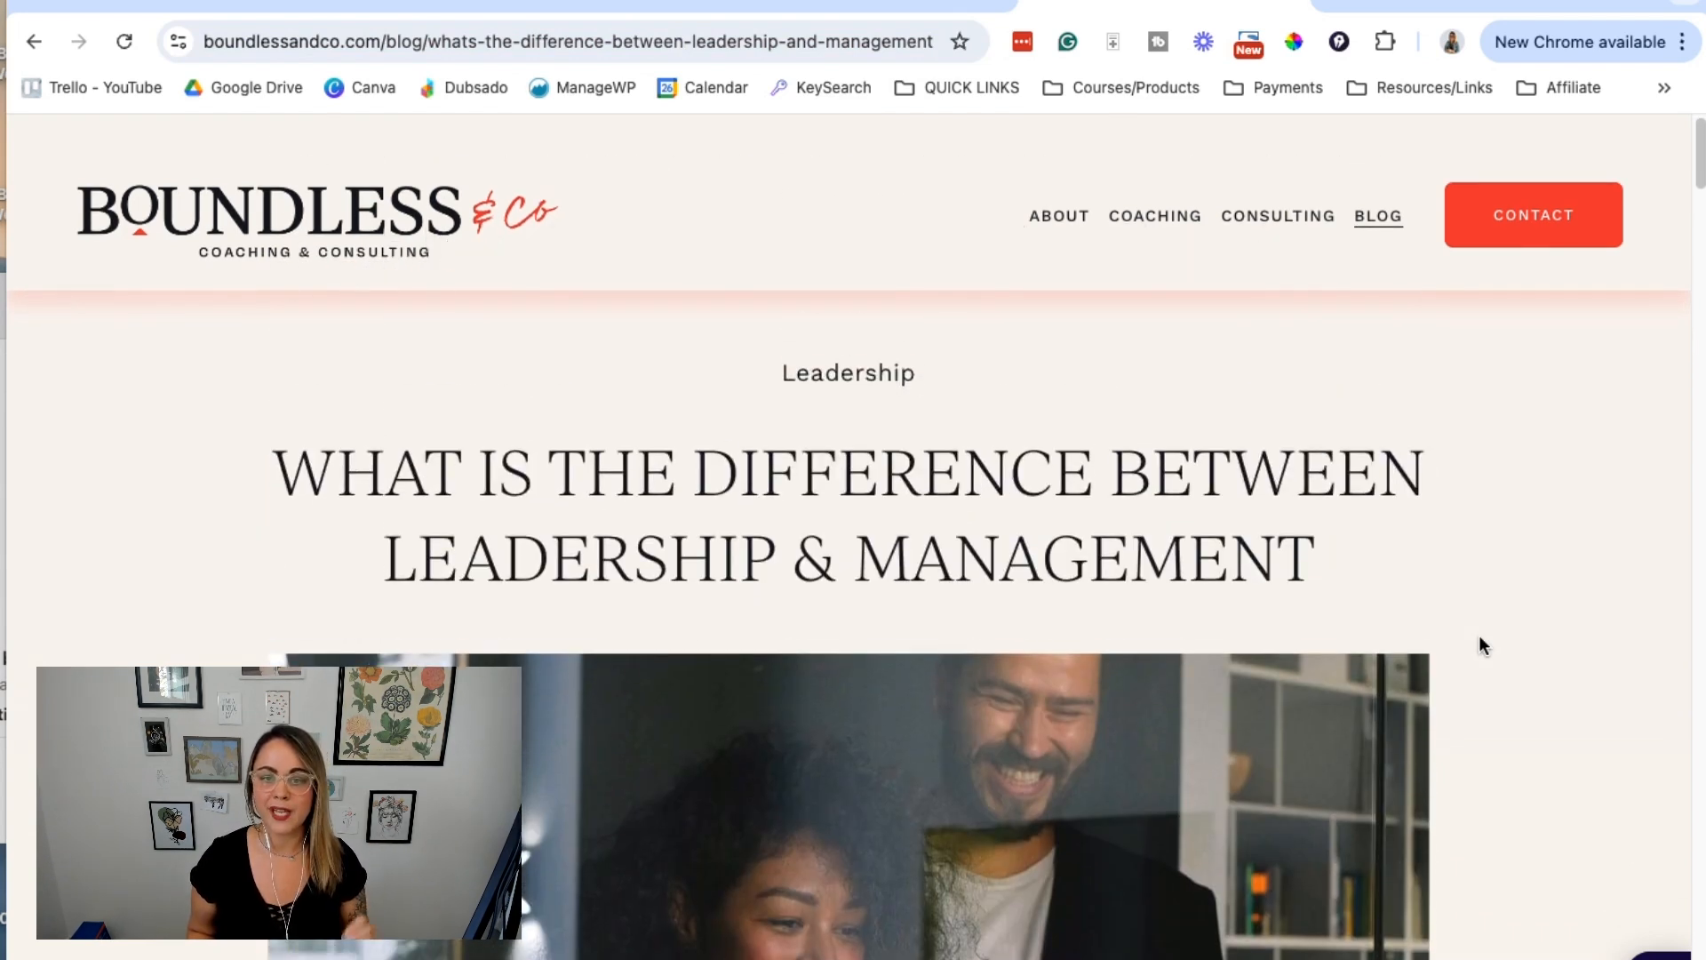
{"action": "left_click", "coordinate": [1332, 571]}
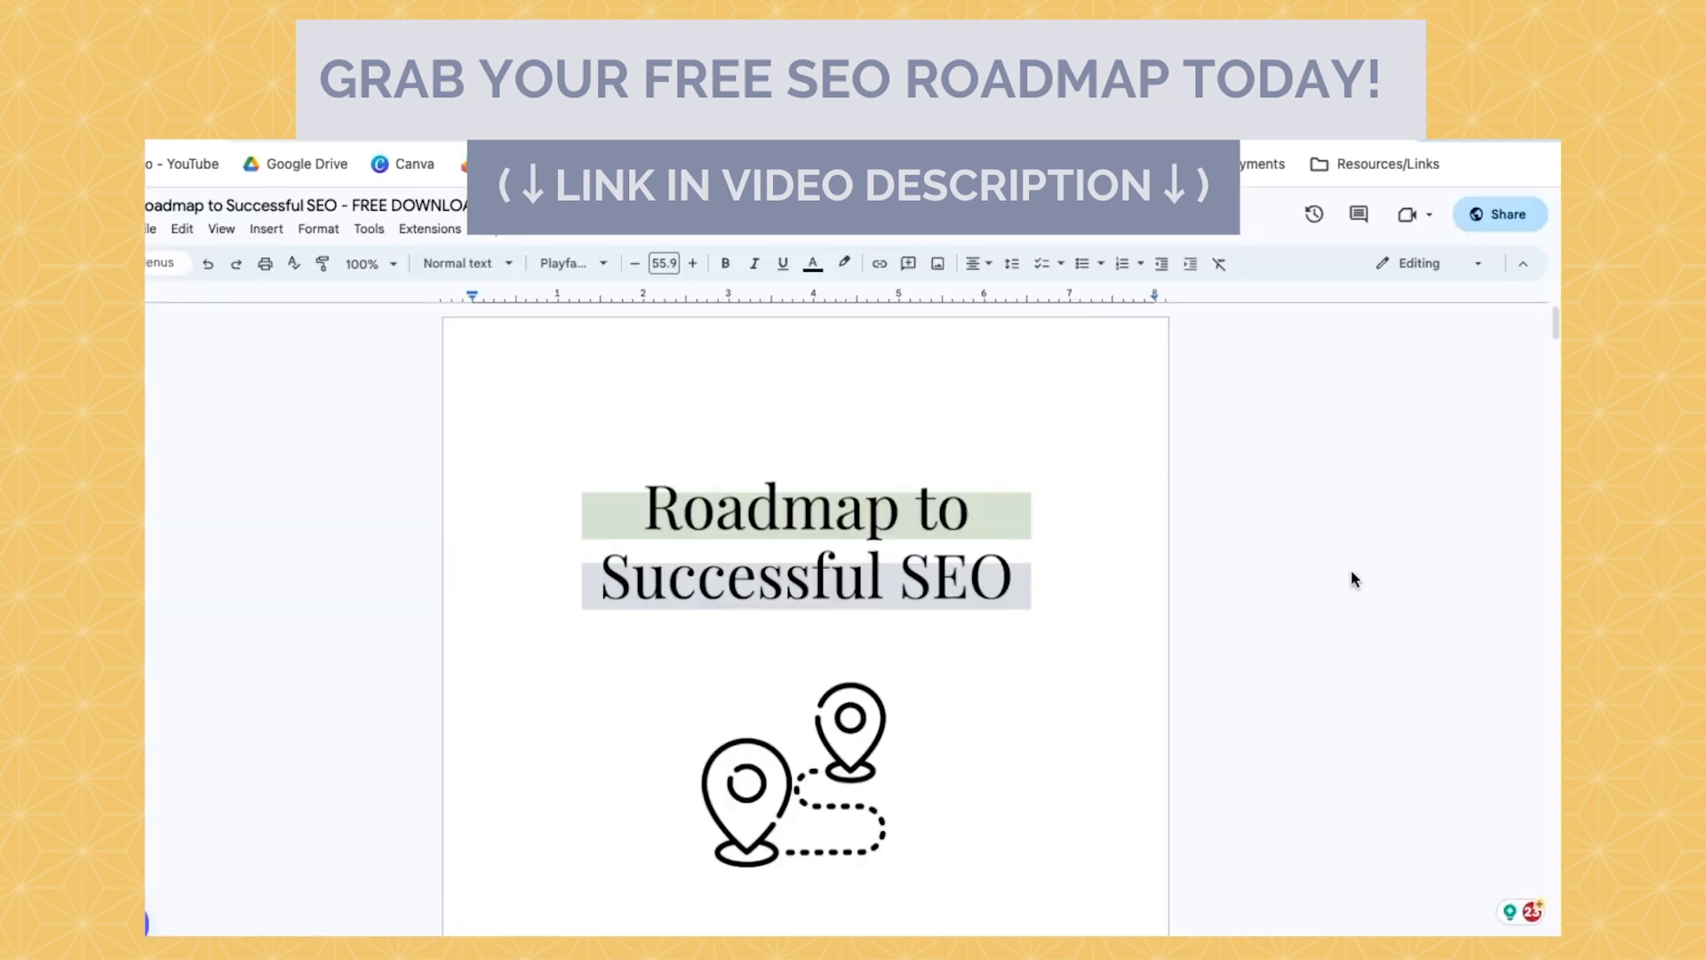
{"action": "scroll", "scroll_direction": "down", "scroll_amount": 3}
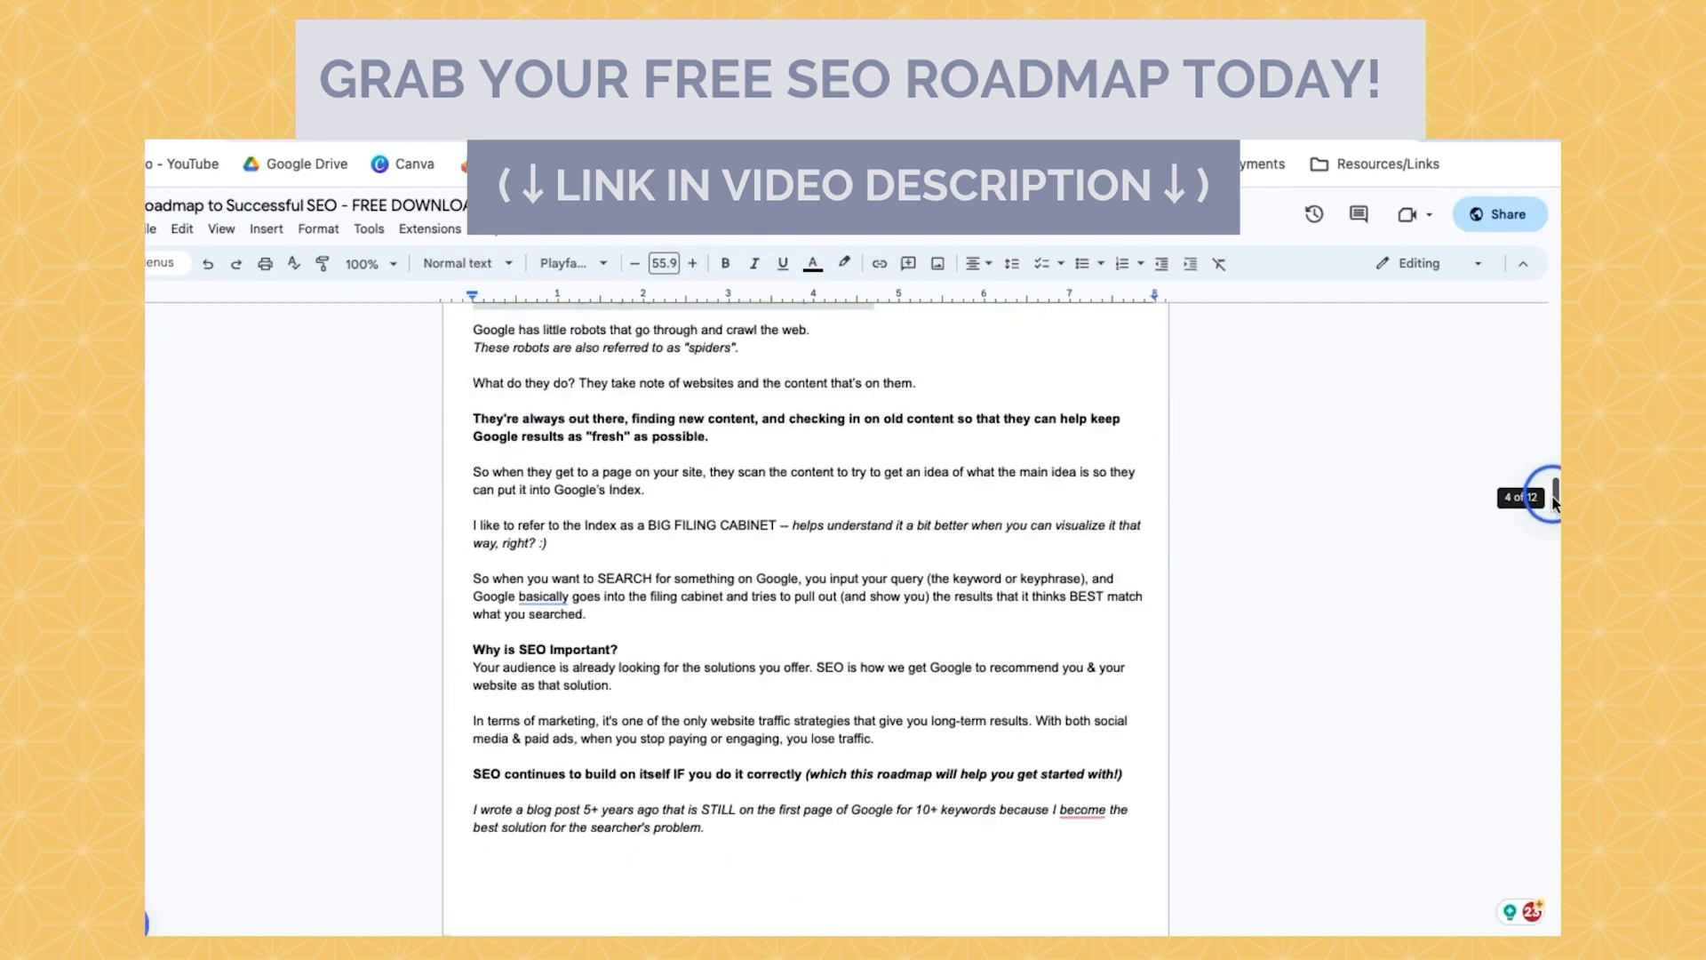